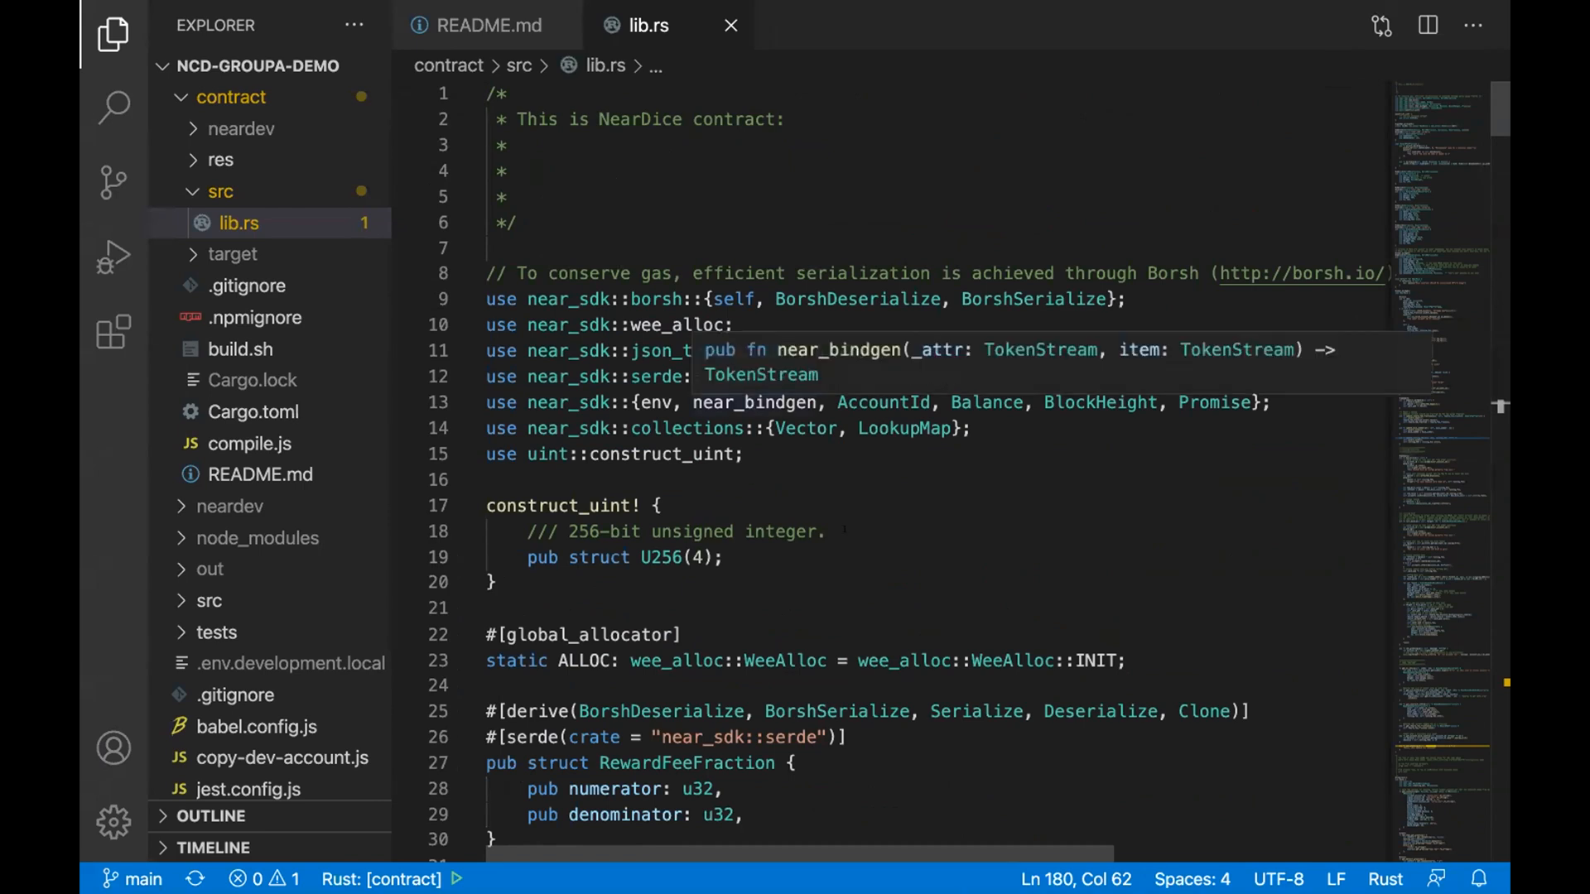
Step: Read down lib.rs past the imports and helper structs to the NearDice struct definition
{"action": "scroll", "scroll_direction": "down", "scroll_amount": 3}
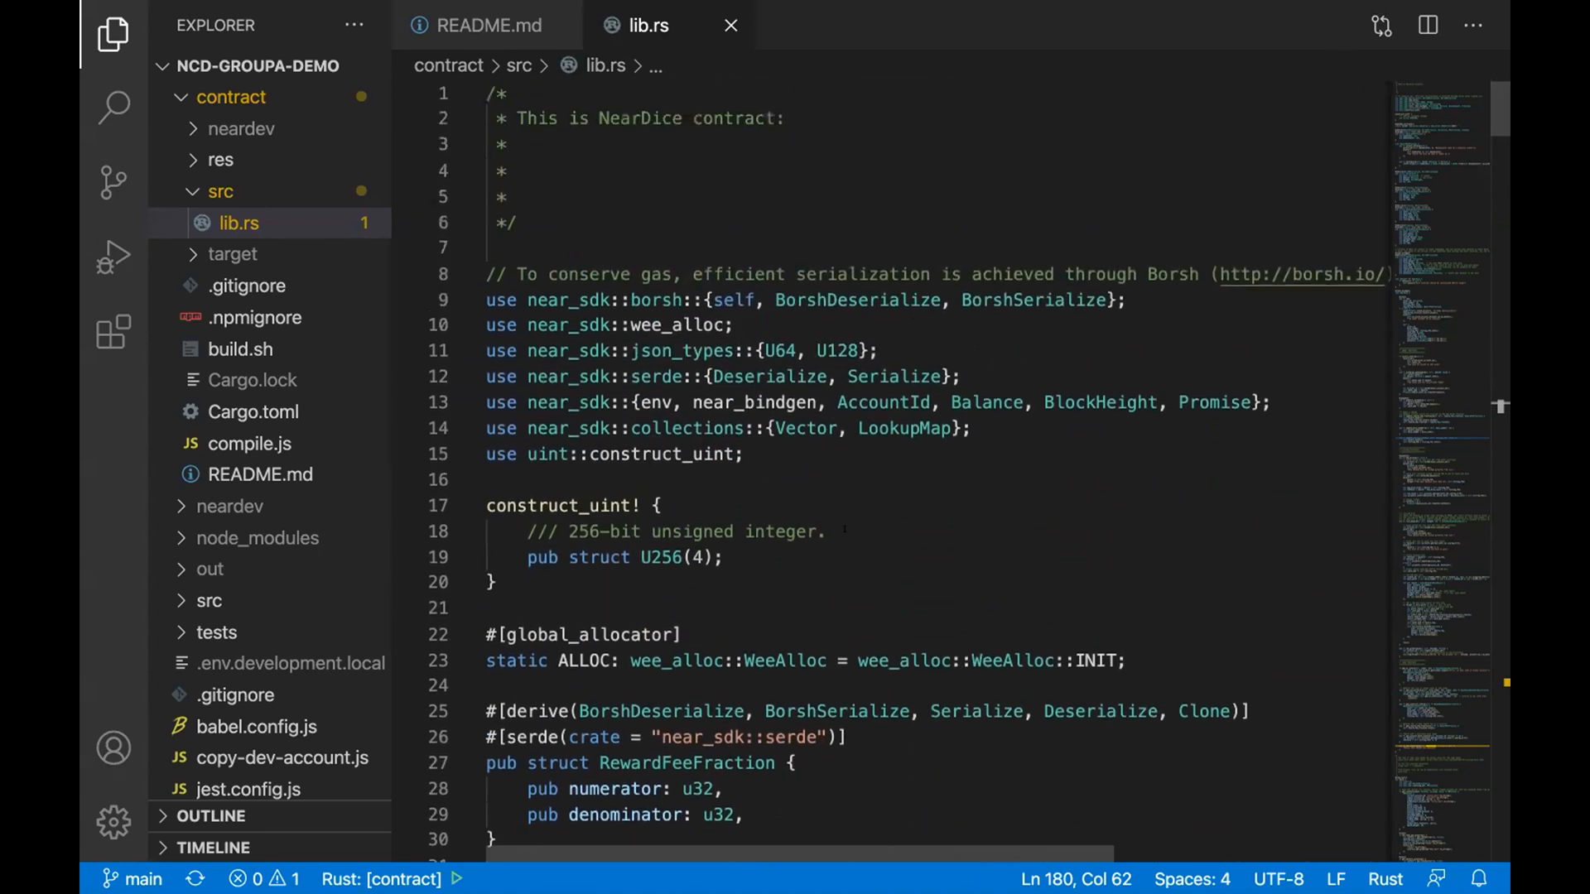
{"action": "scroll", "scroll_direction": "down", "scroll_amount": 3}
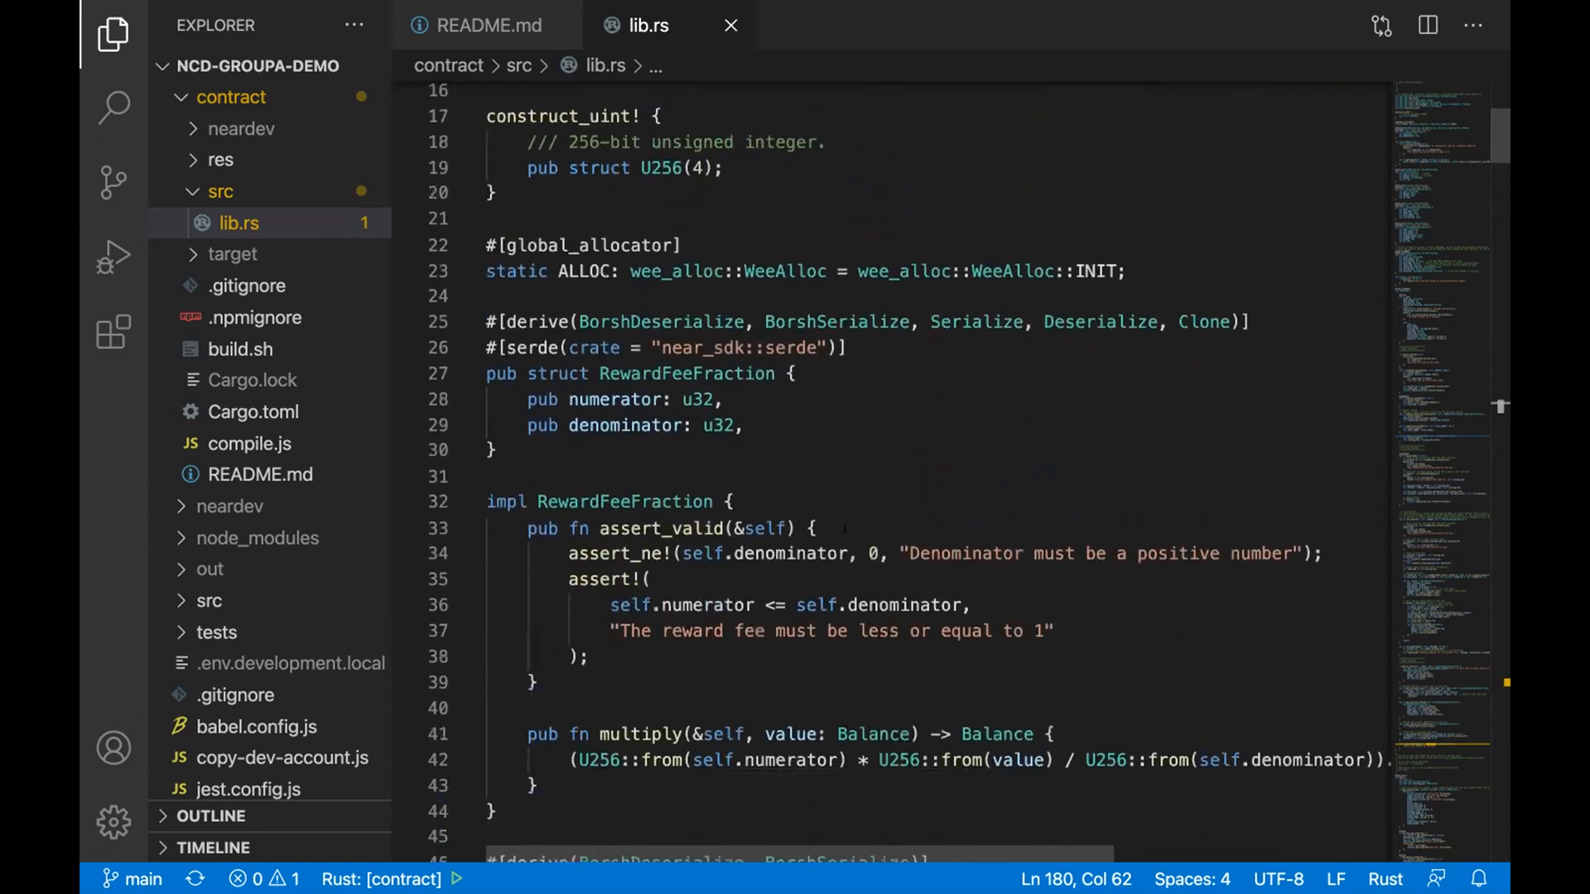
{"action": "scroll", "scroll_direction": "down", "scroll_amount": 3}
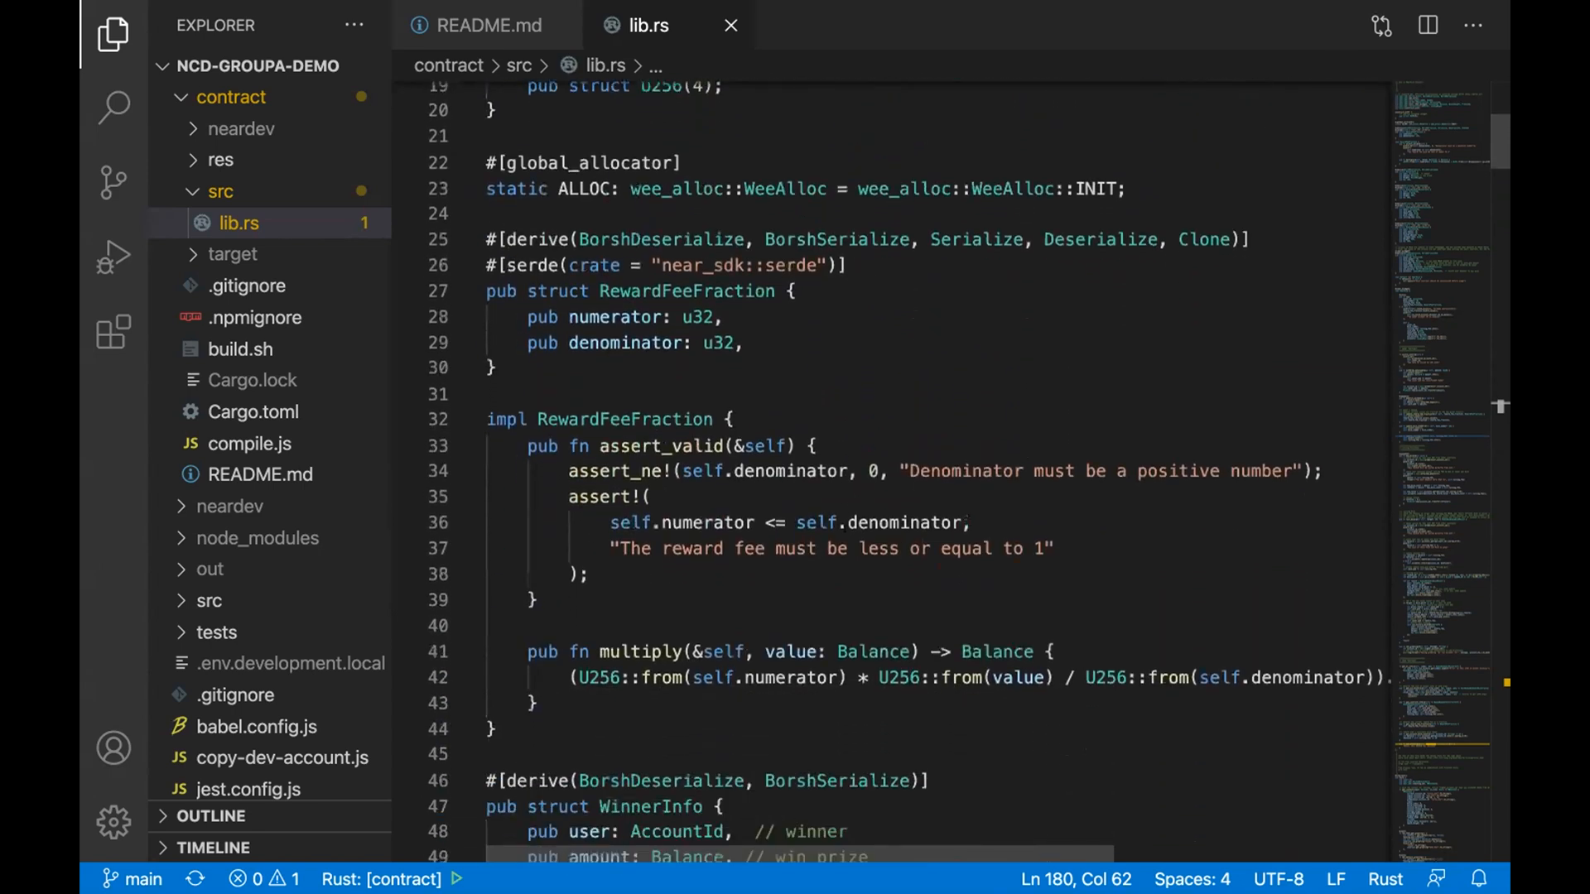
{"action": "scroll", "scroll_direction": "down", "scroll_amount": 3}
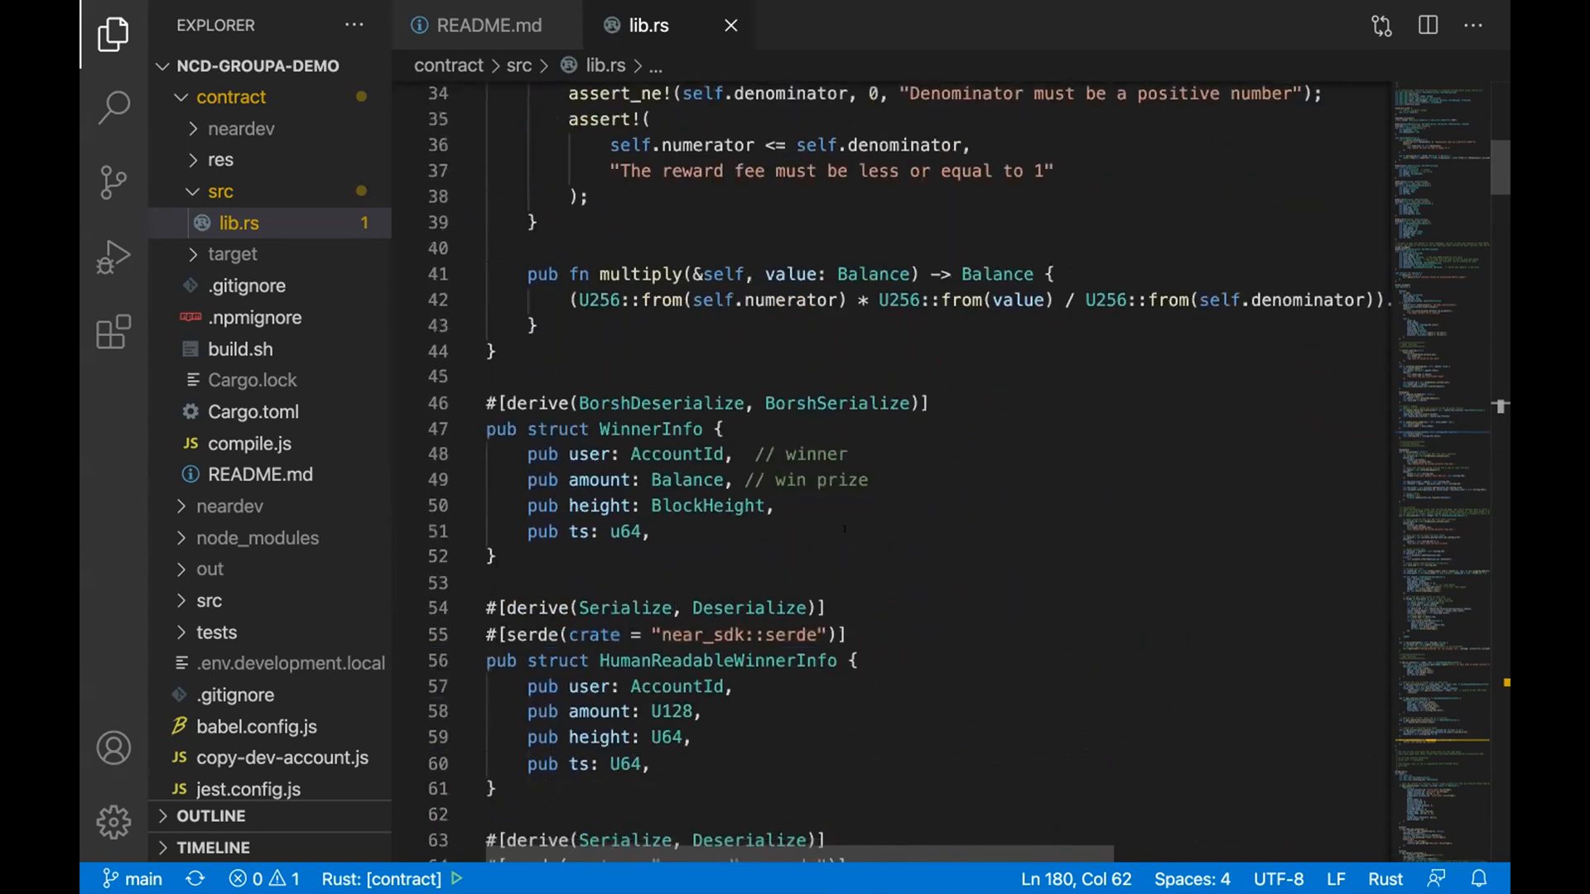
{"action": "scroll", "scroll_direction": "down", "scroll_amount": 3}
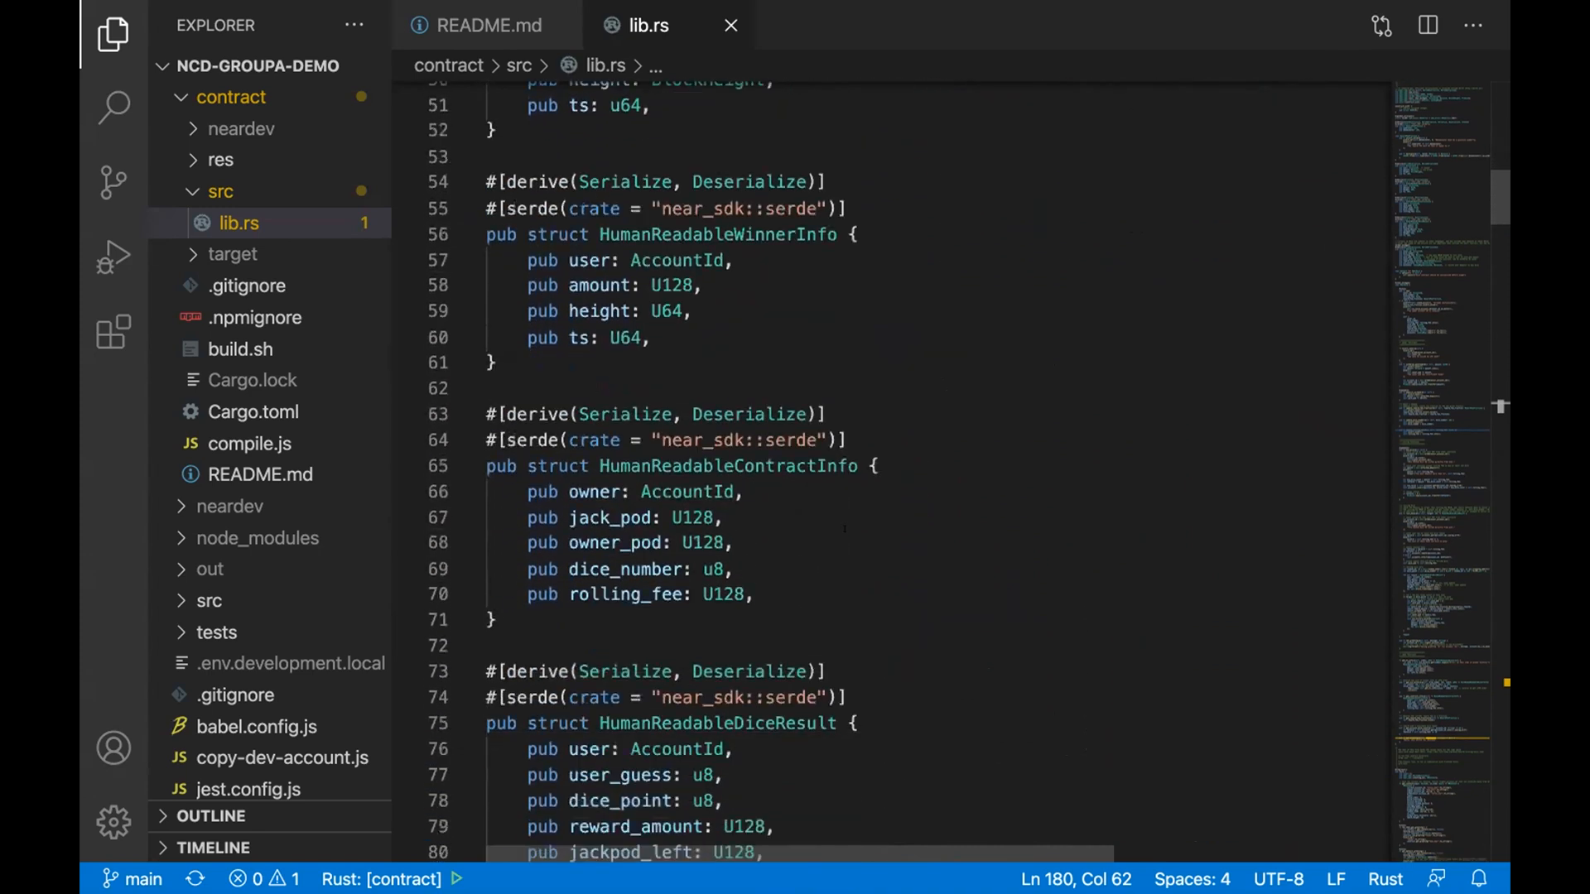
{"action": "scroll", "scroll_direction": "down", "scroll_amount": 3}
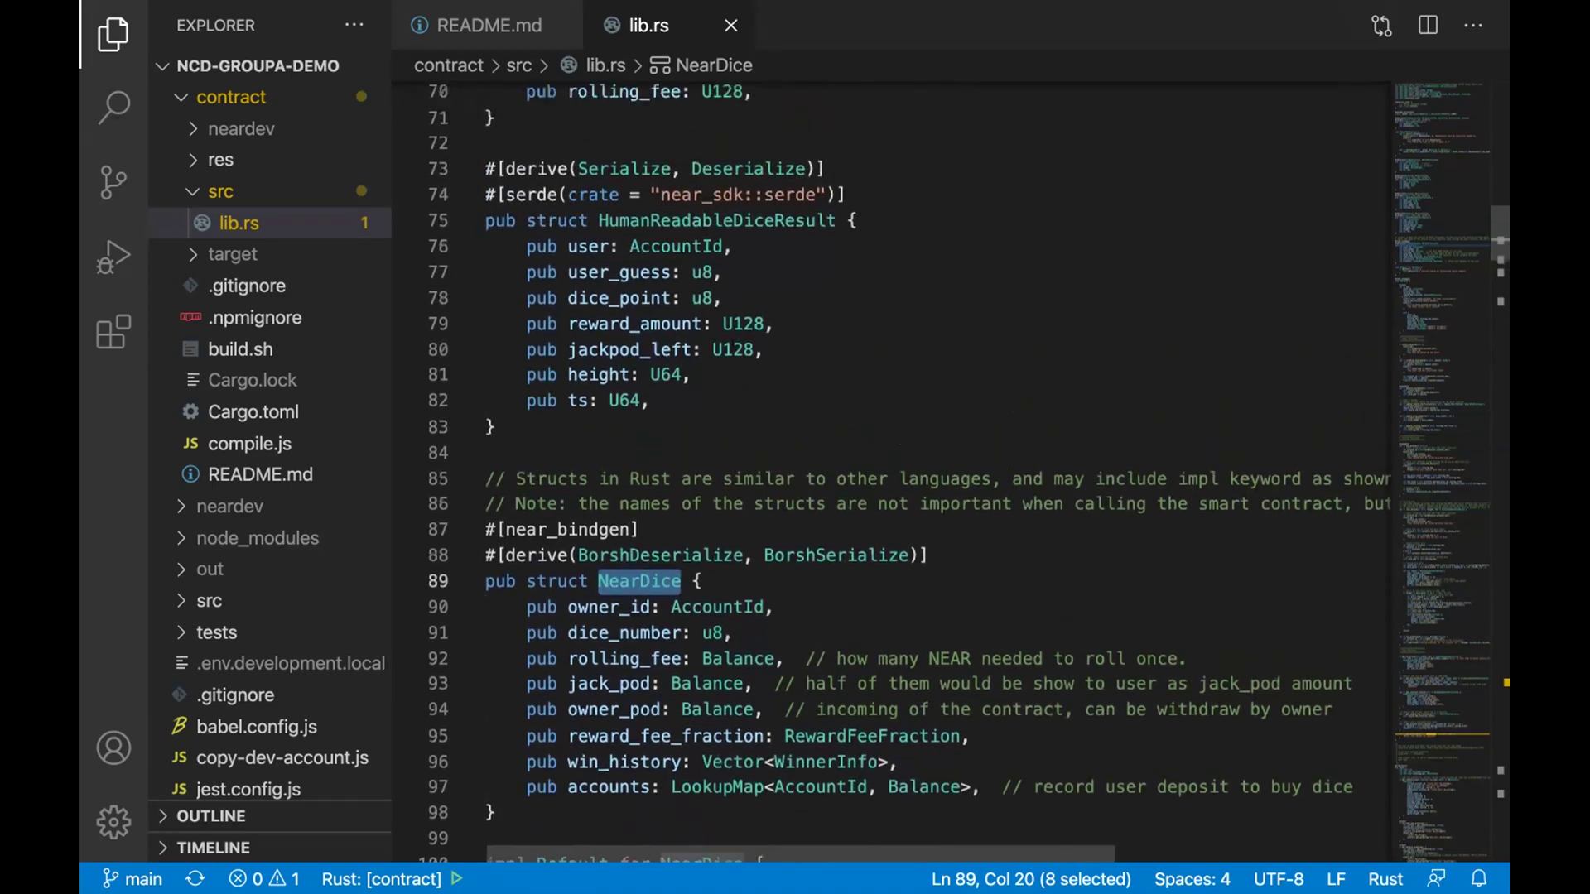
{"action": "scroll", "scroll_direction": "up", "scroll_amount": 3}
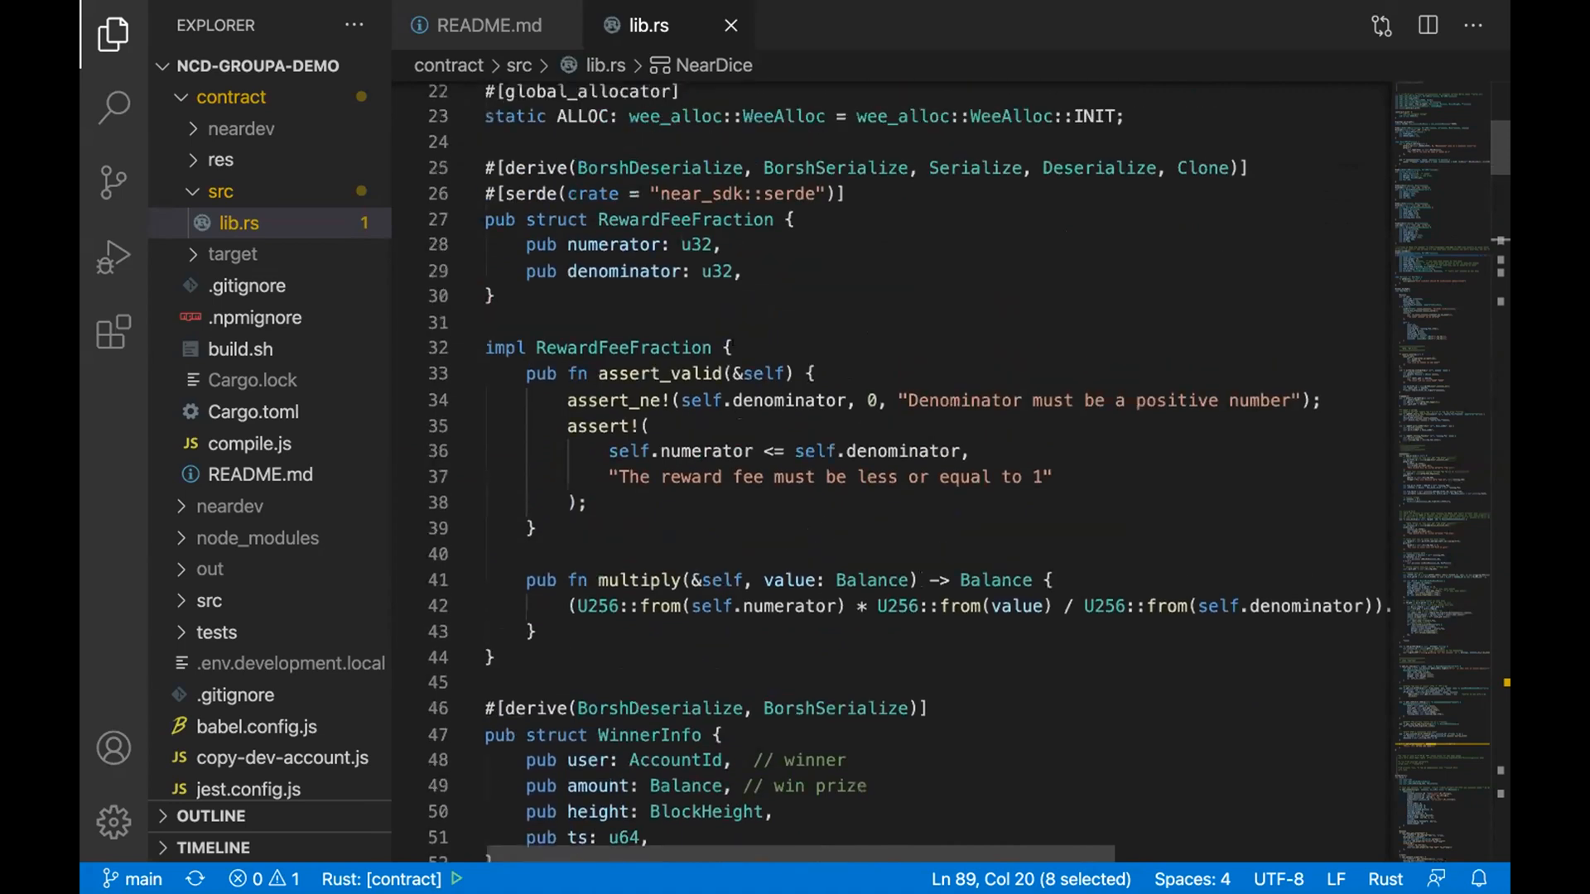
{"action": "double_click", "coordinate": [622, 348]}
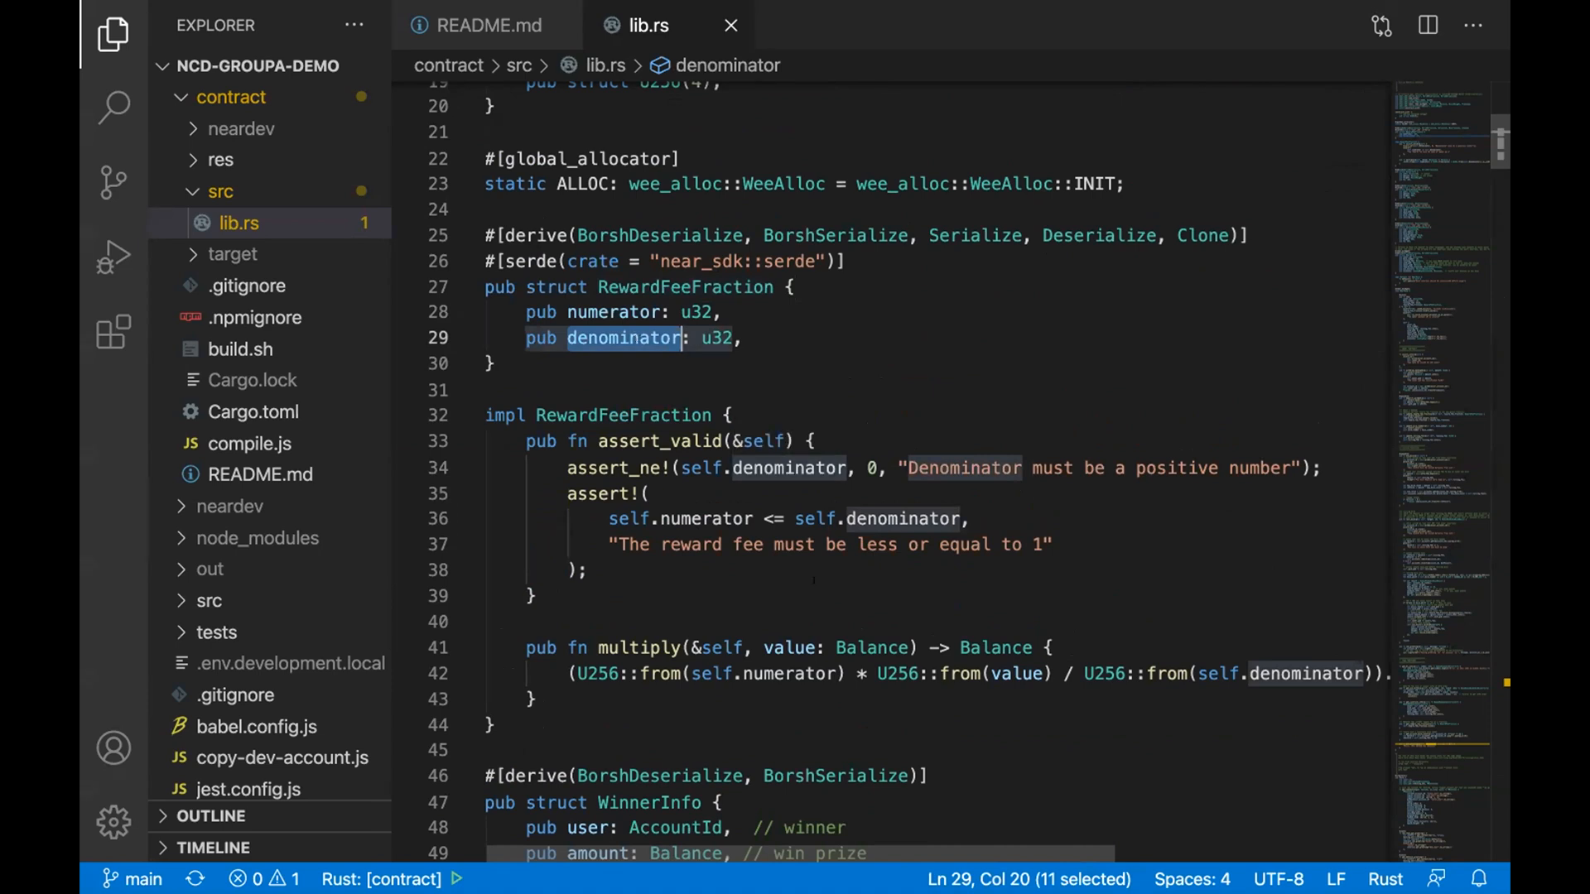
{"action": "scroll", "scroll_direction": "down", "scroll_amount": 3}
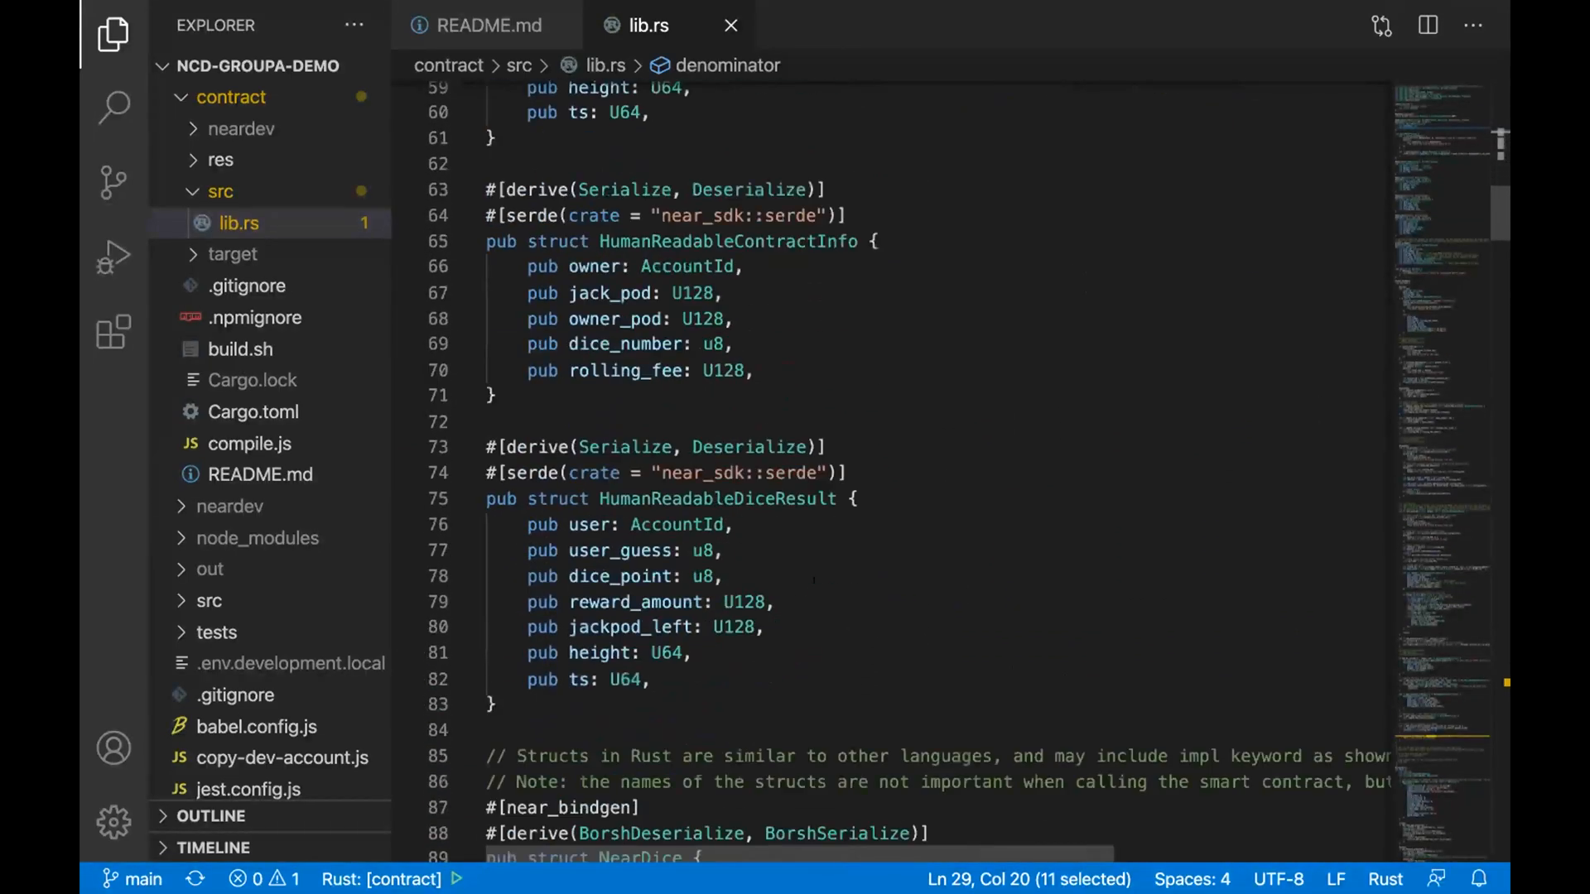
{"action": "scroll", "scroll_direction": "down", "scroll_amount": 3}
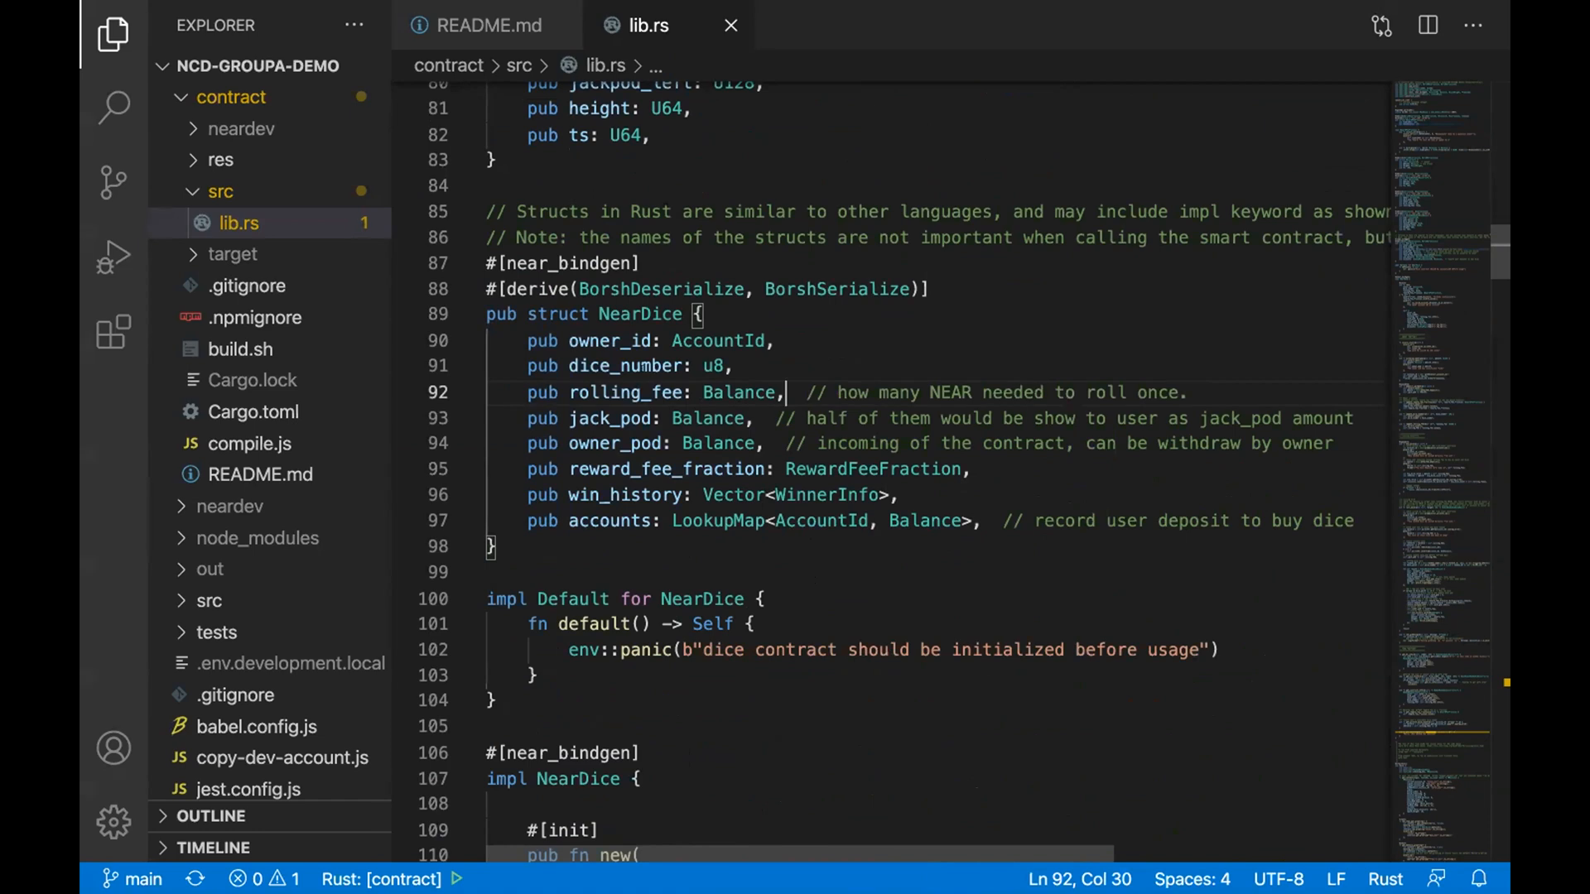
{"action": "double_click", "coordinate": [622, 366]}
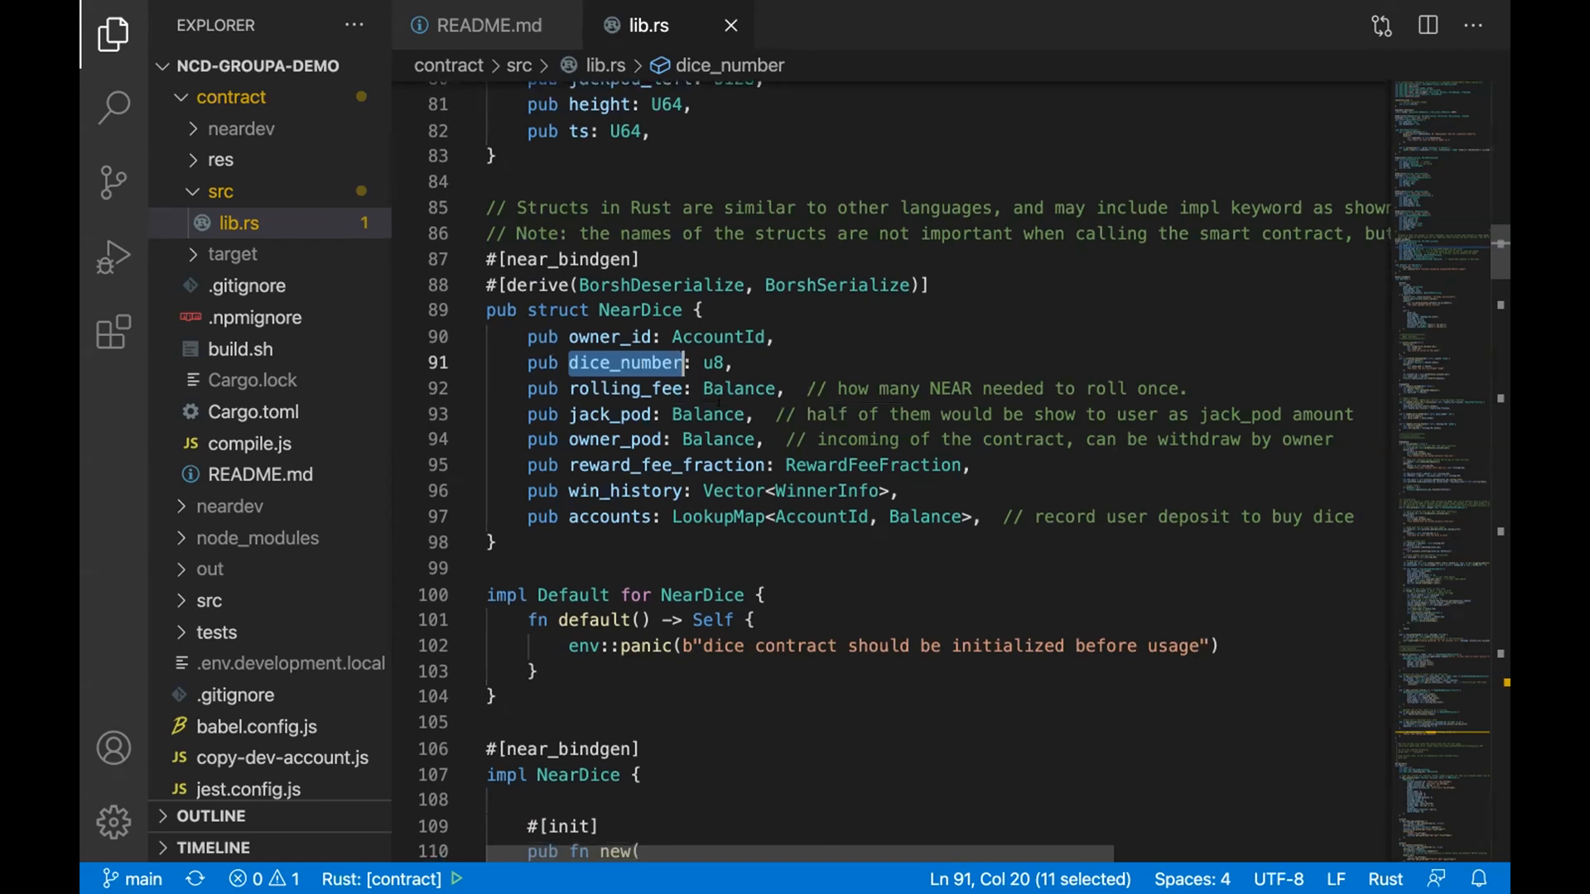
{"action": "scroll", "scroll_direction": "down", "scroll_amount": 3}
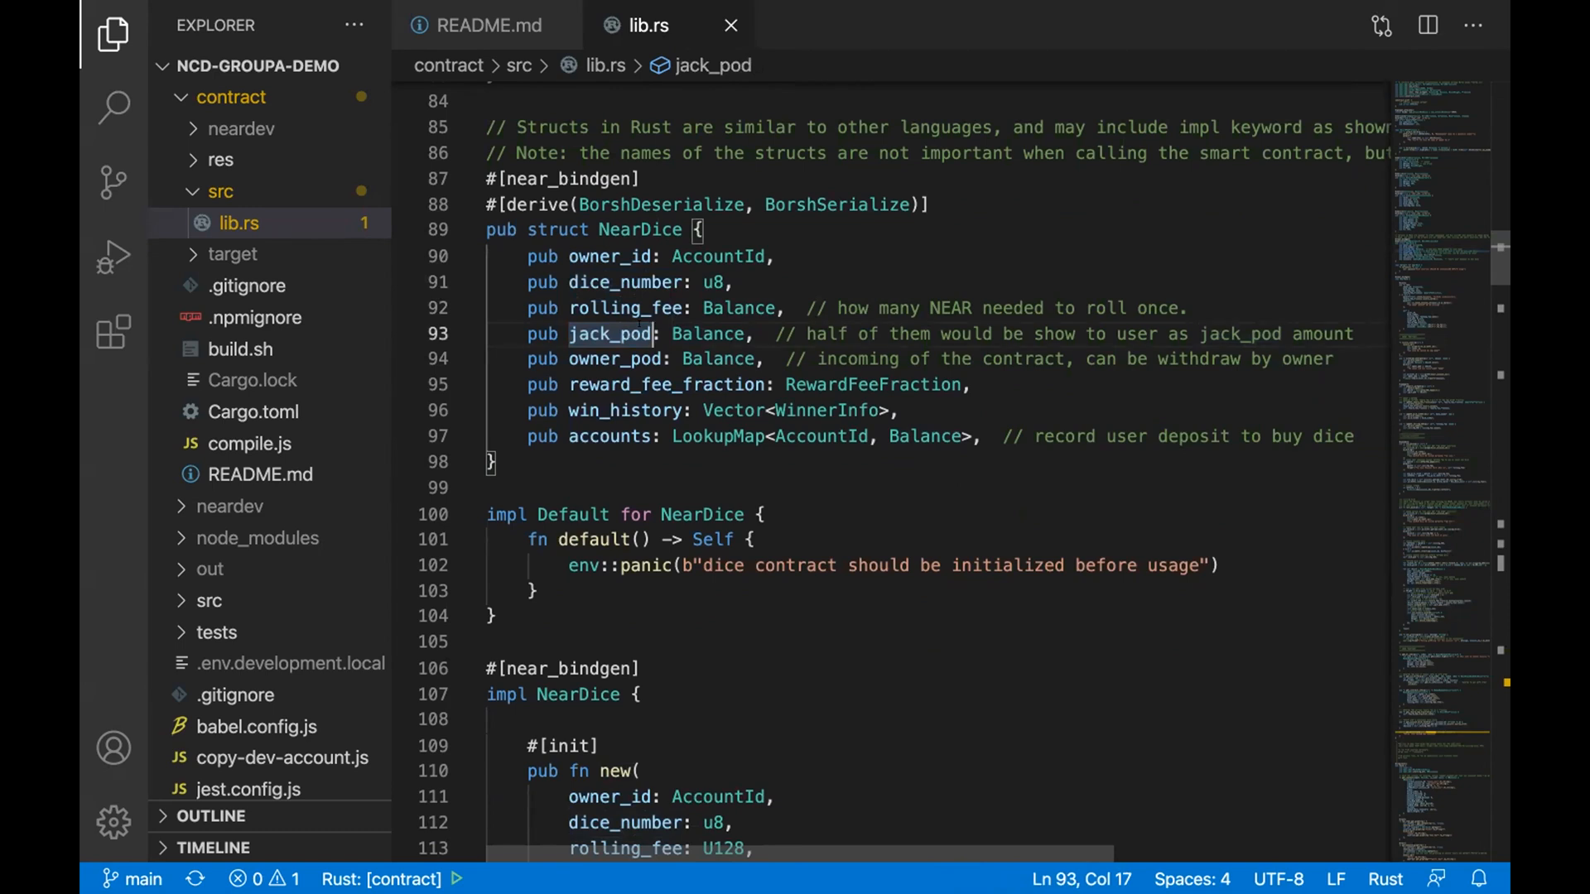
{"action": "double_click", "coordinate": [616, 360]}
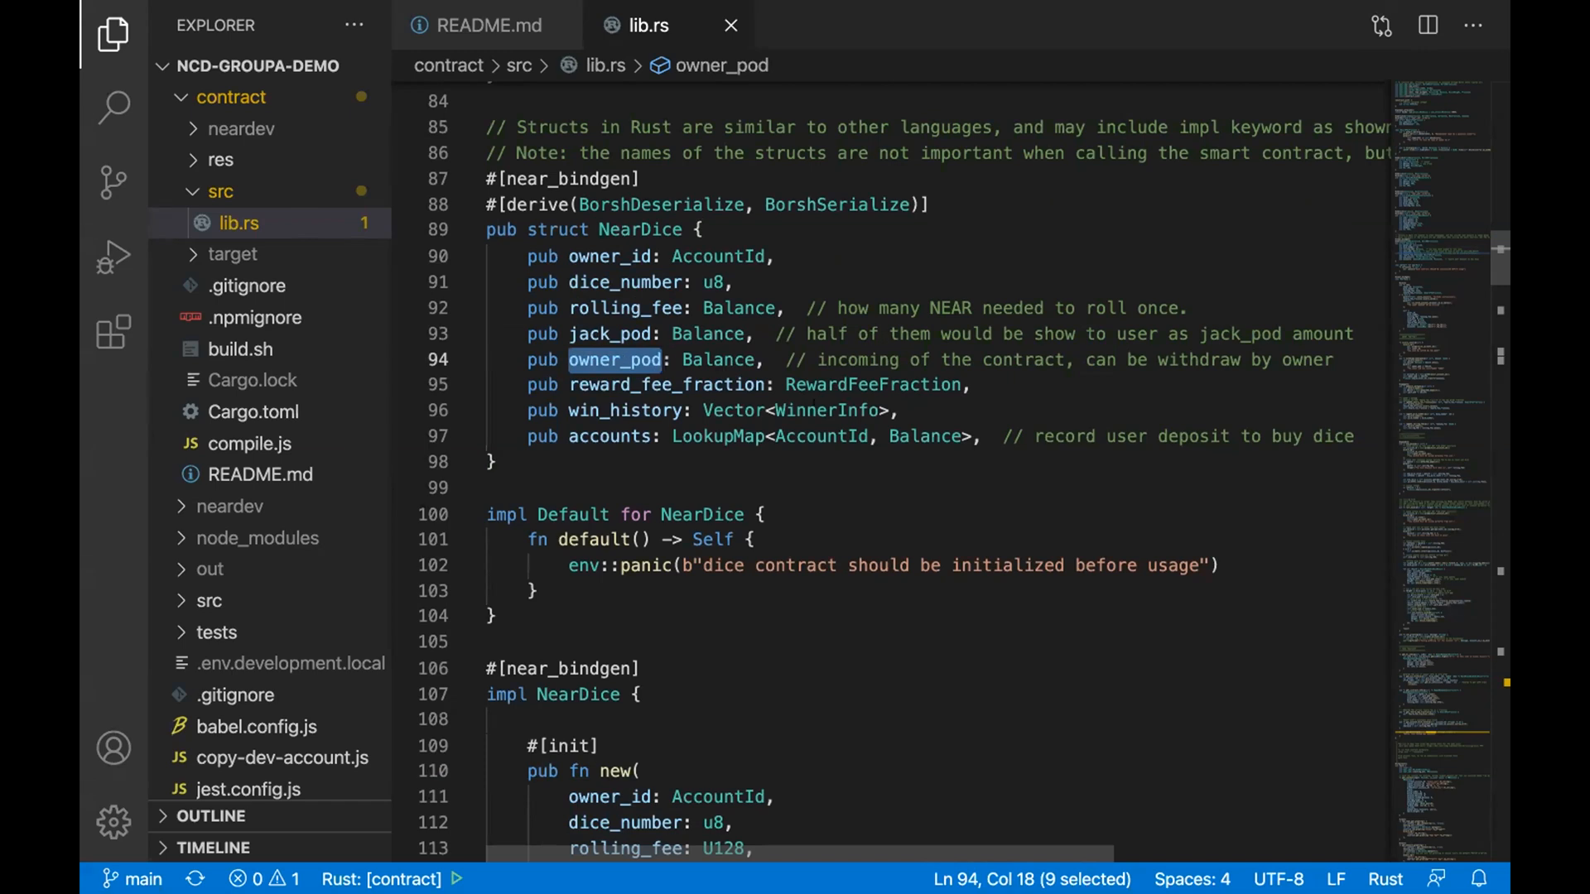
{"action": "scroll", "scroll_direction": "down", "scroll_amount": 3}
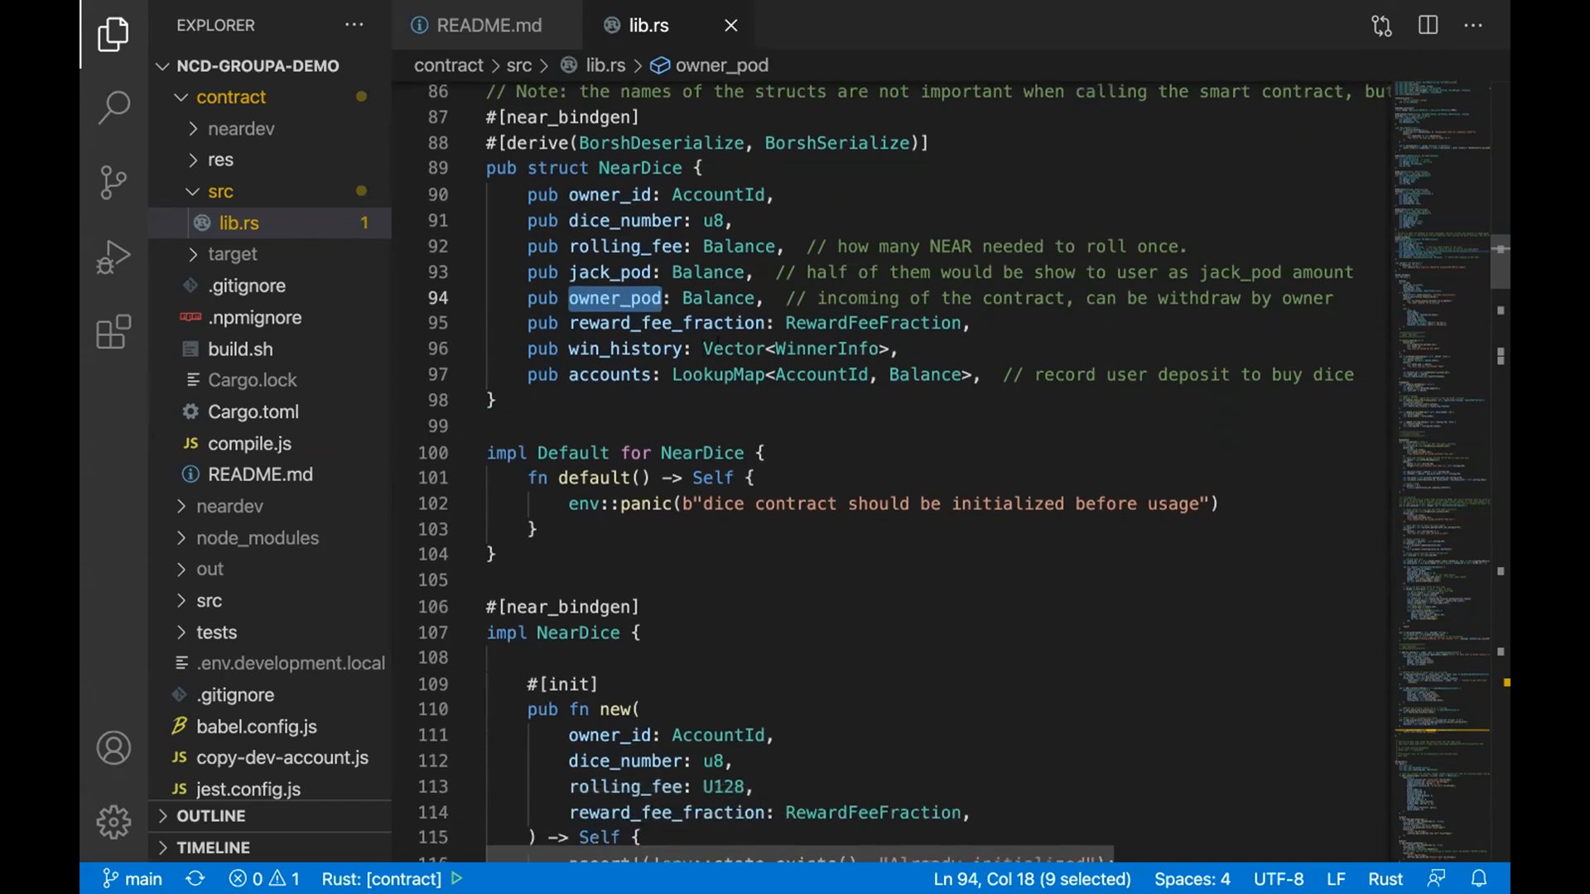
{"action": "double_click", "coordinate": [732, 349]}
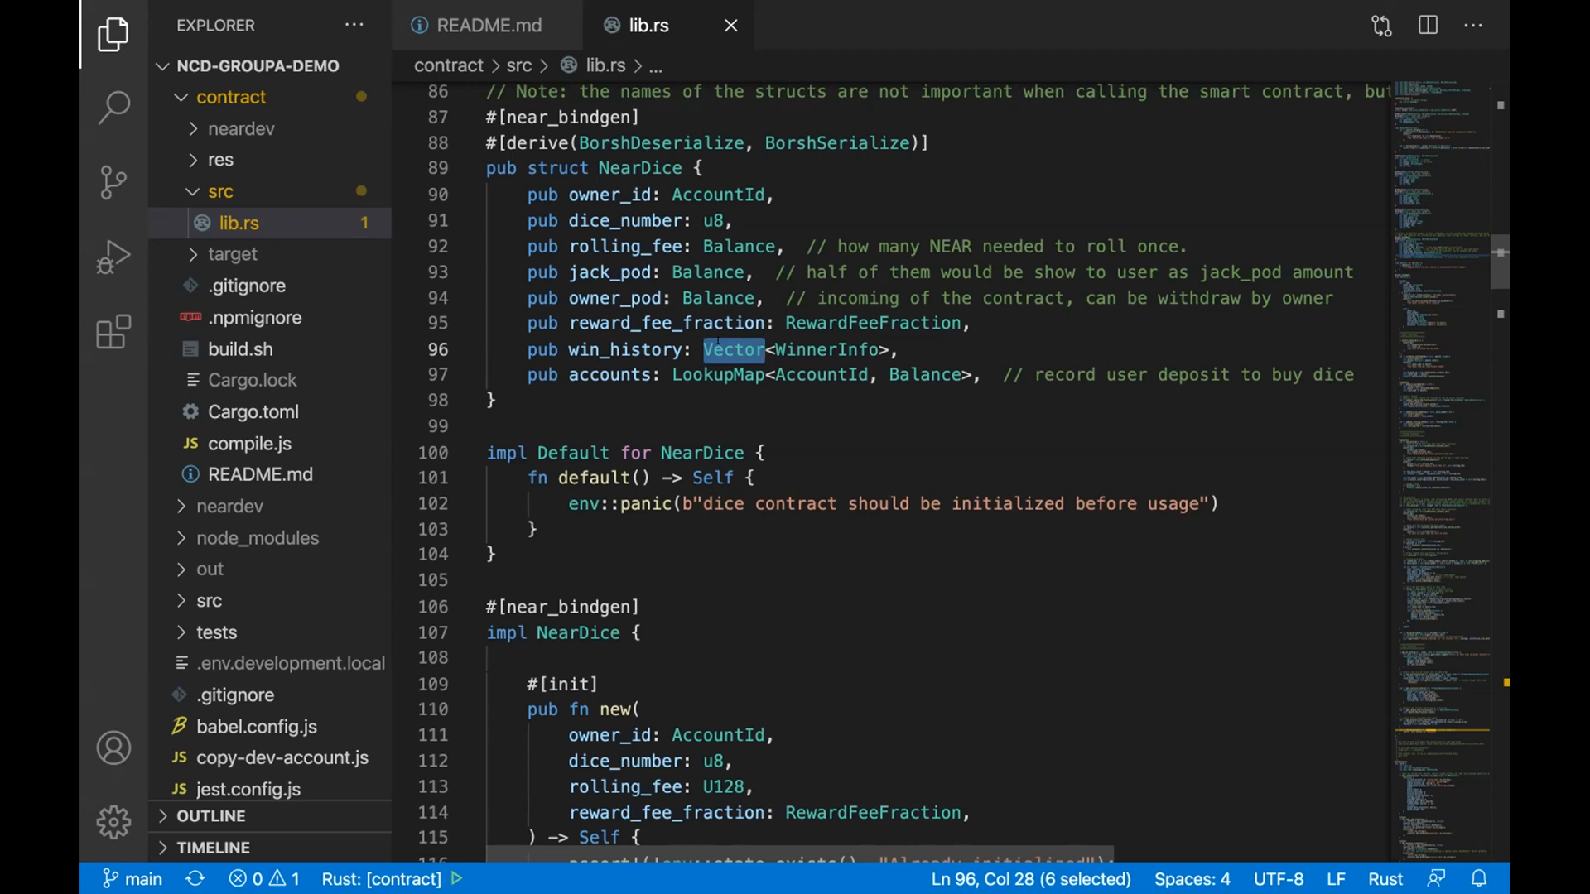
{"action": "mouse_move", "coordinate": [828, 349]}
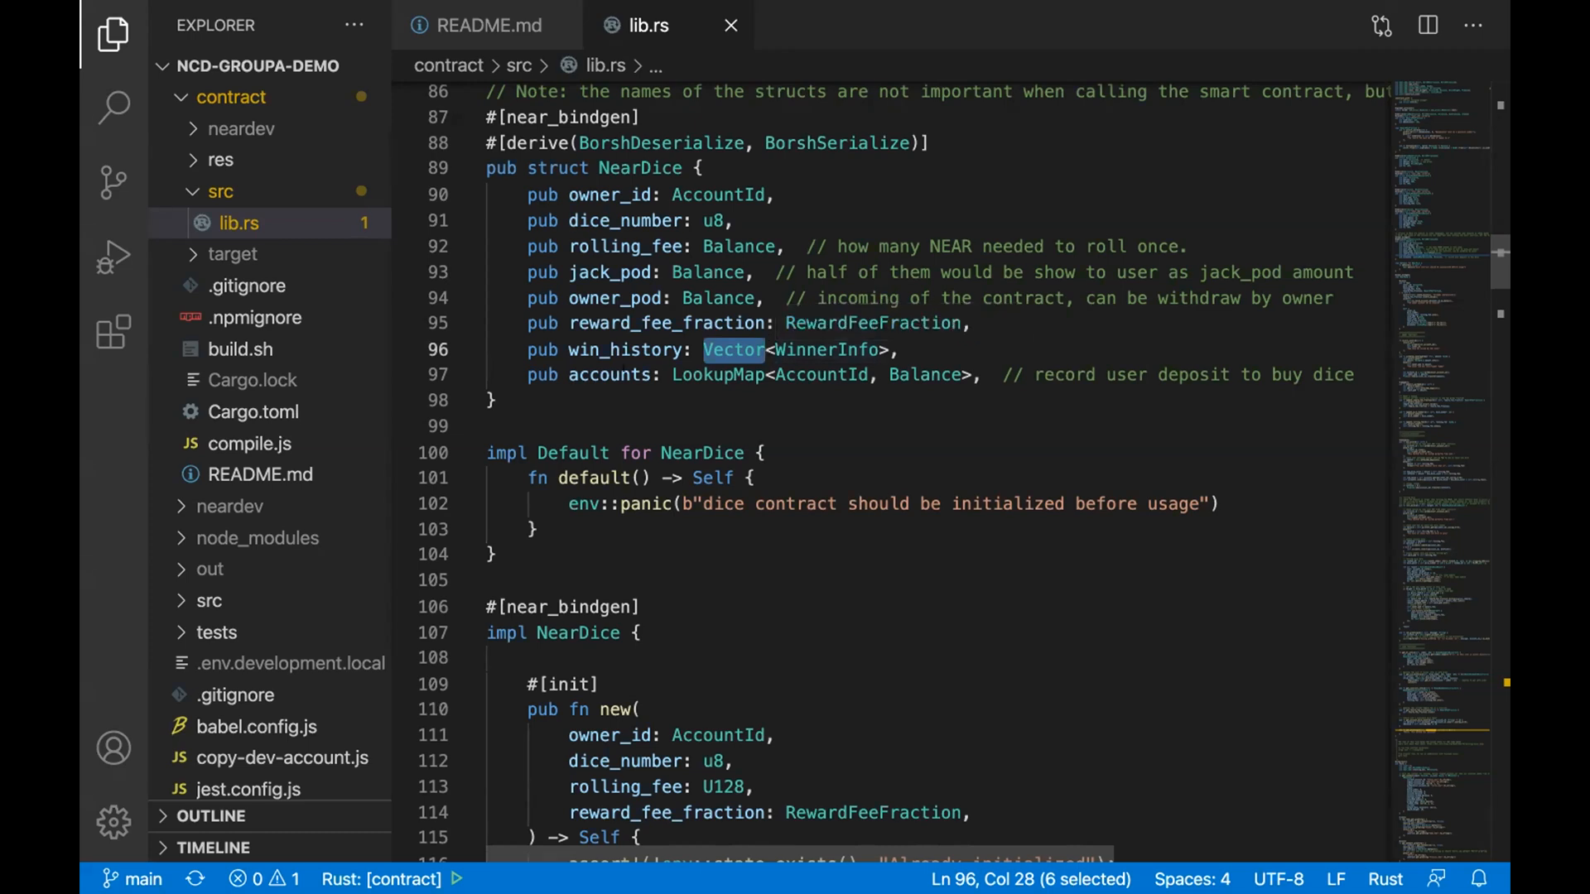
{"action": "double_click", "coordinate": [609, 376]}
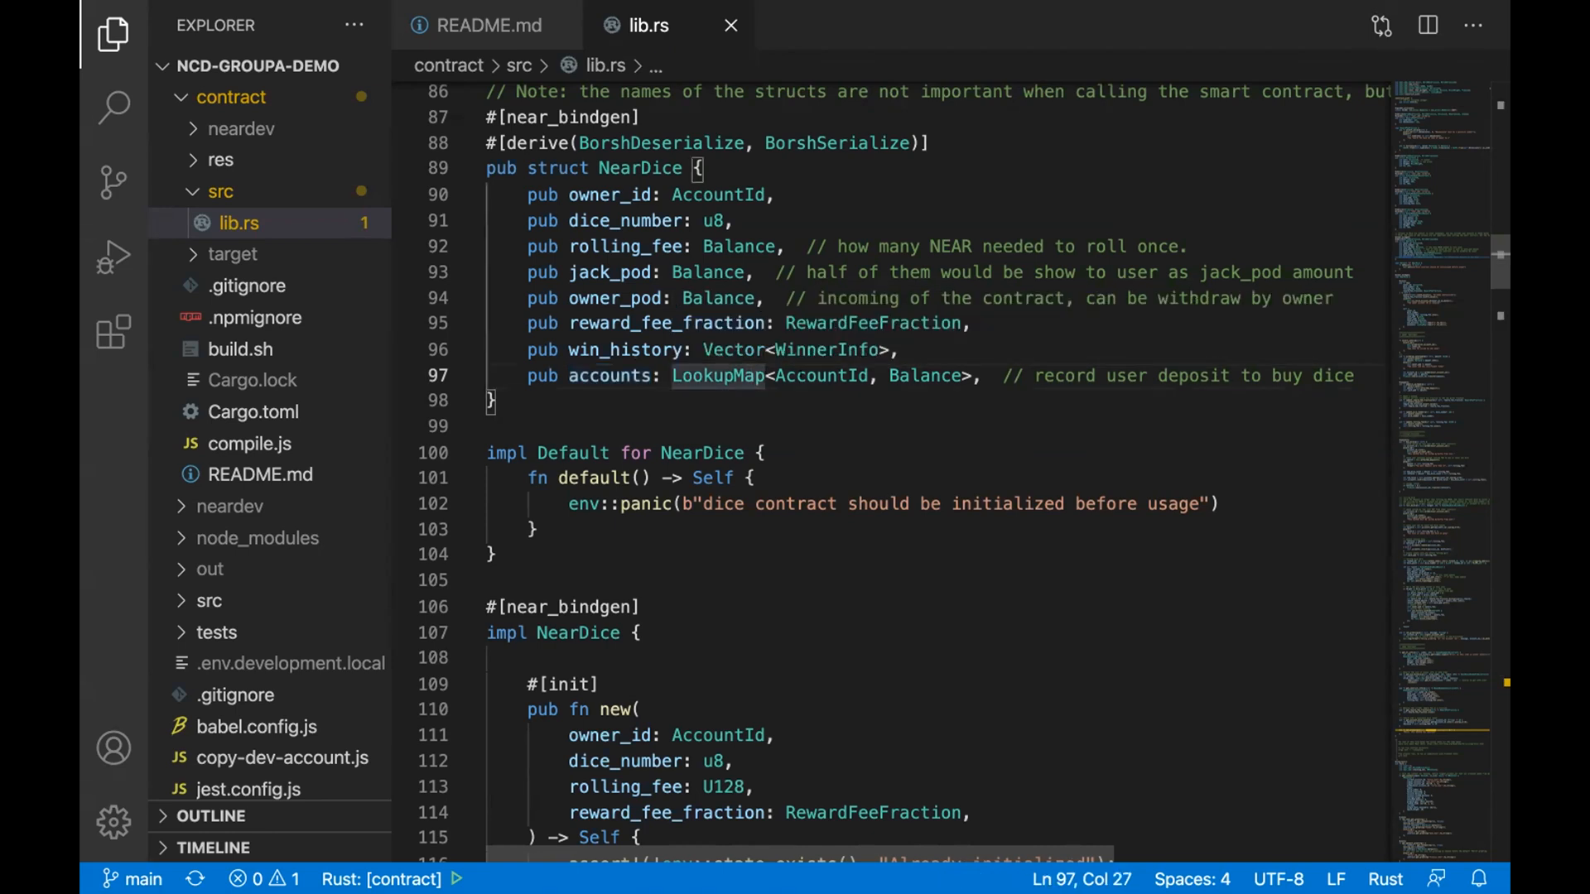
{"action": "left_click", "coordinate": [963, 376]}
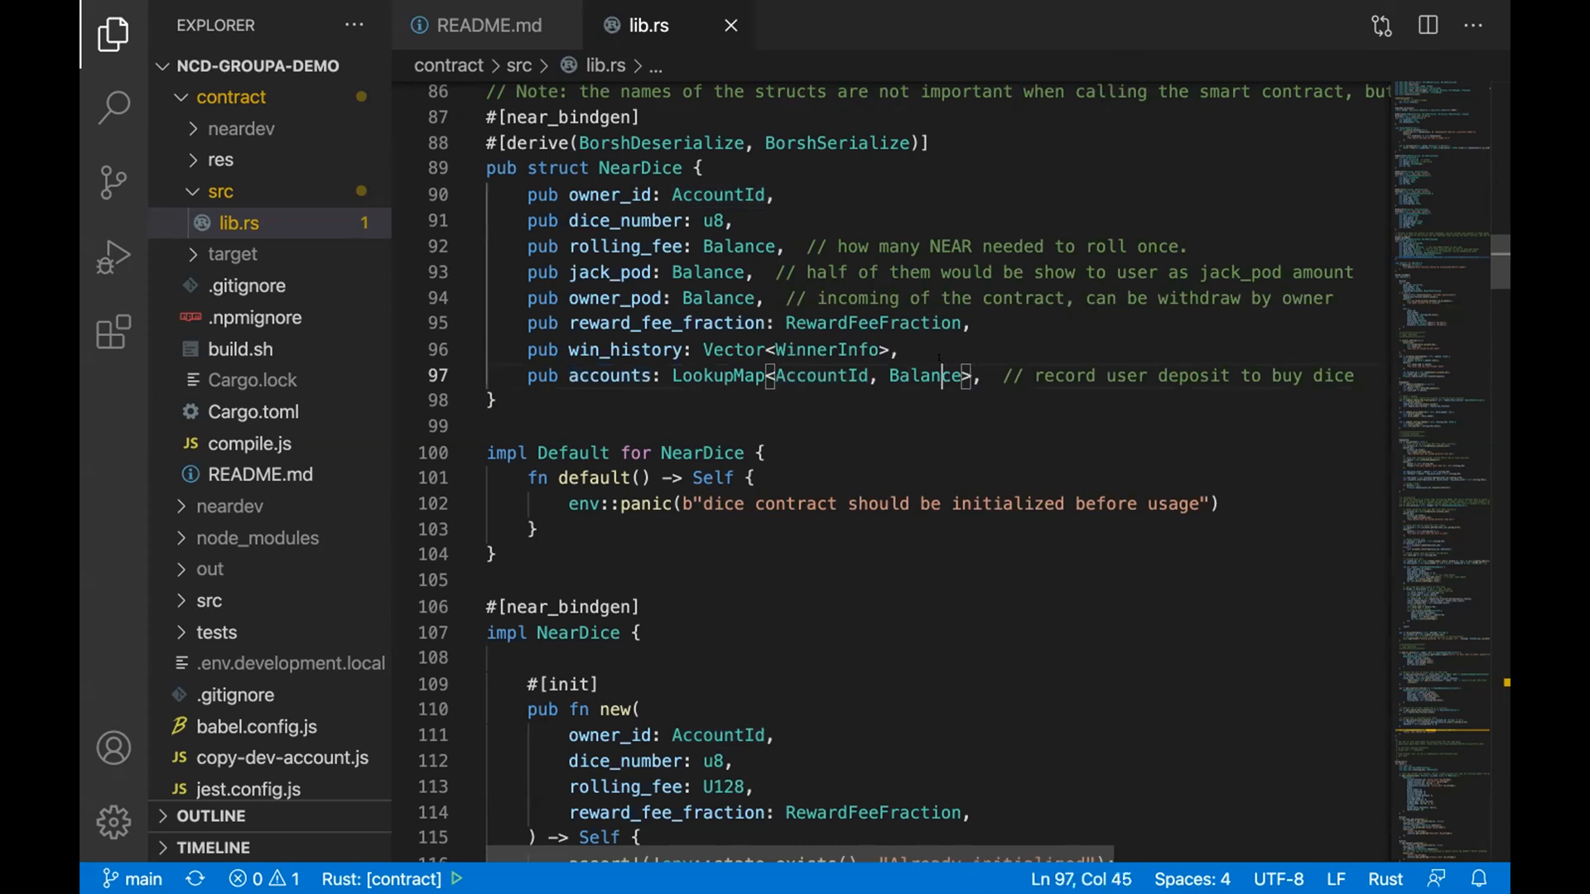
{"action": "double_click", "coordinate": [925, 376]}
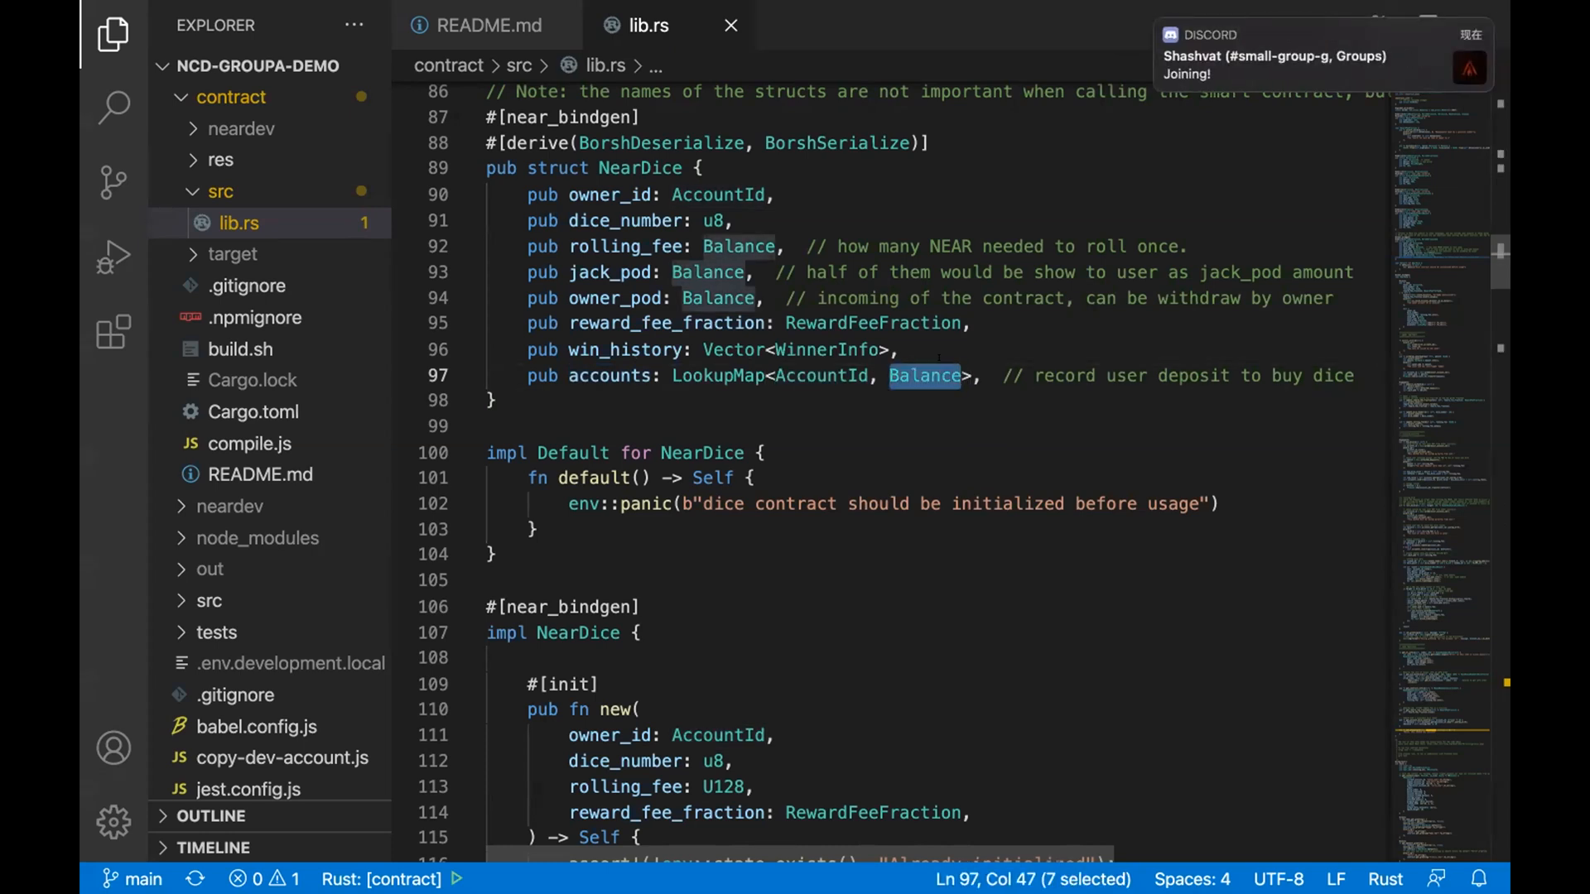
{"action": "mouse_move", "coordinate": [880, 404]}
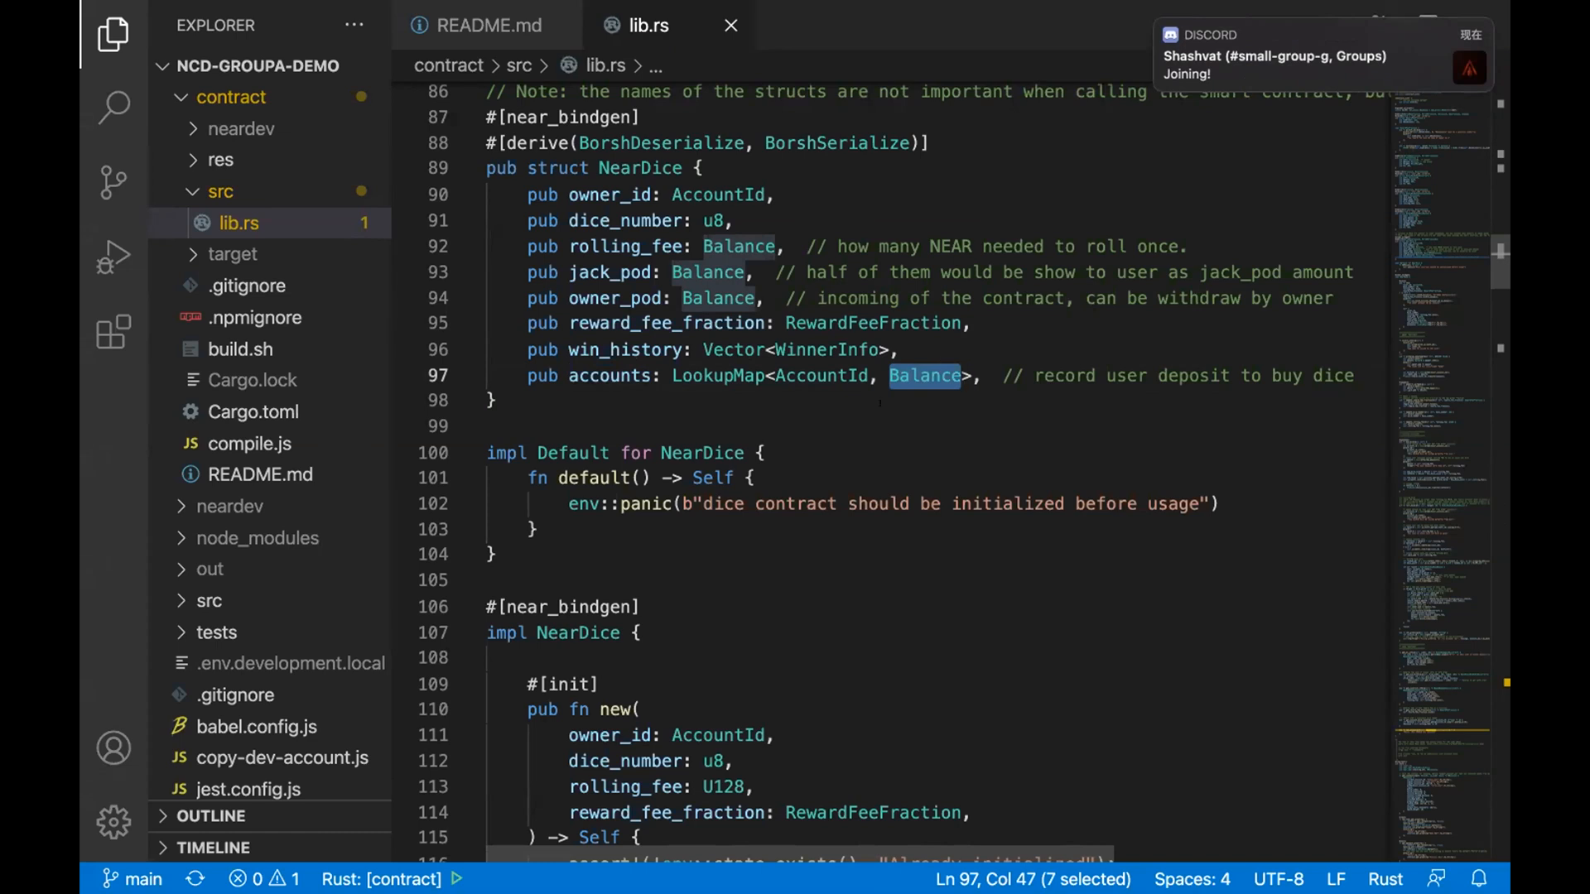
{"action": "scroll", "scroll_direction": "down", "scroll_amount": 3}
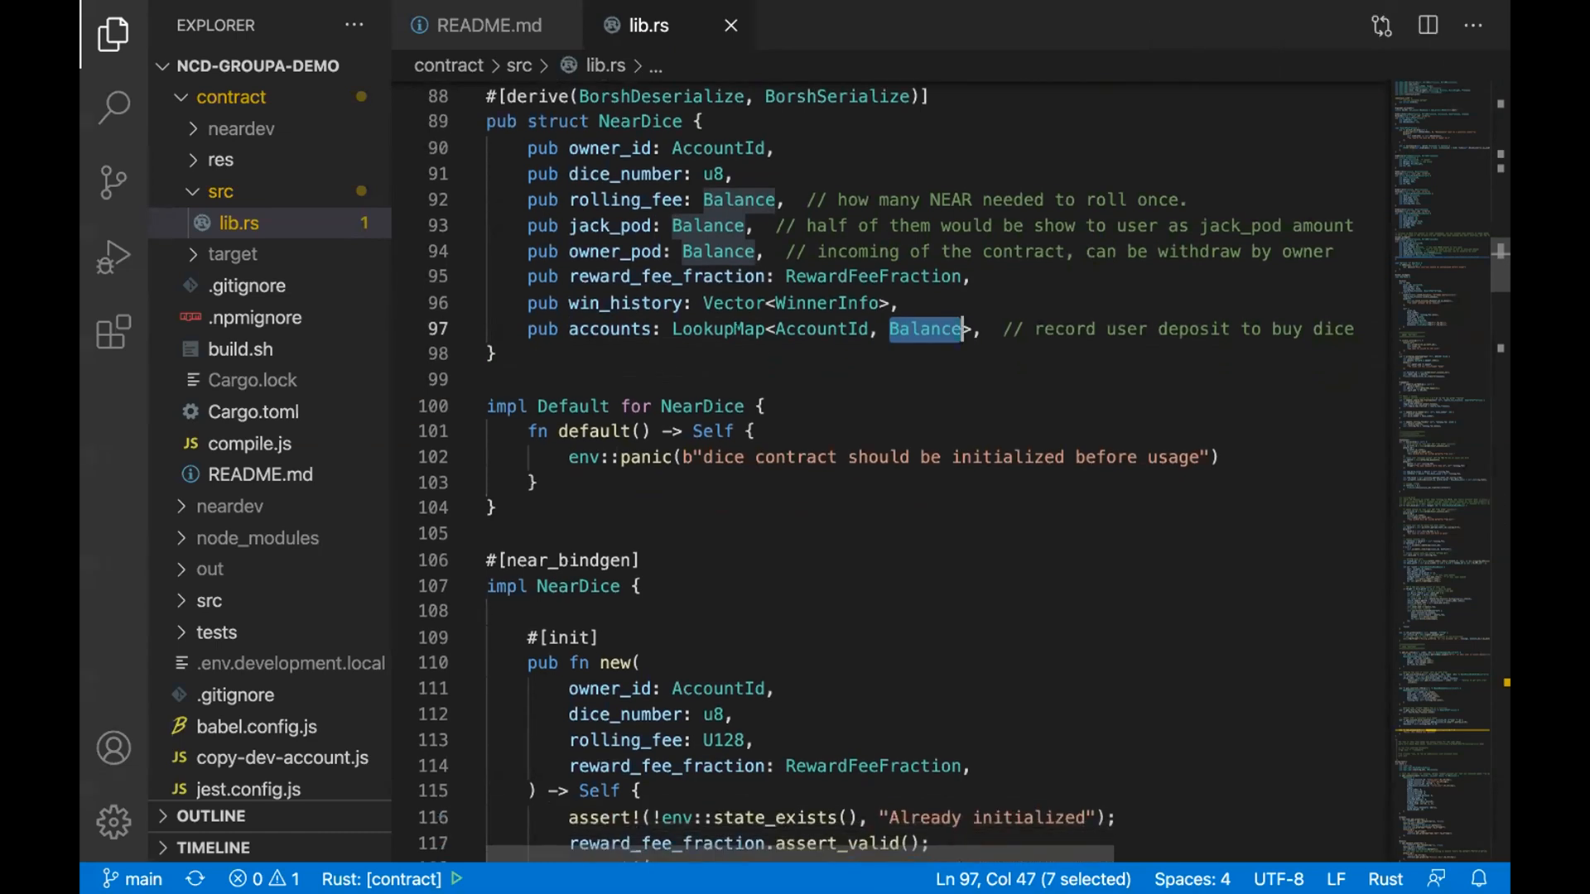
{"action": "double_click", "coordinate": [719, 328]}
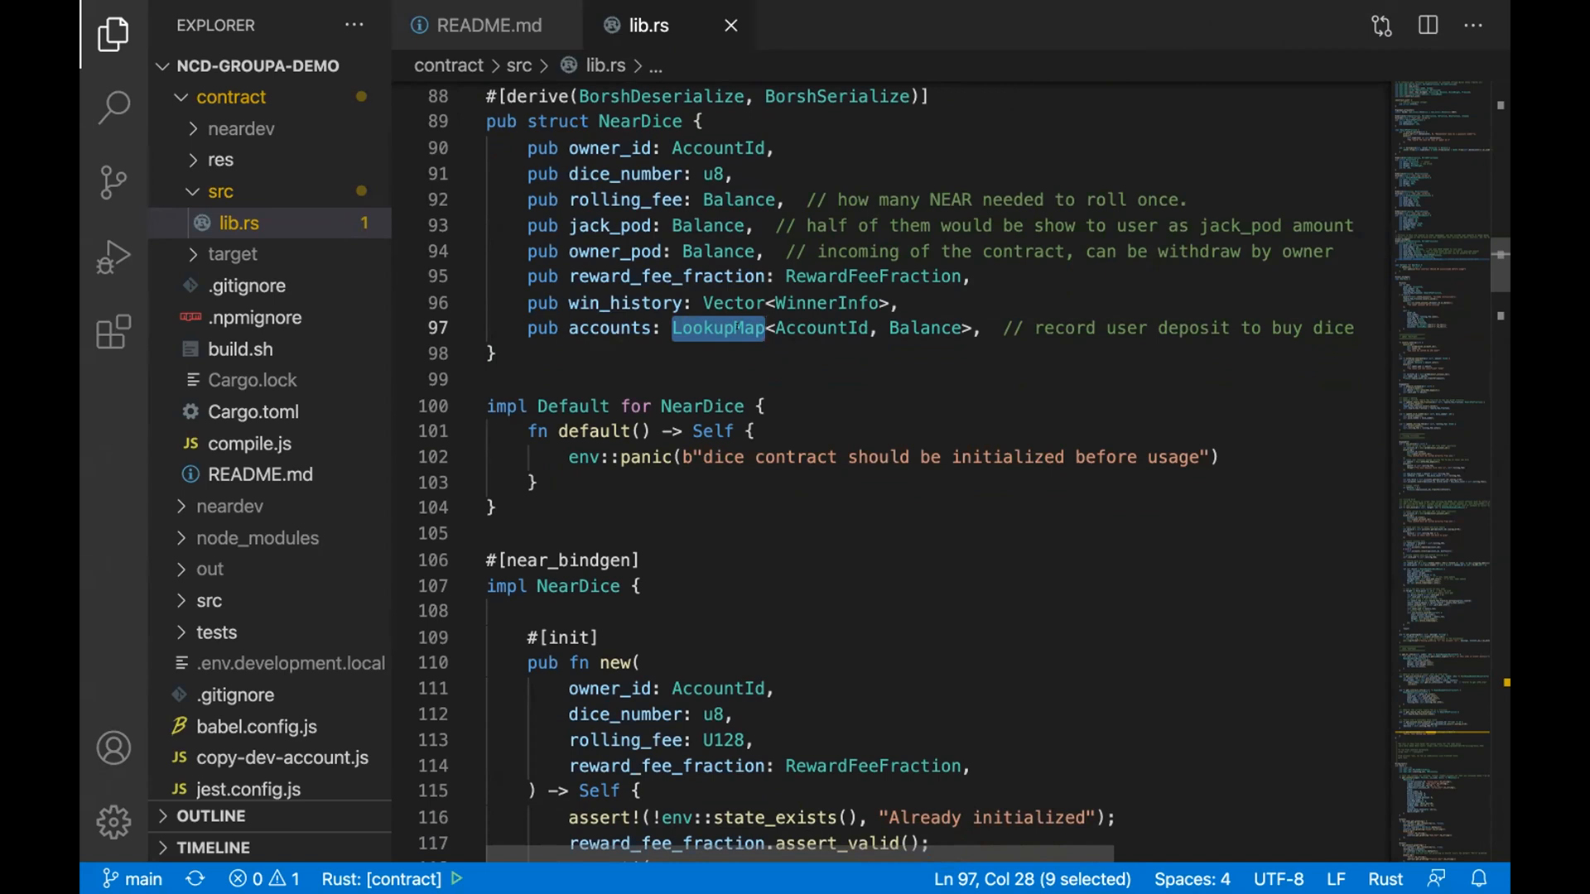
{"action": "mouse_move", "coordinate": [822, 328]}
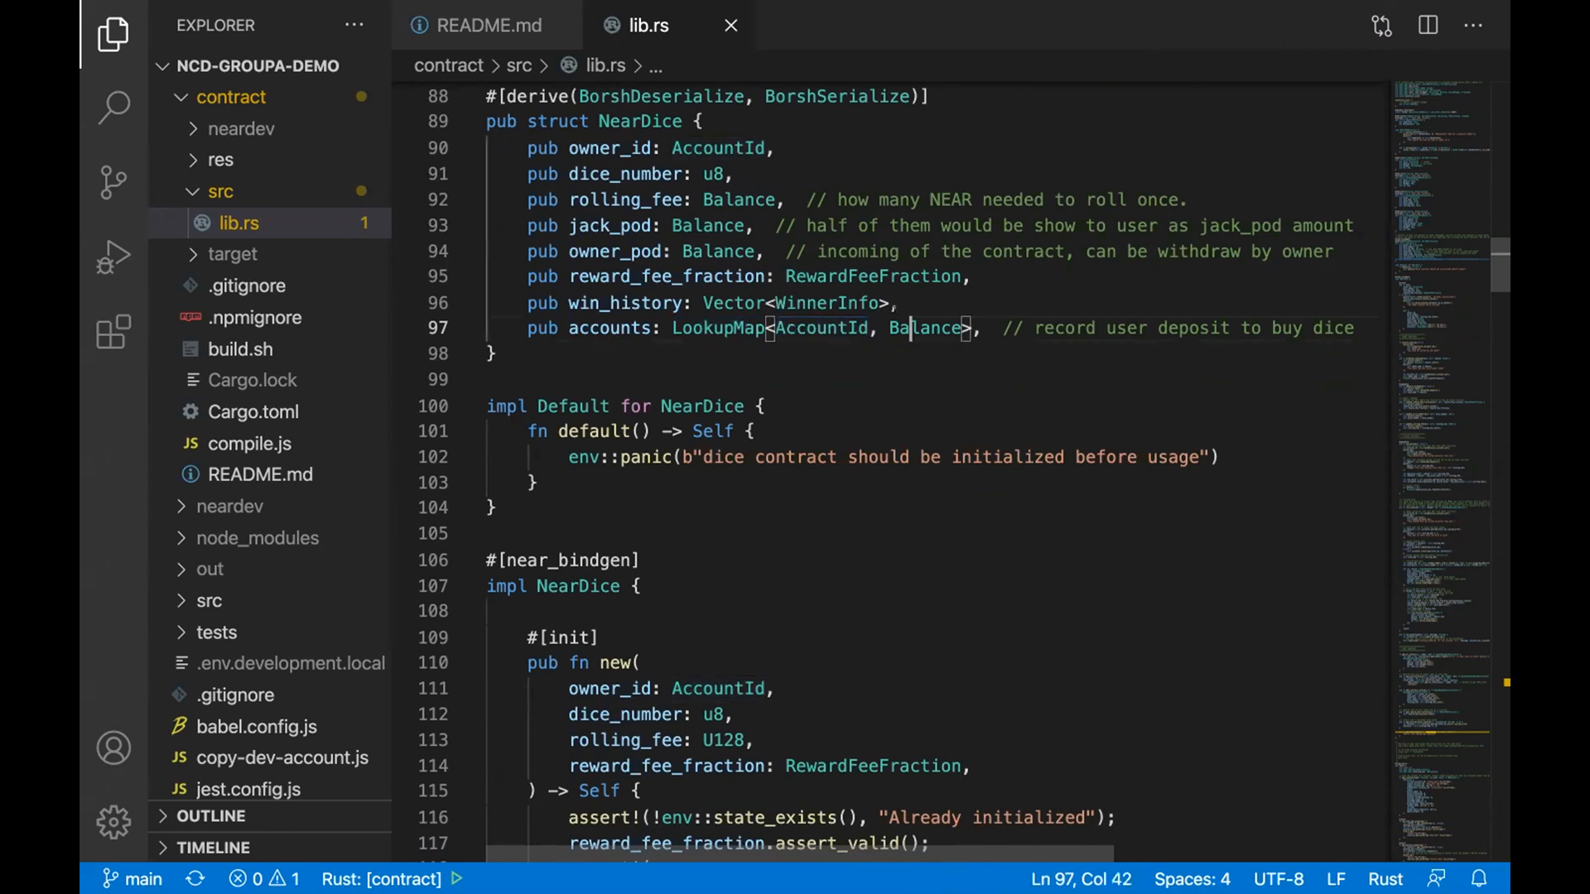
{"action": "double_click", "coordinate": [924, 328]}
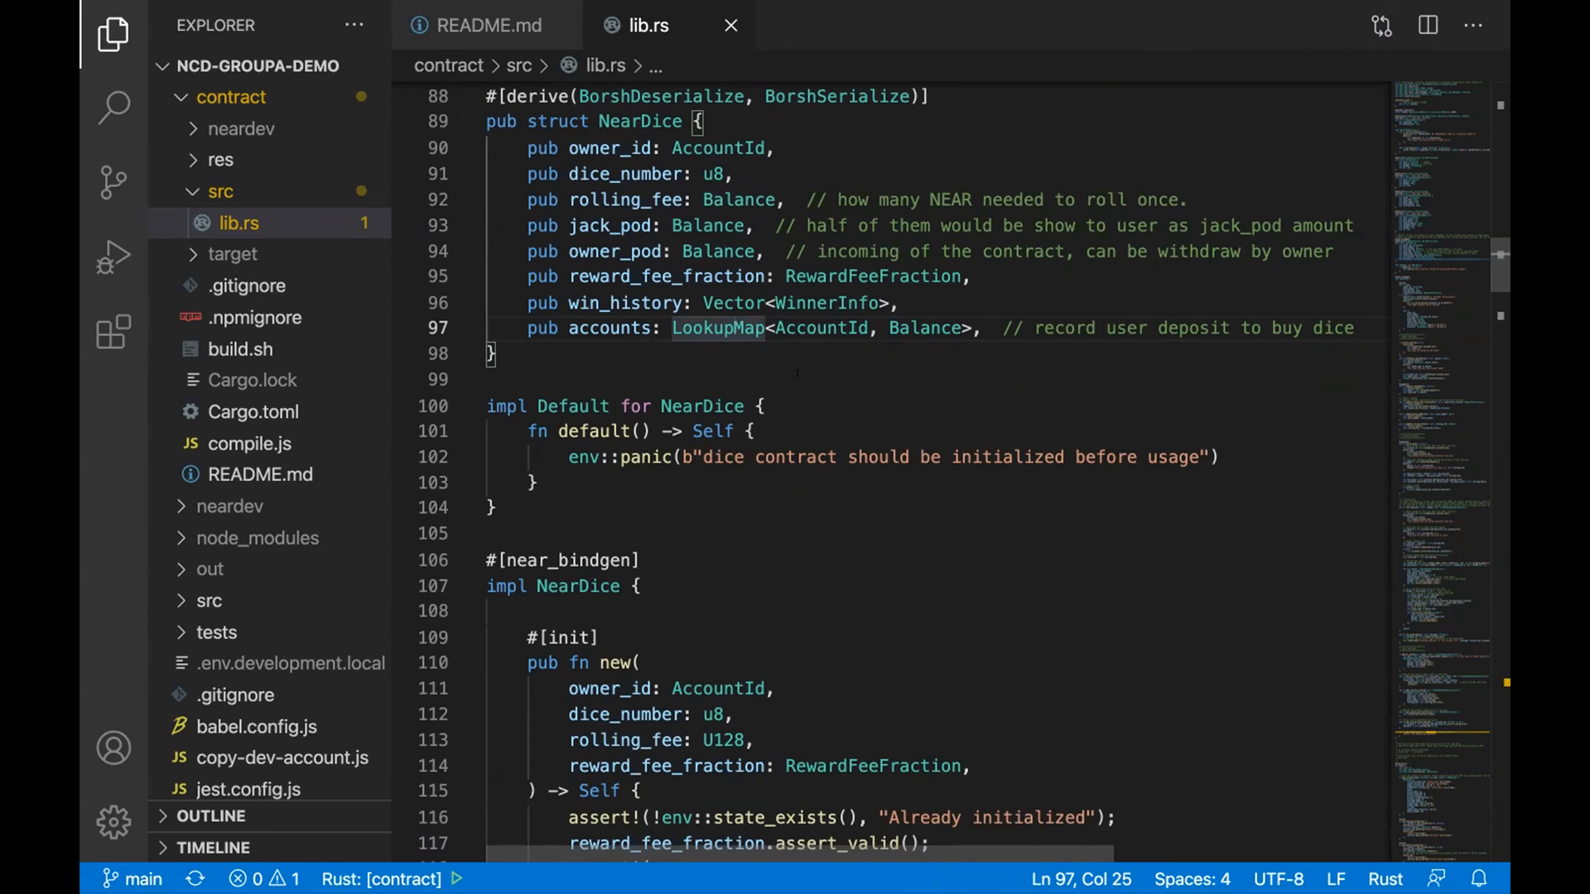
{"action": "scroll", "scroll_direction": "down", "scroll_amount": 3}
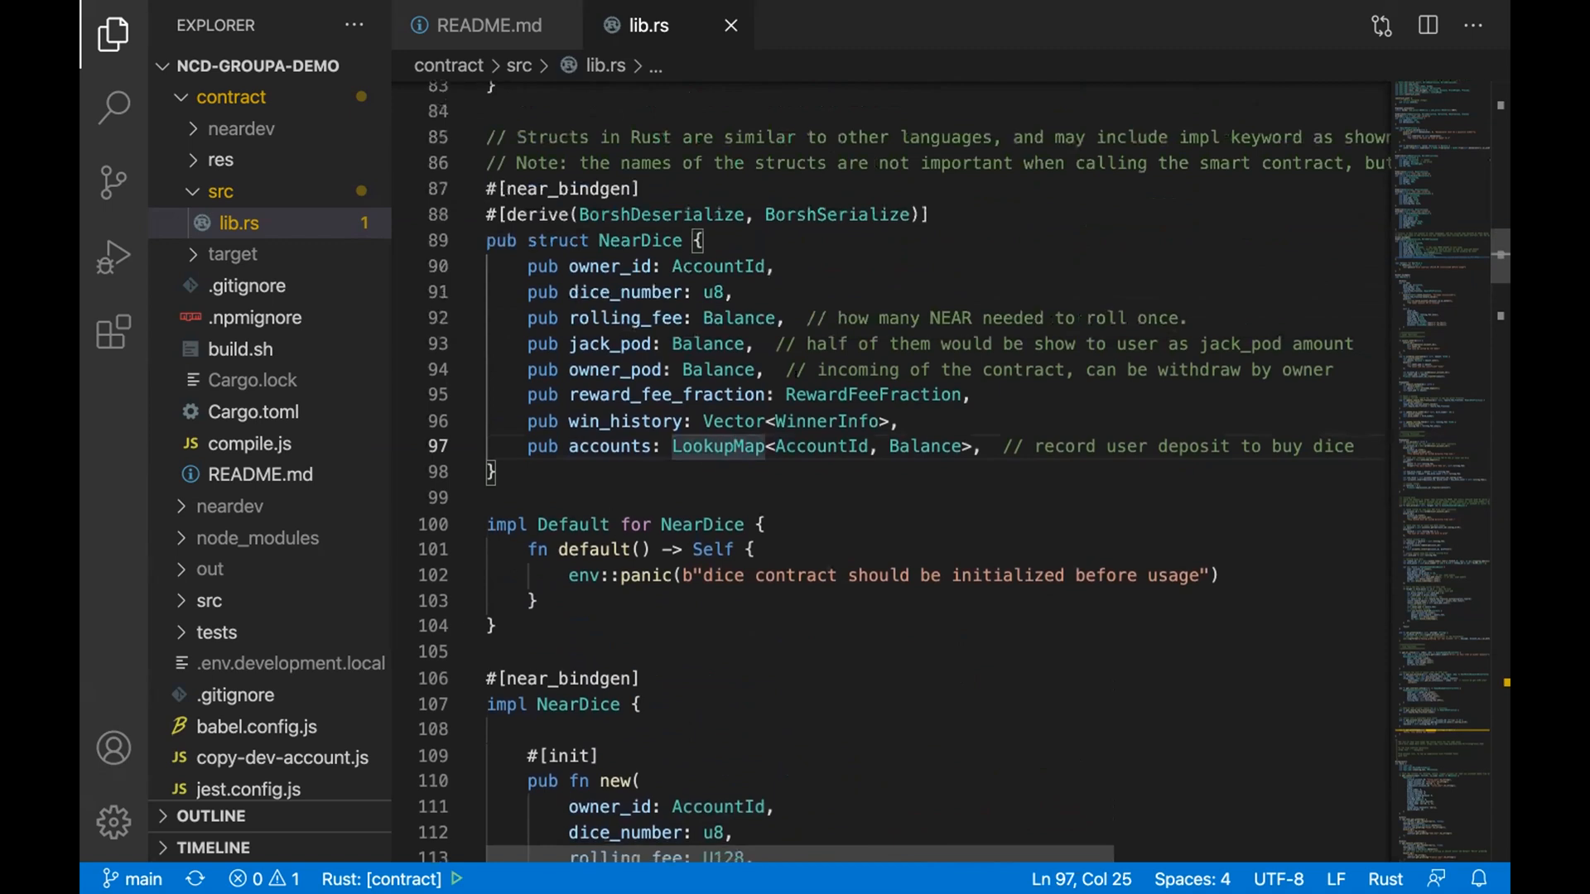
{"action": "scroll", "scroll_direction": "down", "scroll_amount": 3}
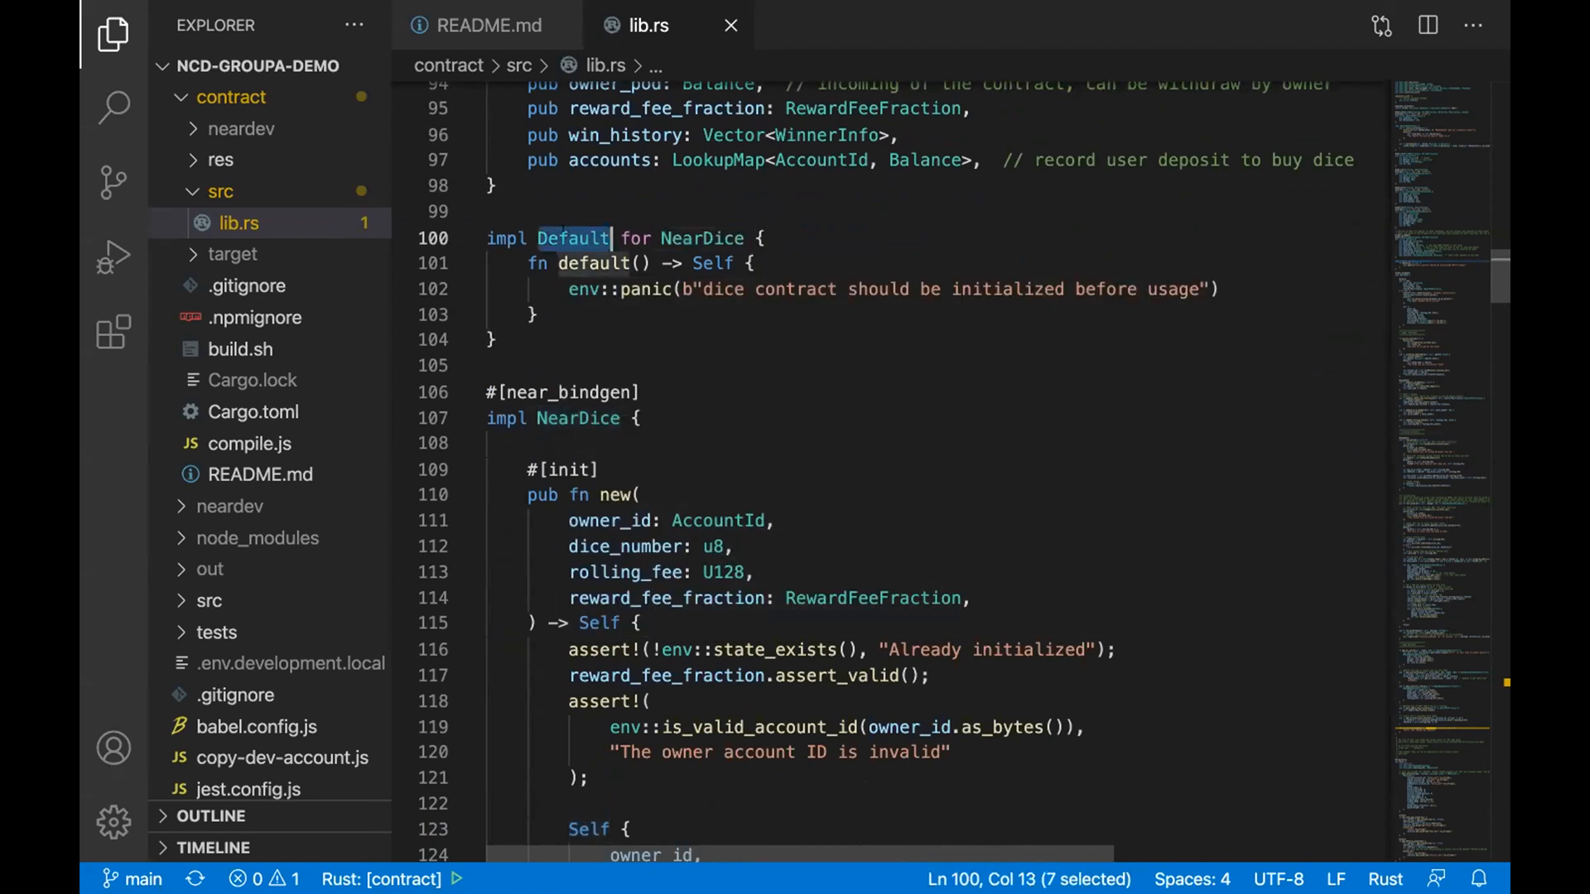
{"action": "scroll", "scroll_direction": "down", "scroll_amount": 3}
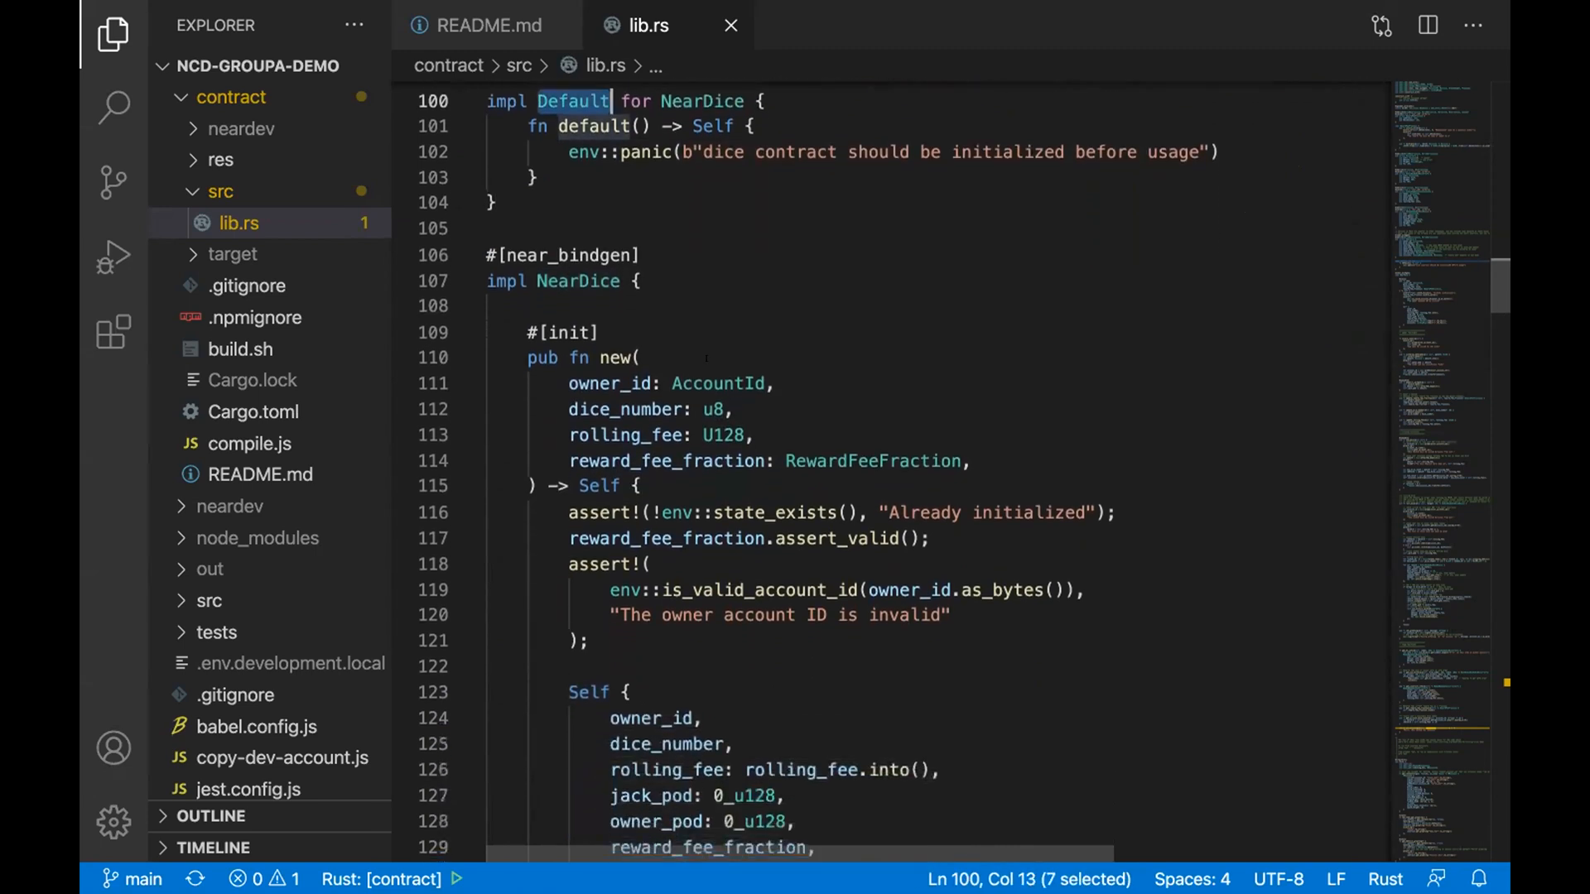
{"action": "scroll", "scroll_direction": "down", "scroll_amount": 3}
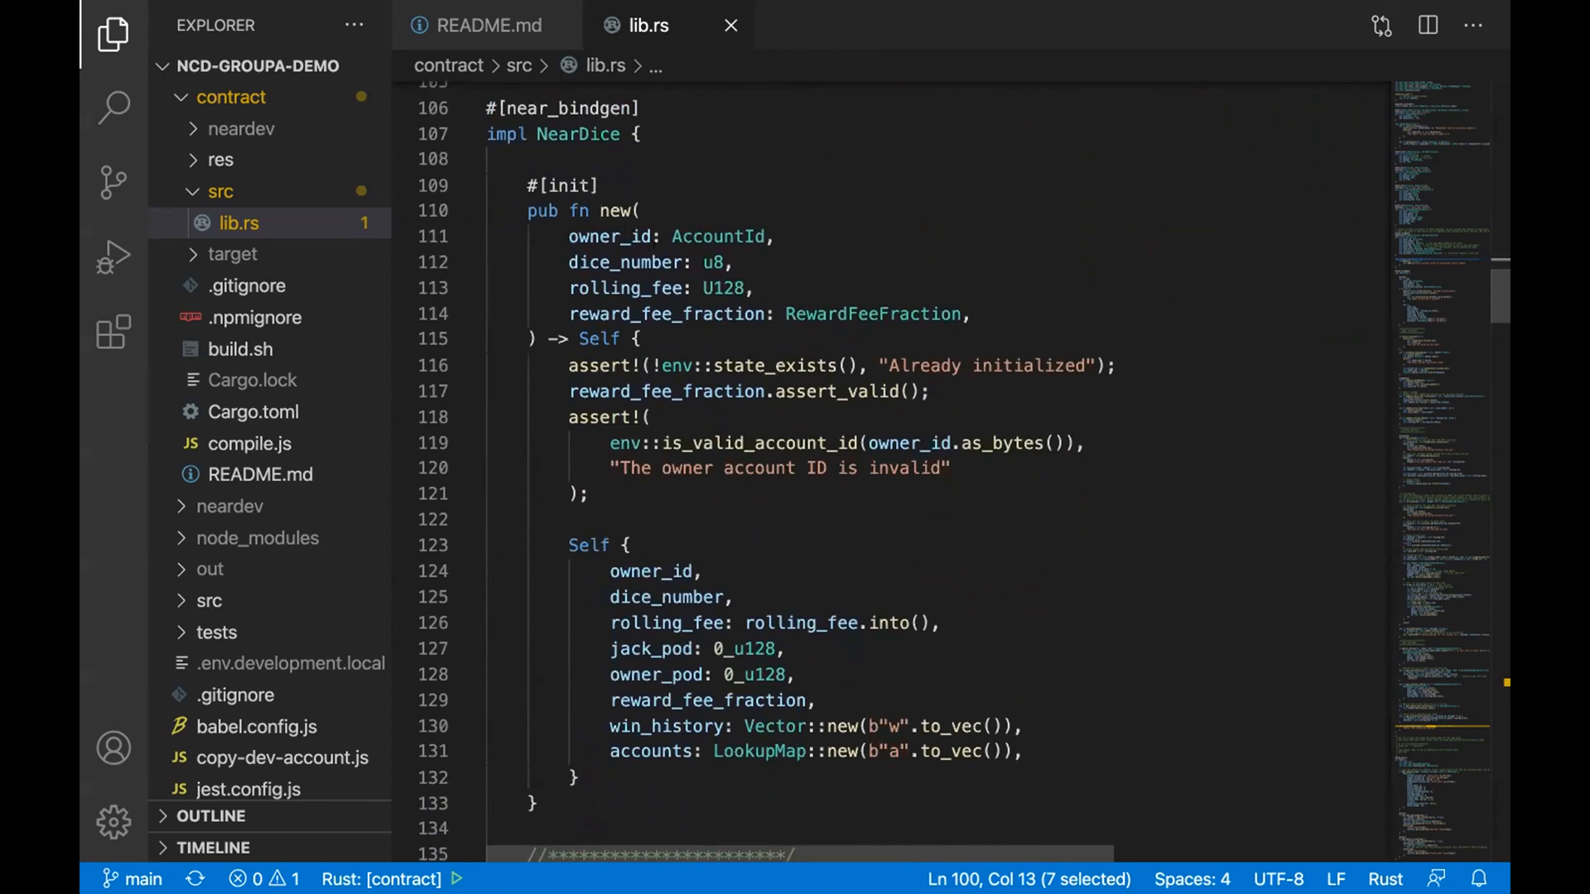
{"action": "double_click", "coordinate": [616, 210]}
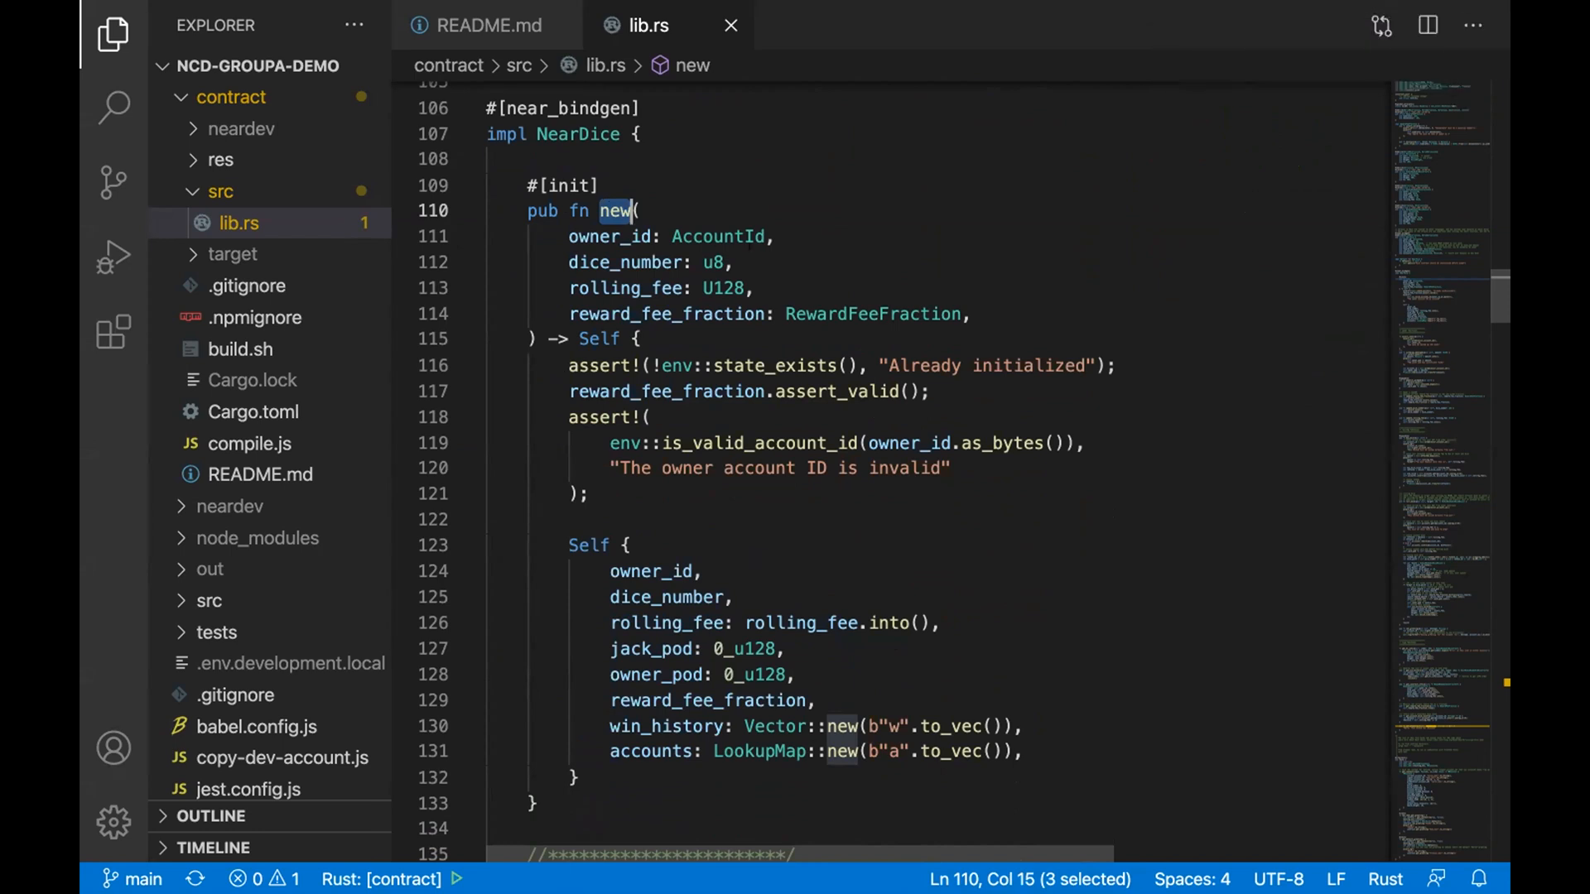
{"action": "double_click", "coordinate": [719, 237]}
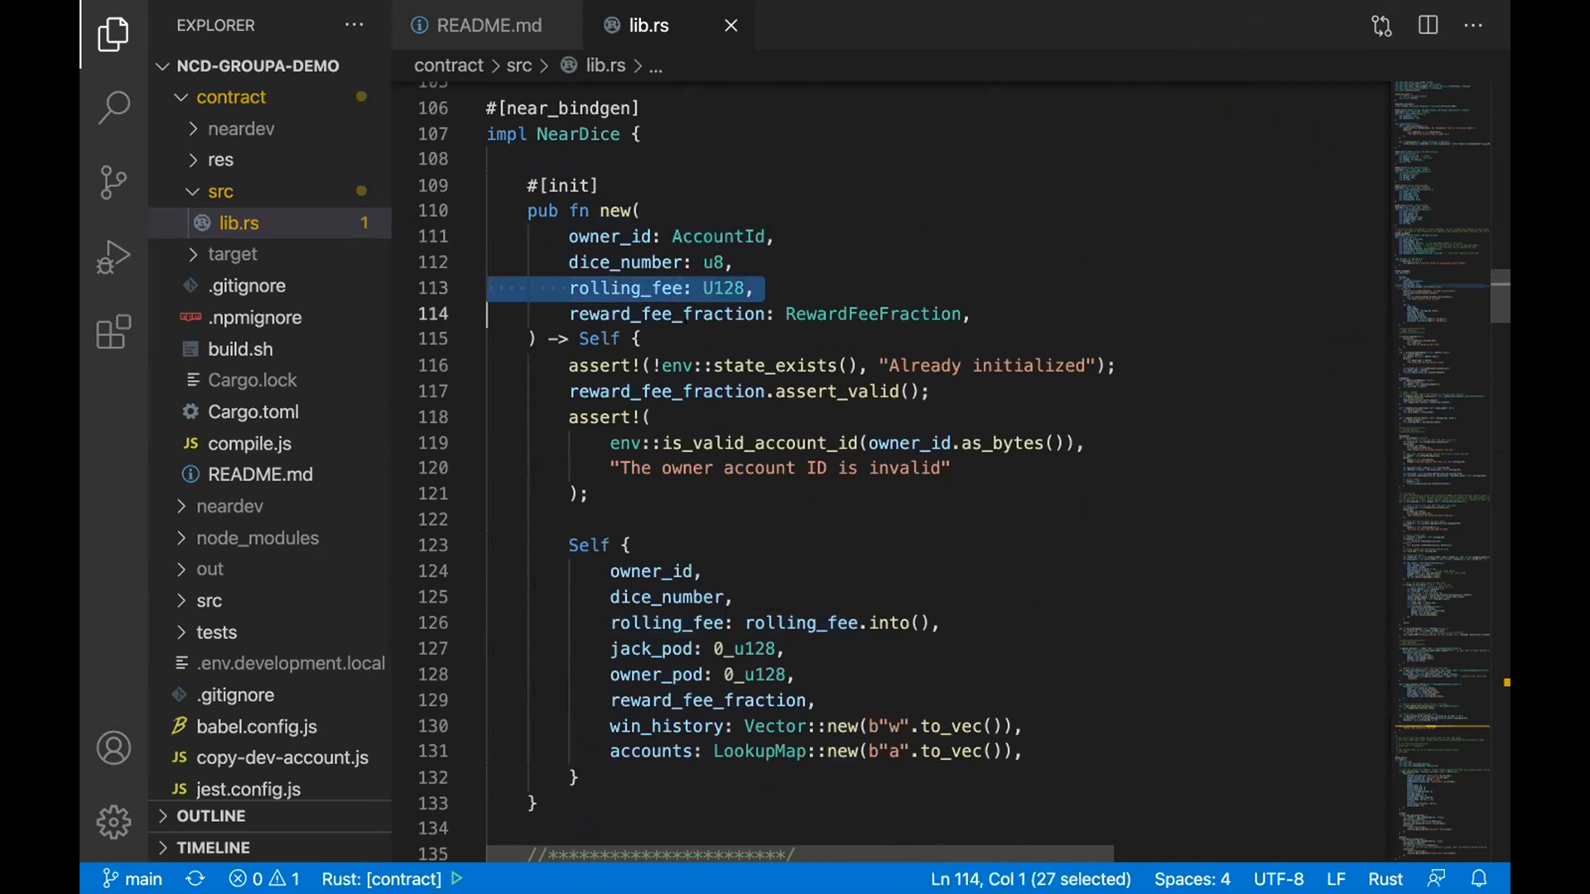
{"action": "double_click", "coordinate": [666, 315]}
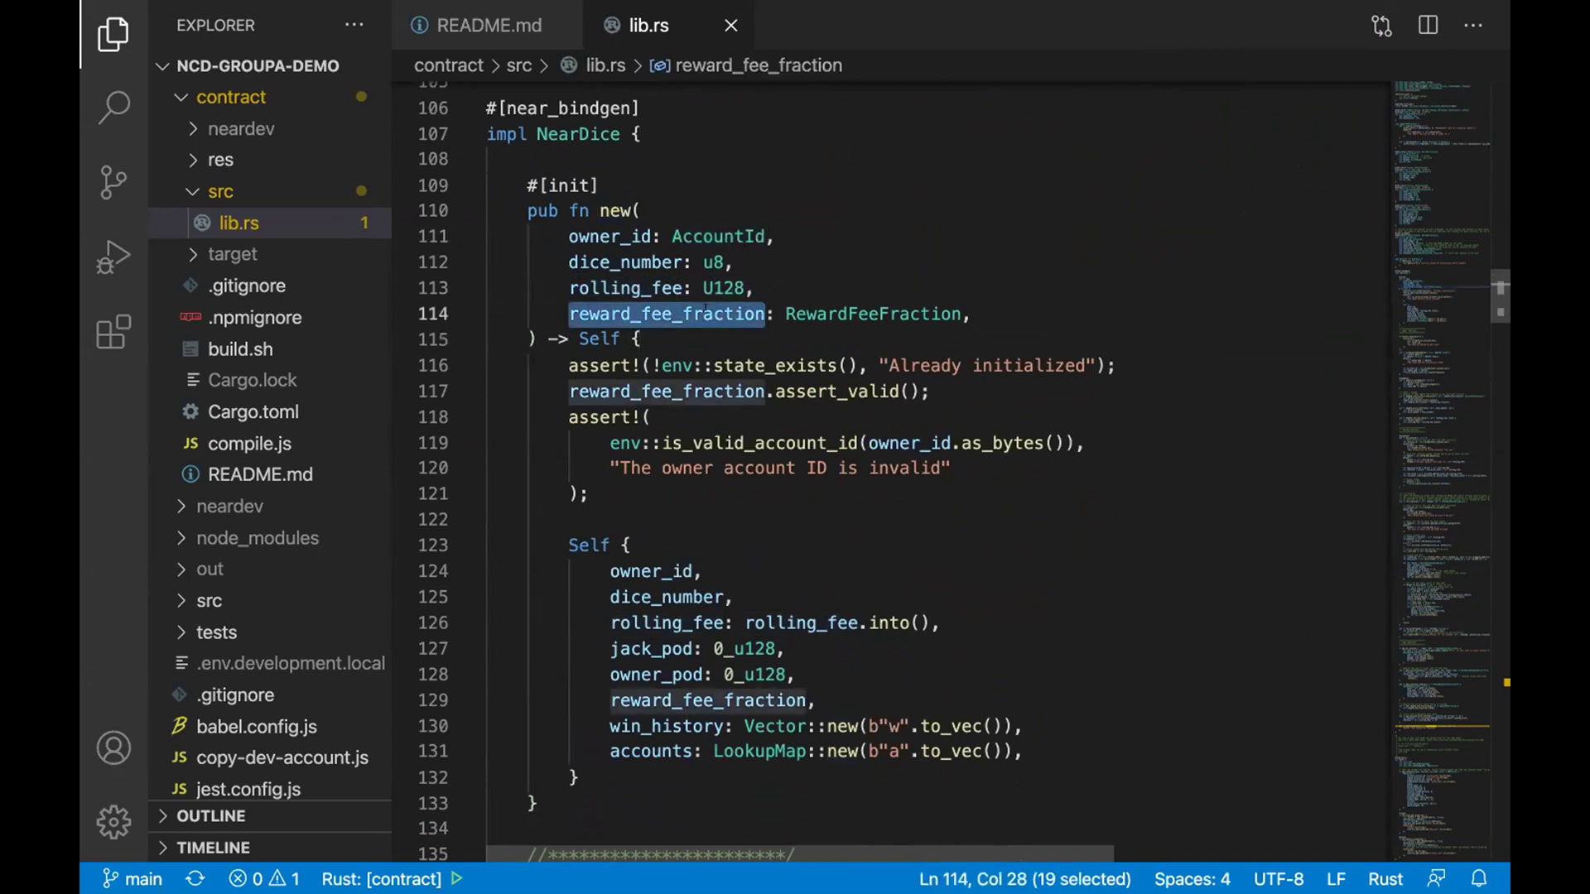
{"action": "scroll", "scroll_direction": "down", "scroll_amount": 3}
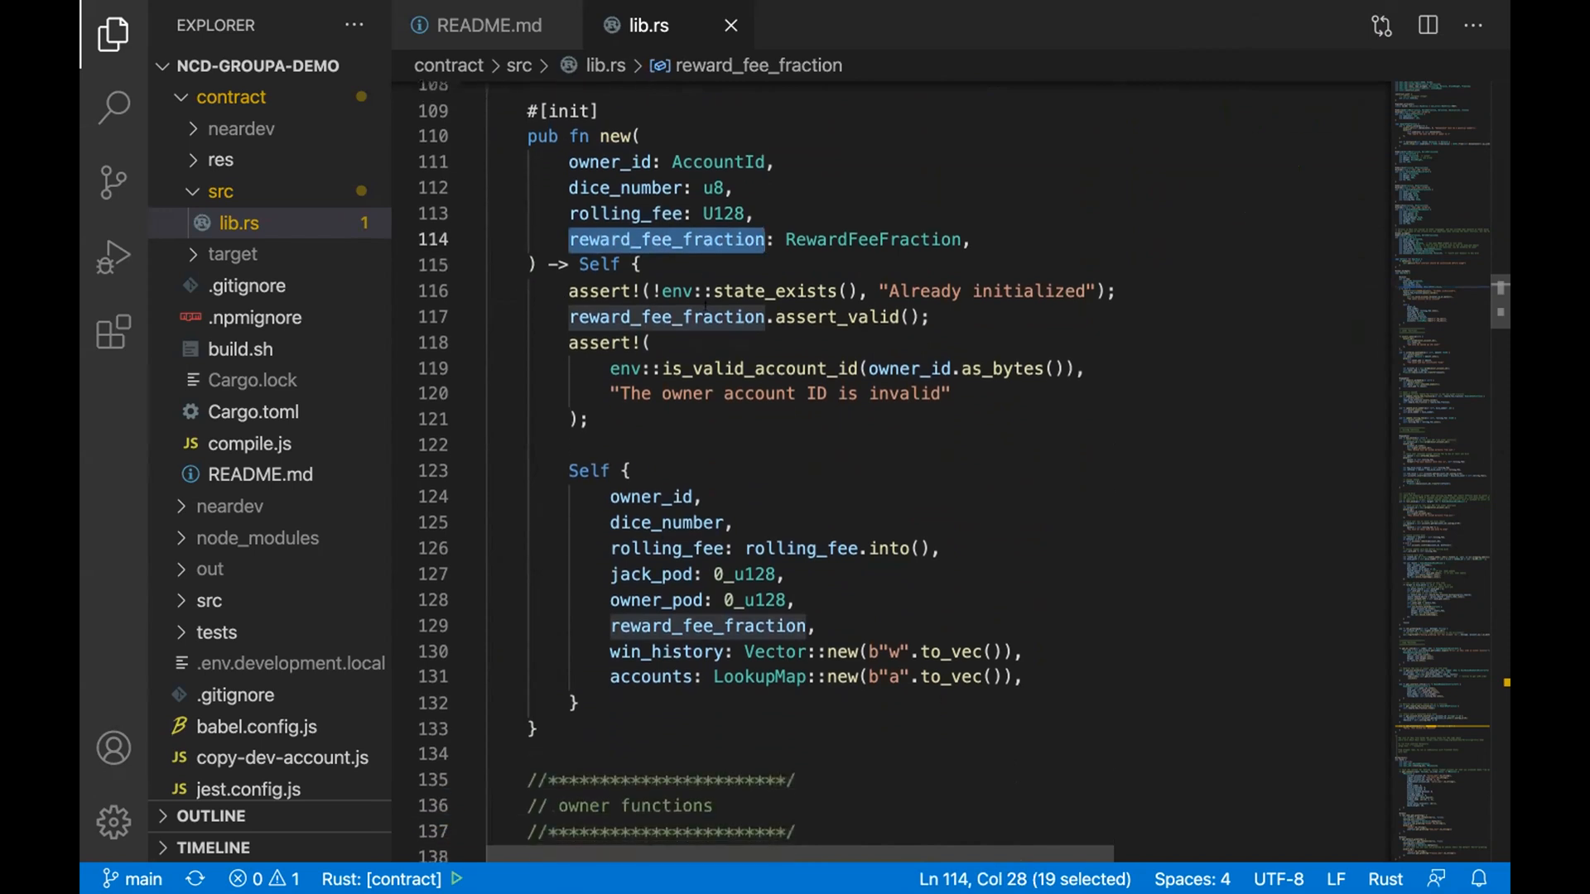
{"action": "scroll", "scroll_direction": "down", "scroll_amount": 3}
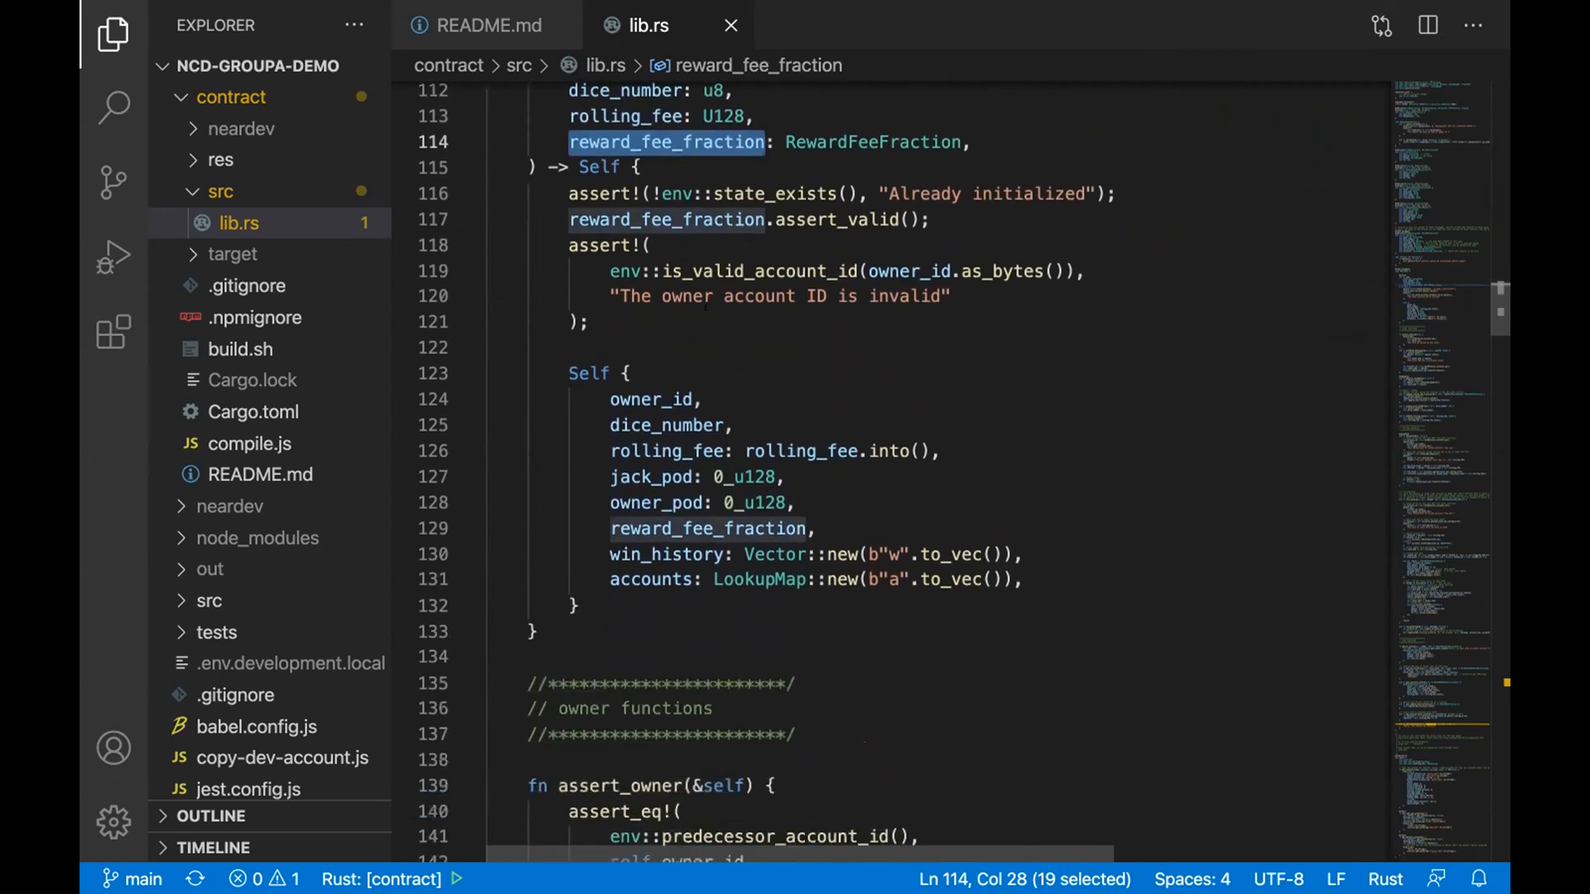
{"action": "scroll", "scroll_direction": "down", "scroll_amount": 3}
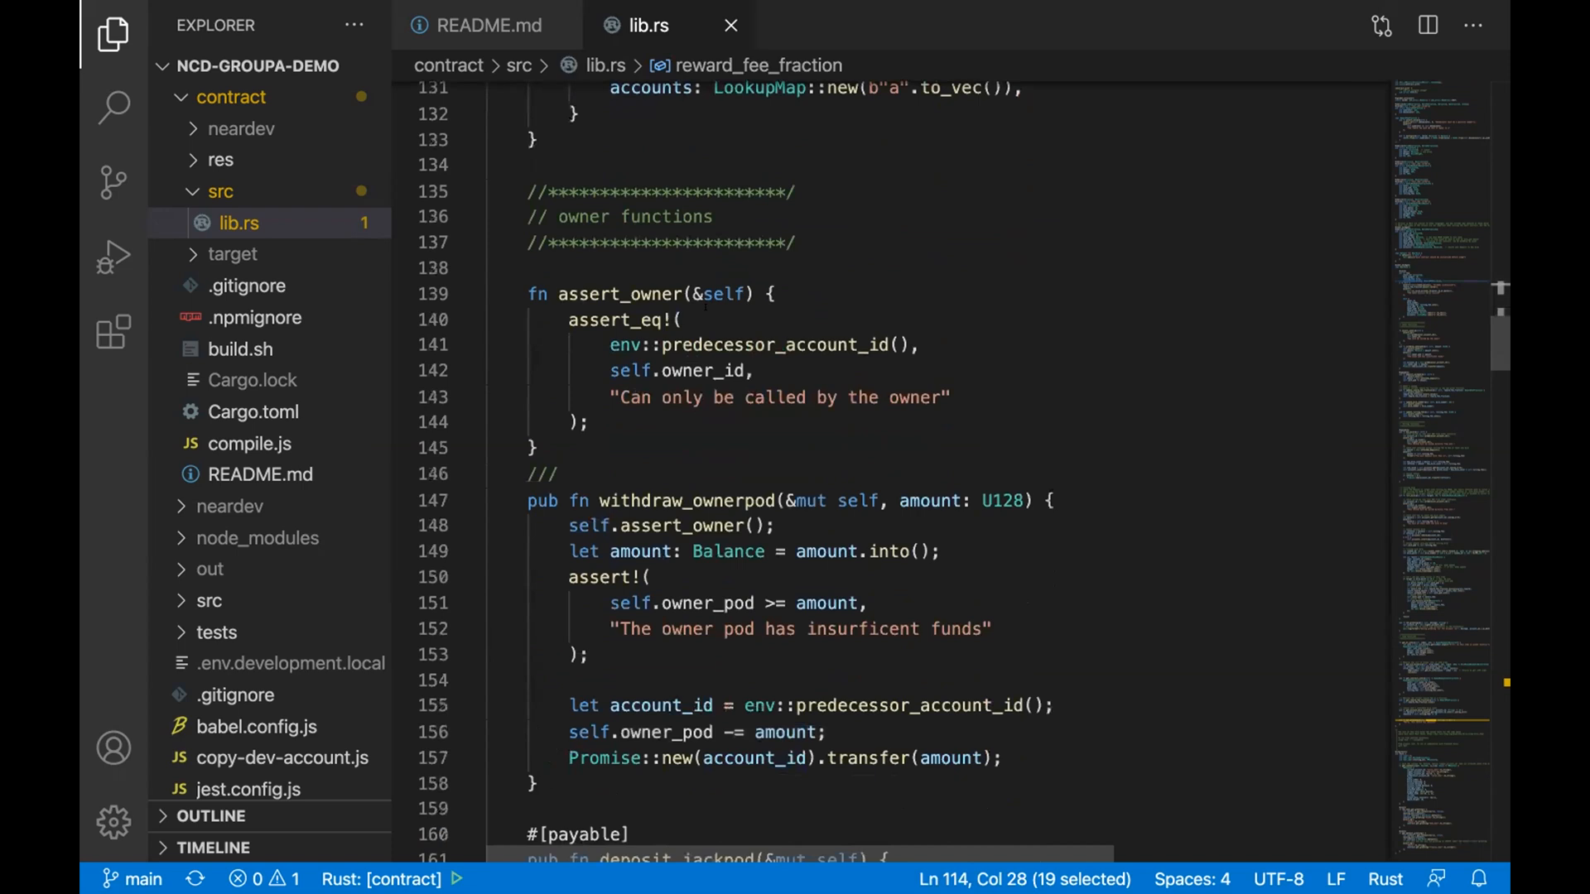
{"action": "scroll", "scroll_direction": "down", "scroll_amount": 3}
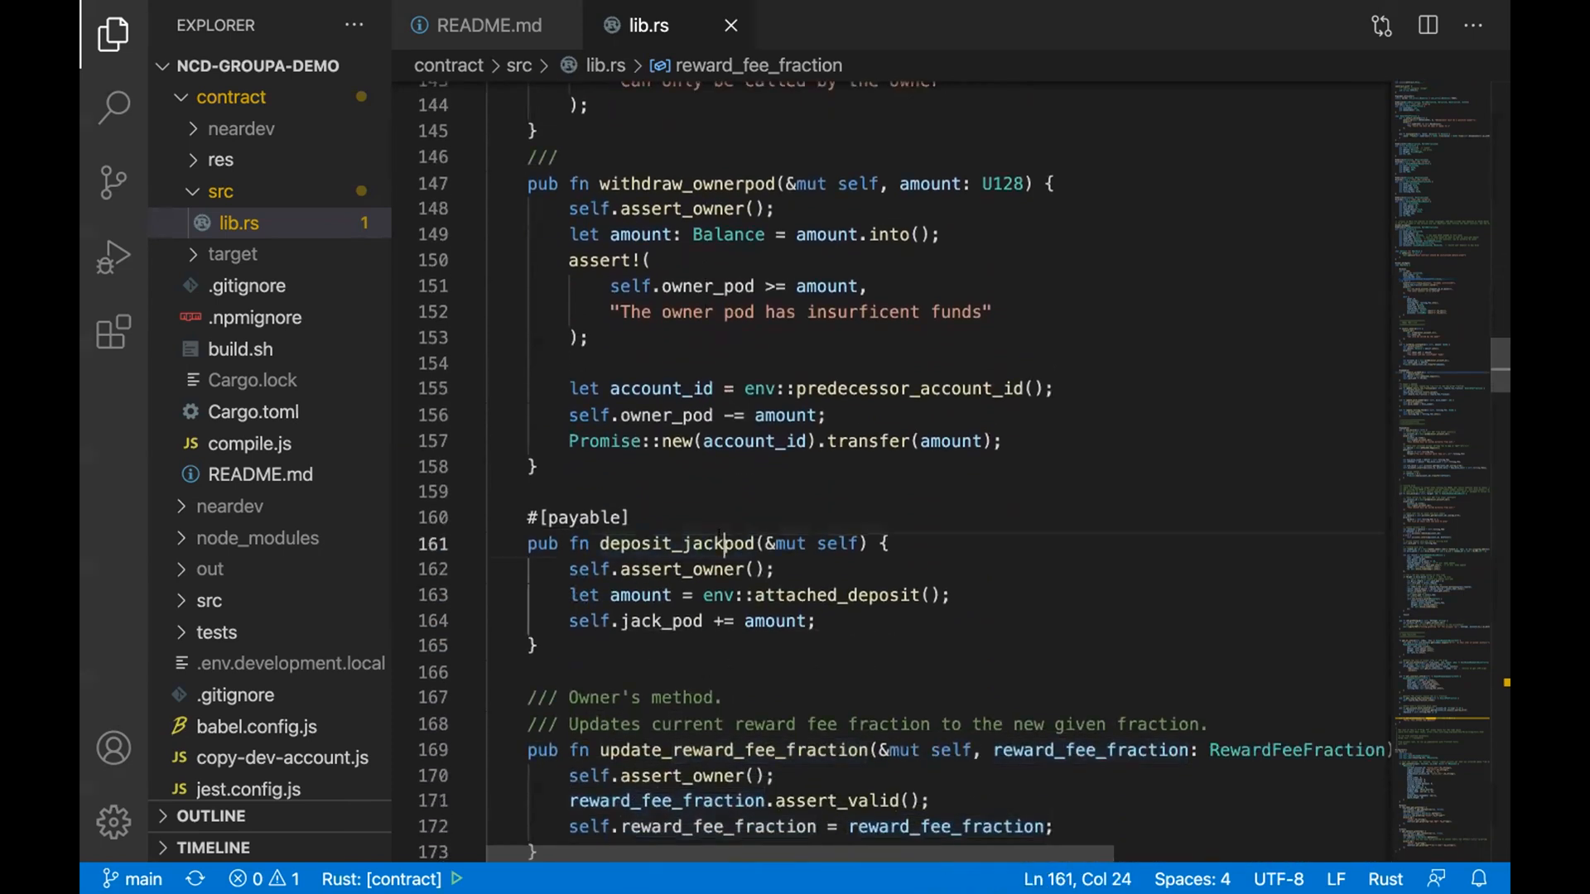
{"action": "double_click", "coordinate": [674, 543]}
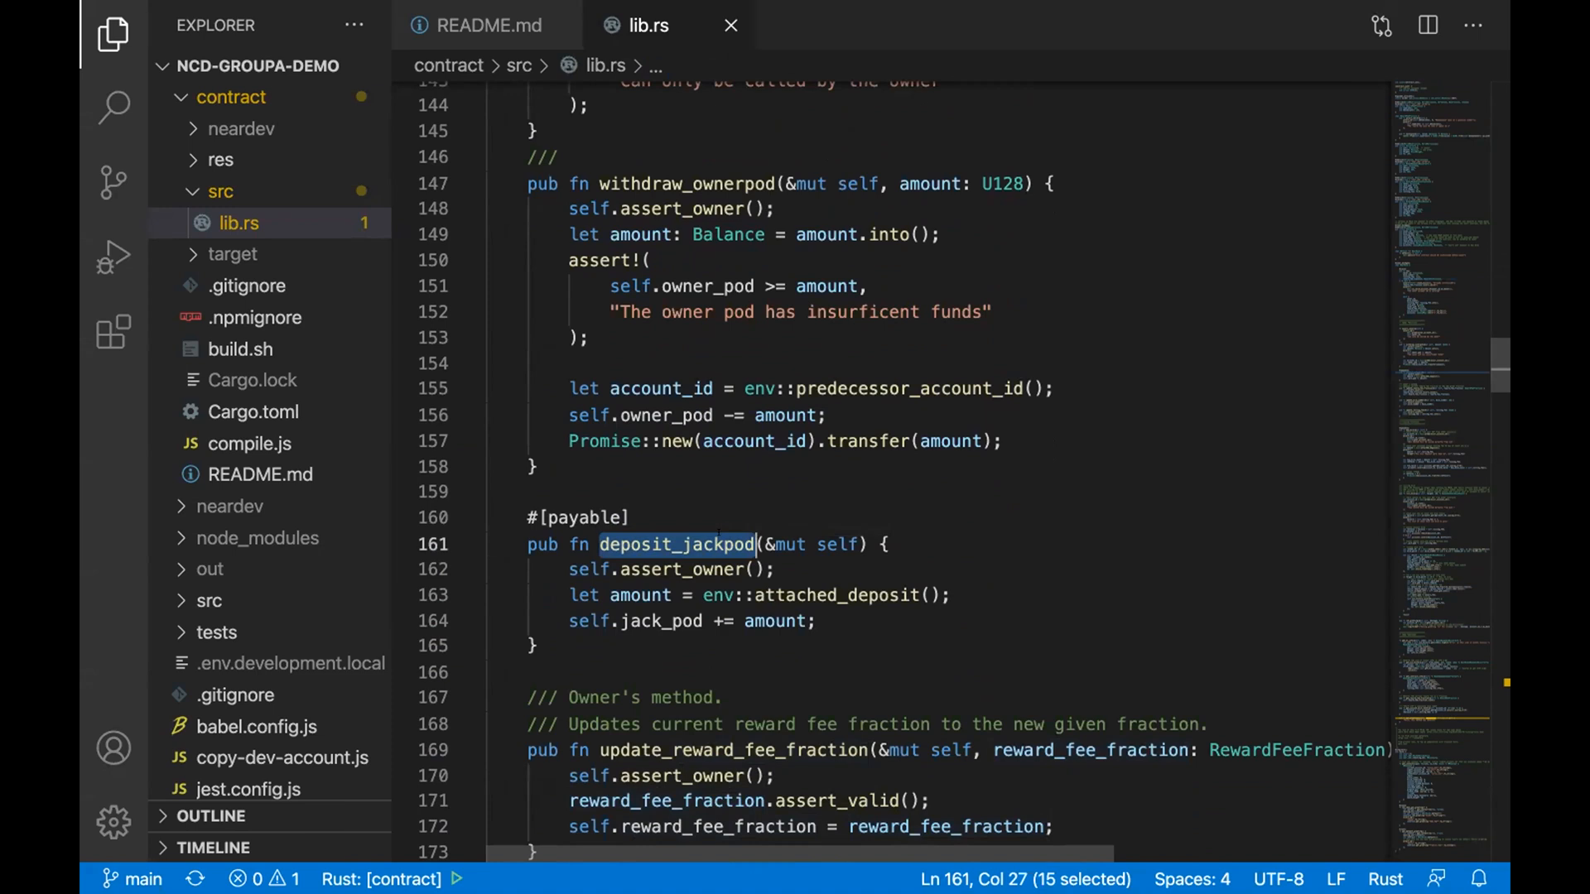
{"action": "scroll", "scroll_direction": "down", "scroll_amount": 3}
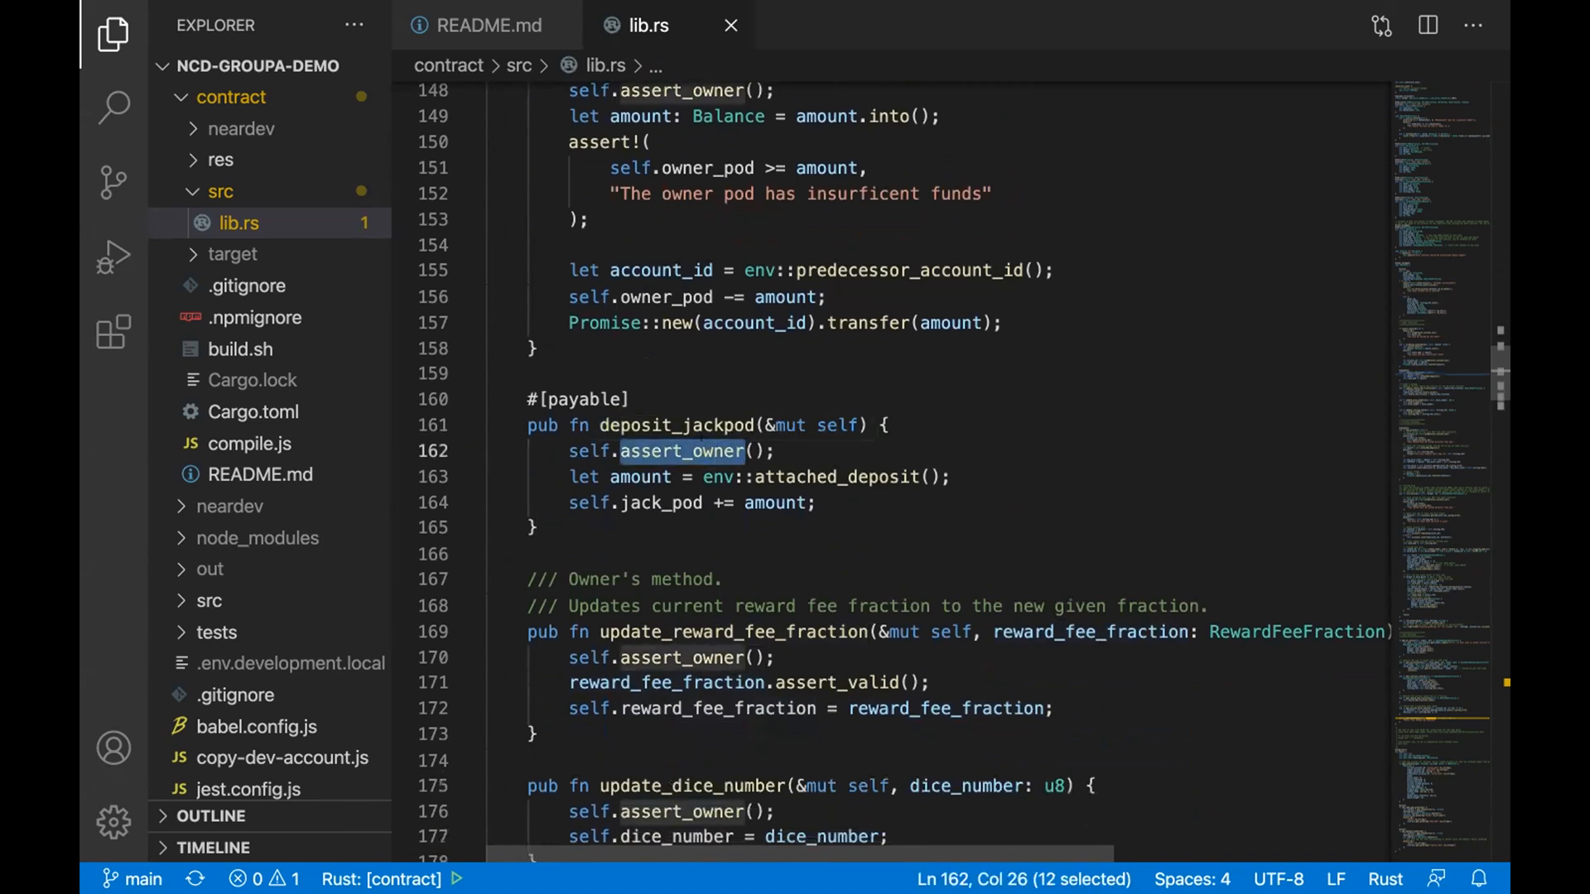
{"action": "double_click", "coordinate": [578, 424]}
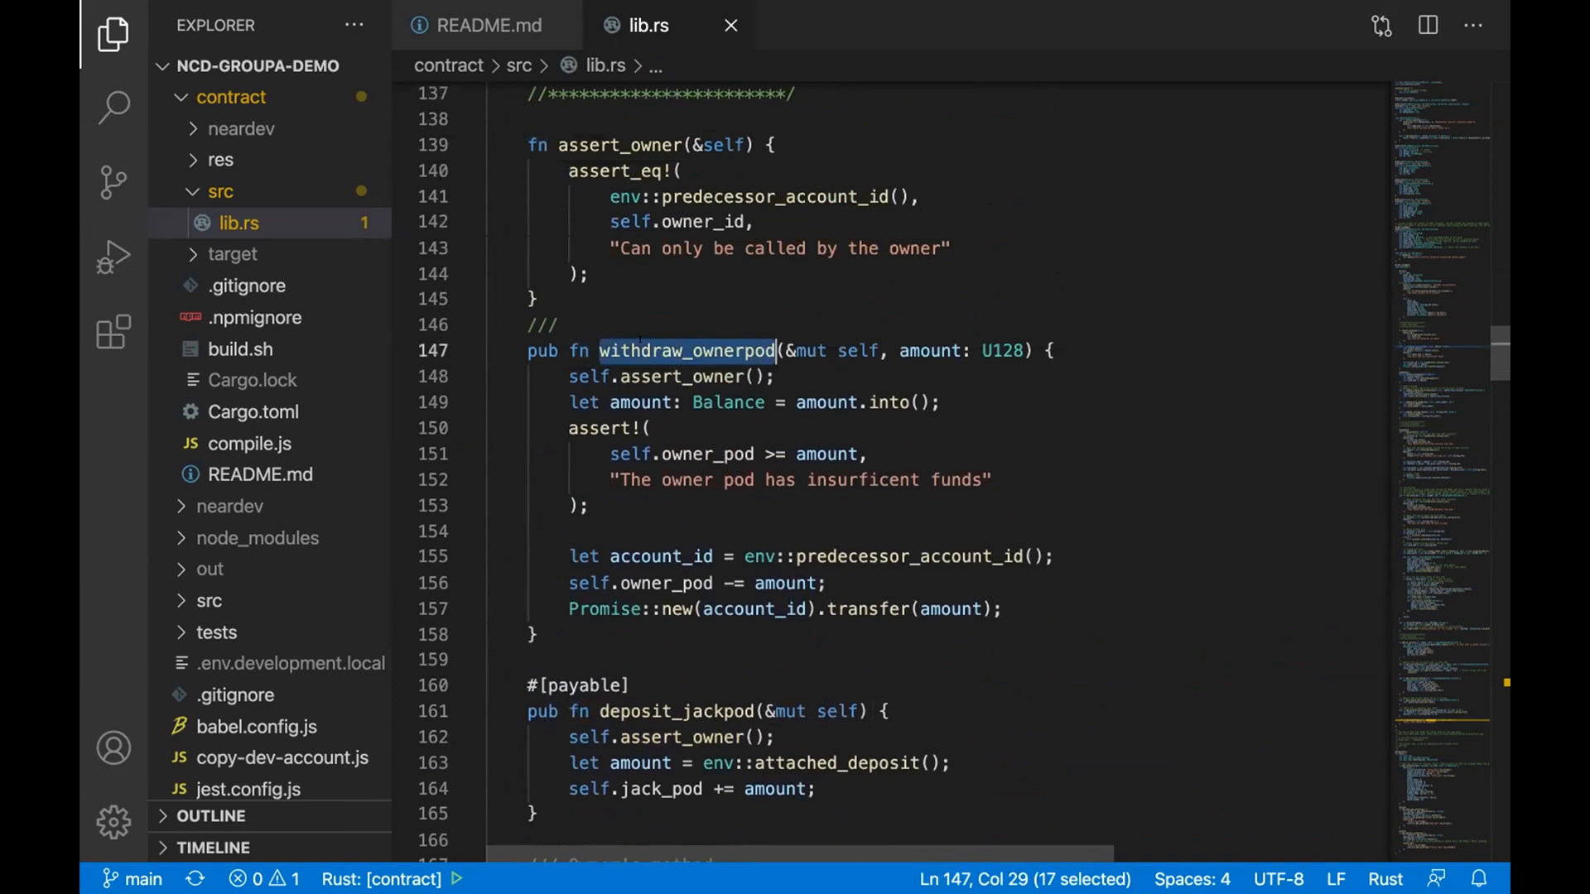
{"action": "scroll", "scroll_direction": "down", "scroll_amount": 3}
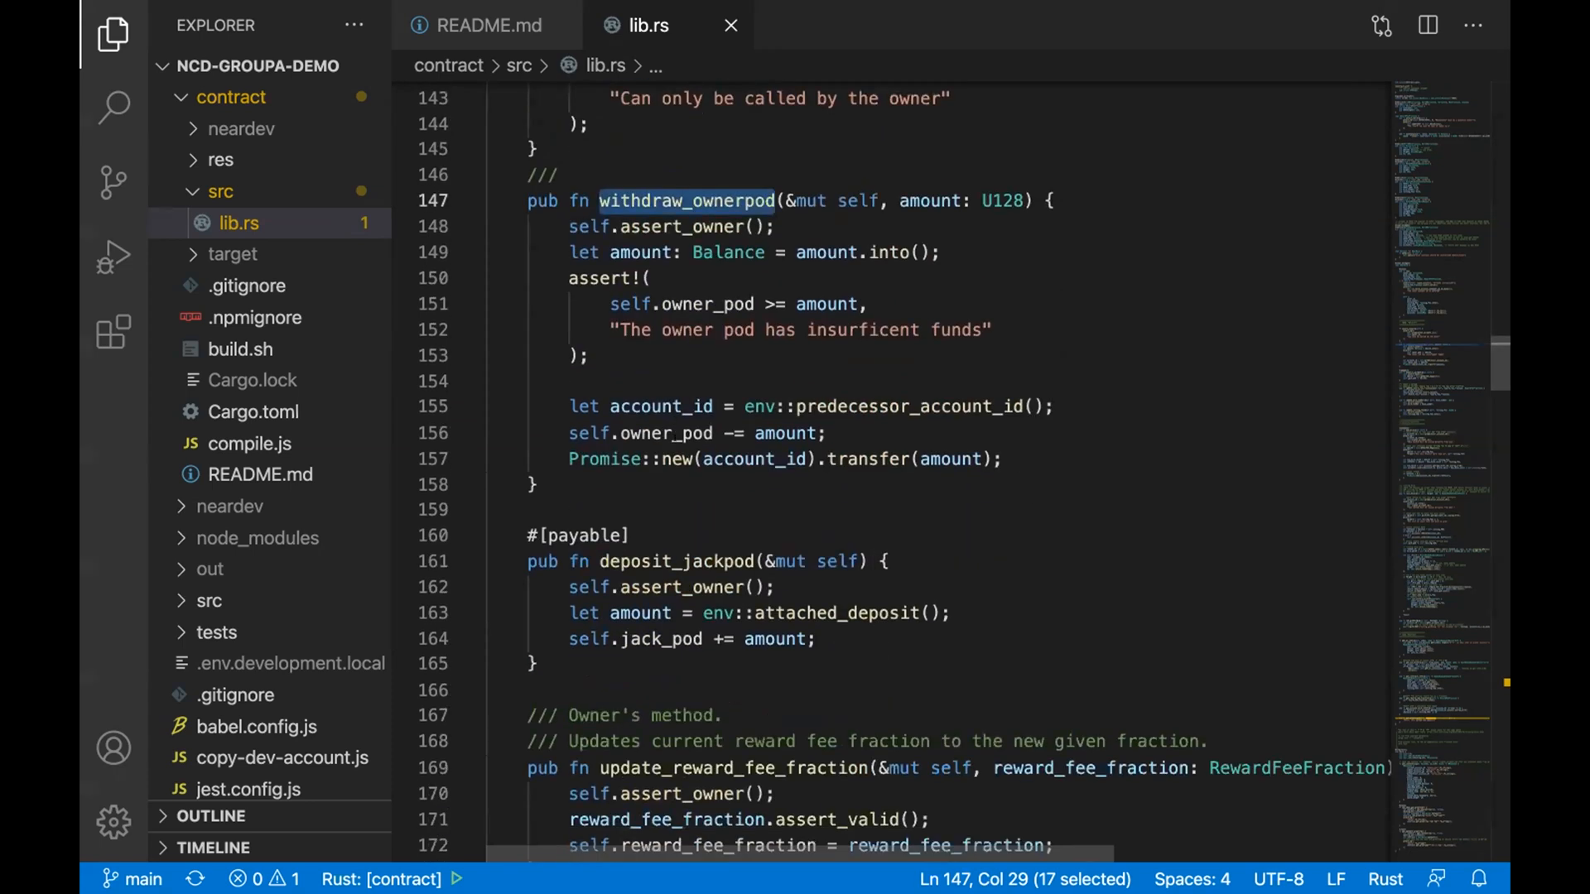
{"action": "scroll", "scroll_direction": "down", "scroll_amount": 3}
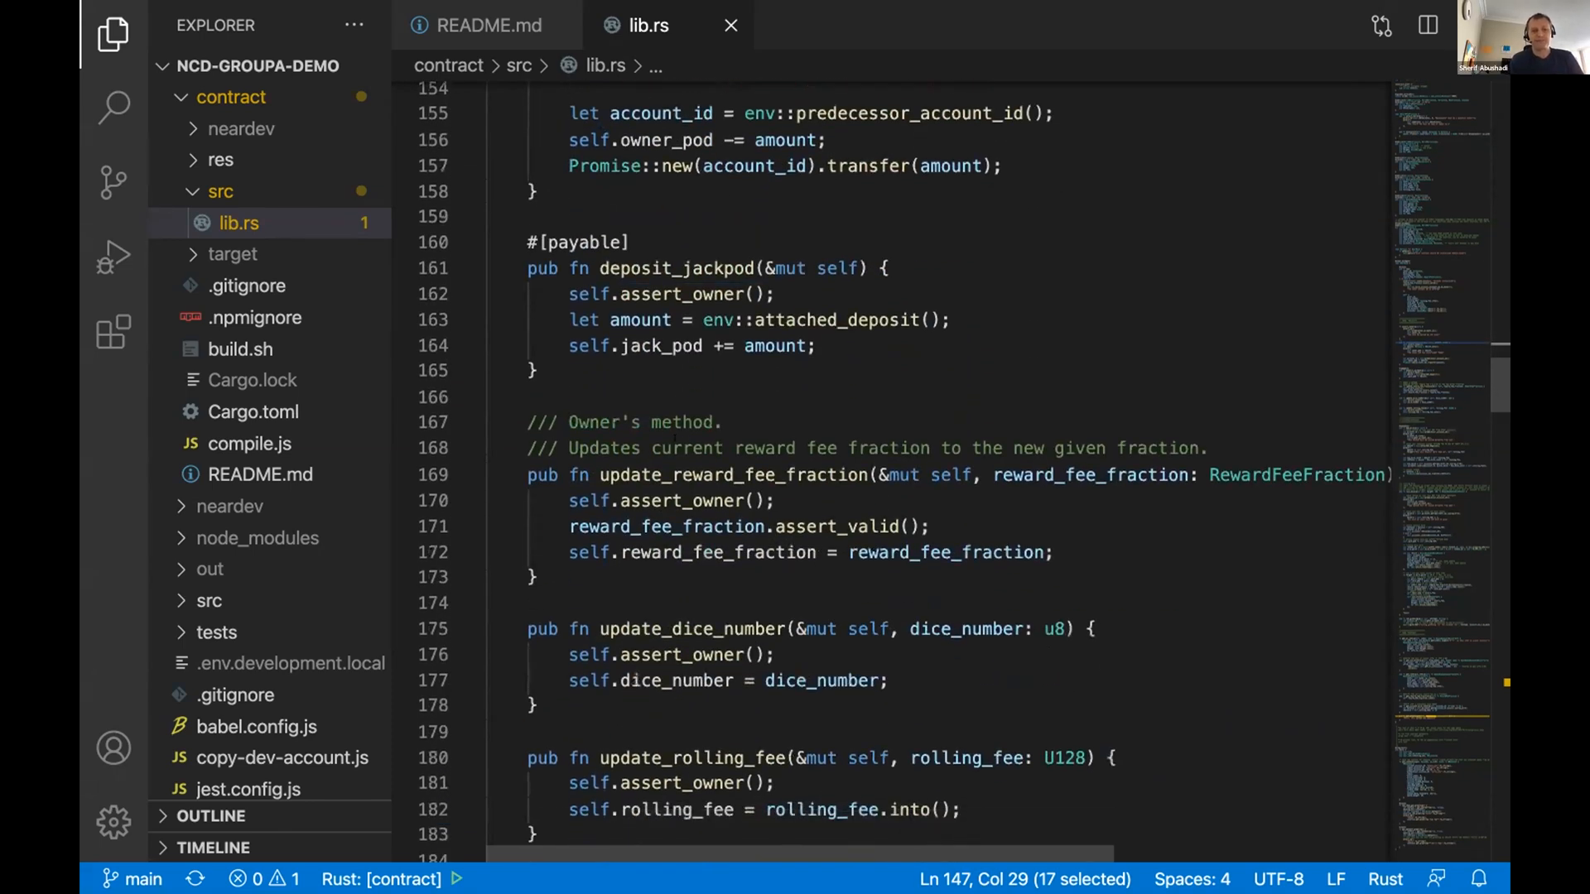
{"action": "scroll", "scroll_direction": "down", "scroll_amount": 3}
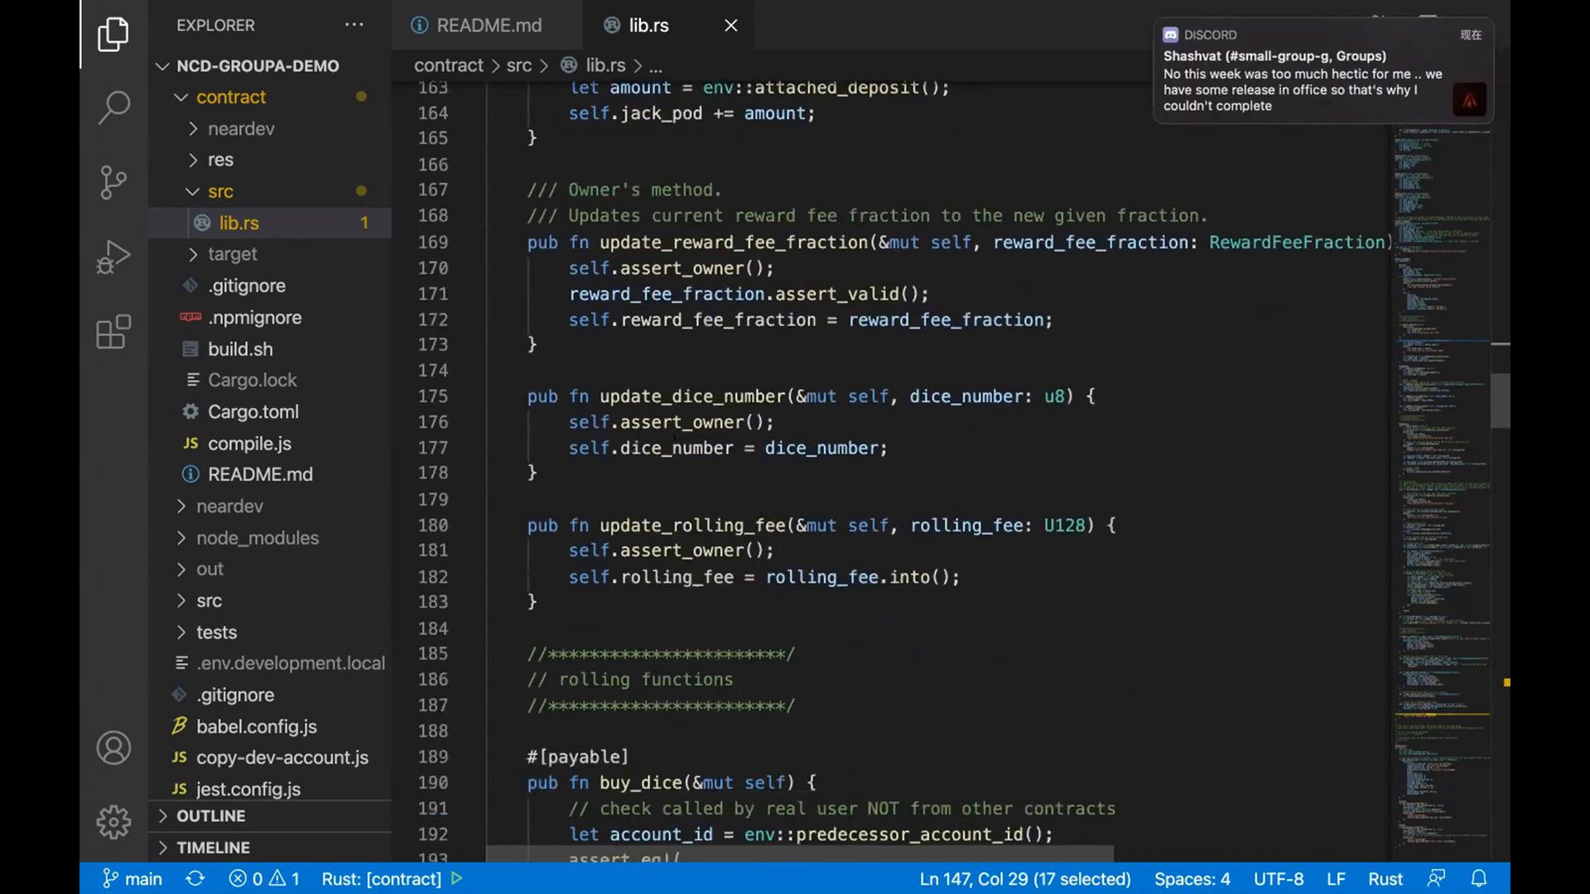
{"action": "scroll", "scroll_direction": "down", "scroll_amount": 3}
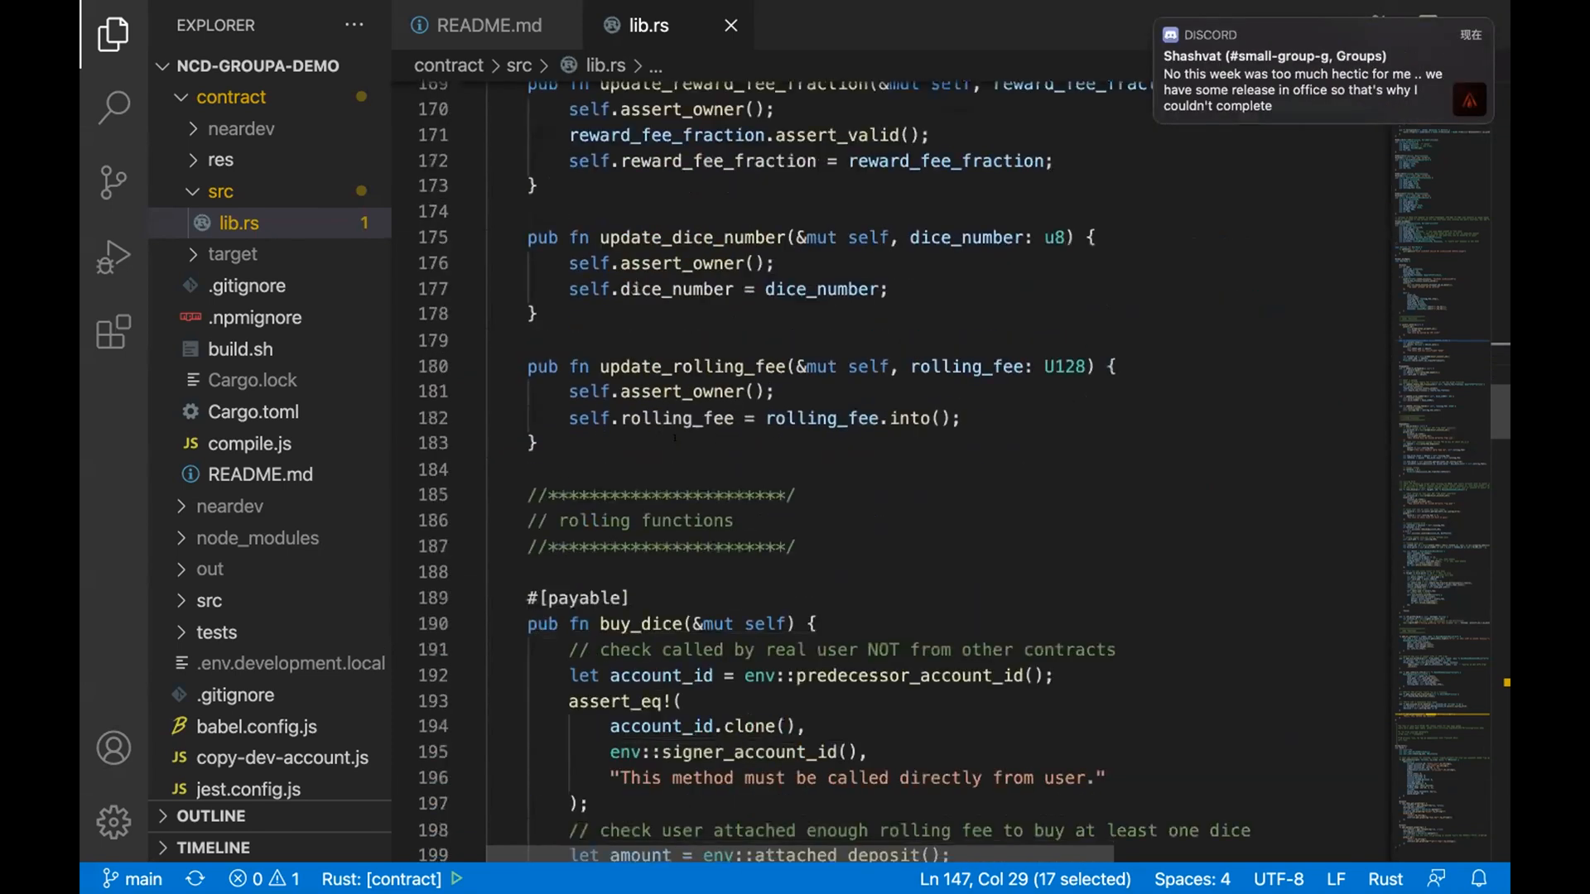
{"action": "scroll", "scroll_direction": "down", "scroll_amount": 3}
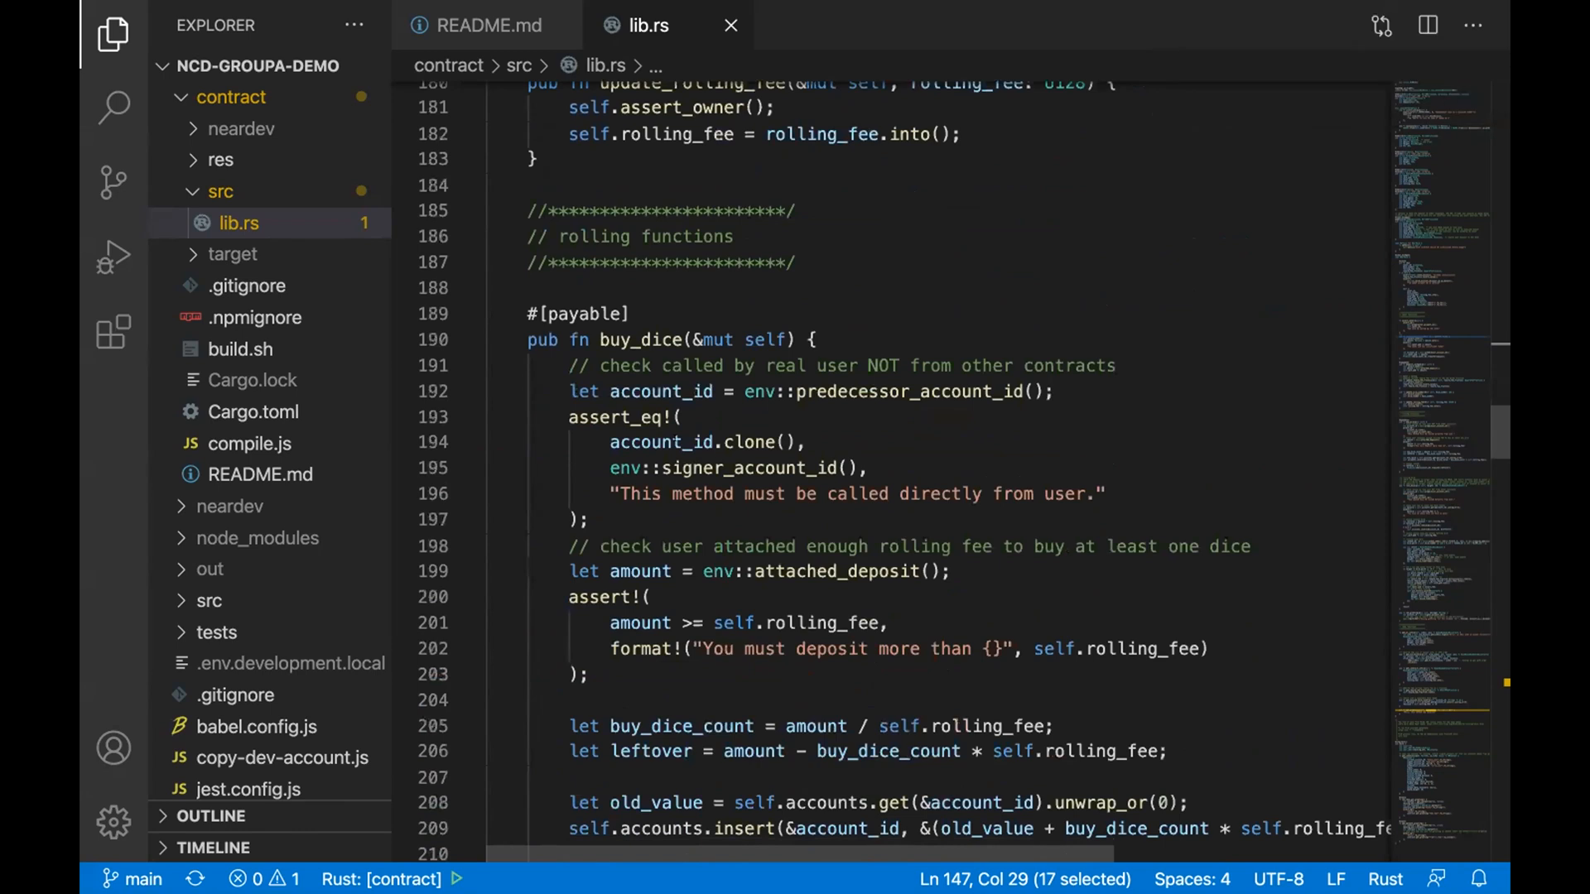
{"action": "scroll", "scroll_direction": "down", "scroll_amount": 3}
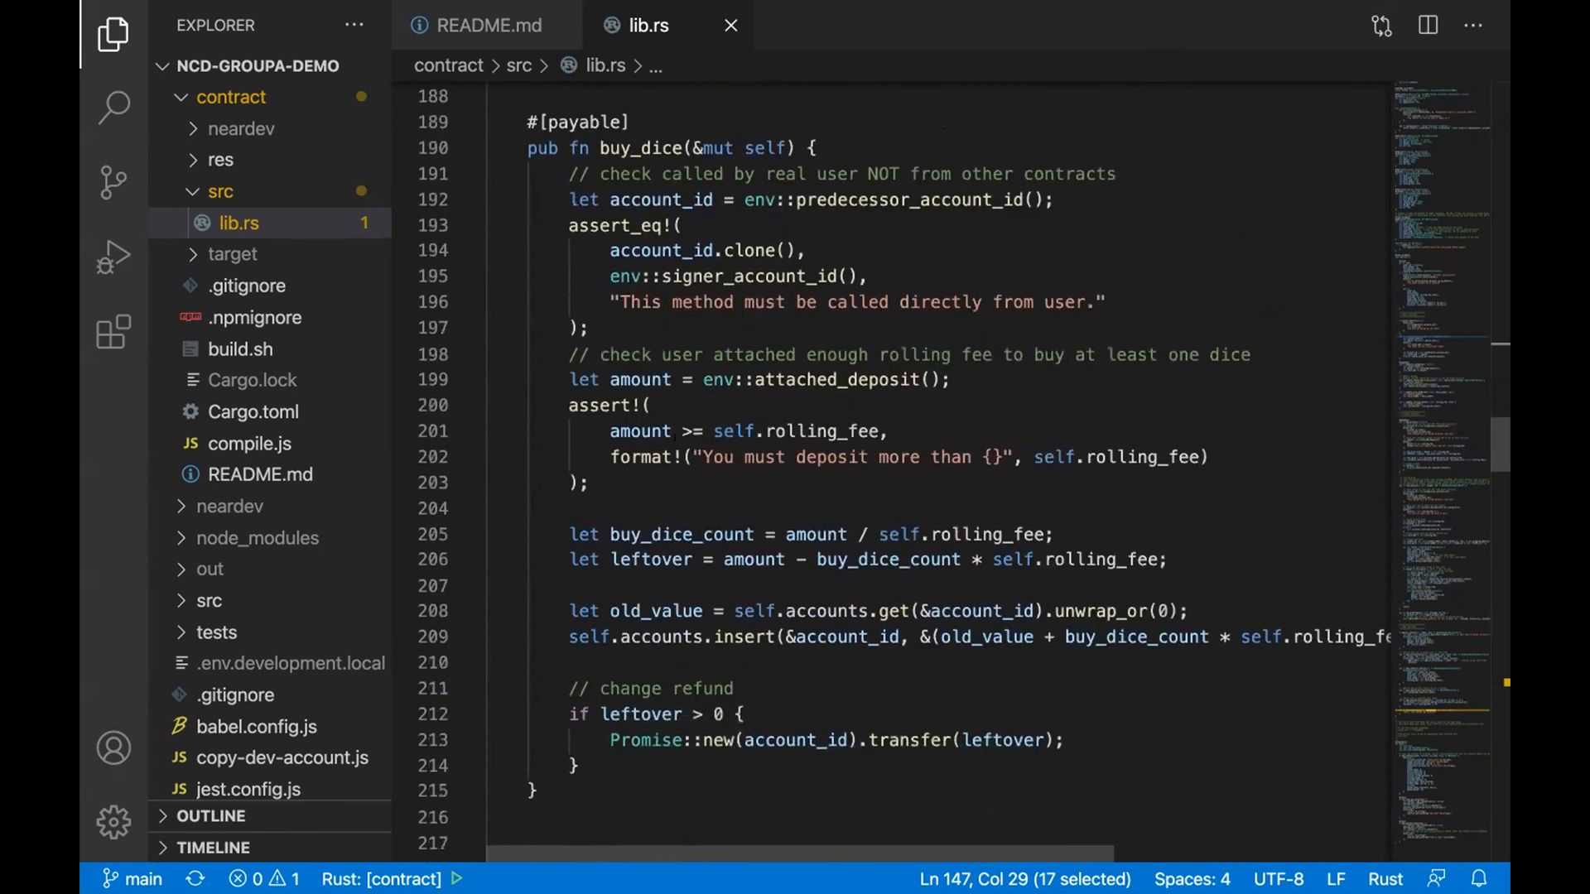
{"action": "scroll", "scroll_direction": "down", "scroll_amount": 3}
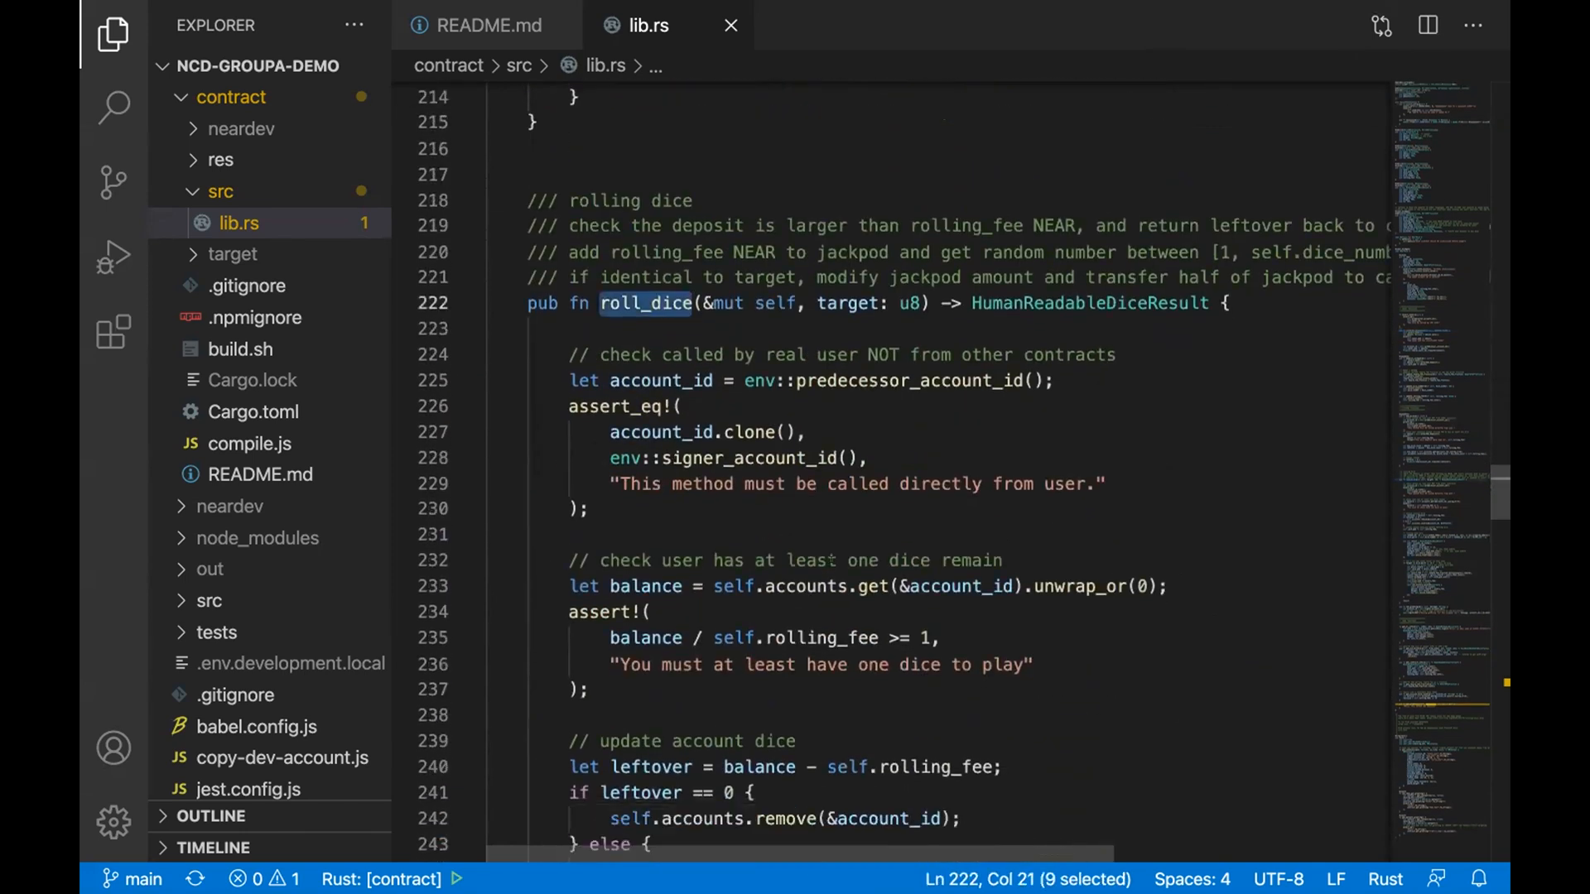
{"action": "scroll", "scroll_direction": "down", "scroll_amount": 3}
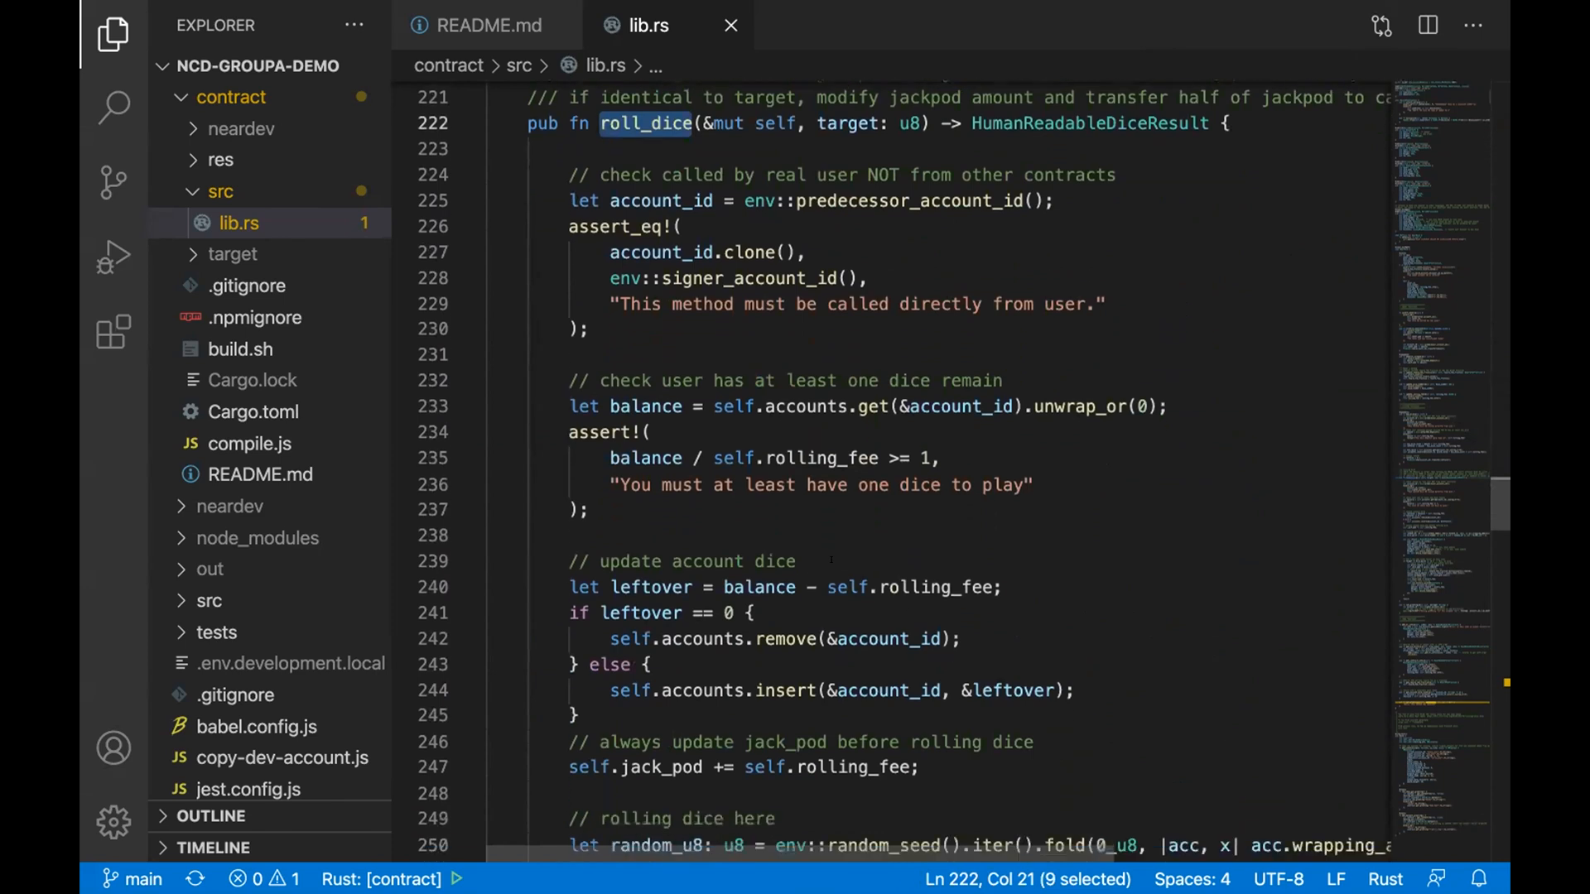
{"action": "scroll", "scroll_direction": "down", "scroll_amount": 3}
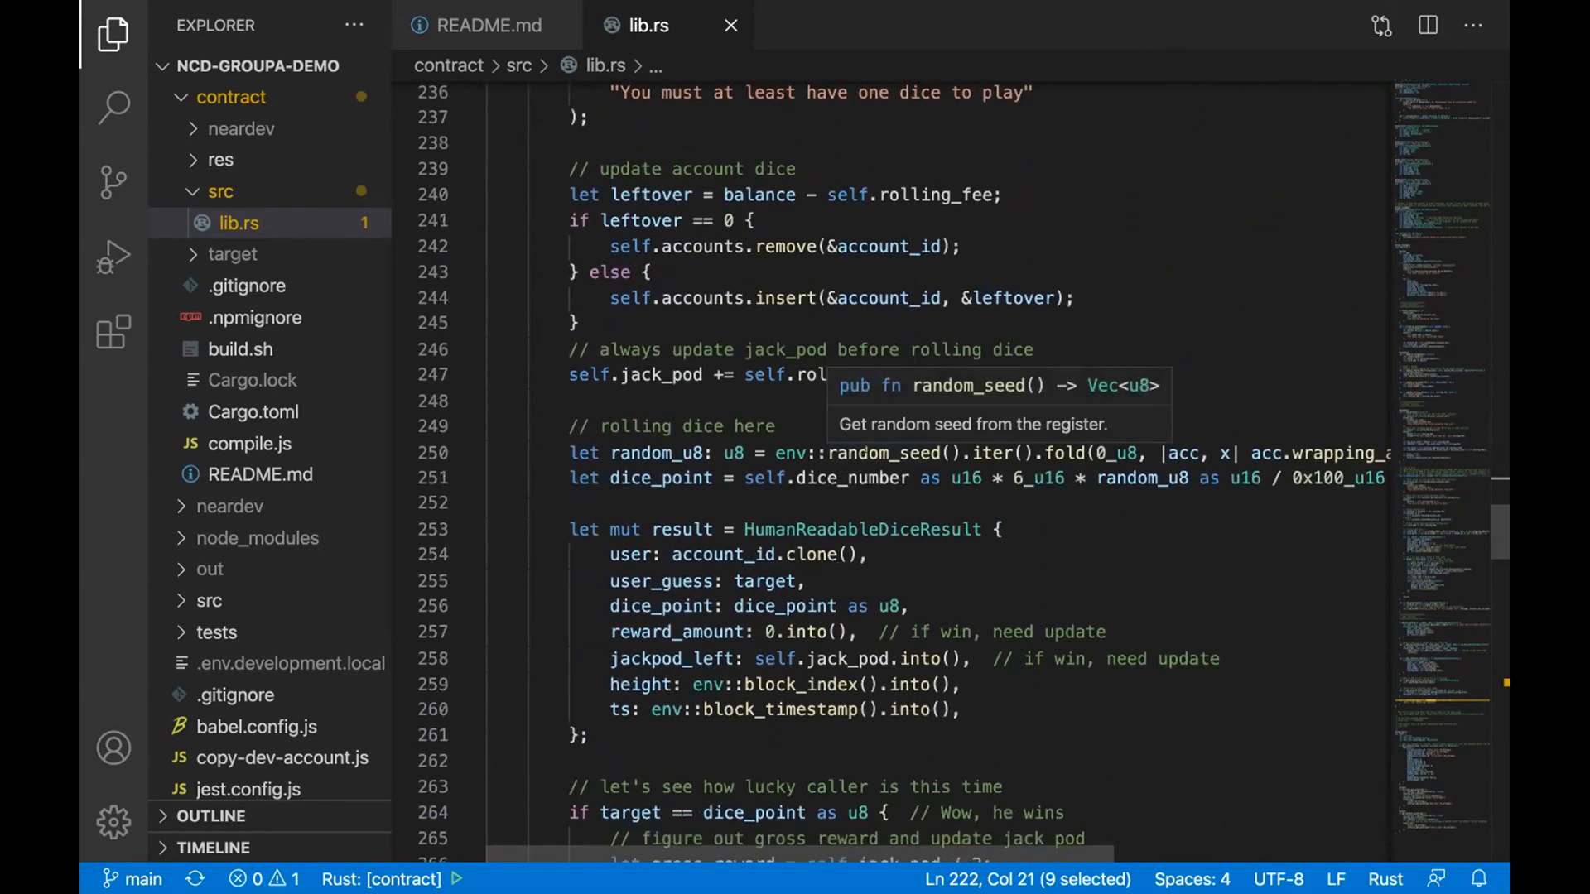
{"action": "double_click", "coordinate": [881, 452]}
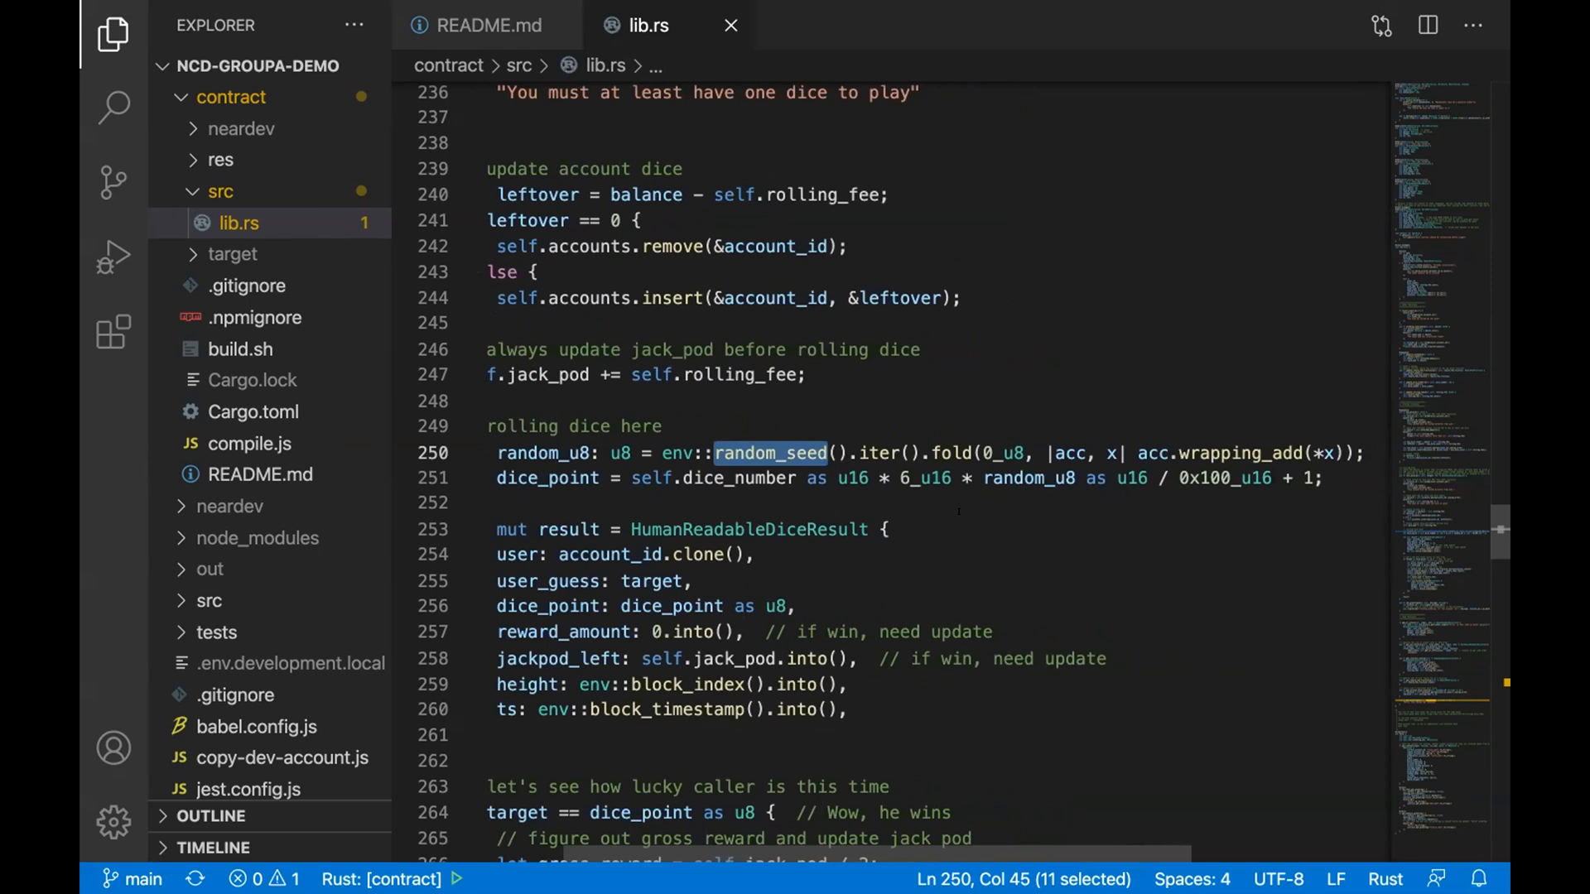
{"action": "scroll", "scroll_direction": "right", "scroll_amount": 3}
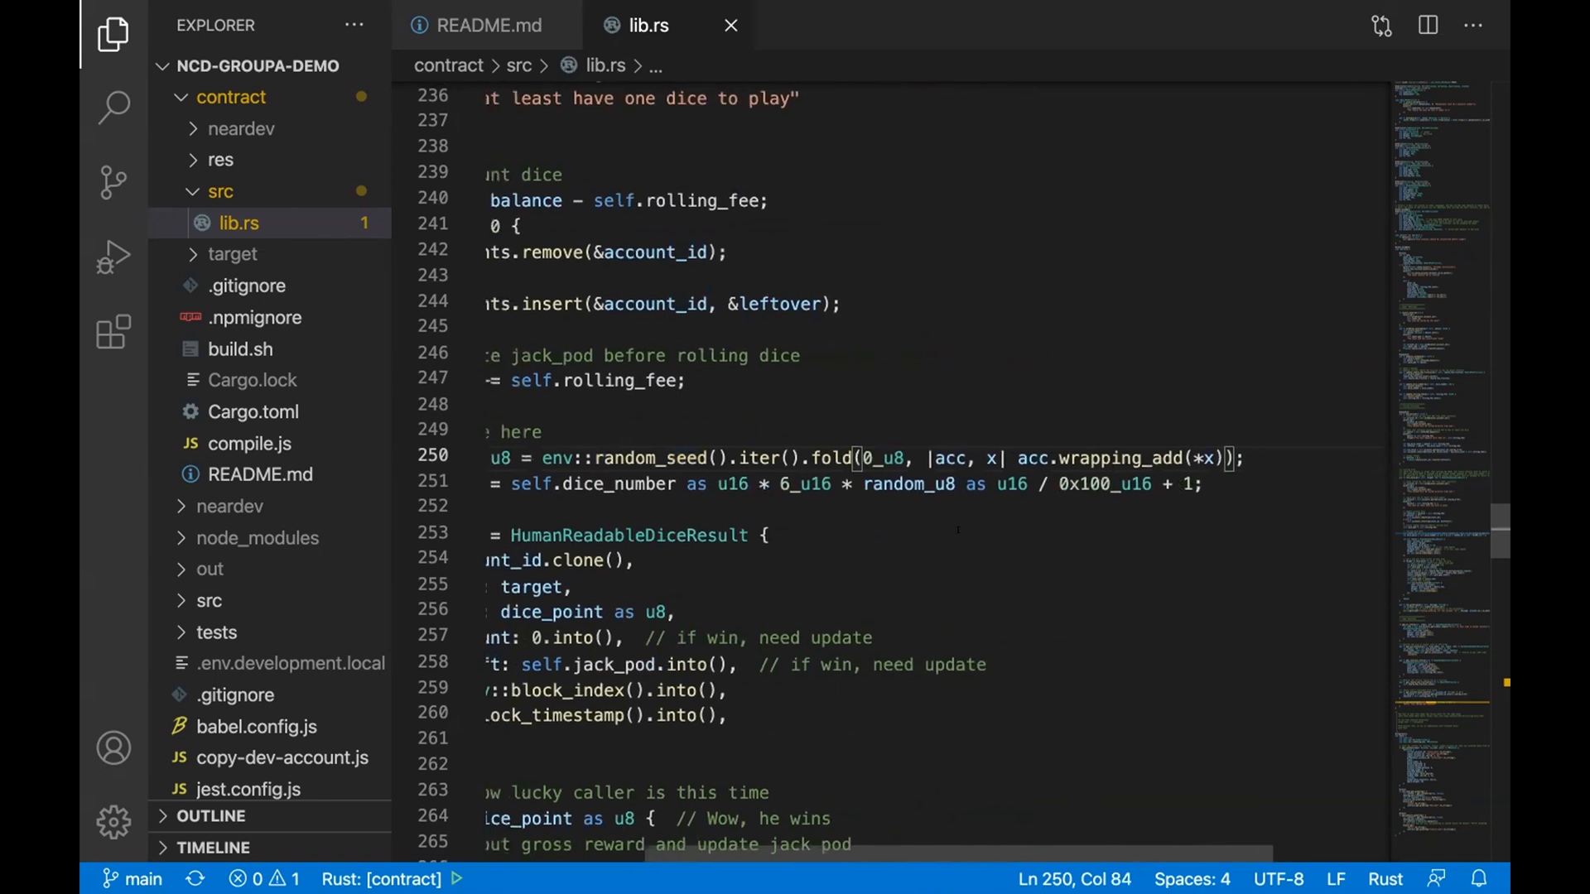
{"action": "scroll", "scroll_direction": "left", "scroll_amount": 3}
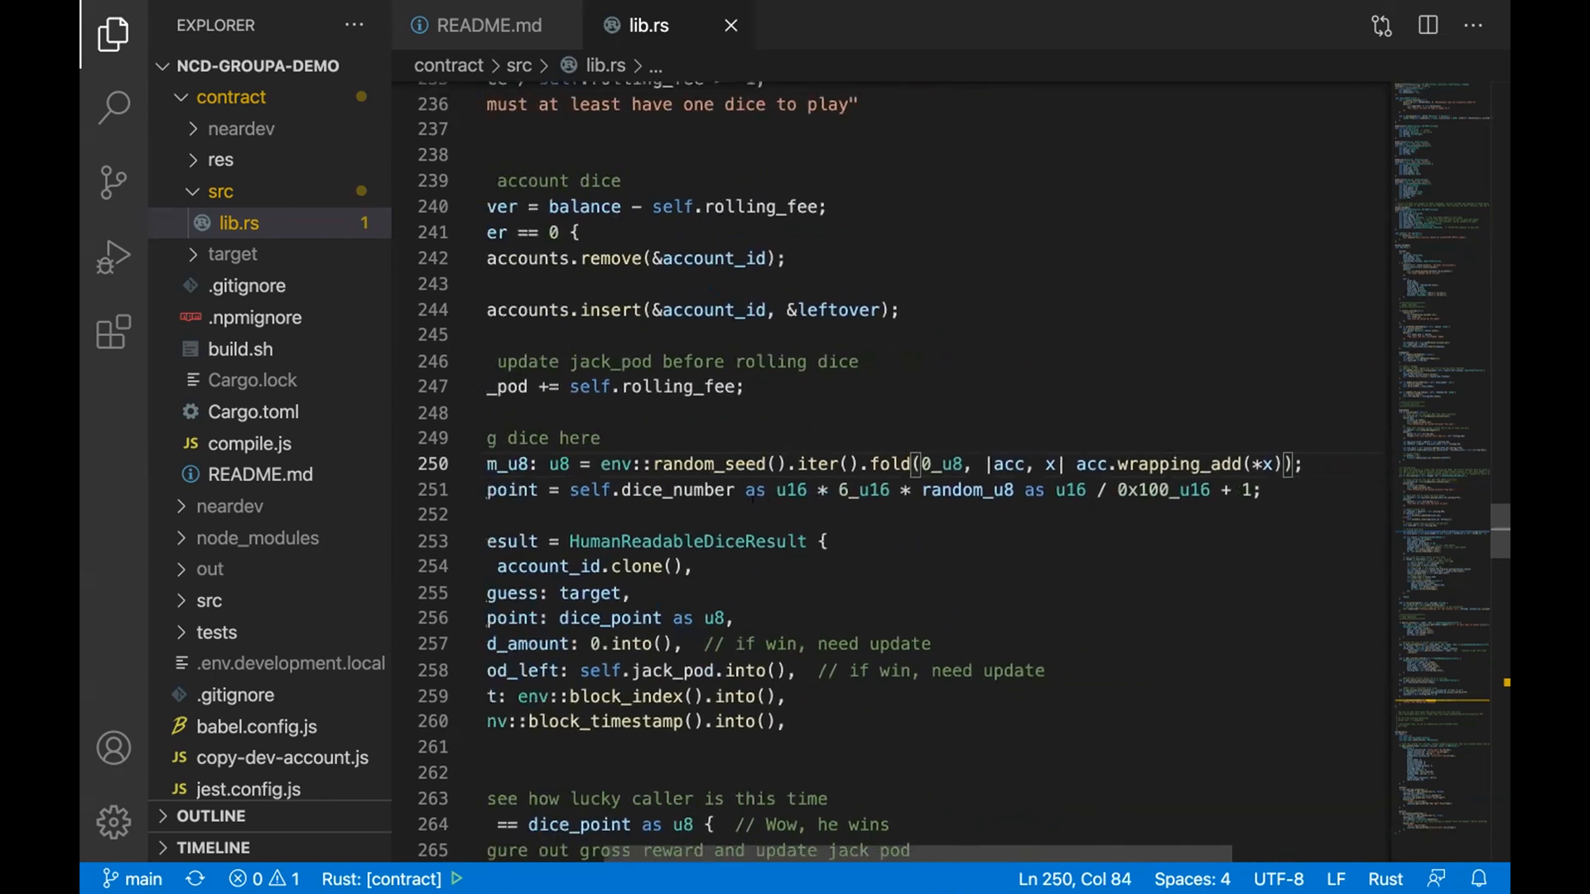
{"action": "double_click", "coordinate": [679, 490]}
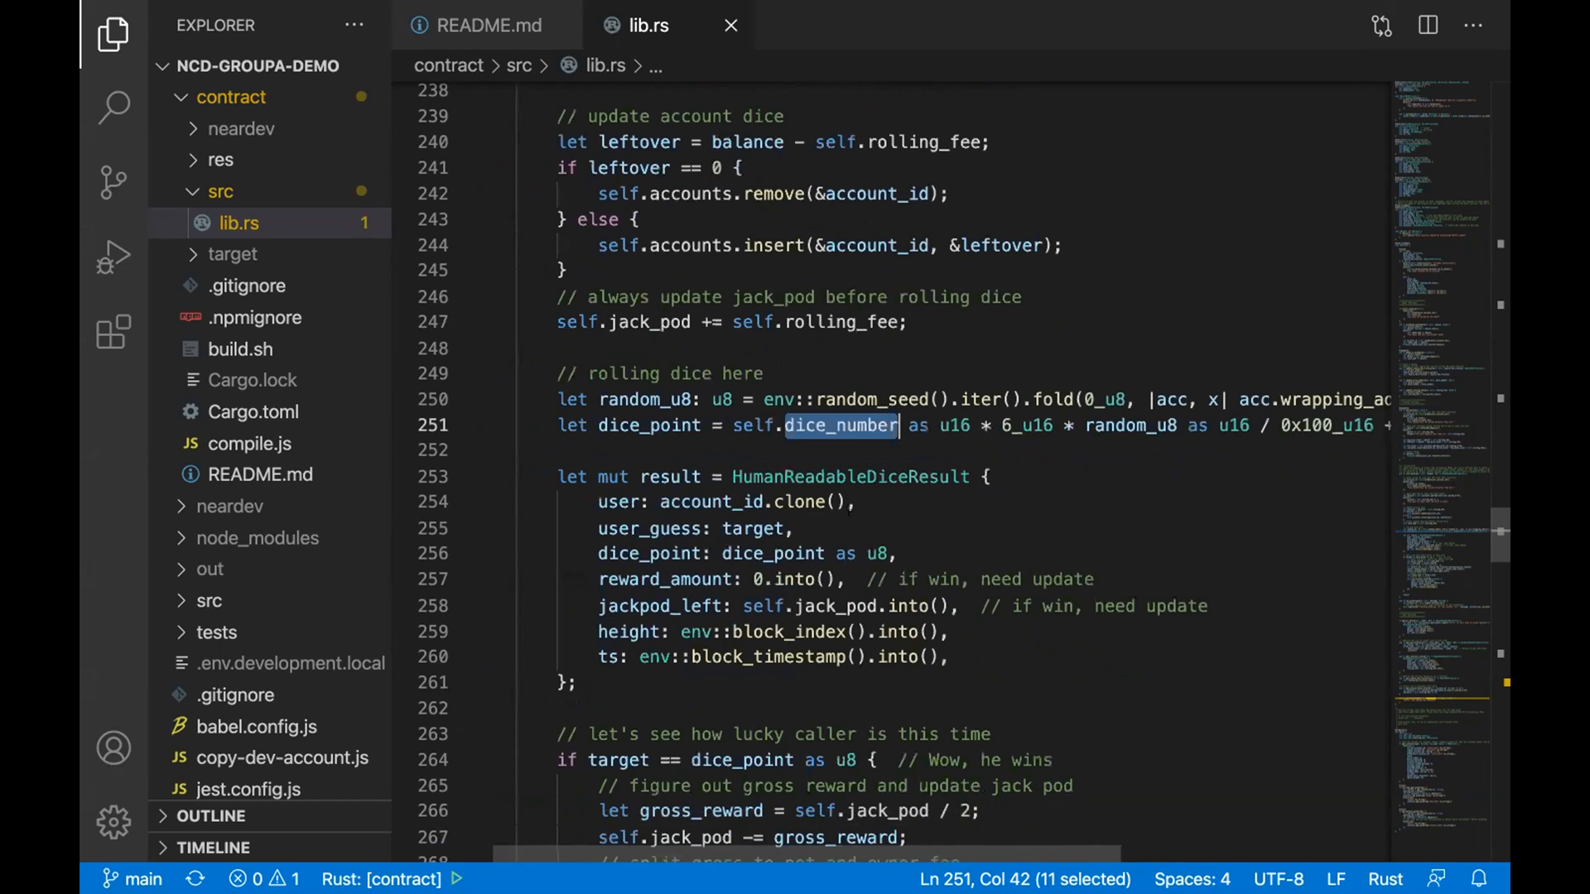
{"action": "scroll", "scroll_direction": "down", "scroll_amount": 3}
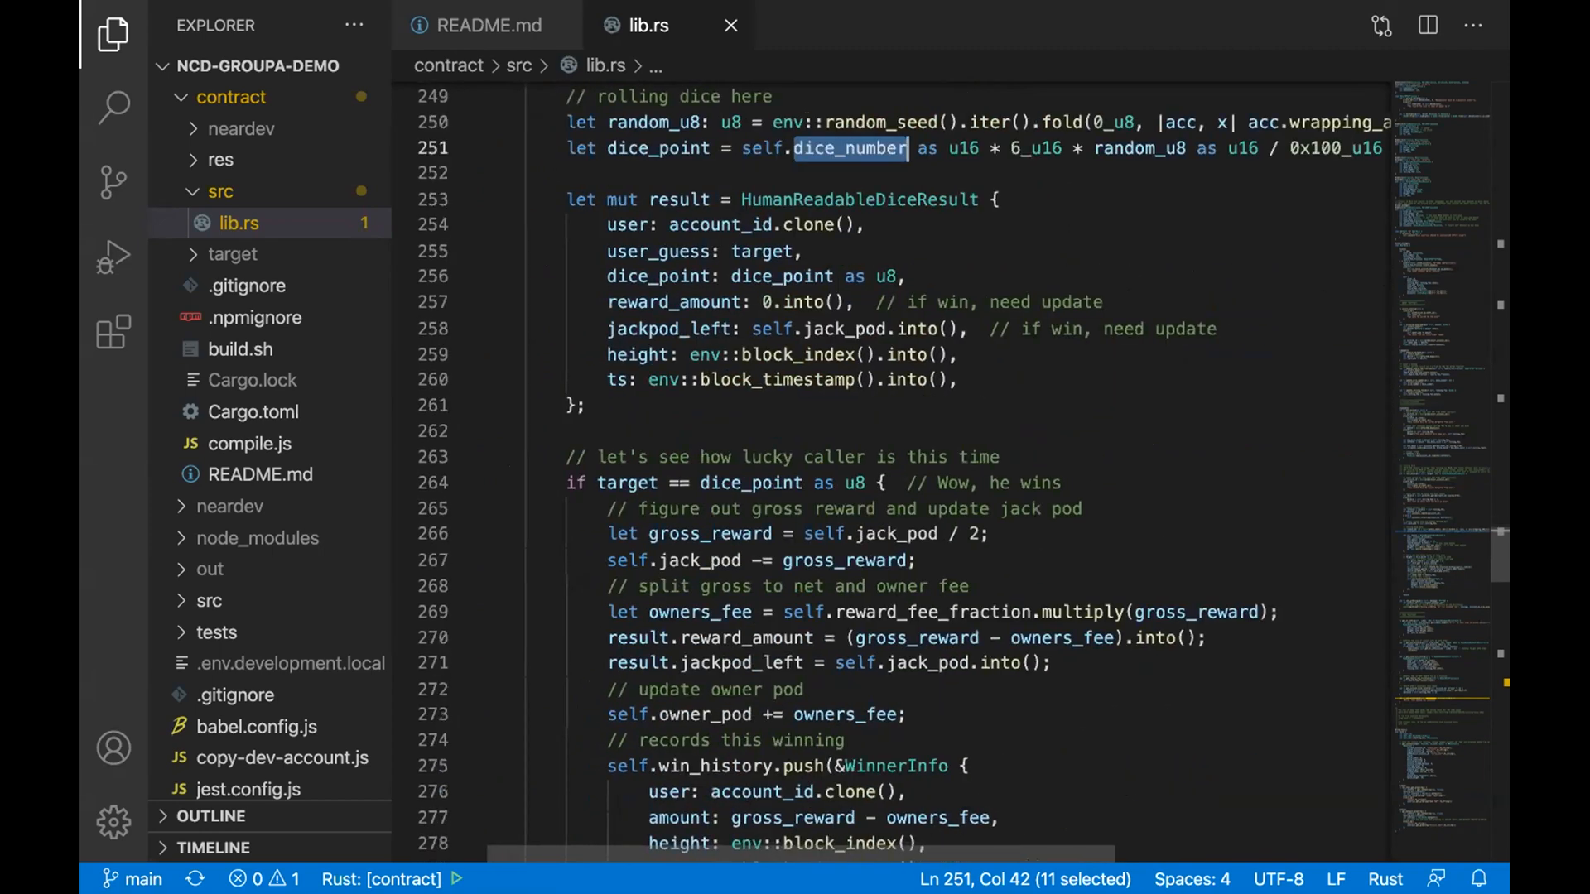
{"action": "scroll", "scroll_direction": "down", "scroll_amount": 3}
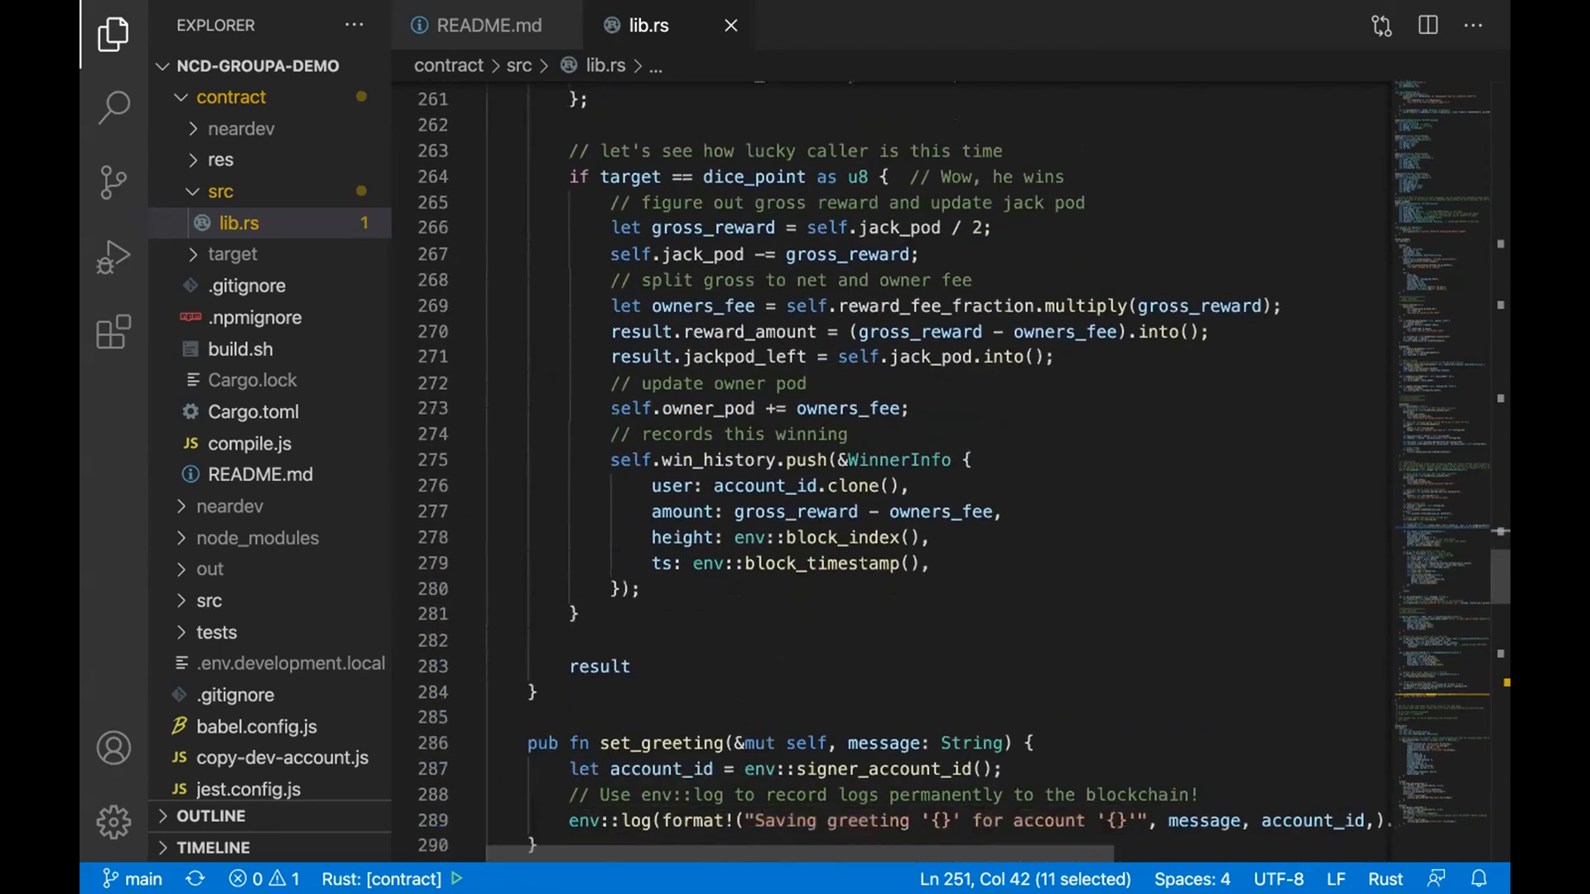
{"action": "scroll", "scroll_direction": "down", "scroll_amount": 3}
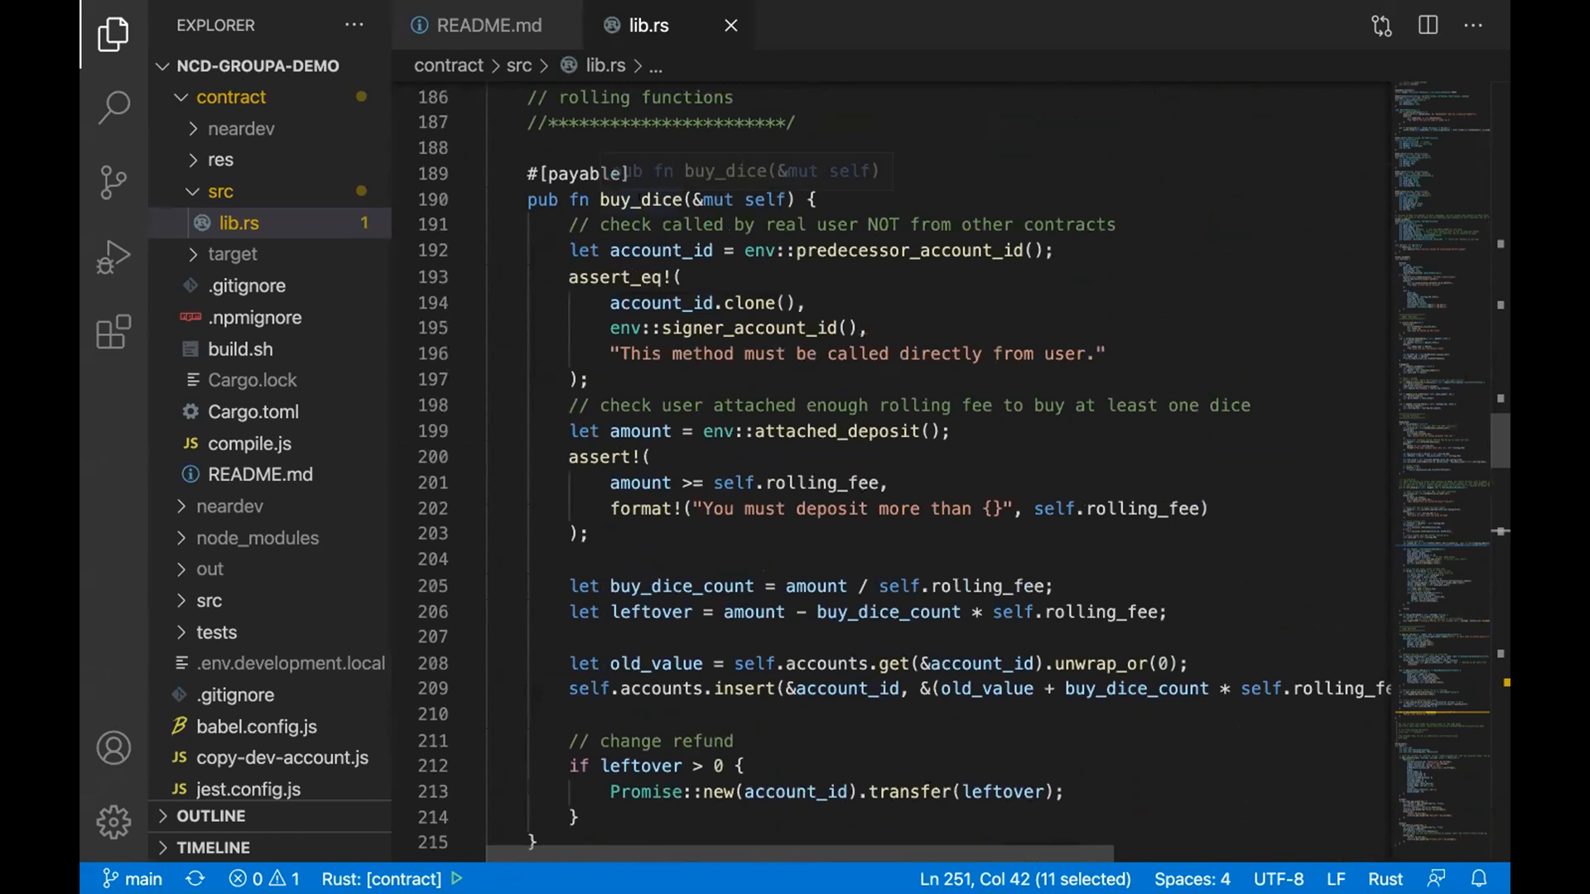
{"action": "double_click", "coordinate": [641, 199]}
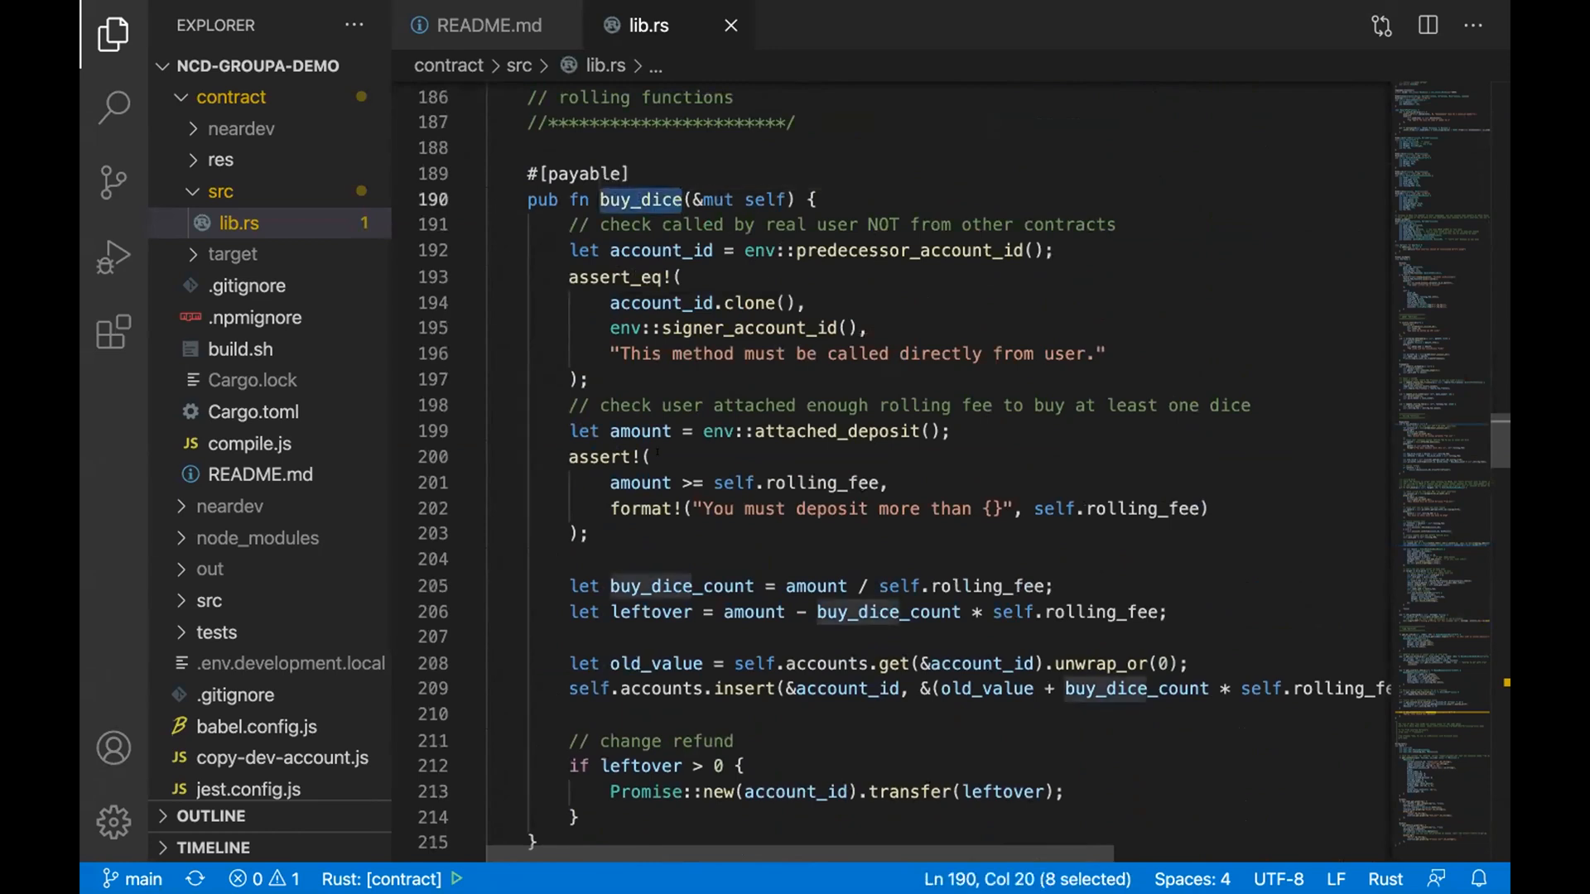
{"action": "scroll", "scroll_direction": "down", "scroll_amount": 3}
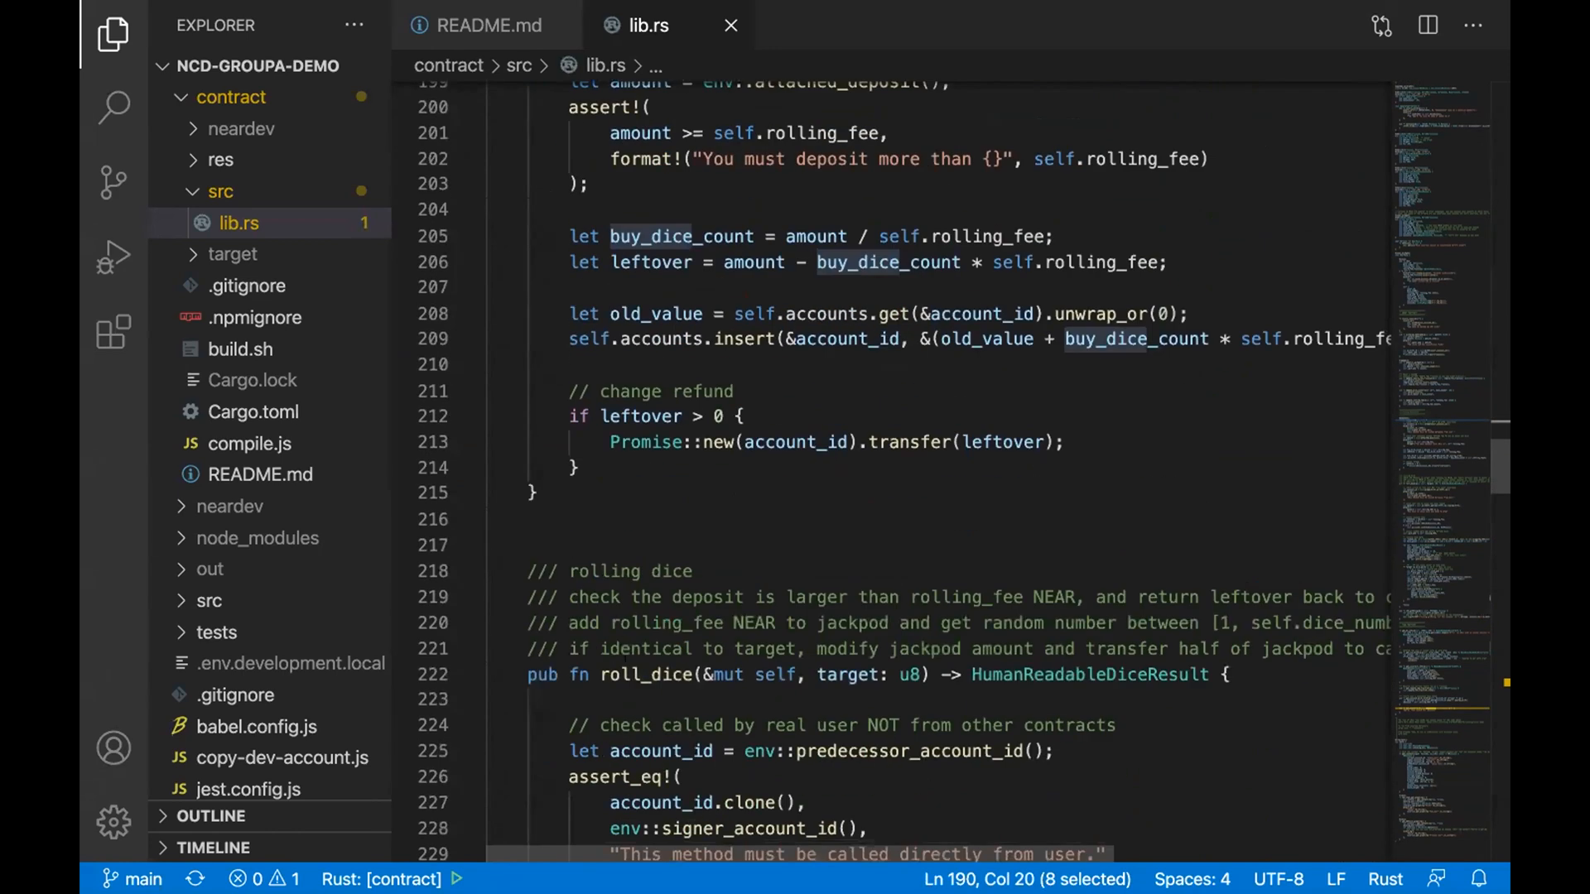
{"action": "double_click", "coordinate": [644, 675]}
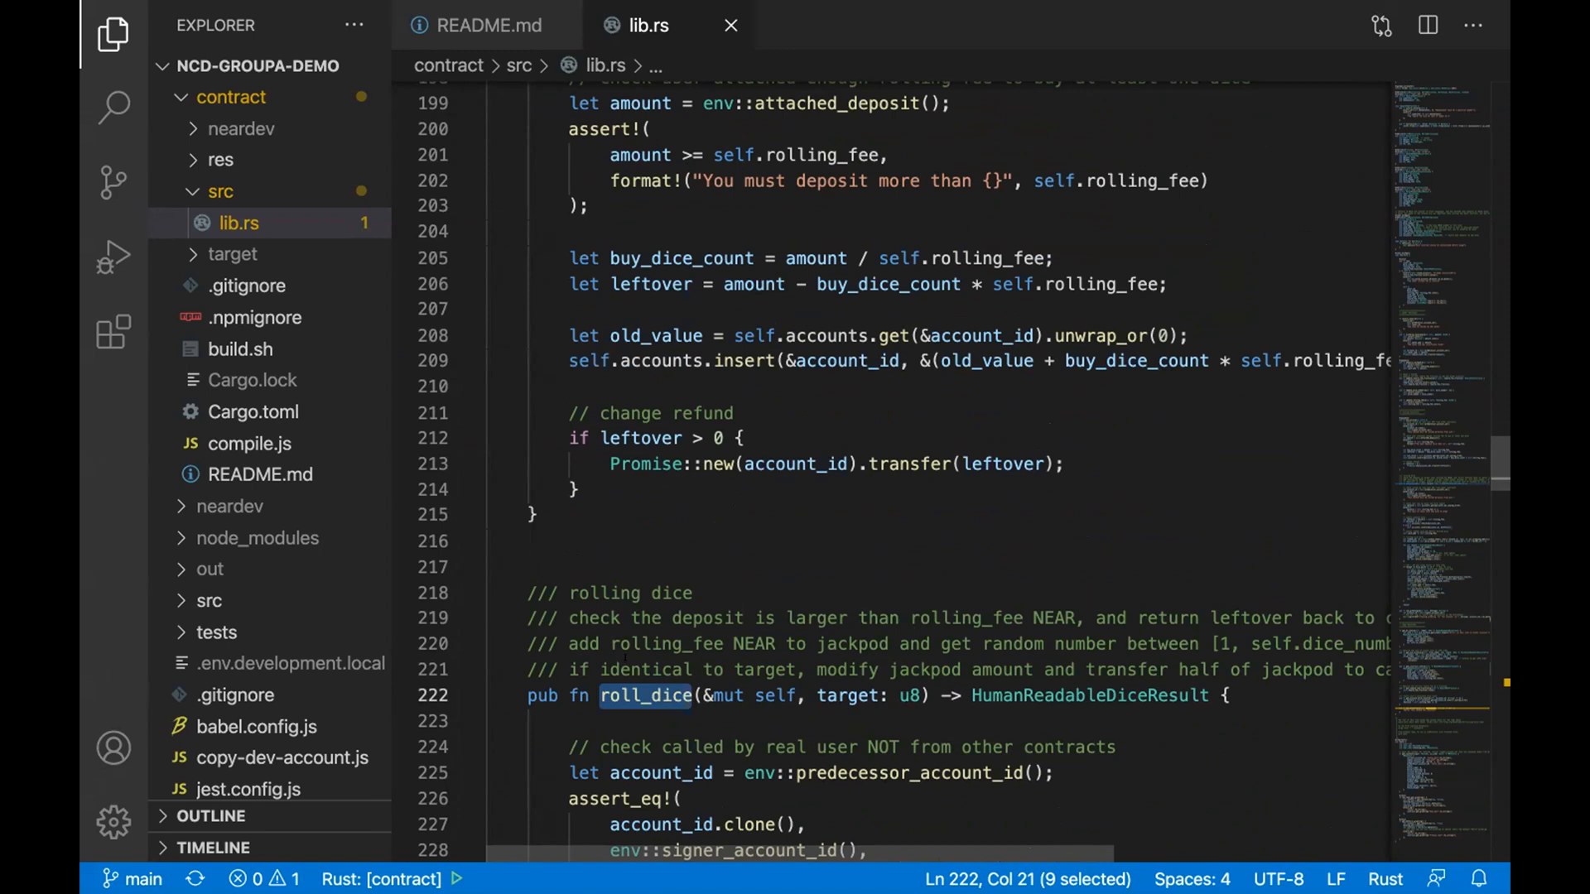
{"action": "scroll", "scroll_direction": "down", "scroll_amount": 3}
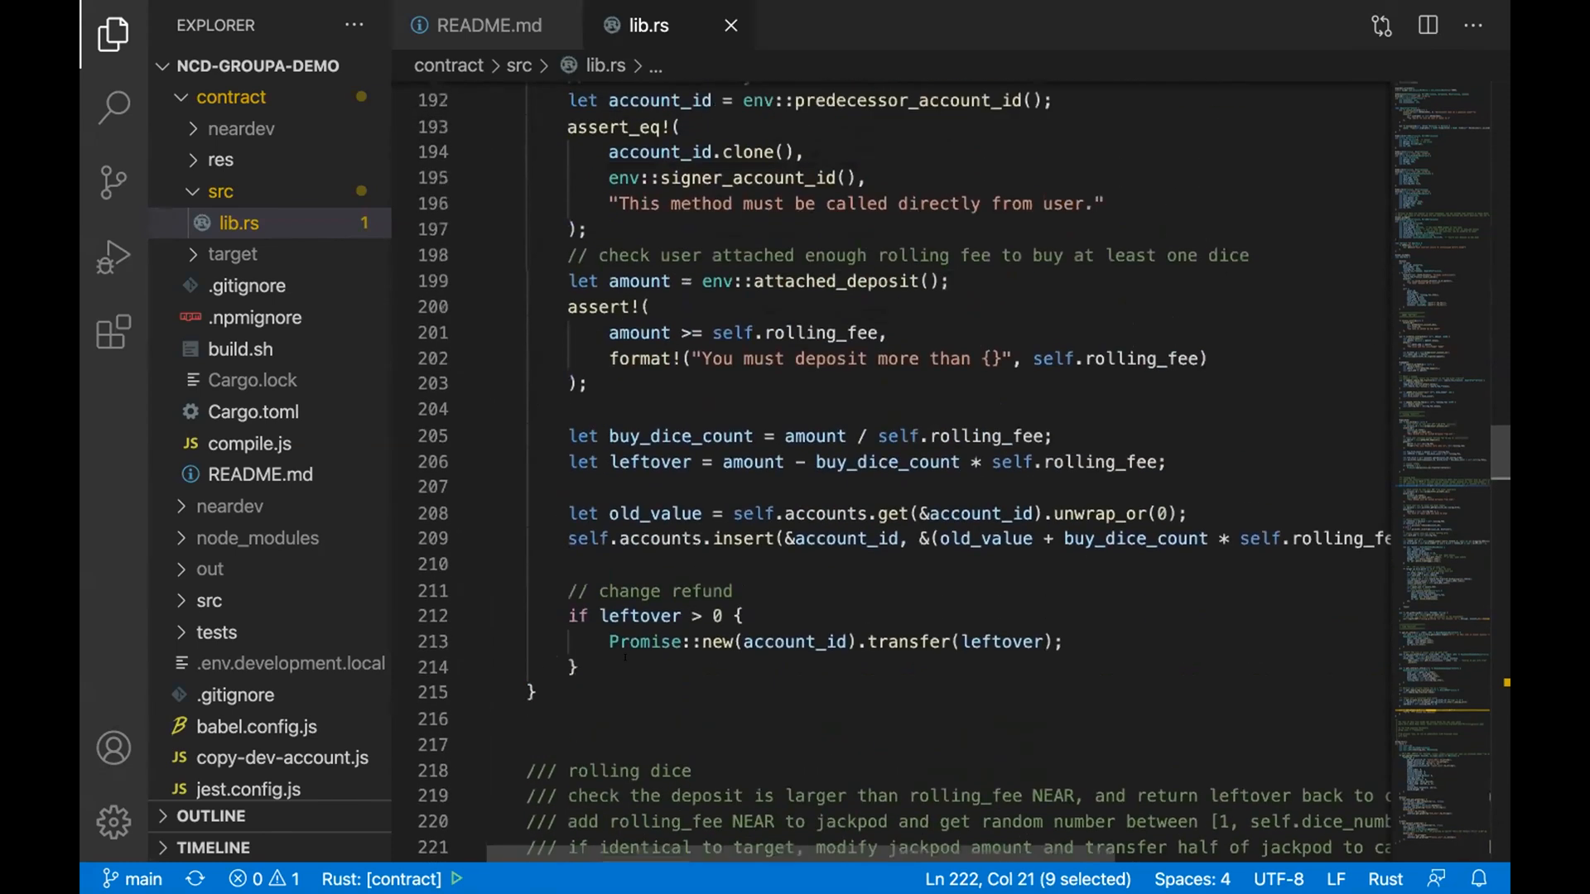
{"action": "scroll", "scroll_direction": "down", "scroll_amount": 3}
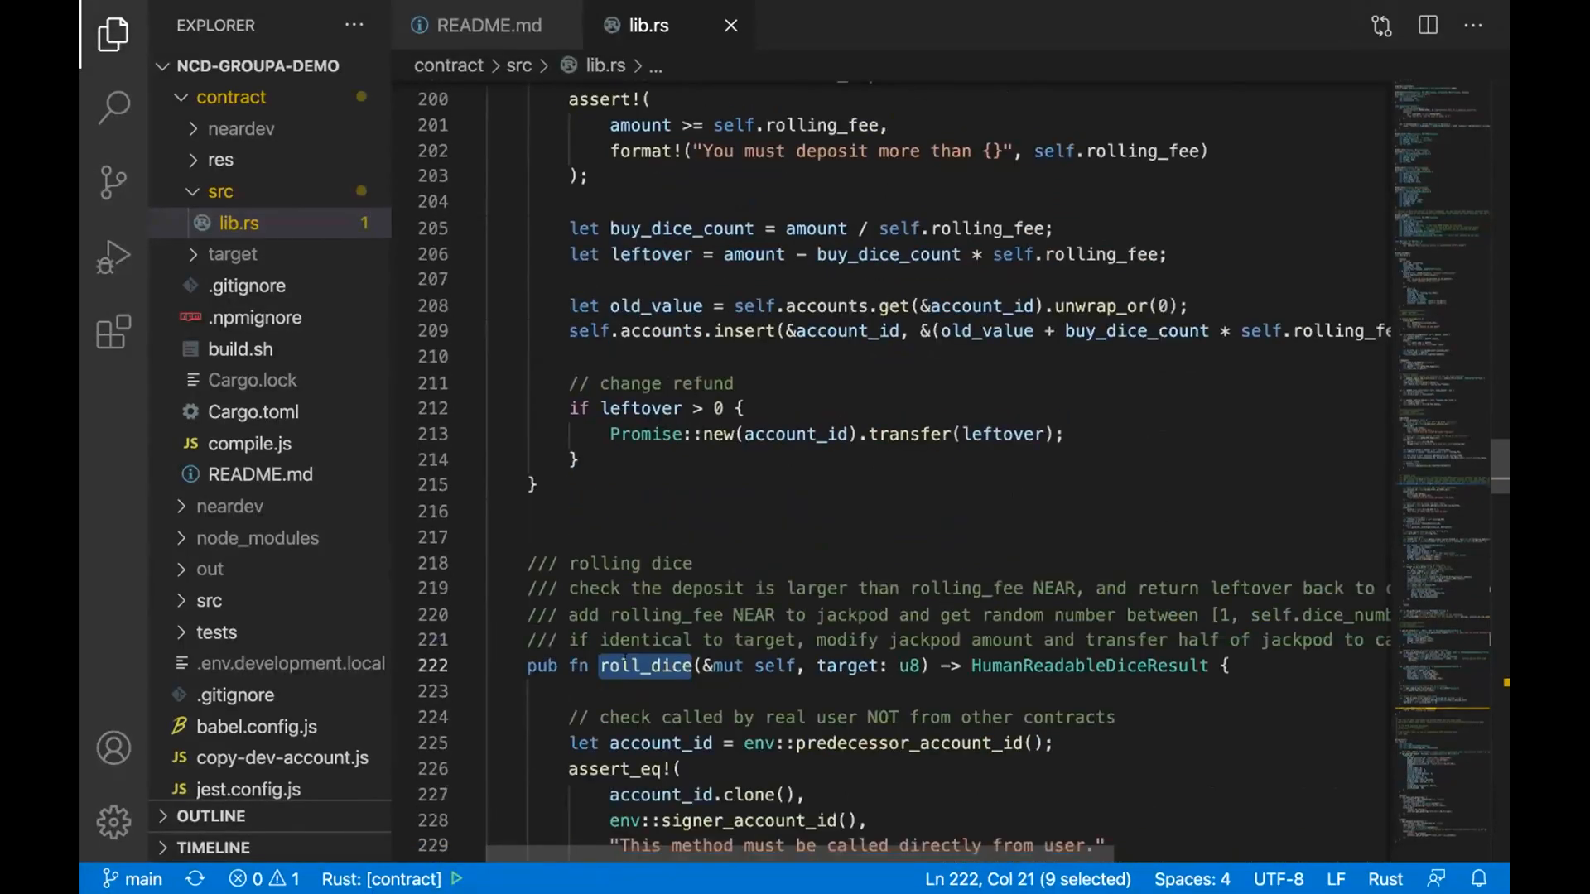
{"action": "scroll", "scroll_direction": "down", "scroll_amount": 3}
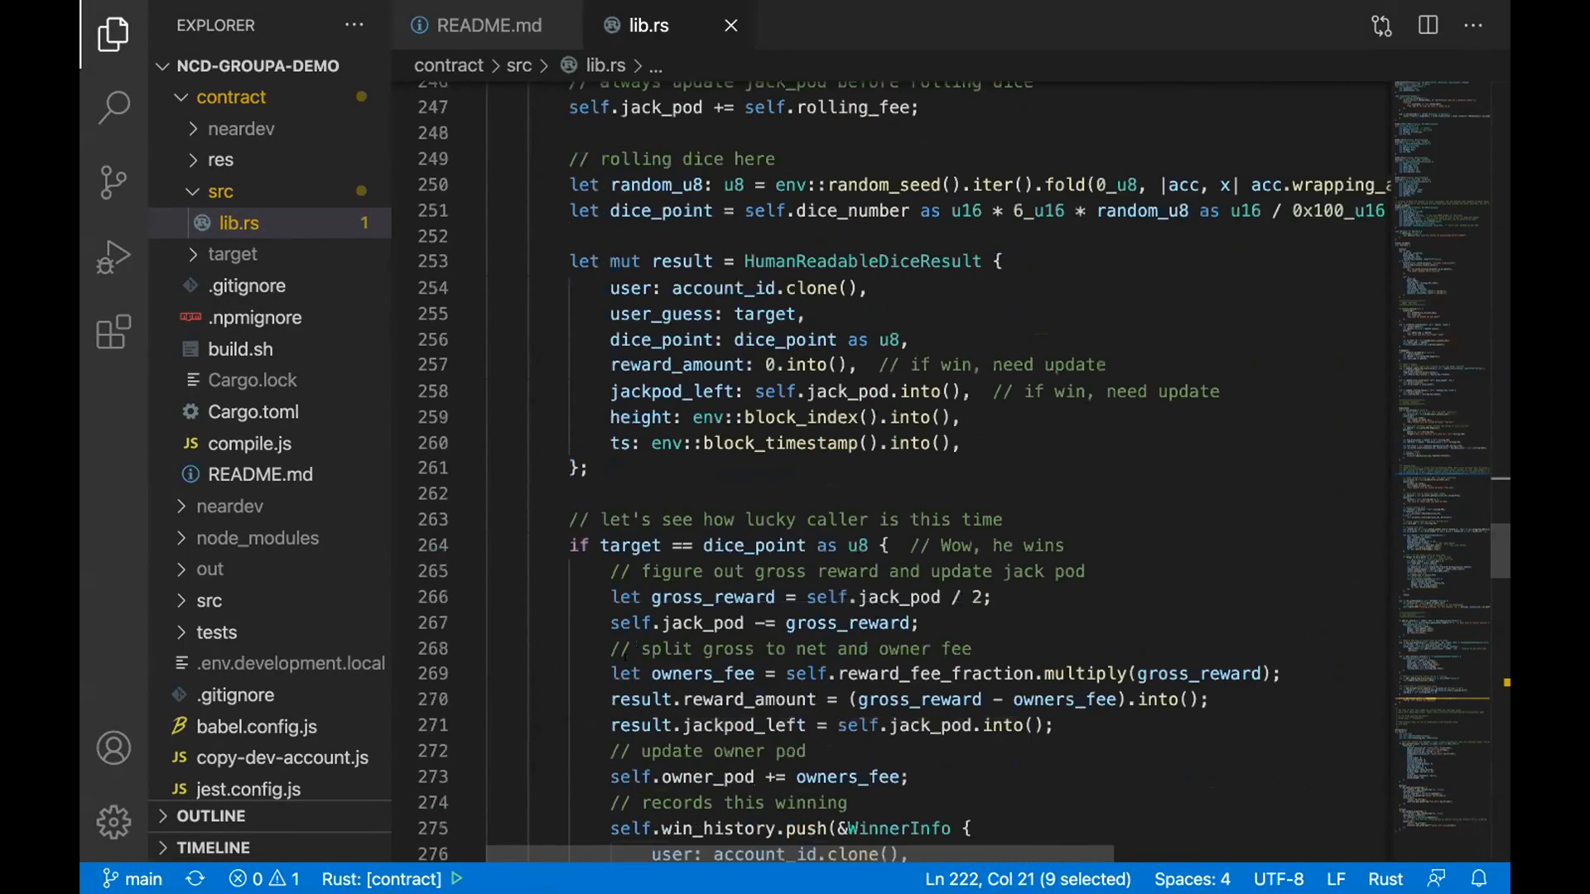
Step: Read through get_win_history, get_contract_info and get_account_dice_count view functions
{"action": "scroll", "scroll_direction": "down", "scroll_amount": 3}
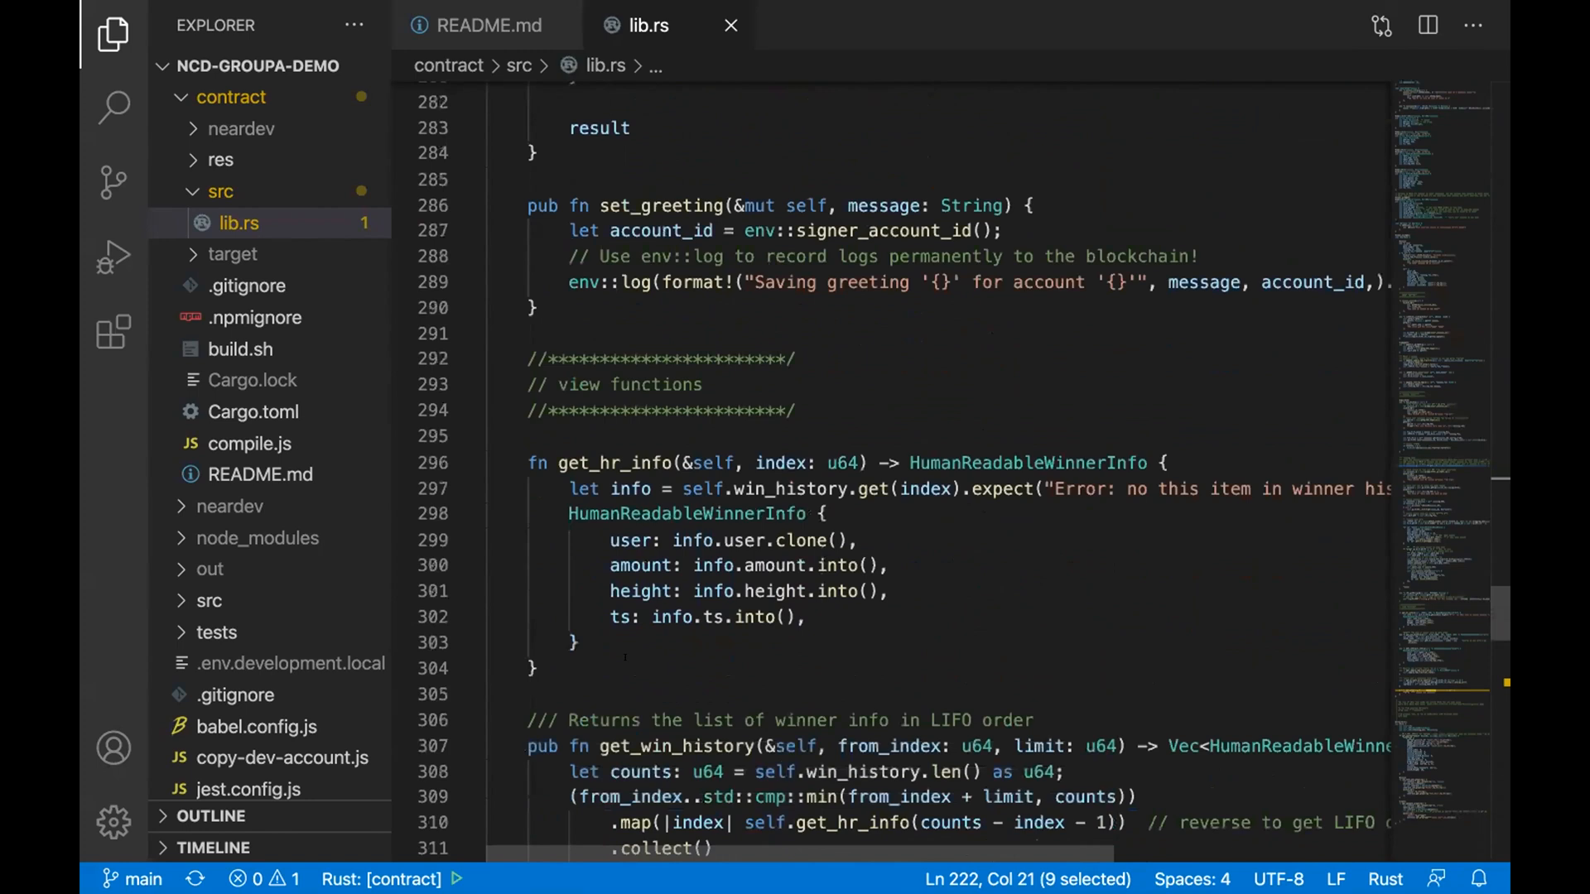
{"action": "scroll", "scroll_direction": "down", "scroll_amount": 3}
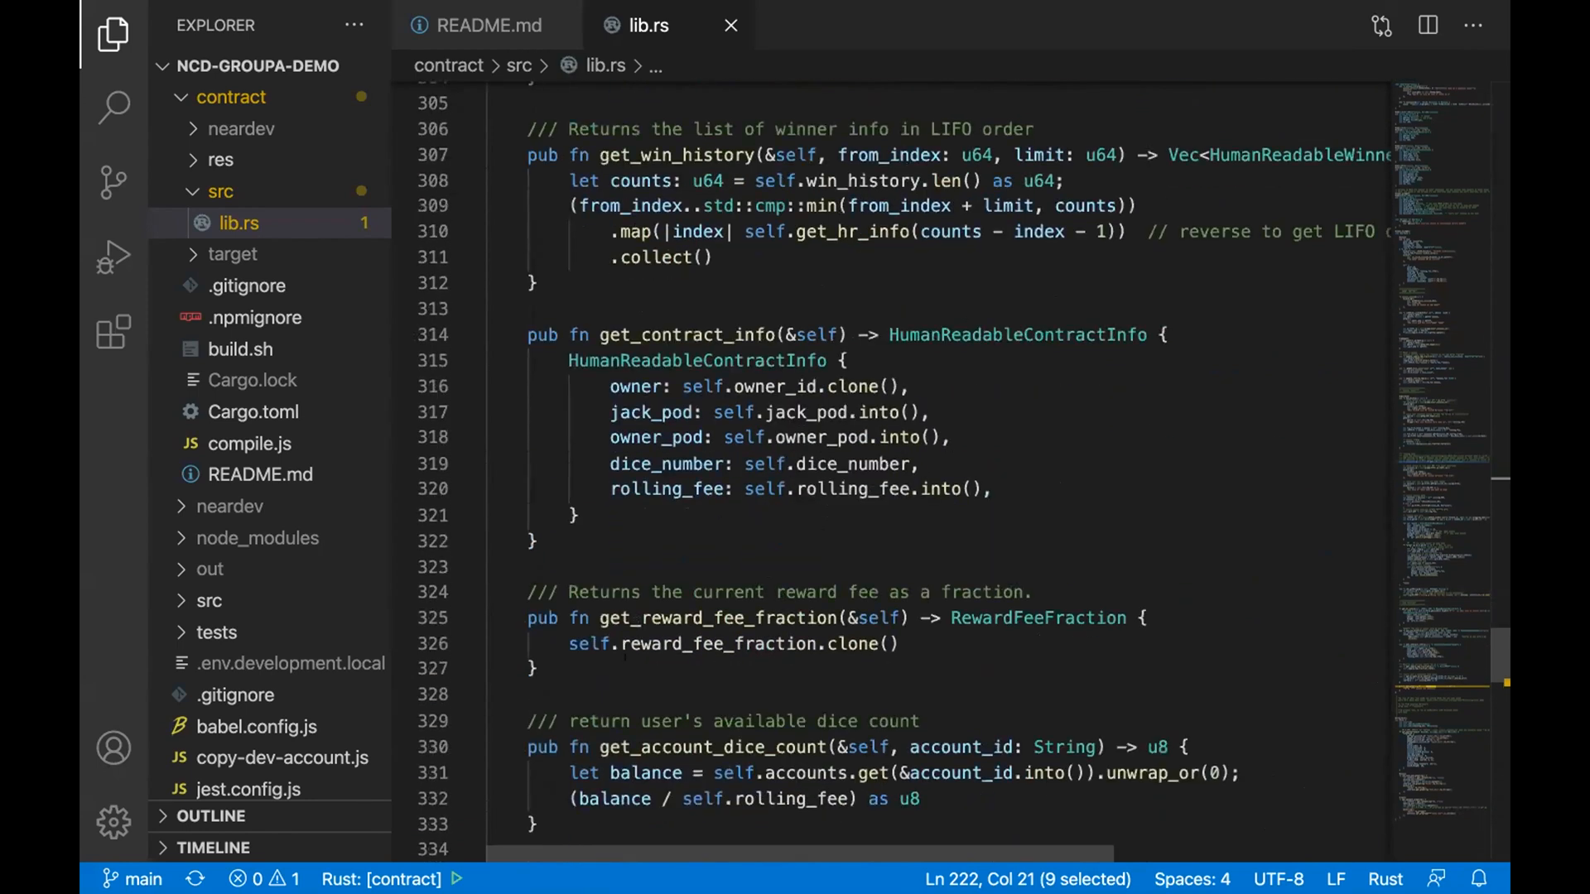
{"action": "scroll", "scroll_direction": "down", "scroll_amount": 3}
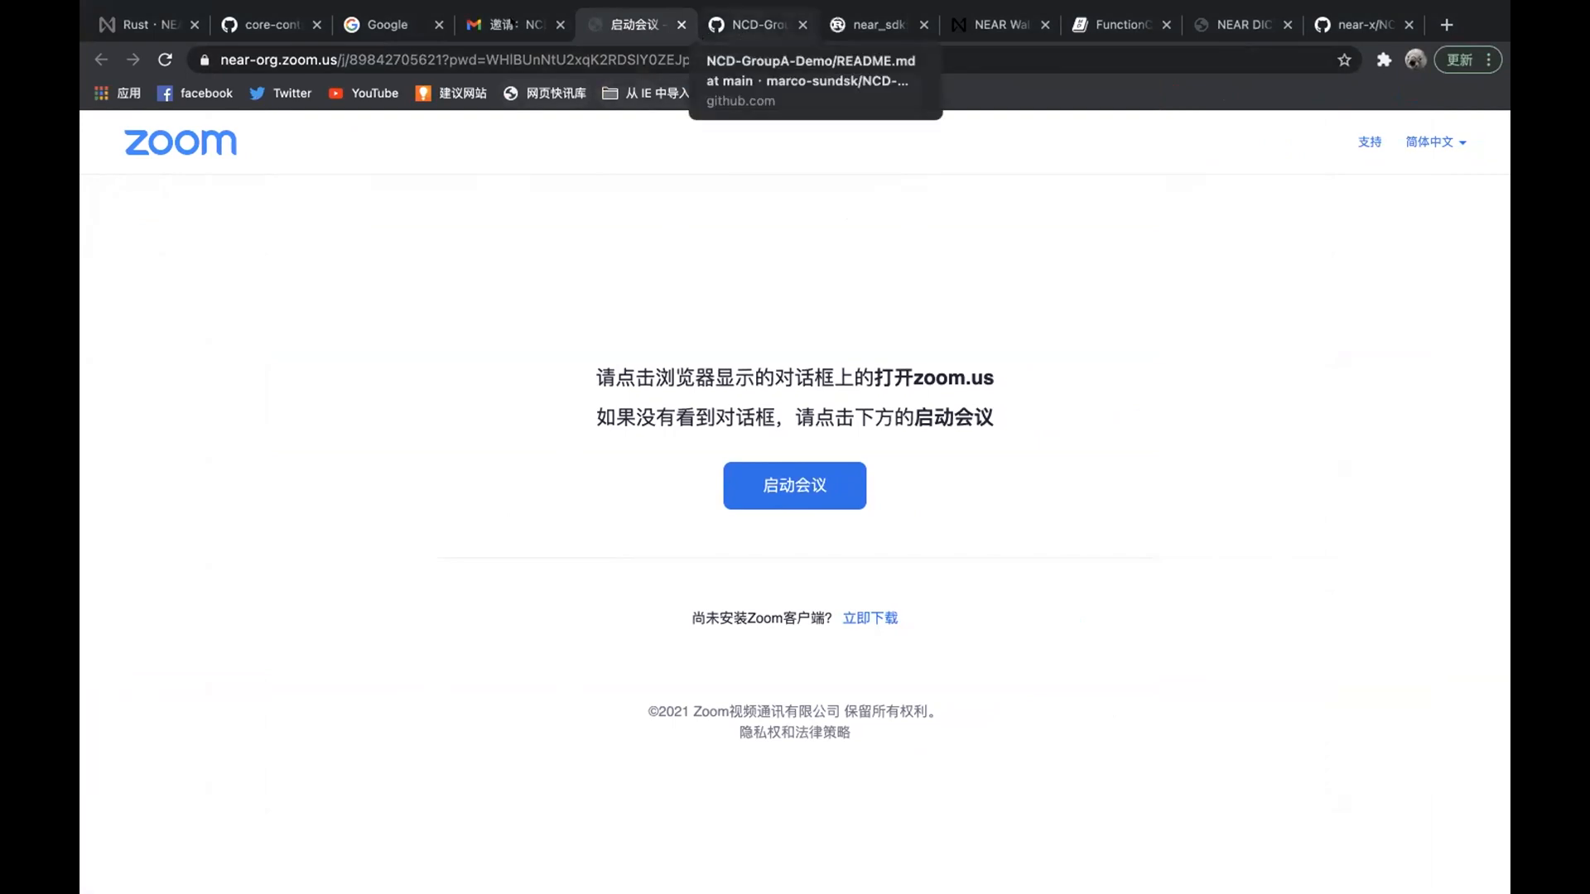
Step: Show the NCD-GroupA-Demo README's Look around and Let's play command sections on GitHub
{"action": "left_click", "coordinate": [755, 24]}
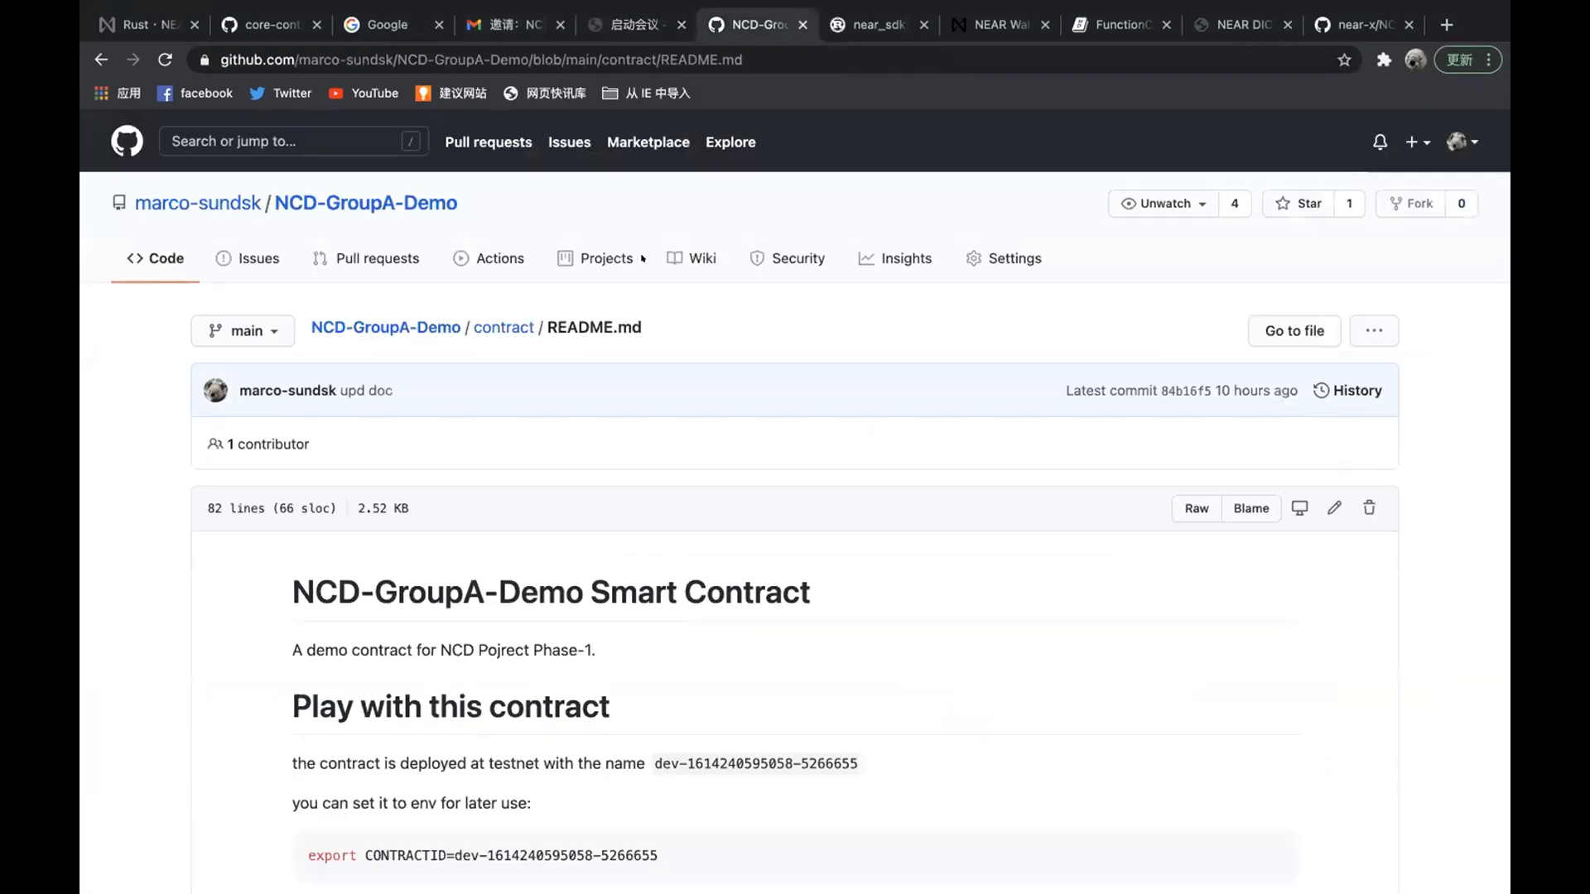
{"action": "scroll", "scroll_direction": "down", "scroll_amount": 3}
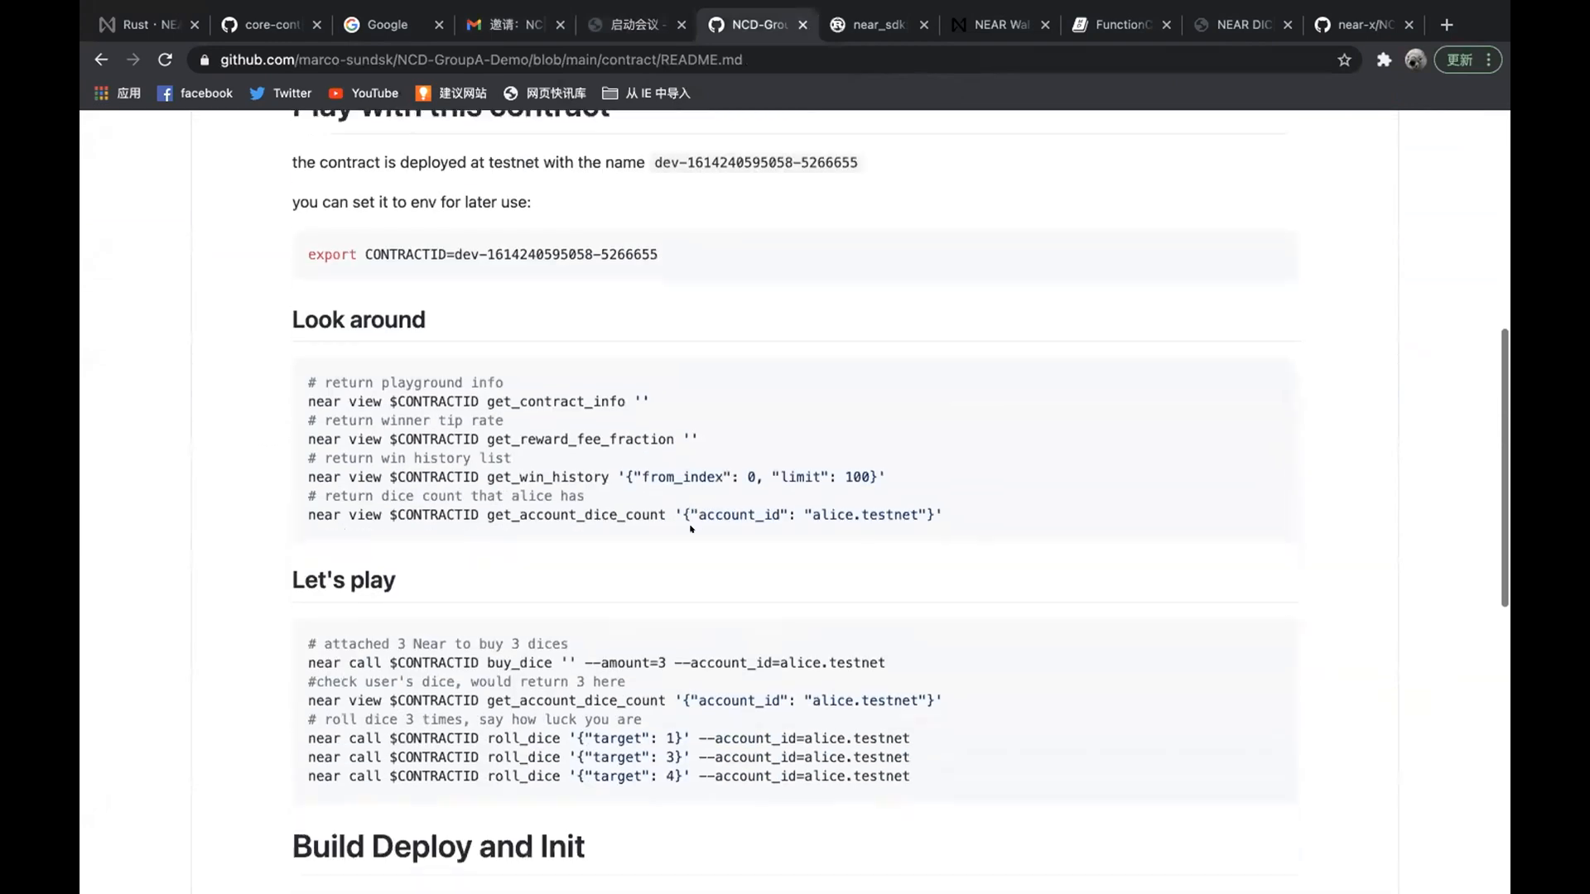
{"action": "scroll", "scroll_direction": "down", "scroll_amount": 3}
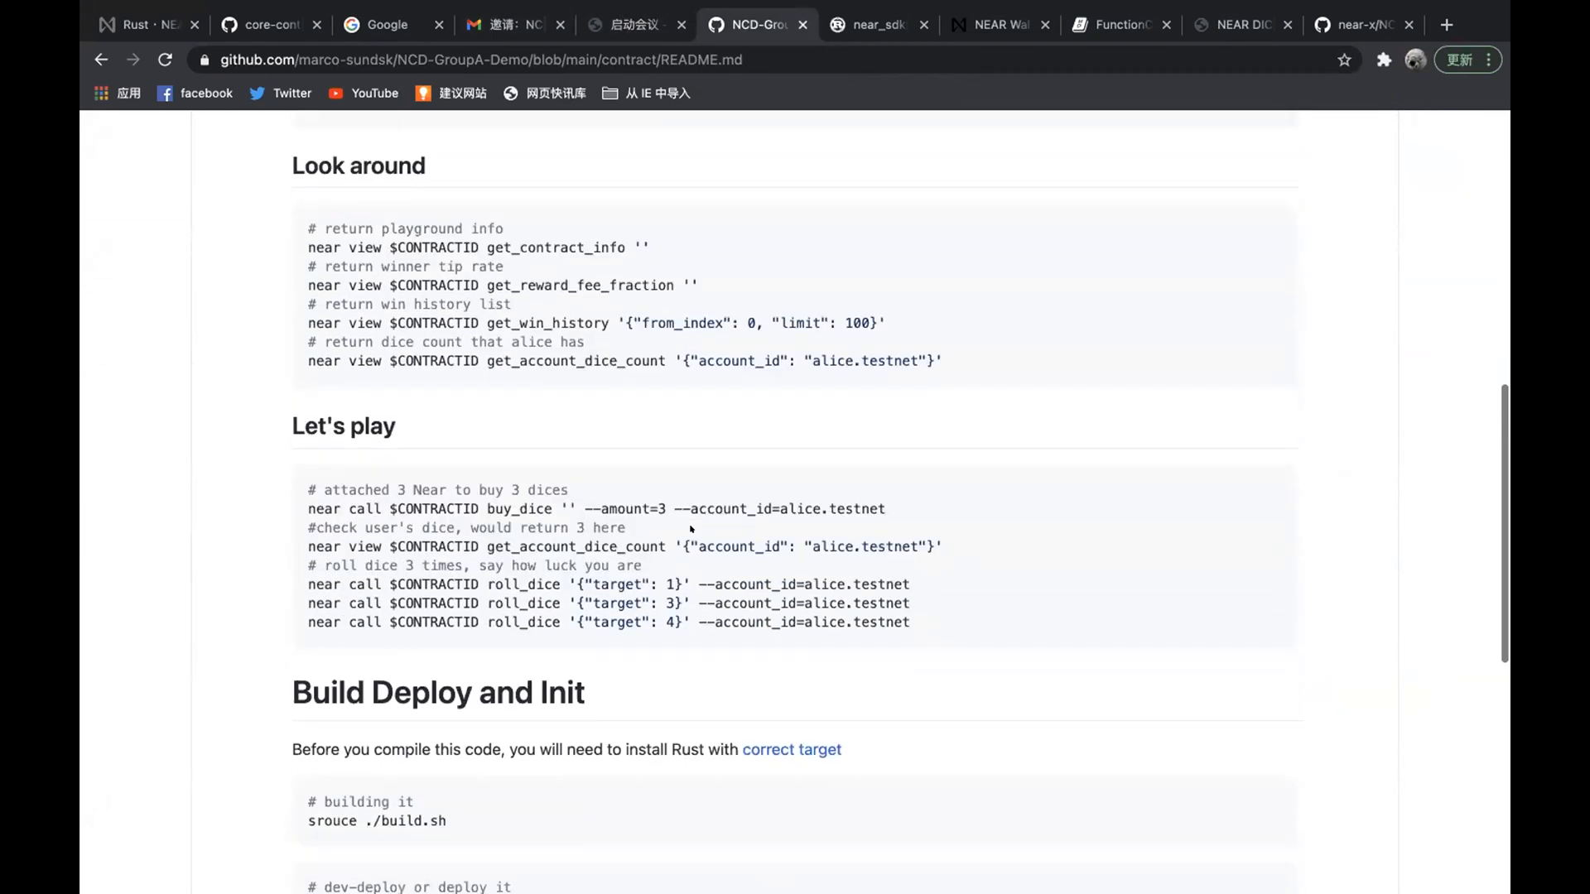
{"action": "scroll", "scroll_direction": "down", "scroll_amount": 3}
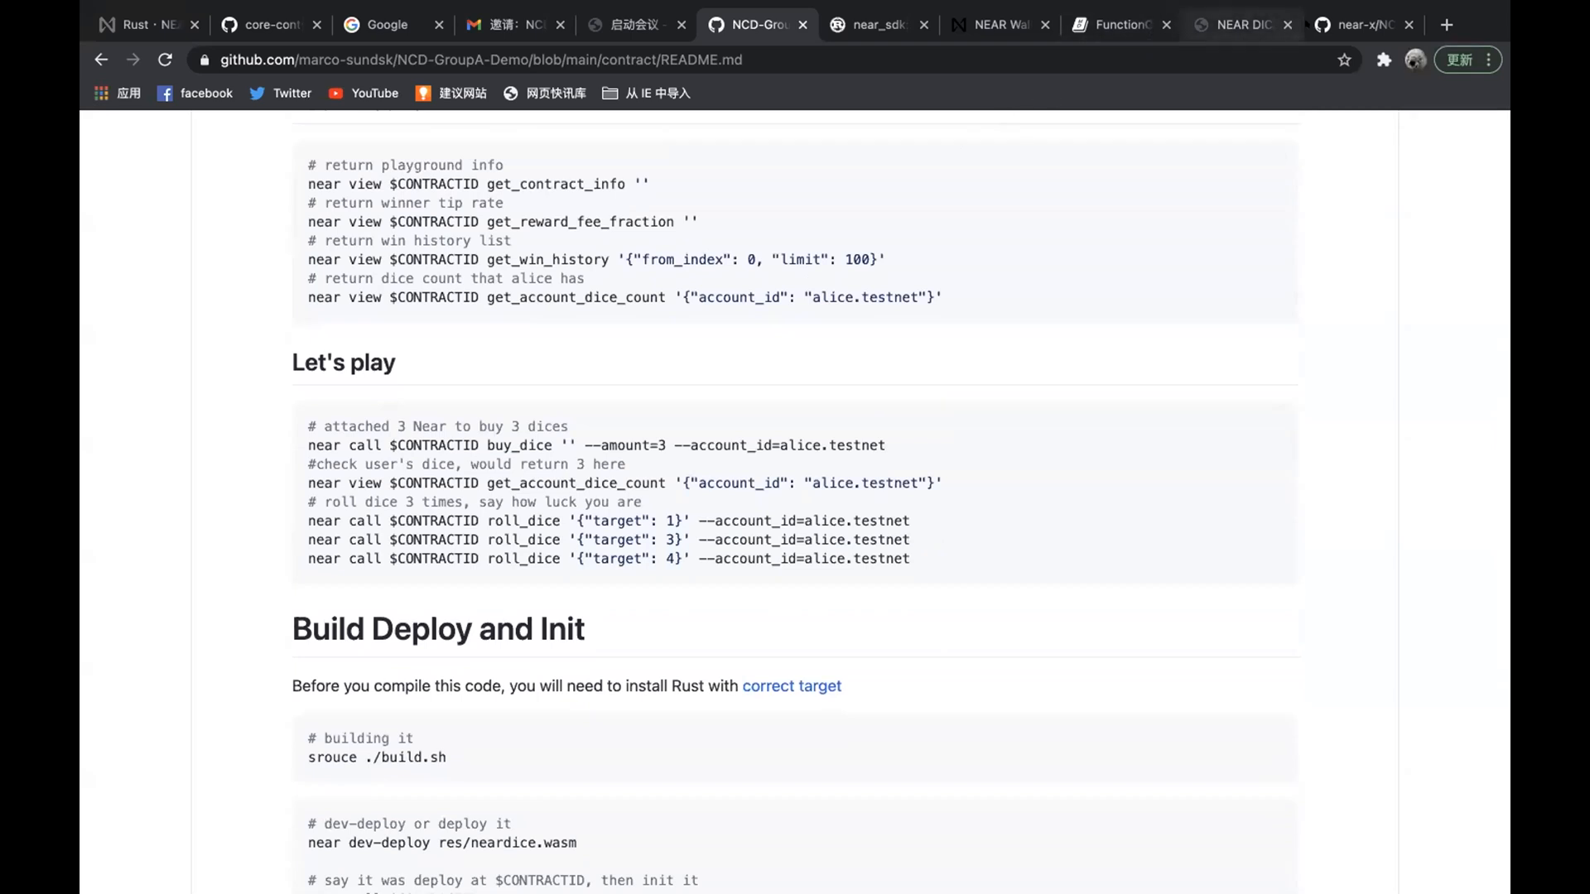
Step: Go to the NearDice site at dice.near-x.org and start Sign In via the NEAR wallet
{"action": "left_click", "coordinate": [1242, 24]}
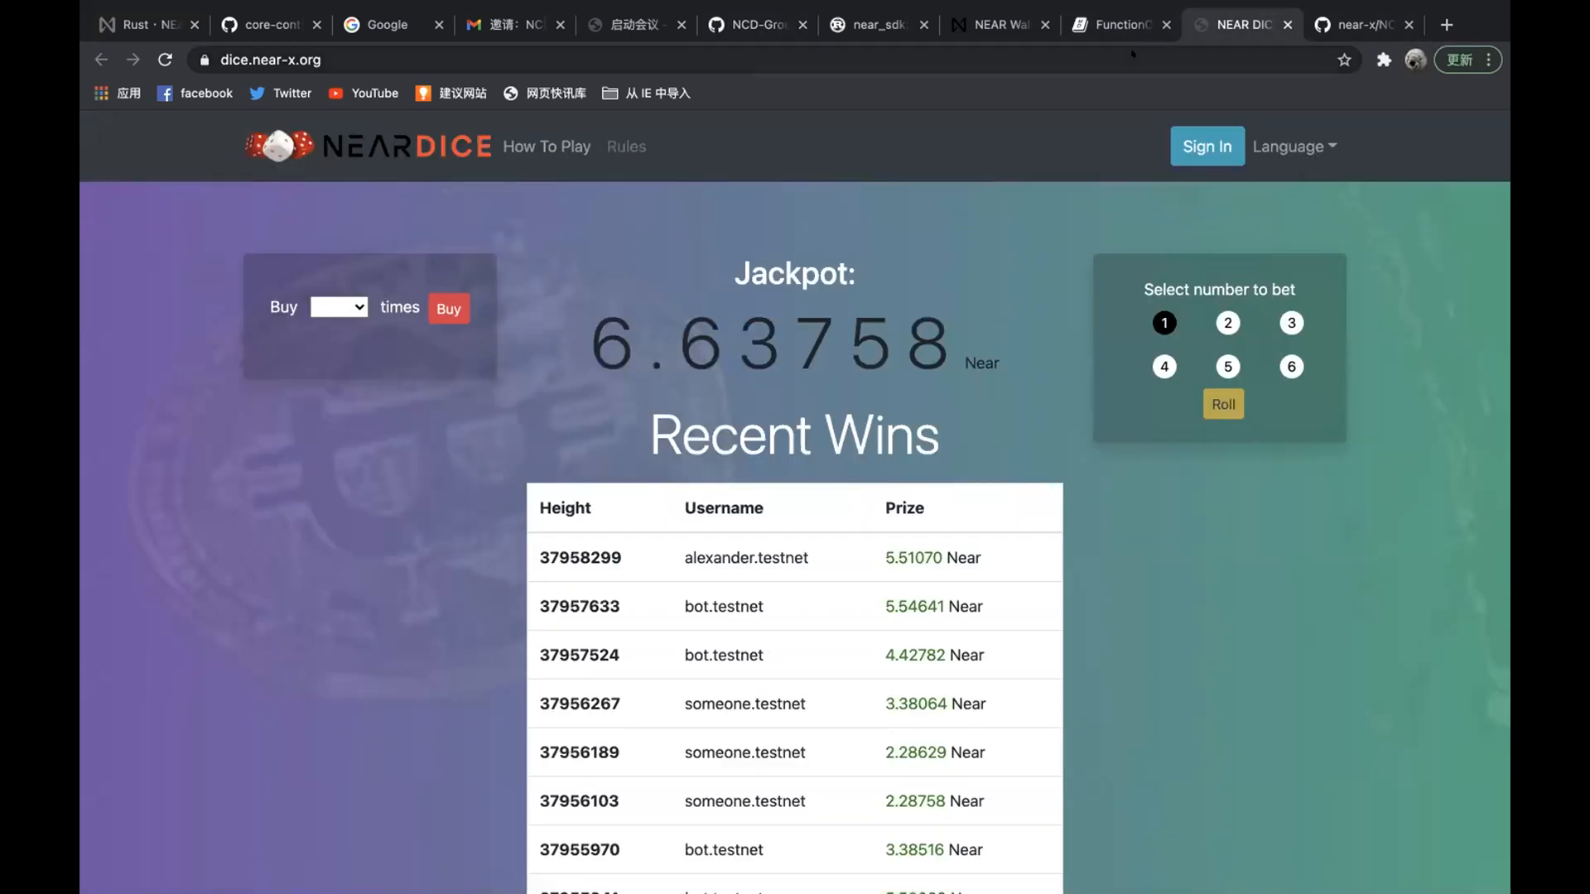
{"action": "mouse_move", "coordinate": [877, 247]}
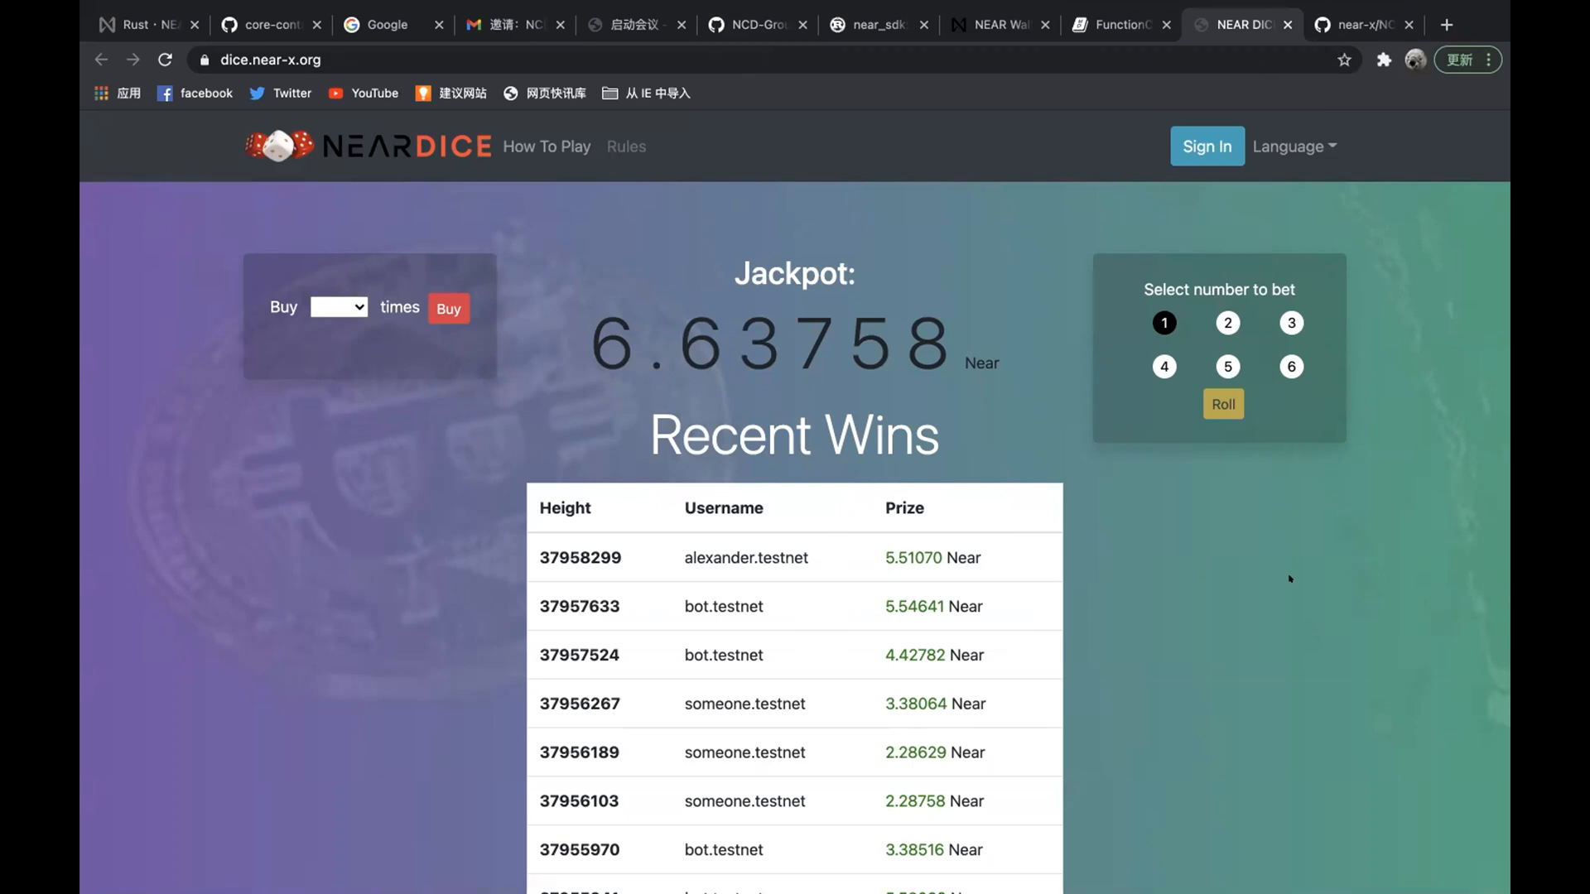
{"action": "mouse_move", "coordinate": [1199, 163]}
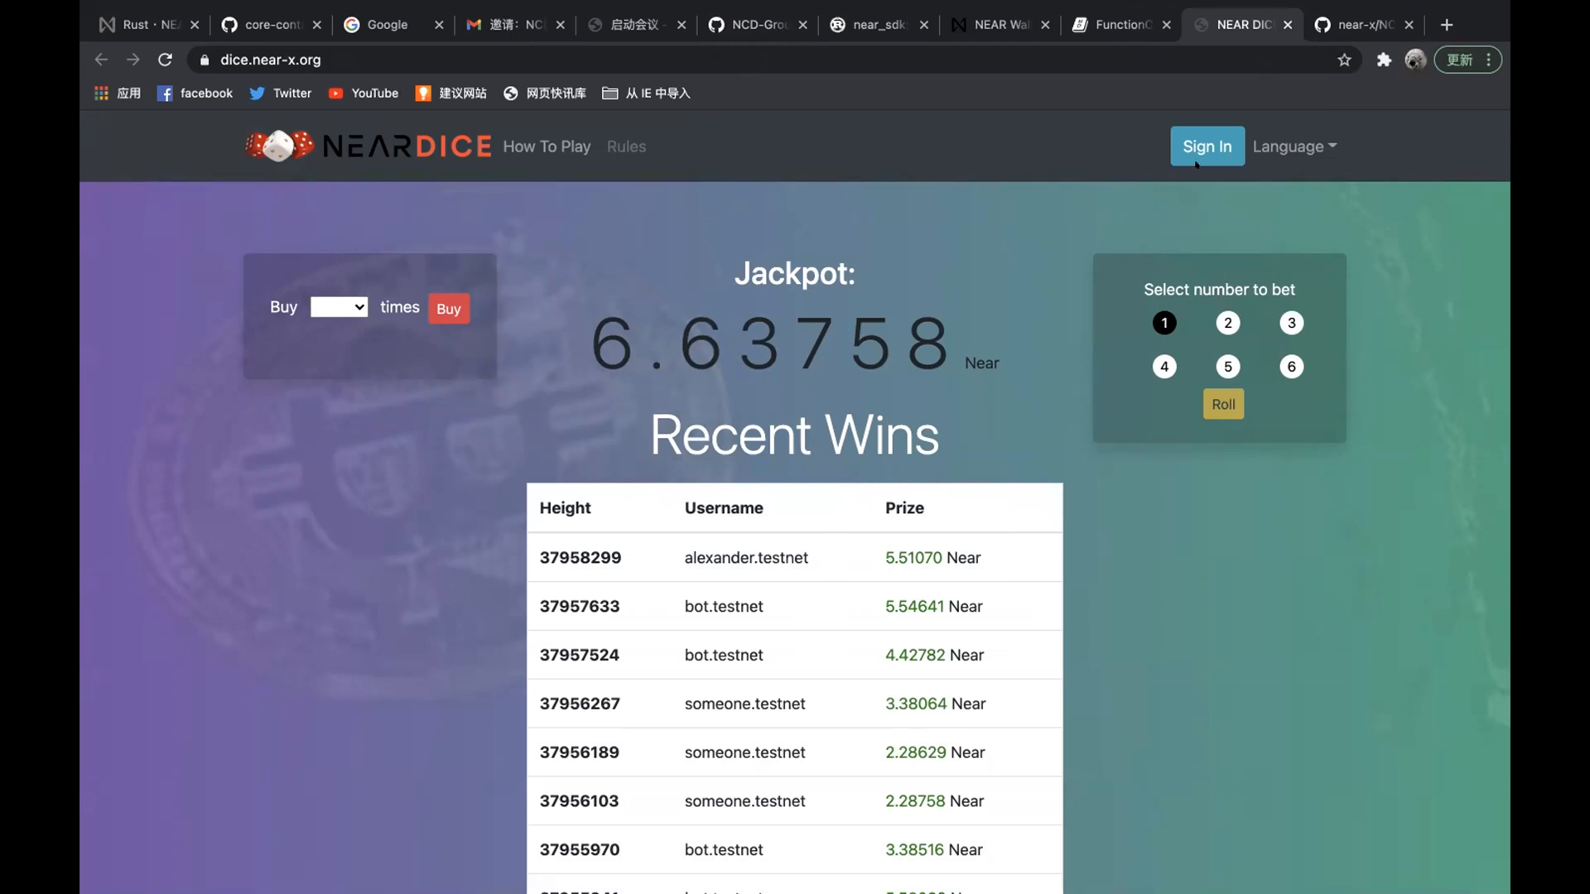
{"action": "left_click", "coordinate": [1205, 145]}
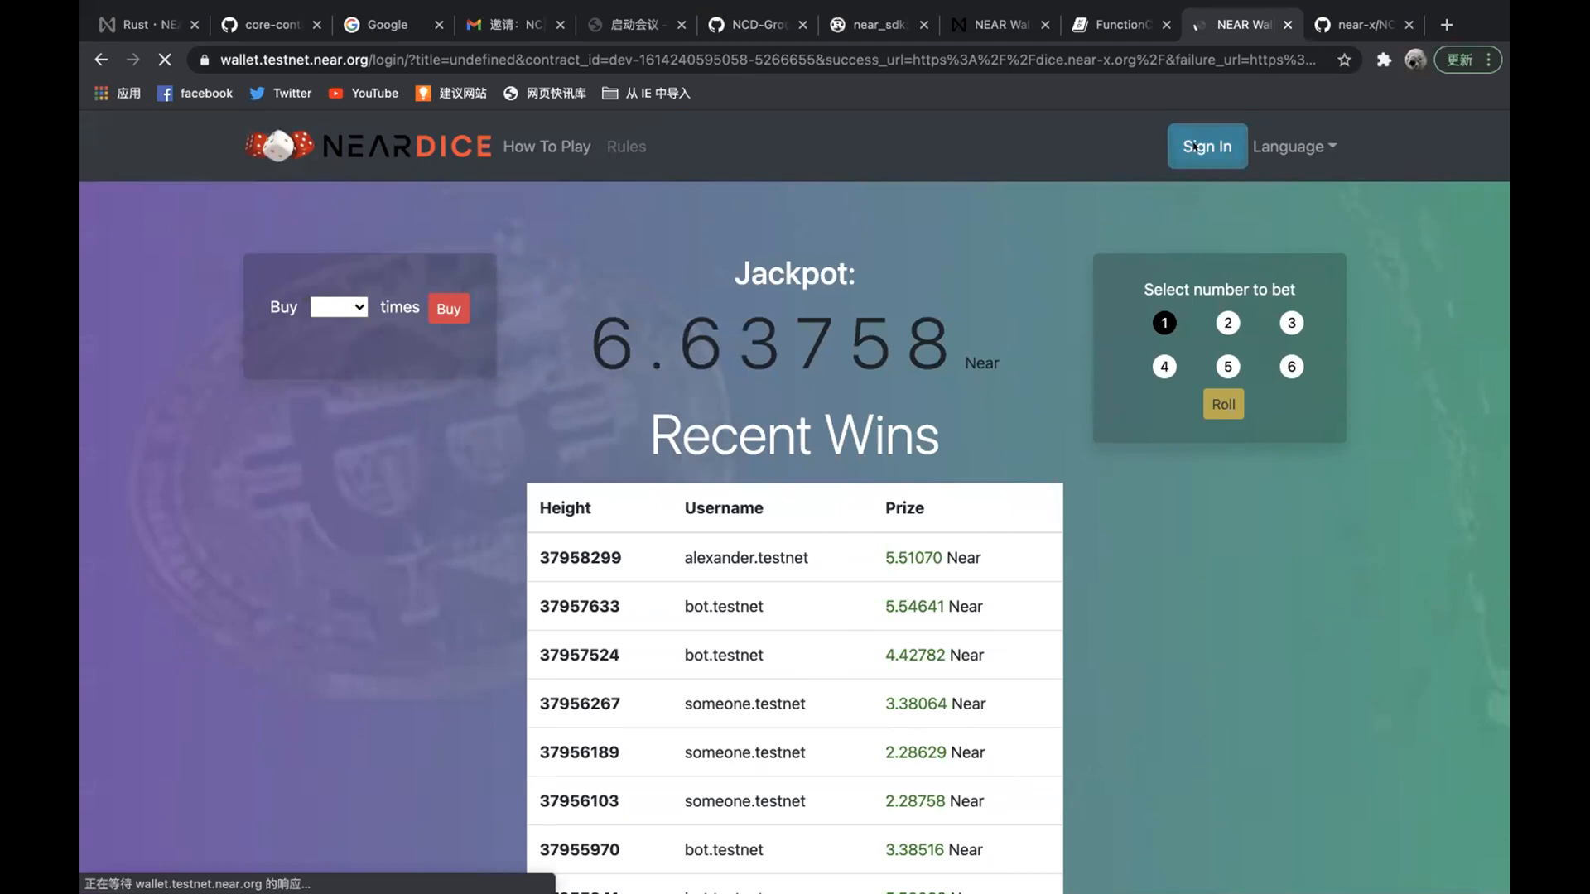
{"action": "left_click", "coordinate": [1207, 146]}
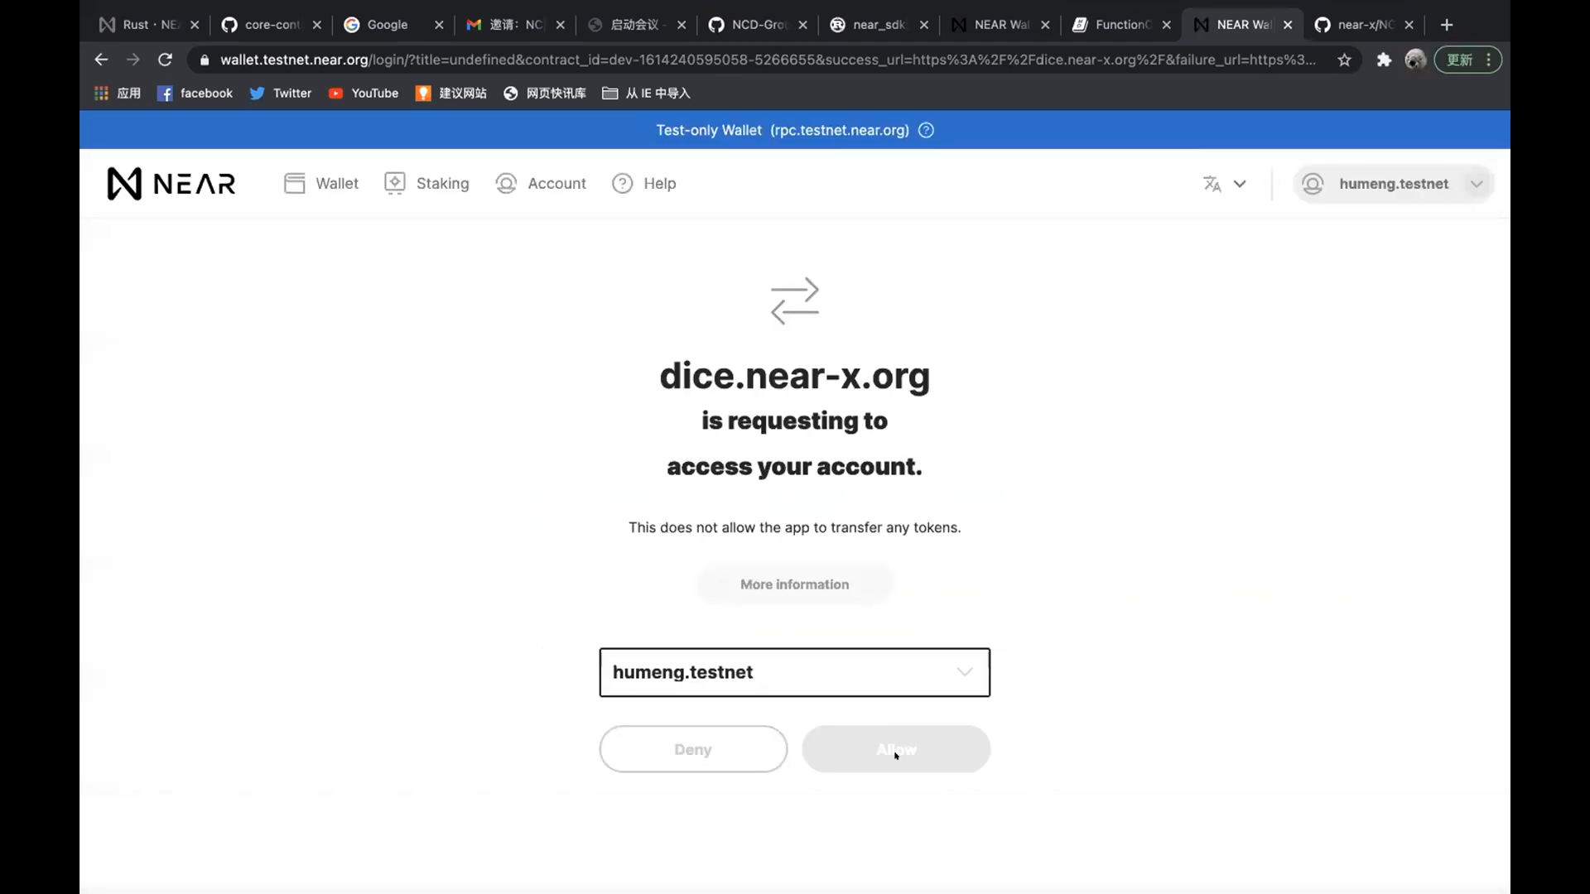
Step: Allow dice.near-x.org access to humeng.testnet and return signed in with 2 dice
{"action": "left_click", "coordinate": [894, 750]}
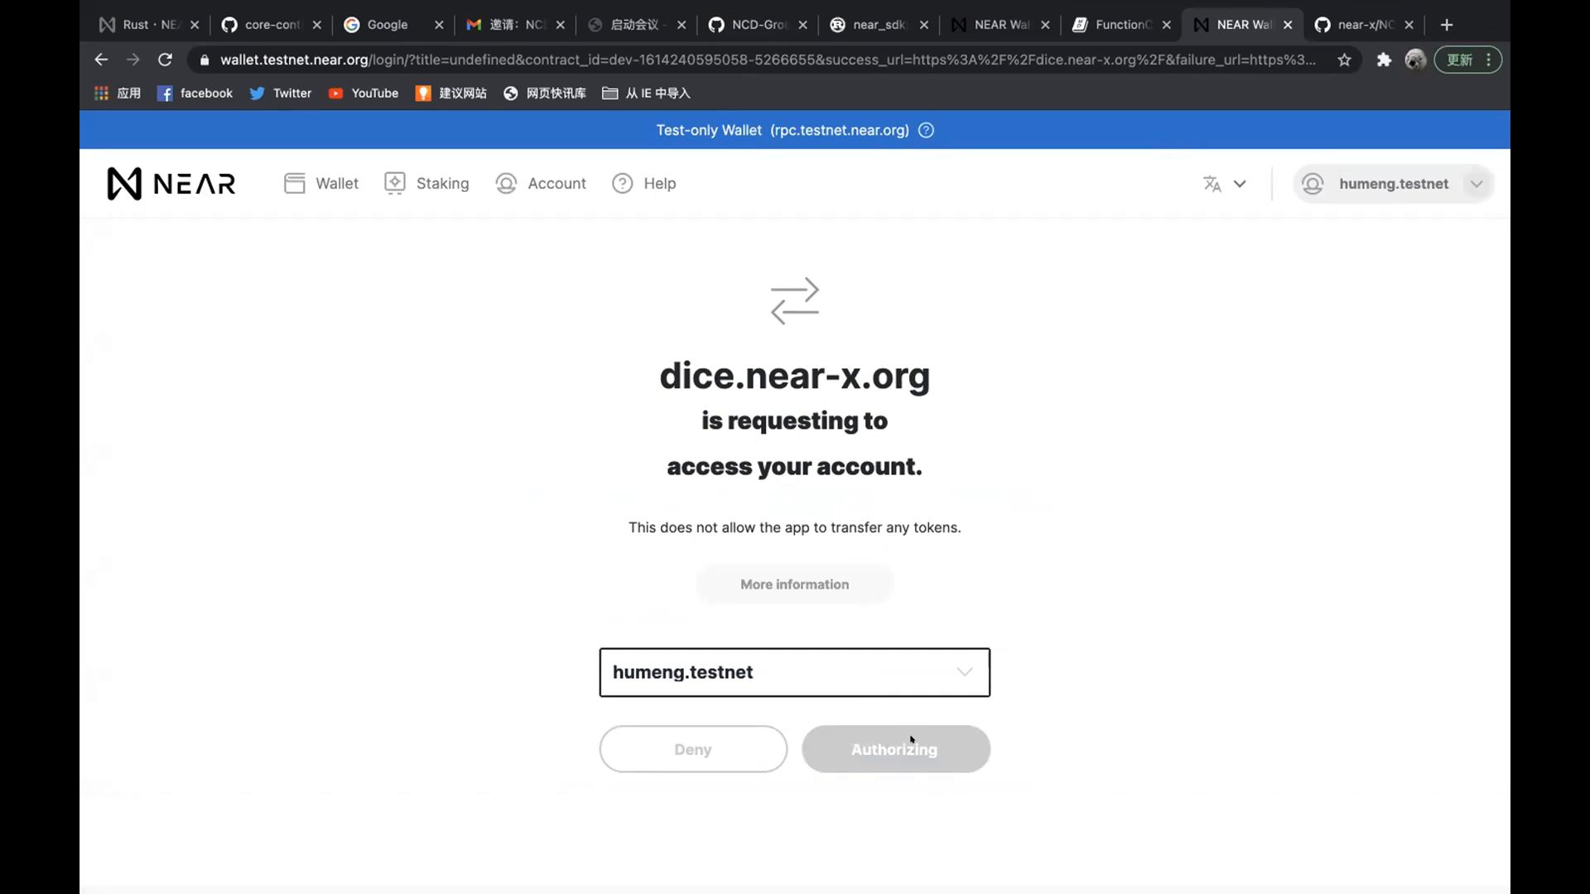
{"action": "left_click", "coordinate": [896, 750]}
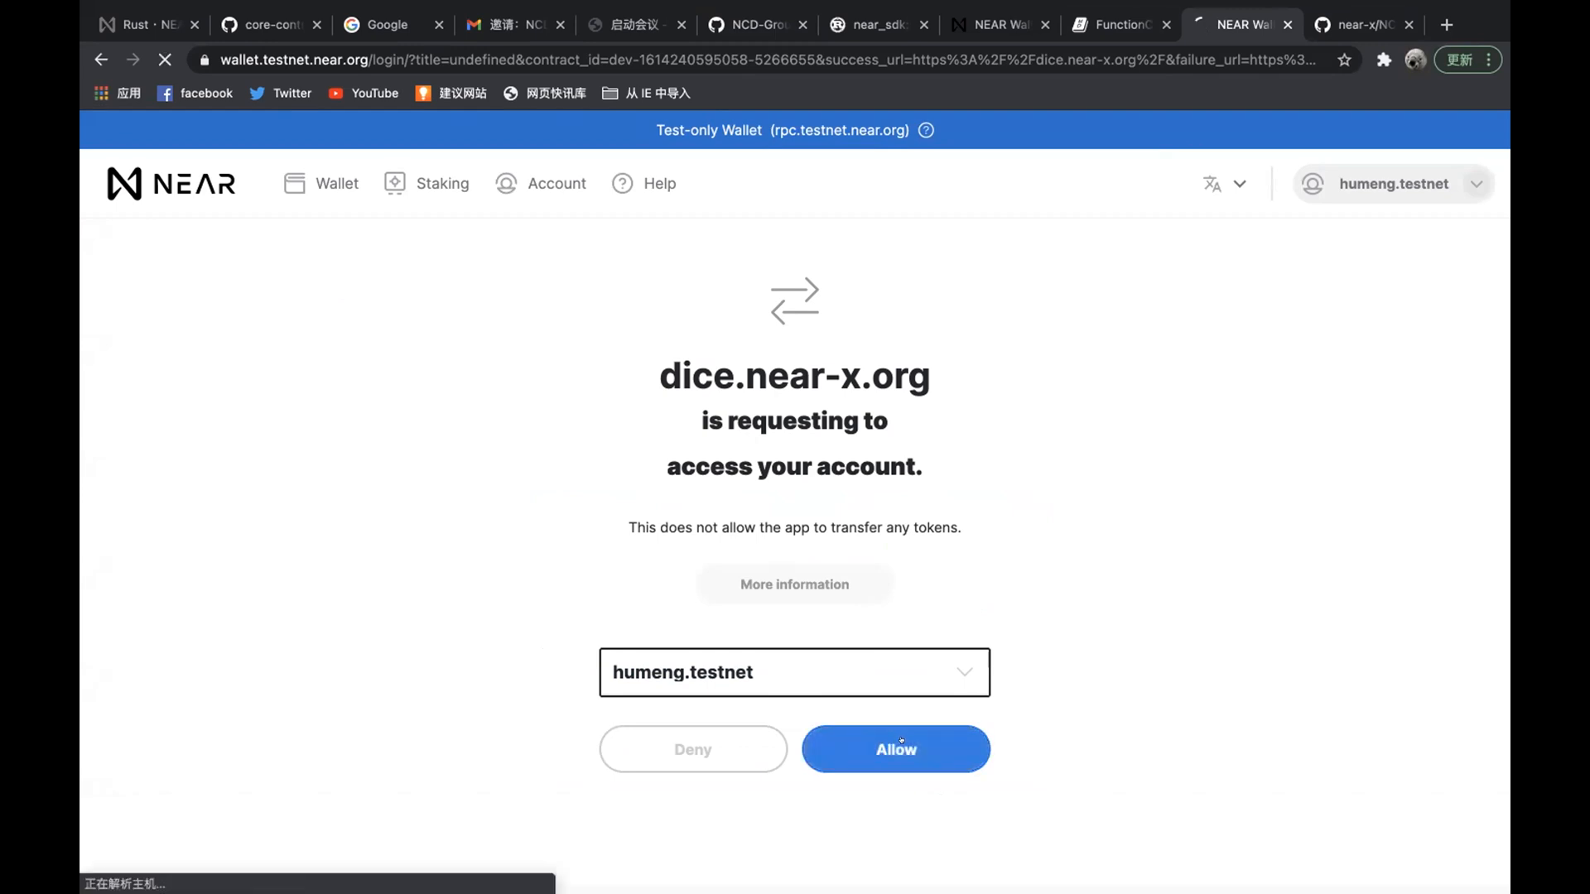
{"action": "left_click", "coordinate": [896, 751]}
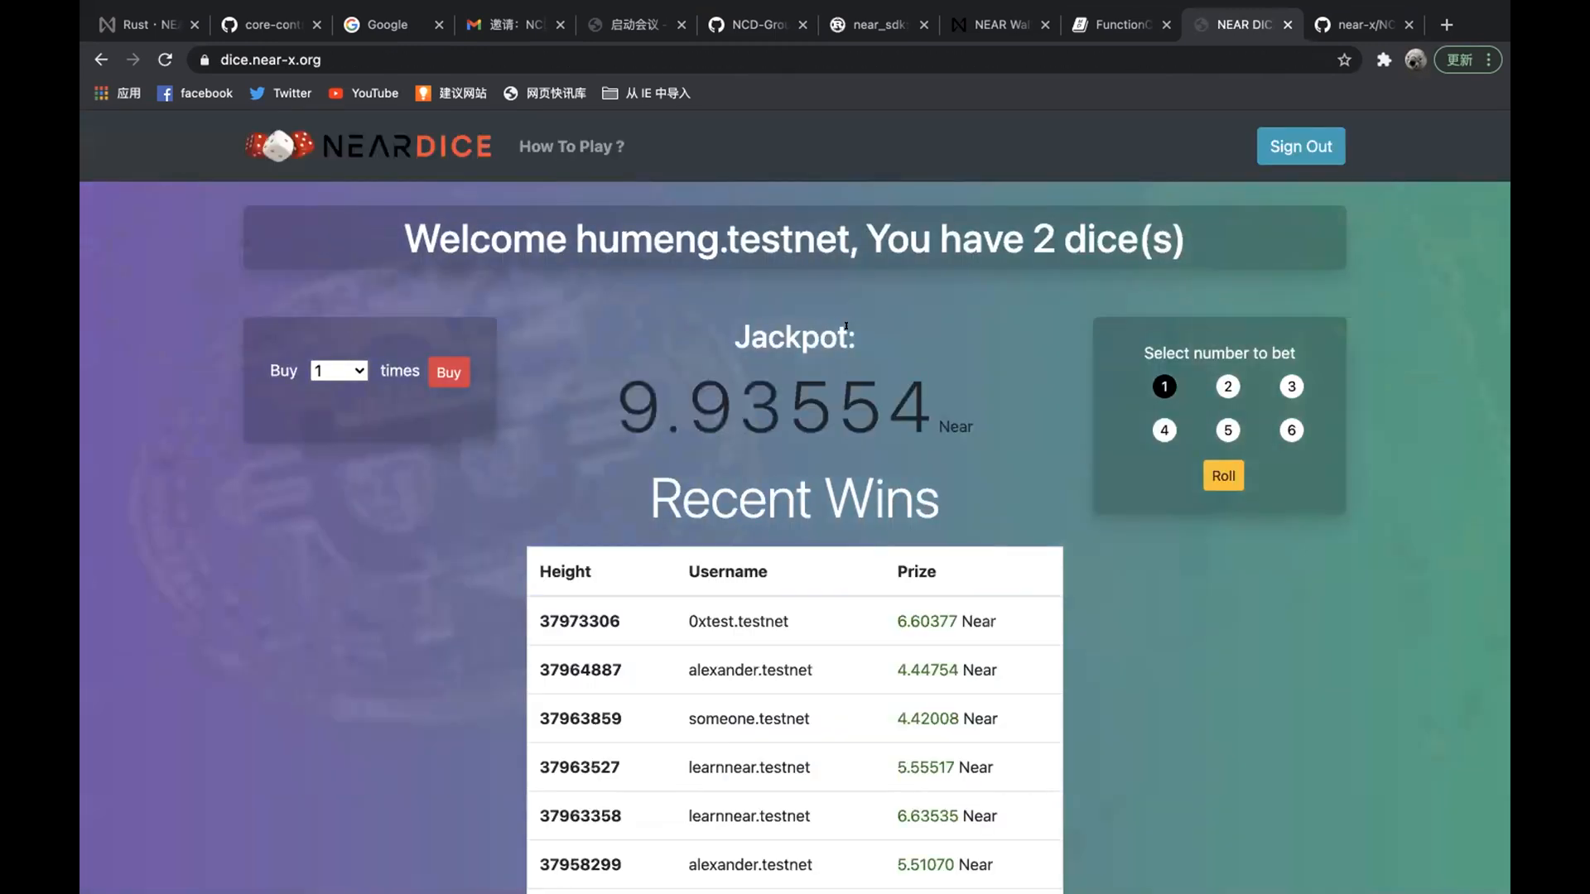
Step: Buy 10 dice and approve the 10 NEAR transfer, bringing the count to 12
{"action": "left_click", "coordinate": [338, 371]}
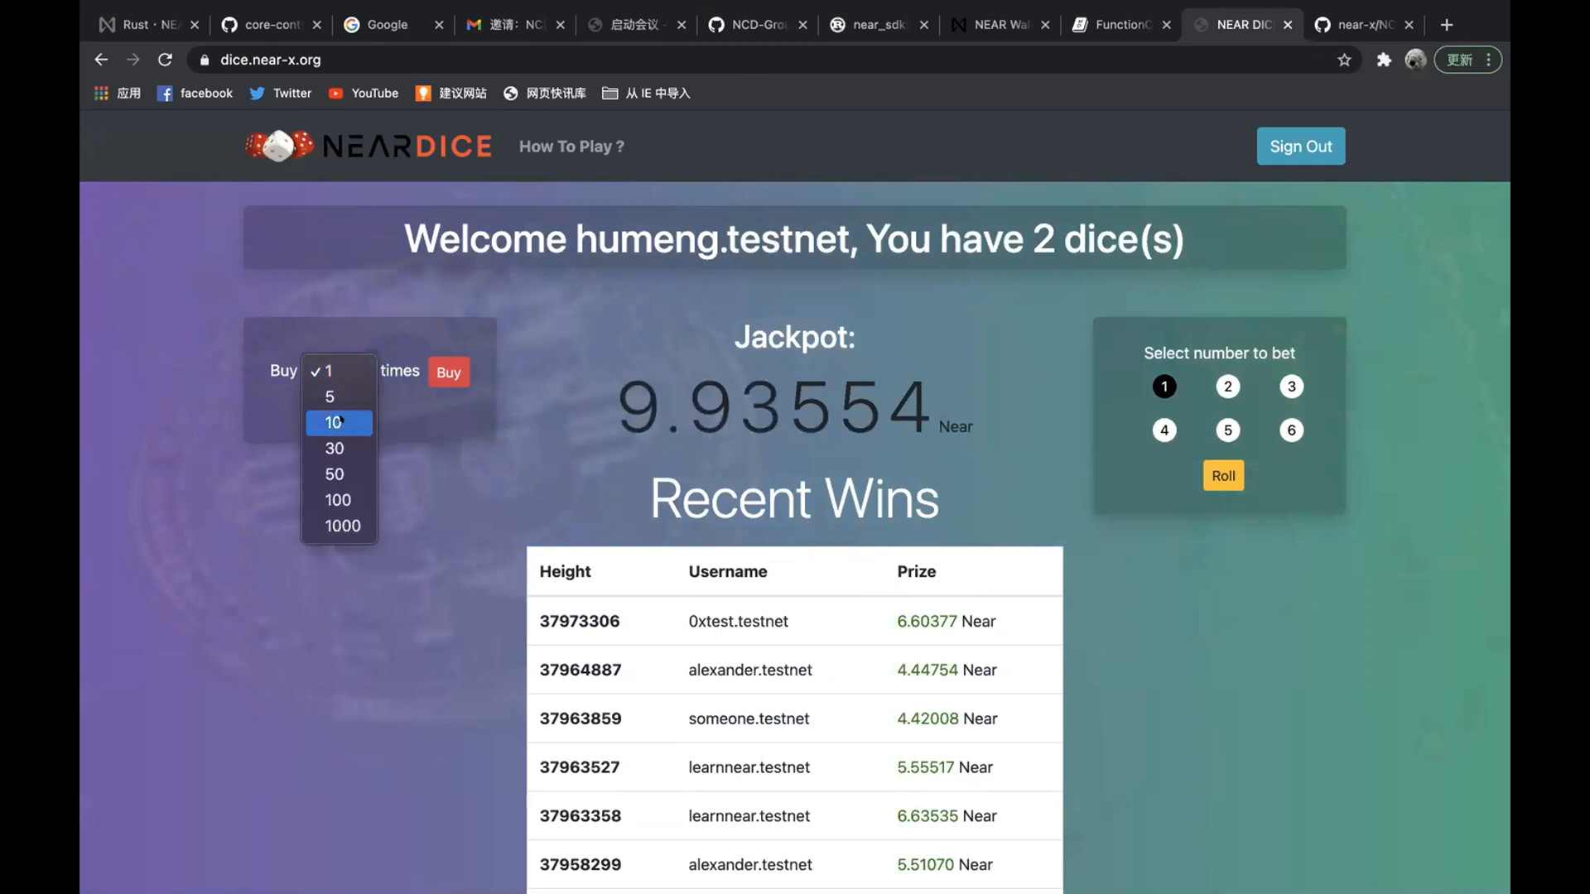
{"action": "left_click", "coordinate": [335, 423]}
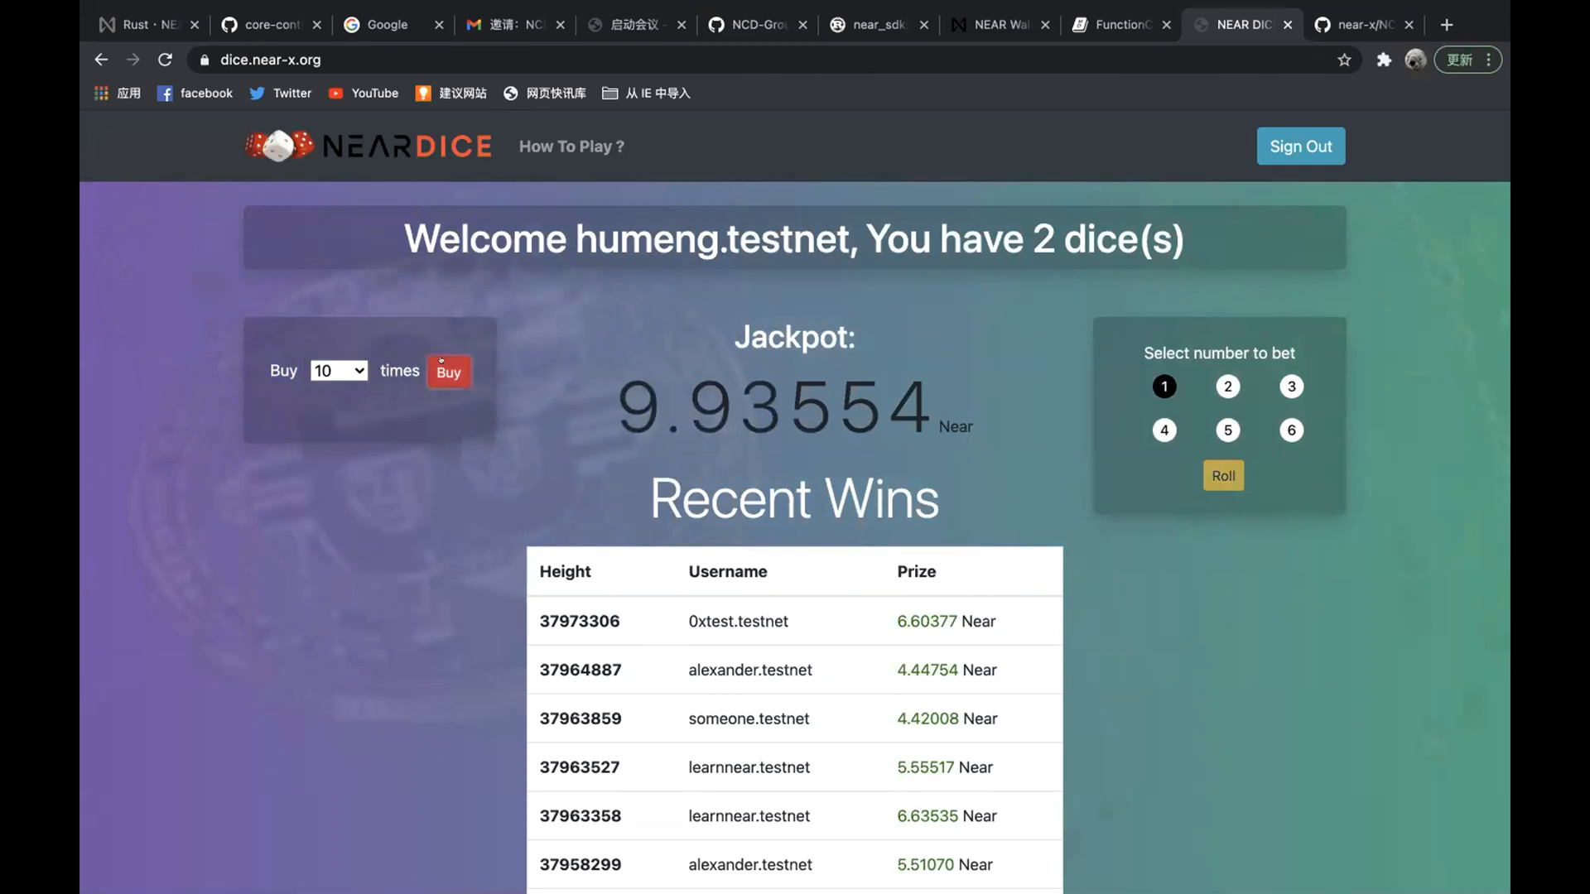
{"action": "left_click", "coordinate": [448, 371]}
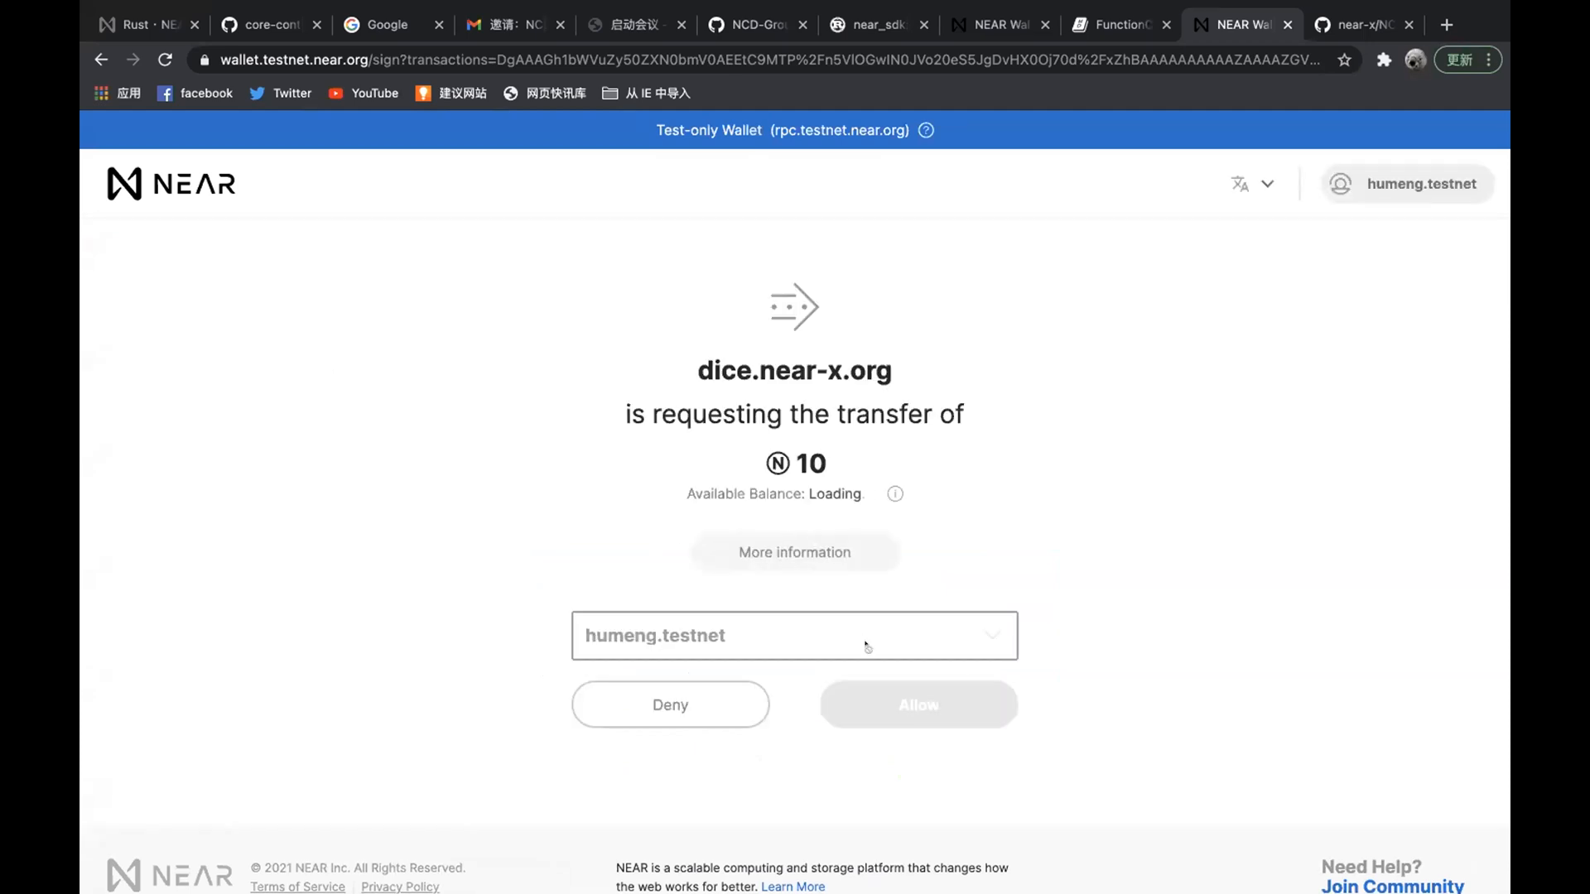
{"action": "left_click", "coordinate": [918, 705]}
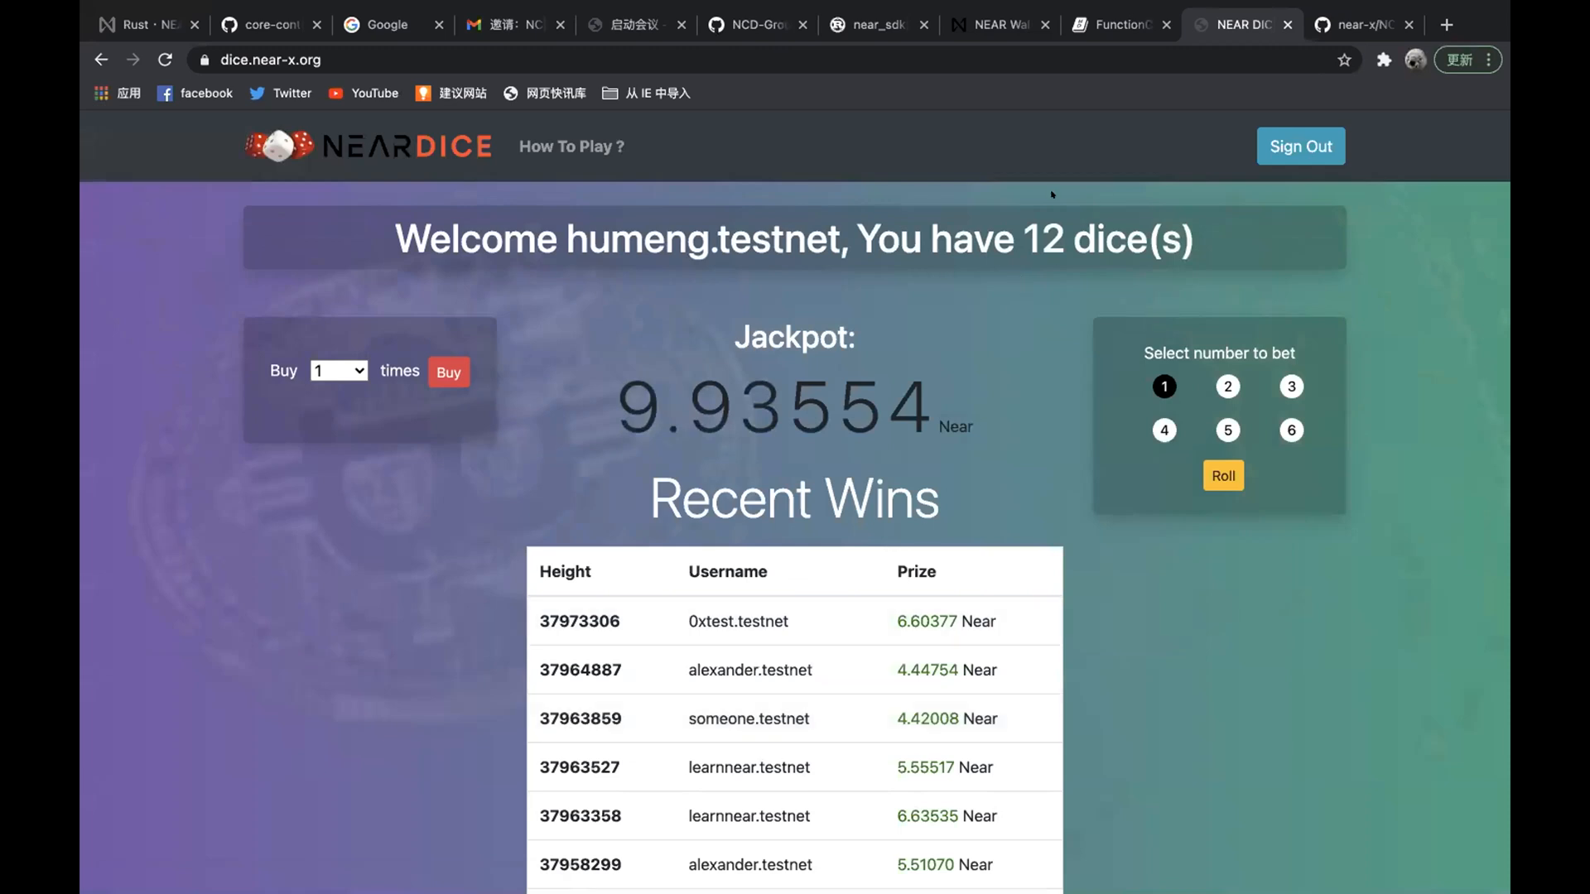
{"action": "mouse_move", "coordinate": [1007, 358]}
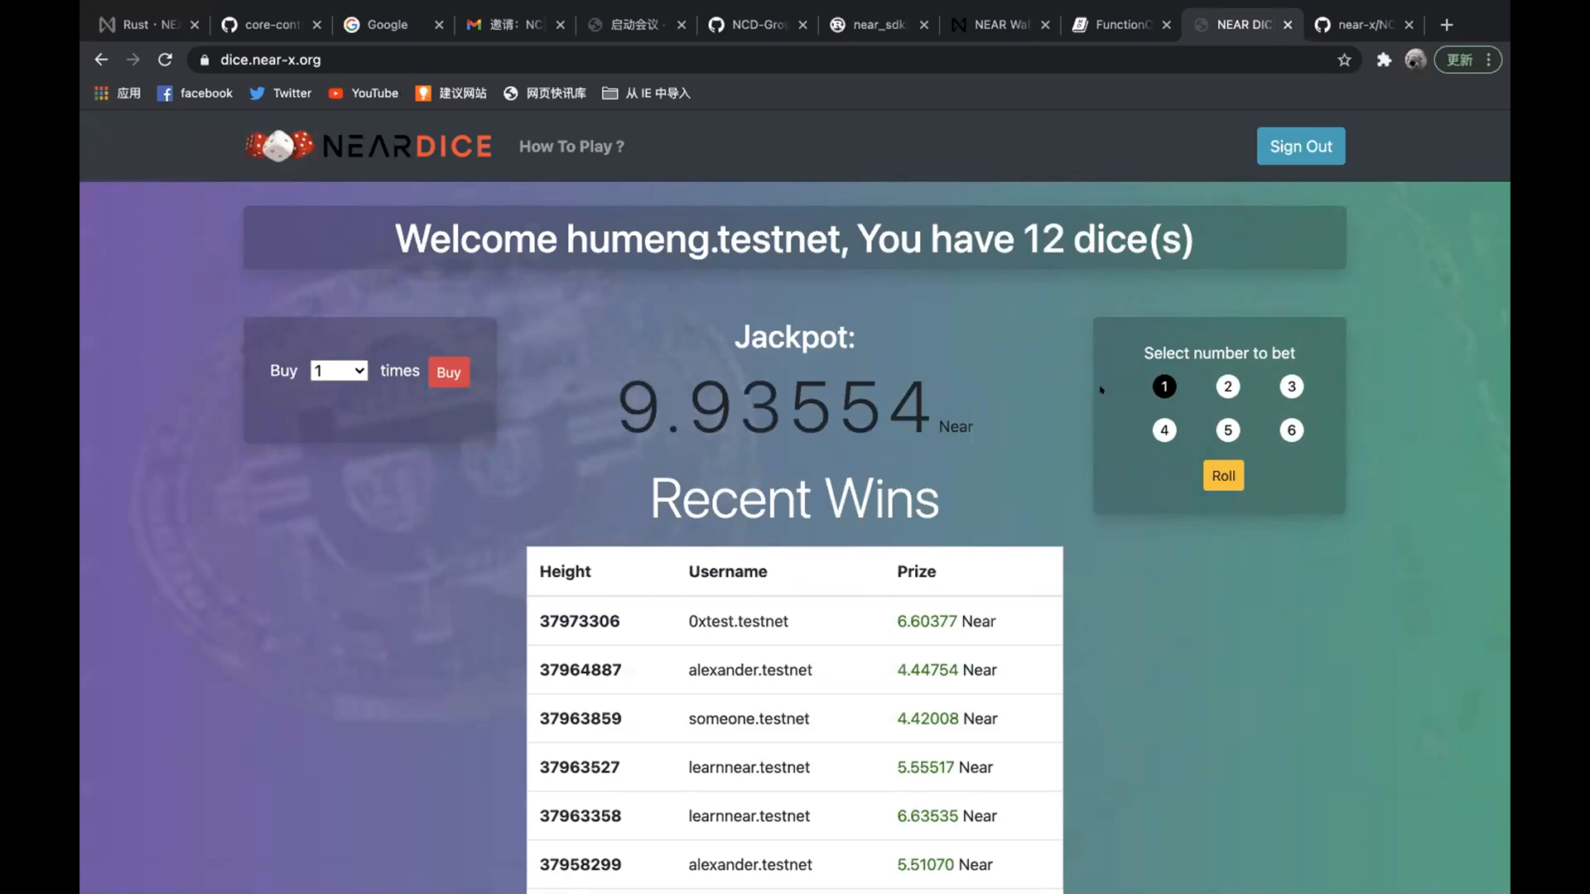
Step: Roll betting on 2 and acknowledge the losing result
{"action": "left_click", "coordinate": [1229, 387]}
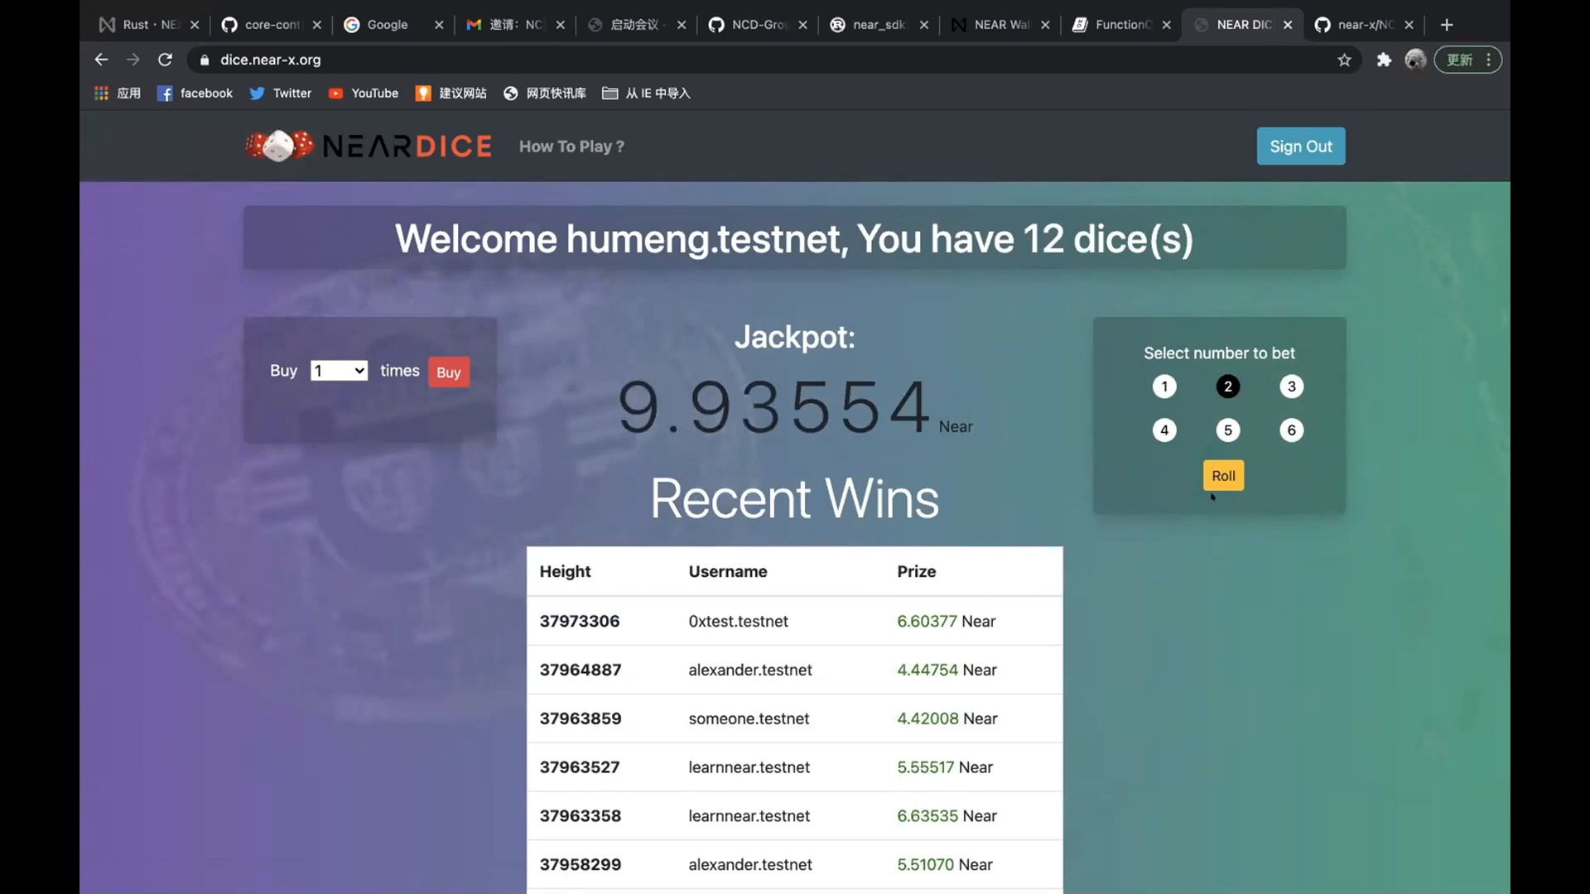
{"action": "left_click", "coordinate": [1222, 477]}
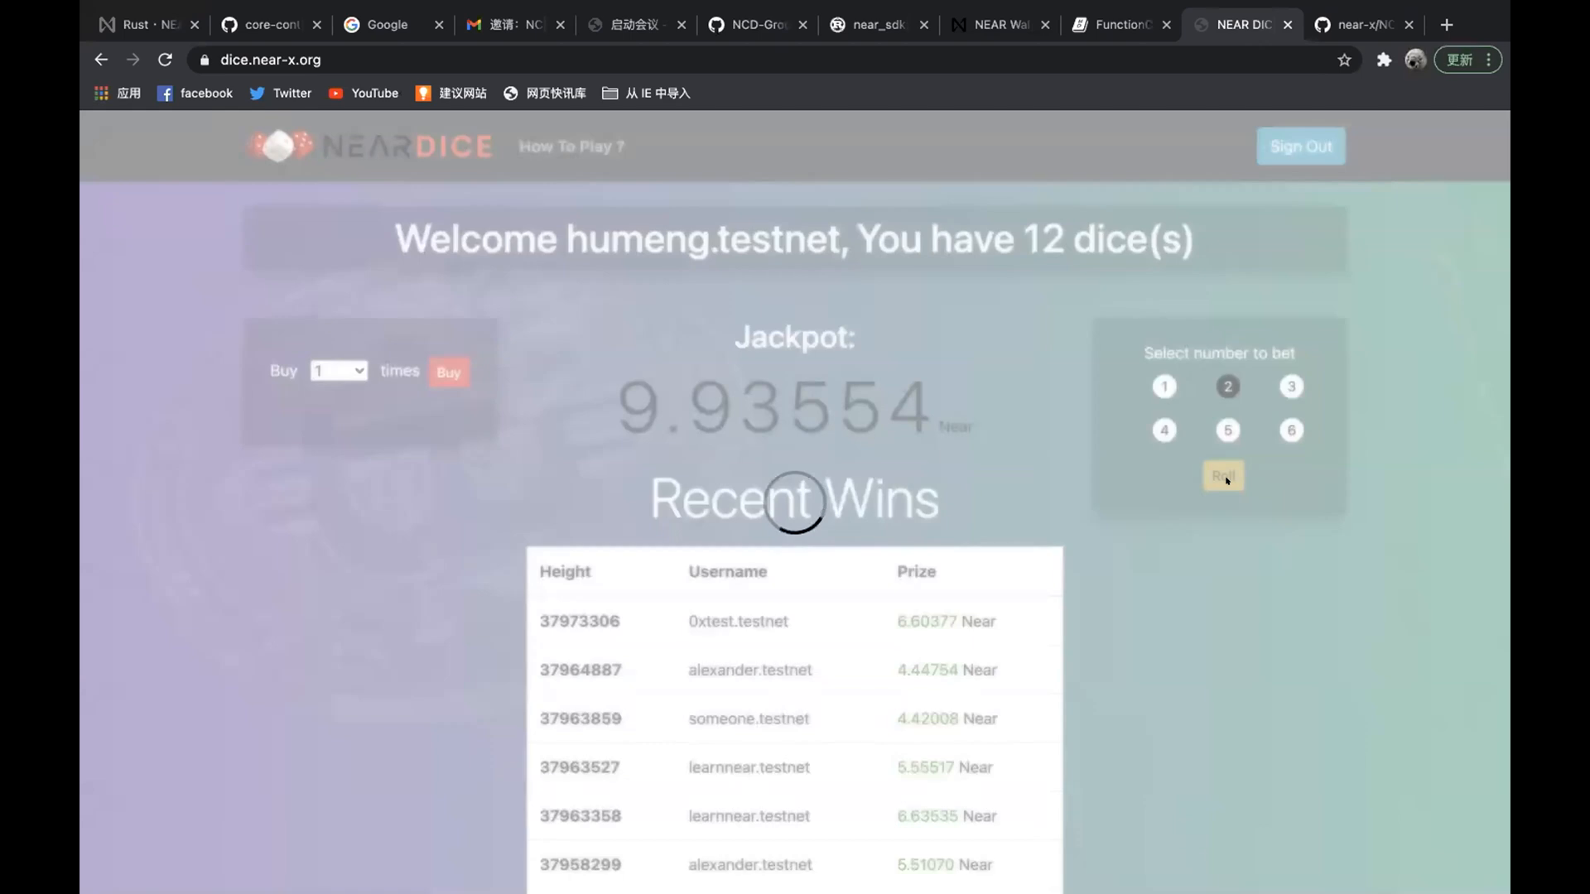
{"action": "left_click", "coordinate": [1222, 477]}
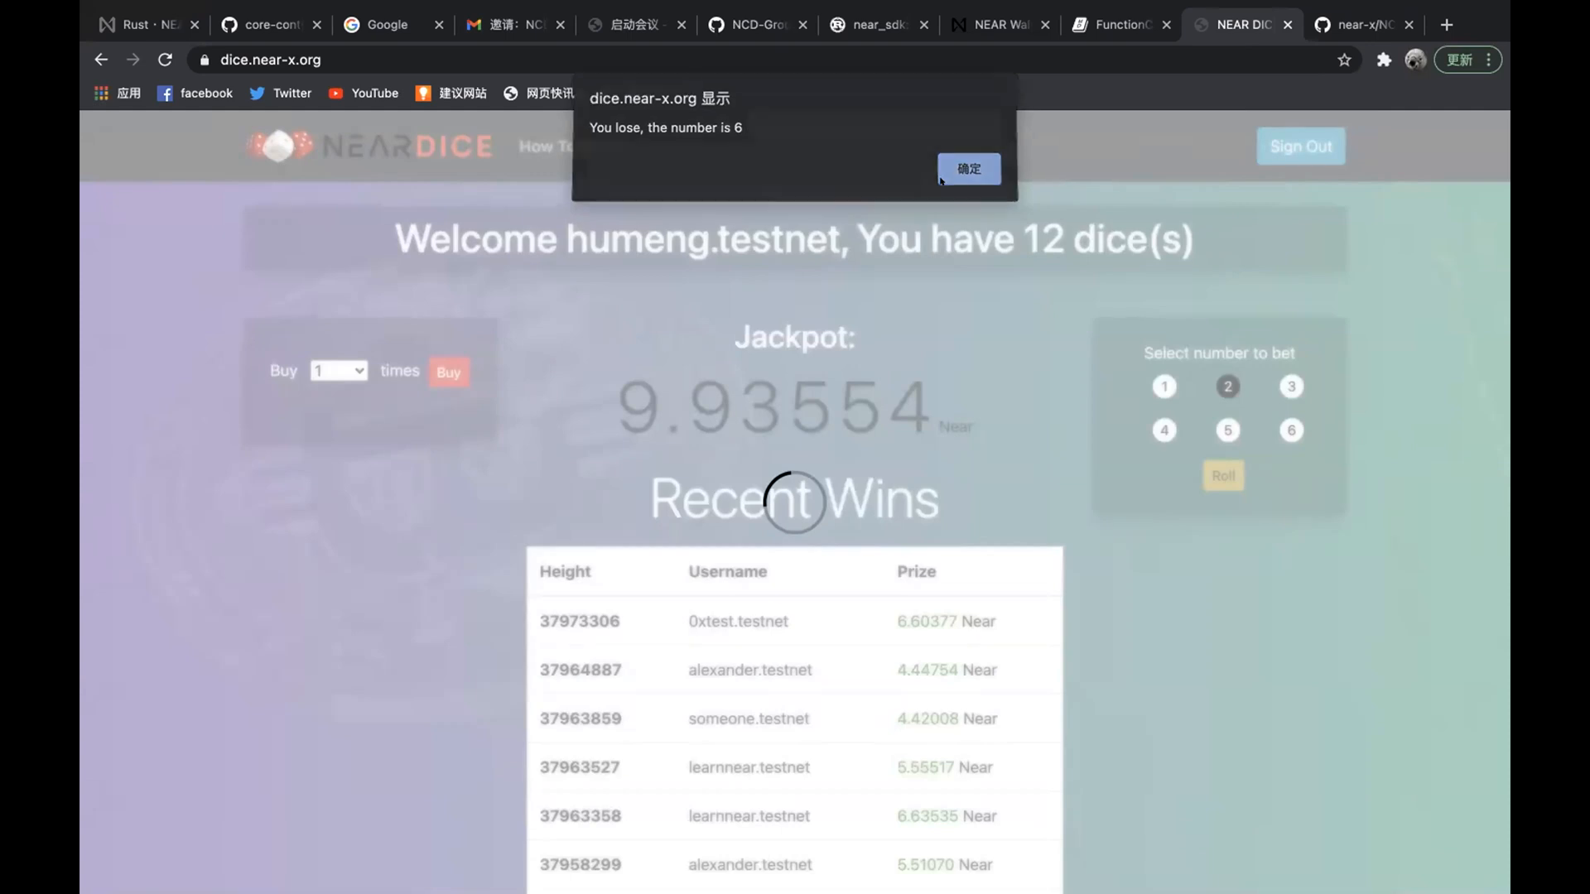
{"action": "left_click", "coordinate": [967, 169]}
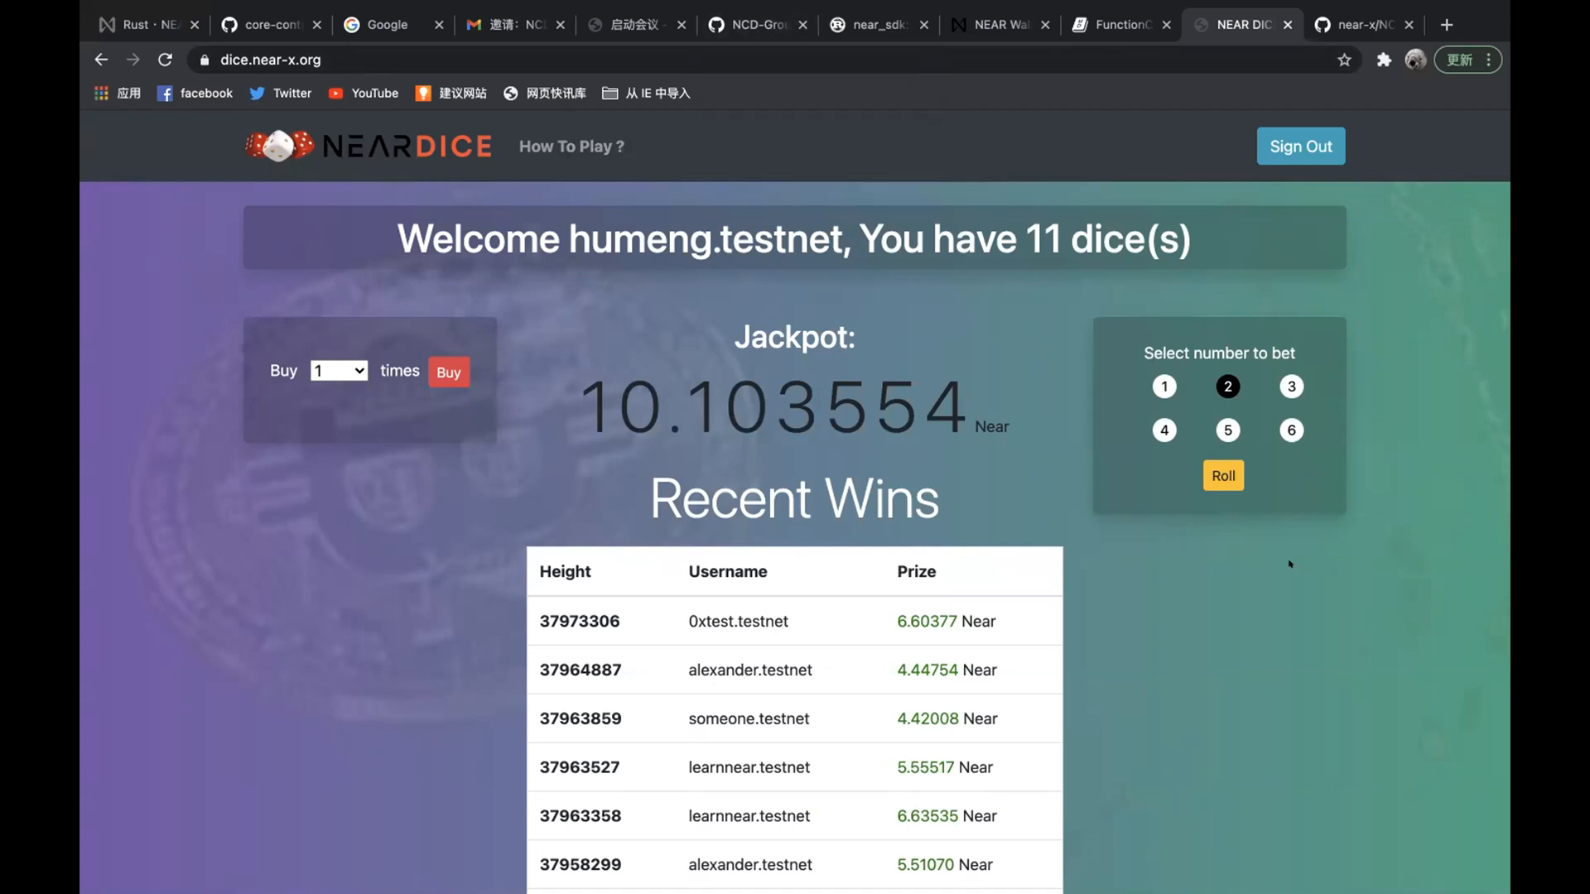
{"action": "mouse_move", "coordinate": [1279, 609]}
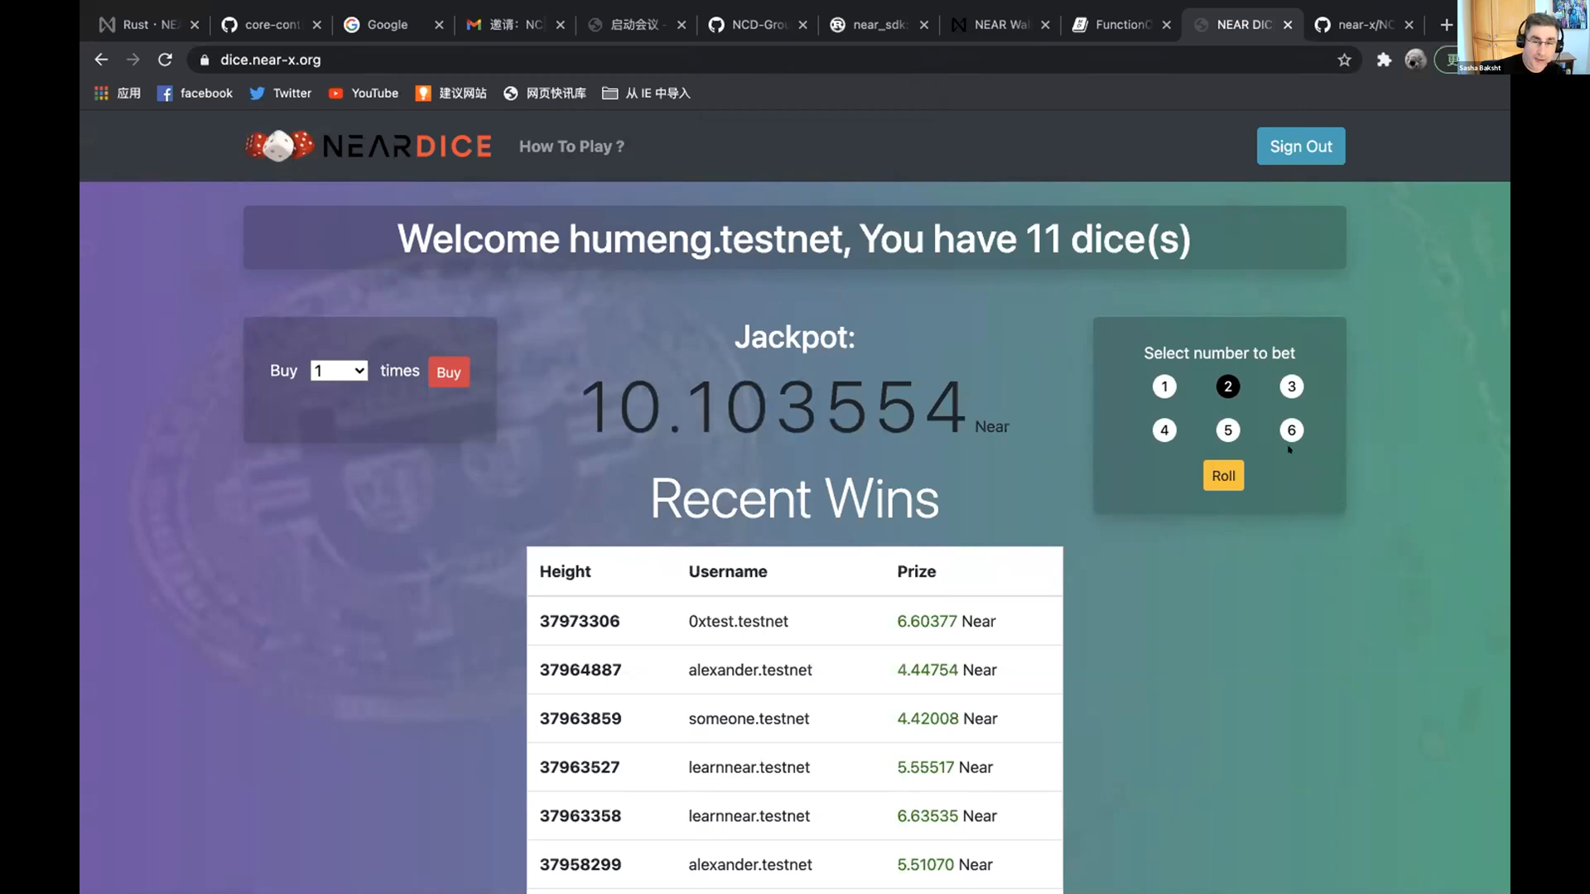
Step: Roll betting on 5 and acknowledge the 5.58688 NEAR win
{"action": "left_click", "coordinate": [1228, 431]}
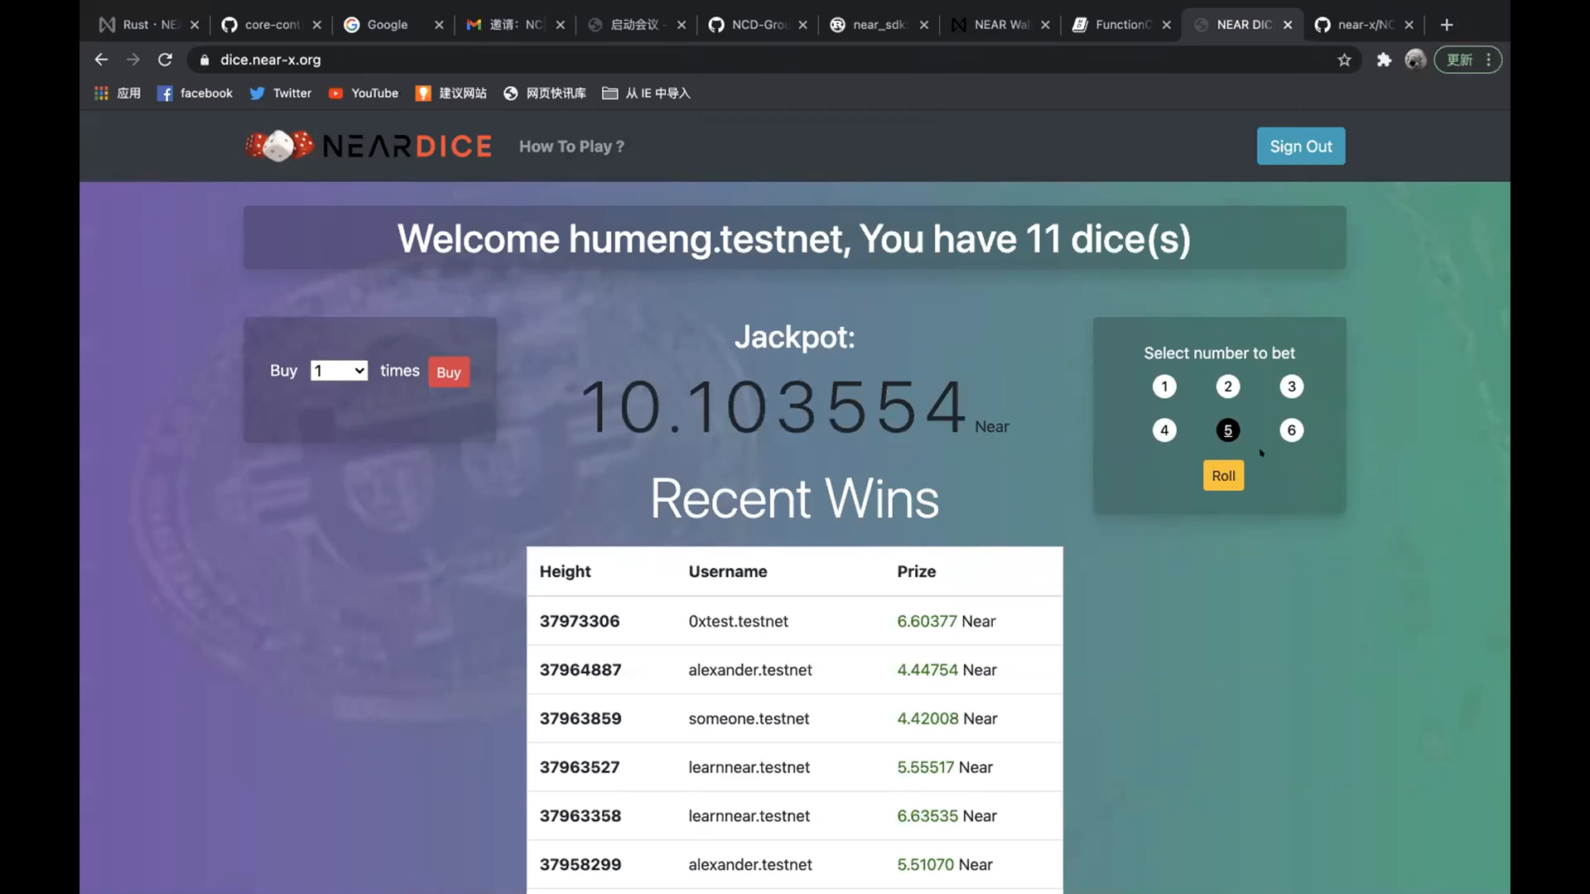
{"action": "left_click", "coordinate": [1223, 477]}
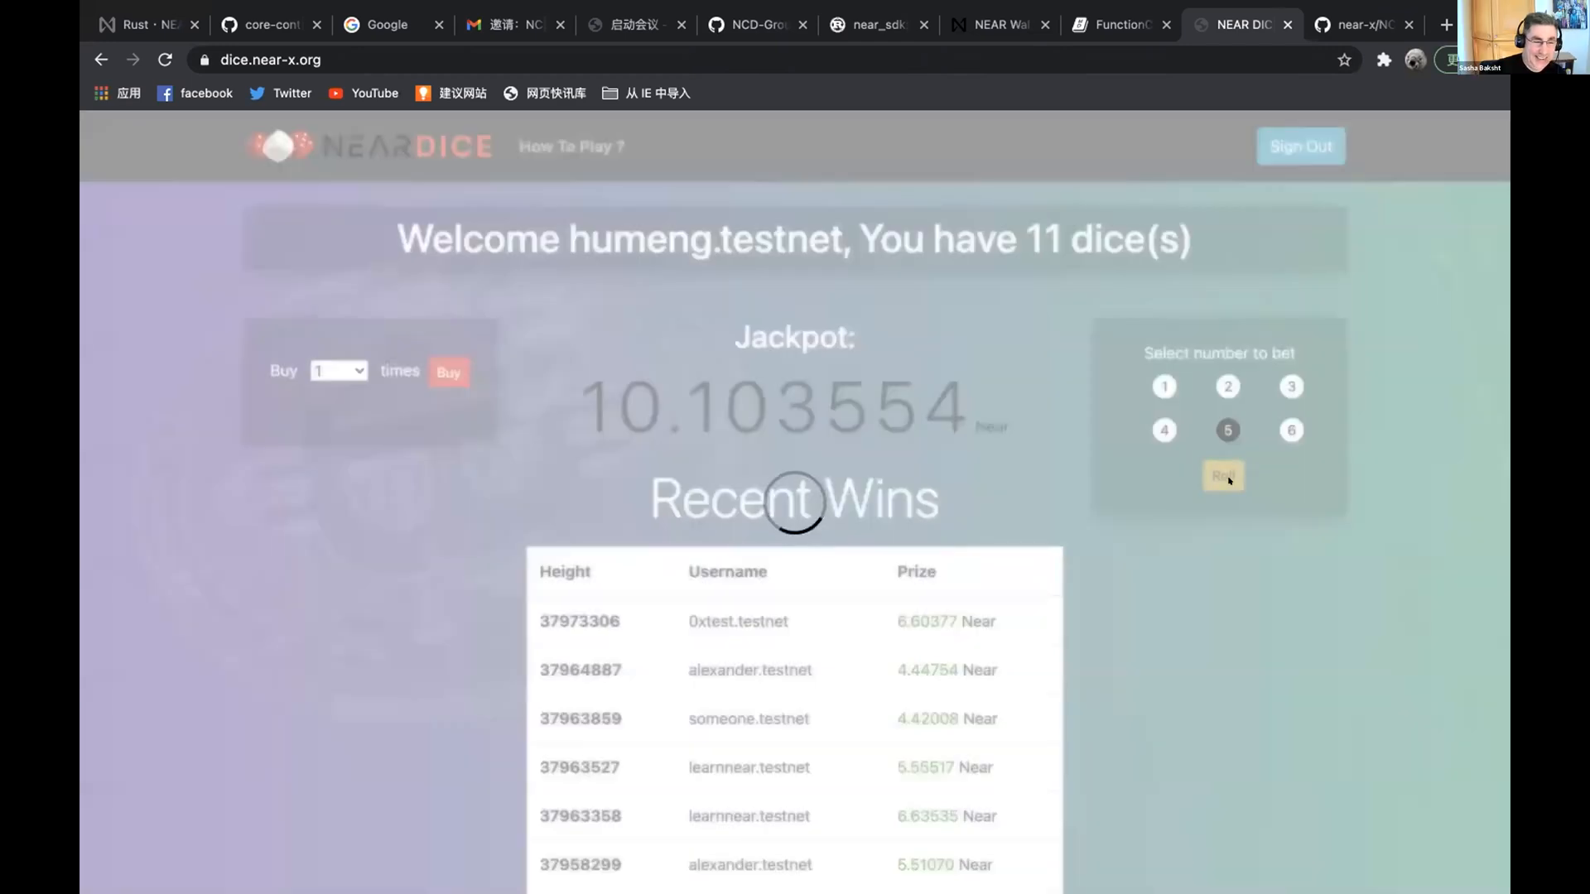
{"action": "left_click", "coordinate": [1222, 476]}
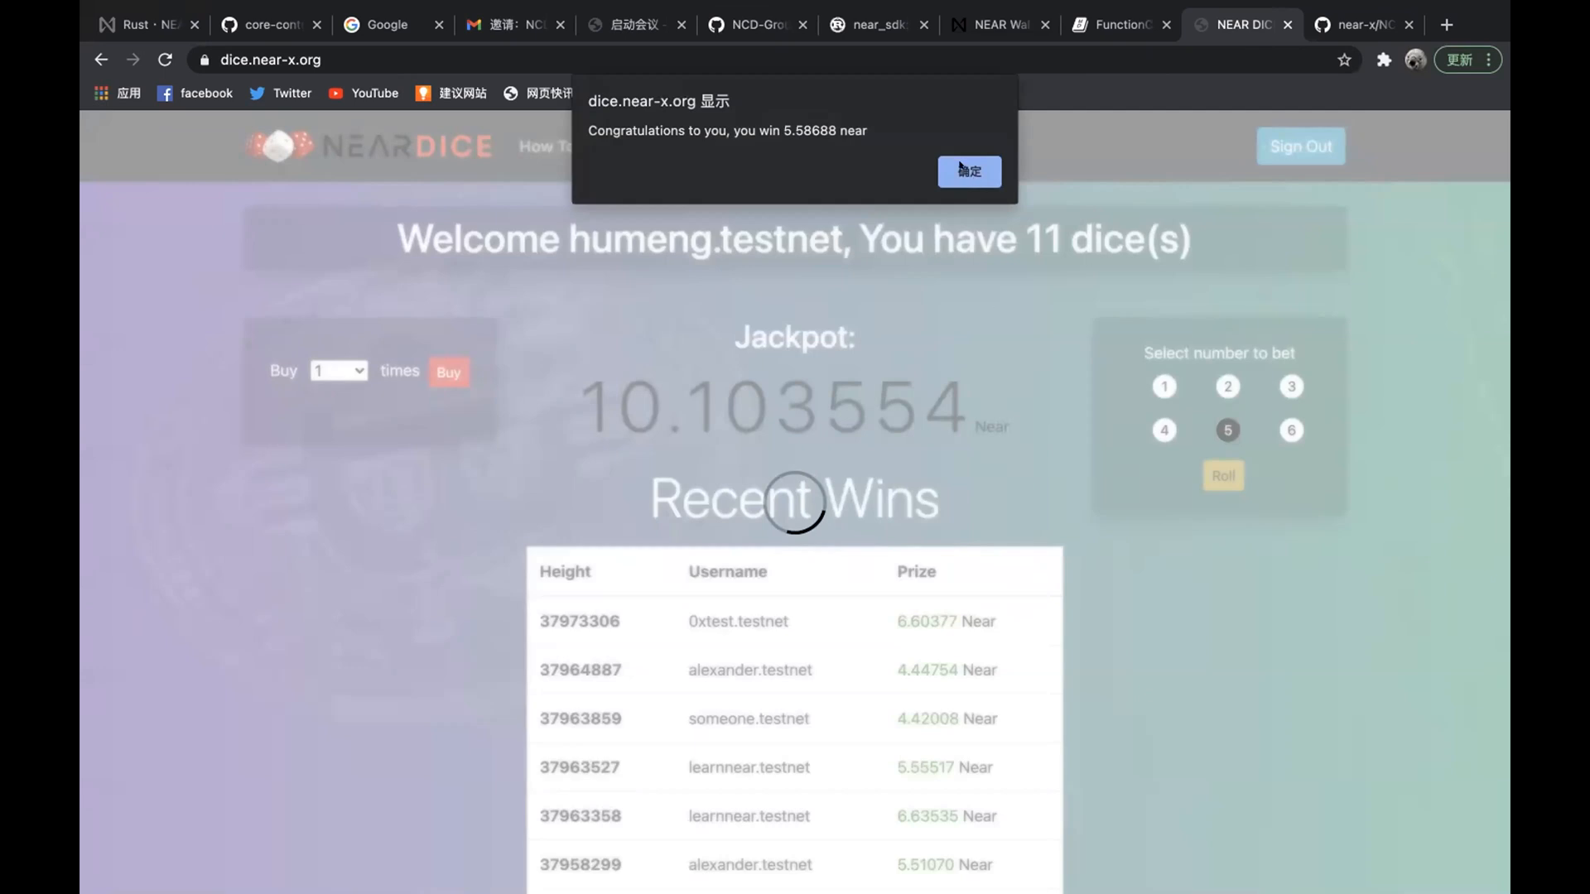
{"action": "left_click", "coordinate": [971, 171]}
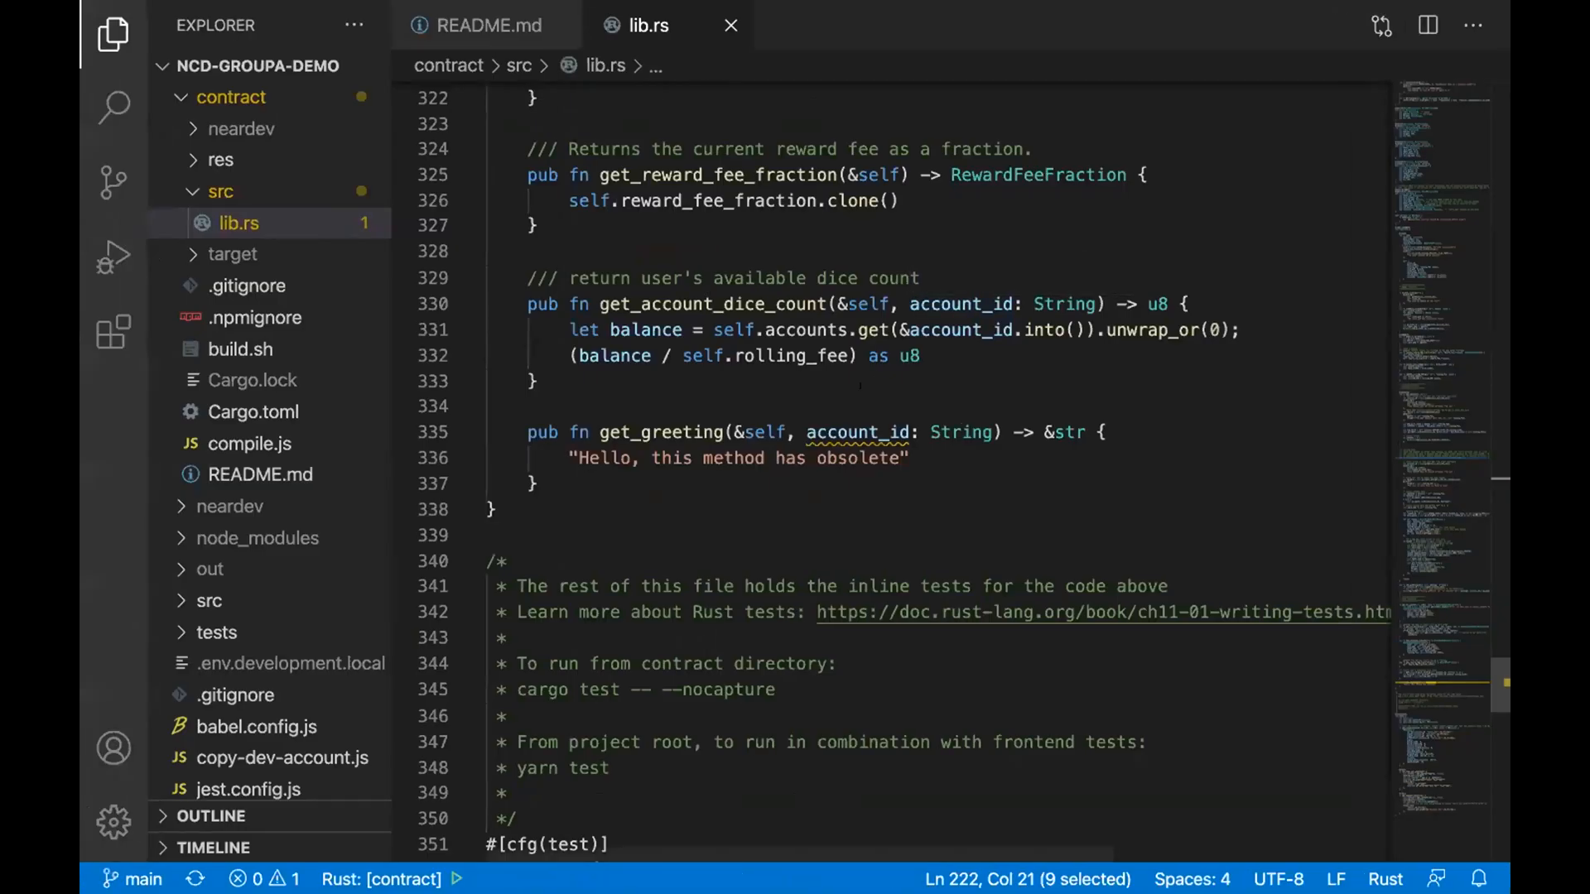
Step: Review roll_dice's target parameter, user checks and the random_seed-based roll computation
{"action": "scroll", "scroll_direction": "up", "scroll_amount": 3}
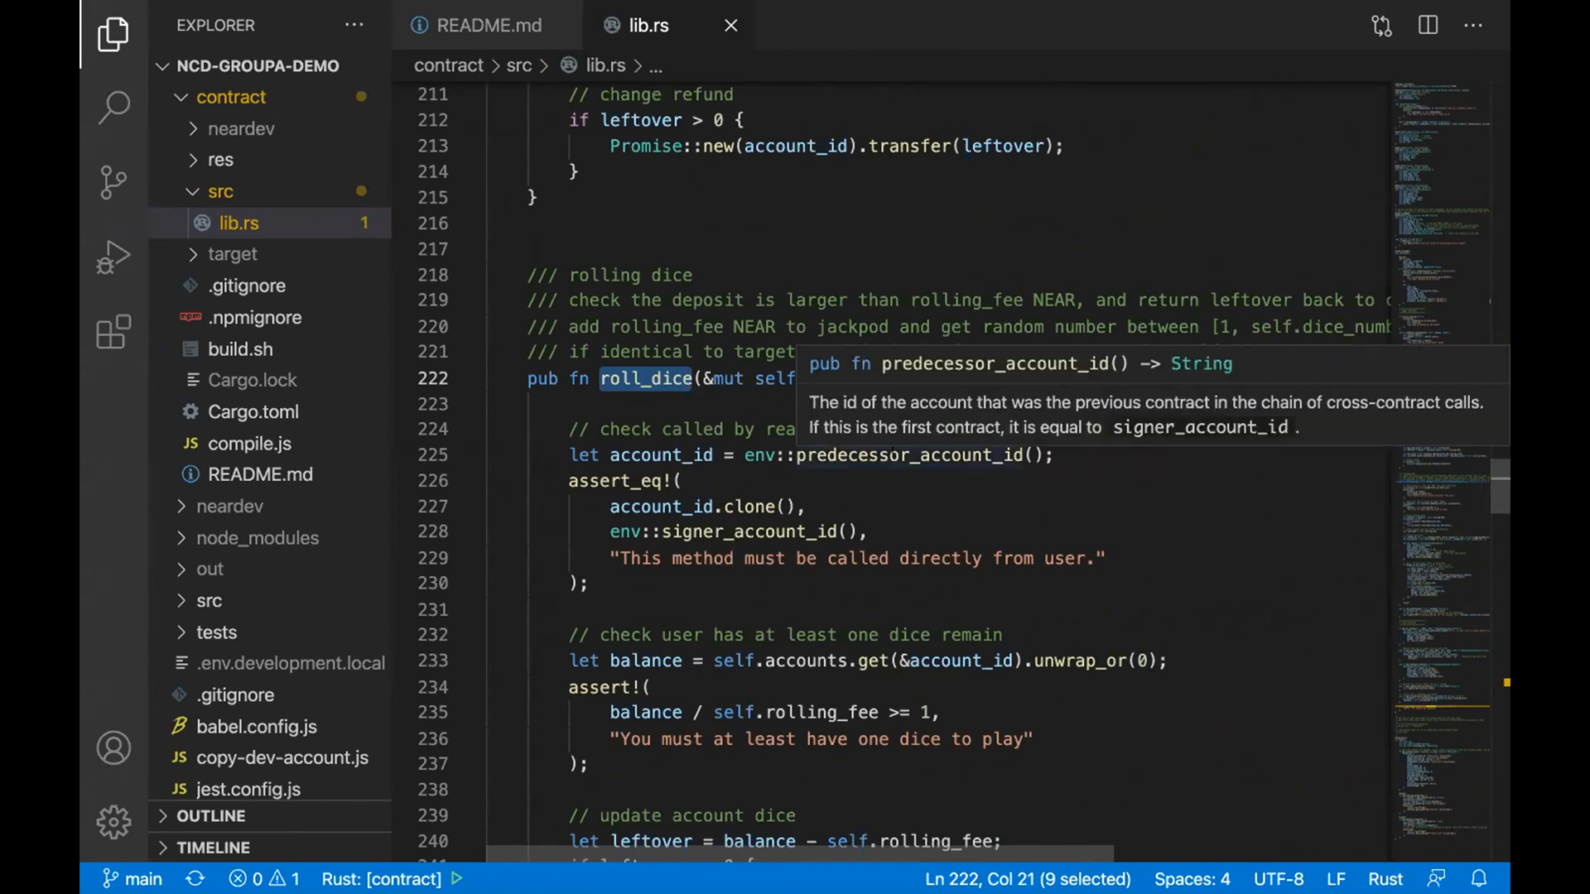
{"action": "scroll", "scroll_direction": "down", "scroll_amount": 3}
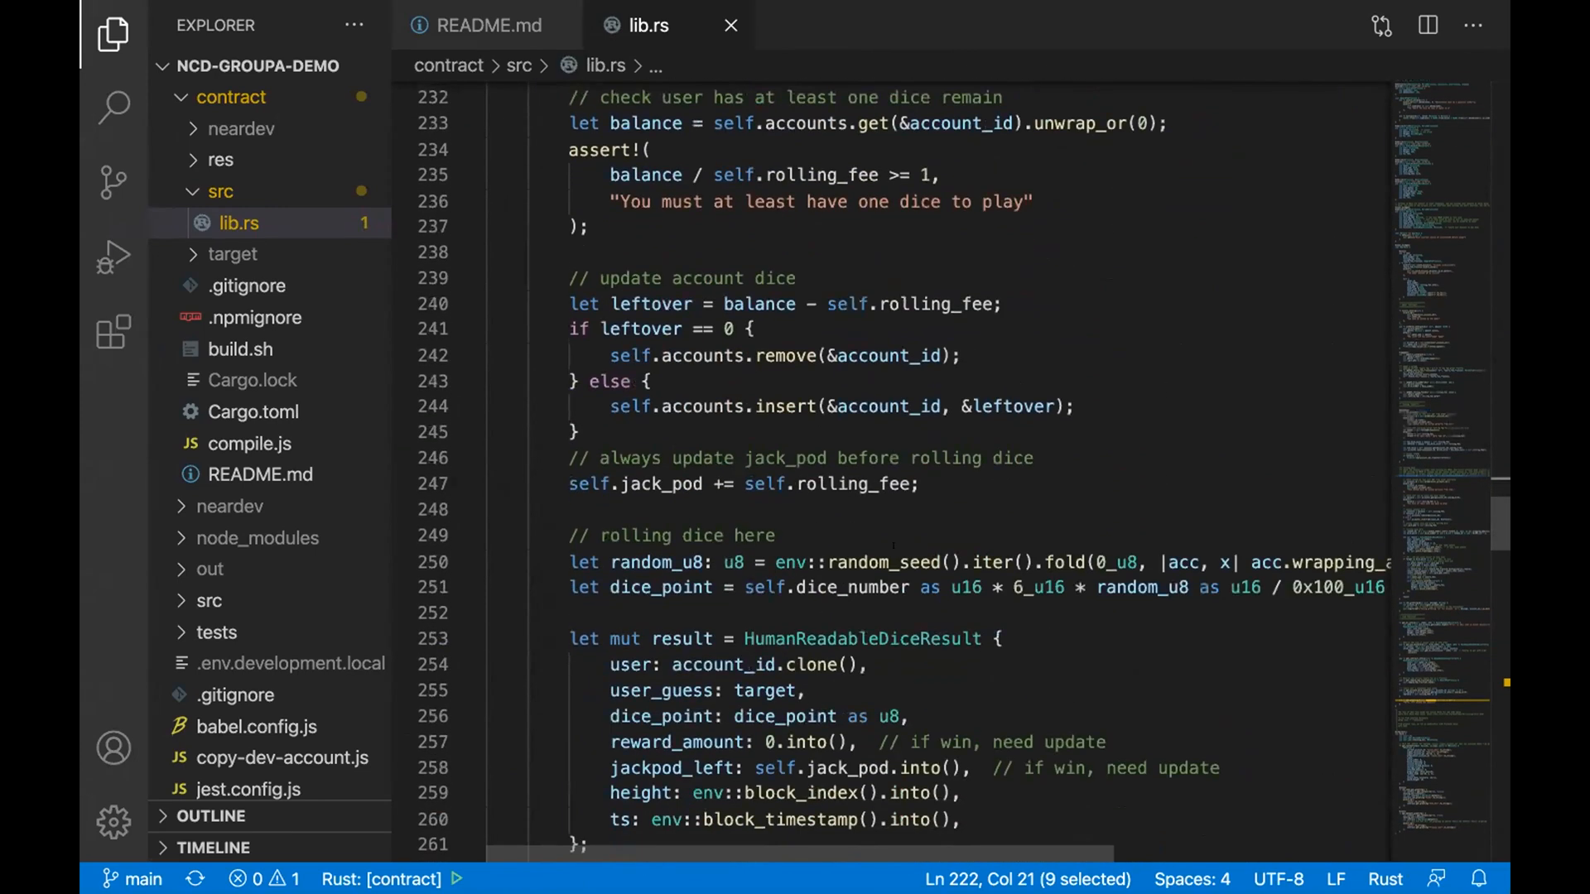
{"action": "double_click", "coordinate": [883, 561]}
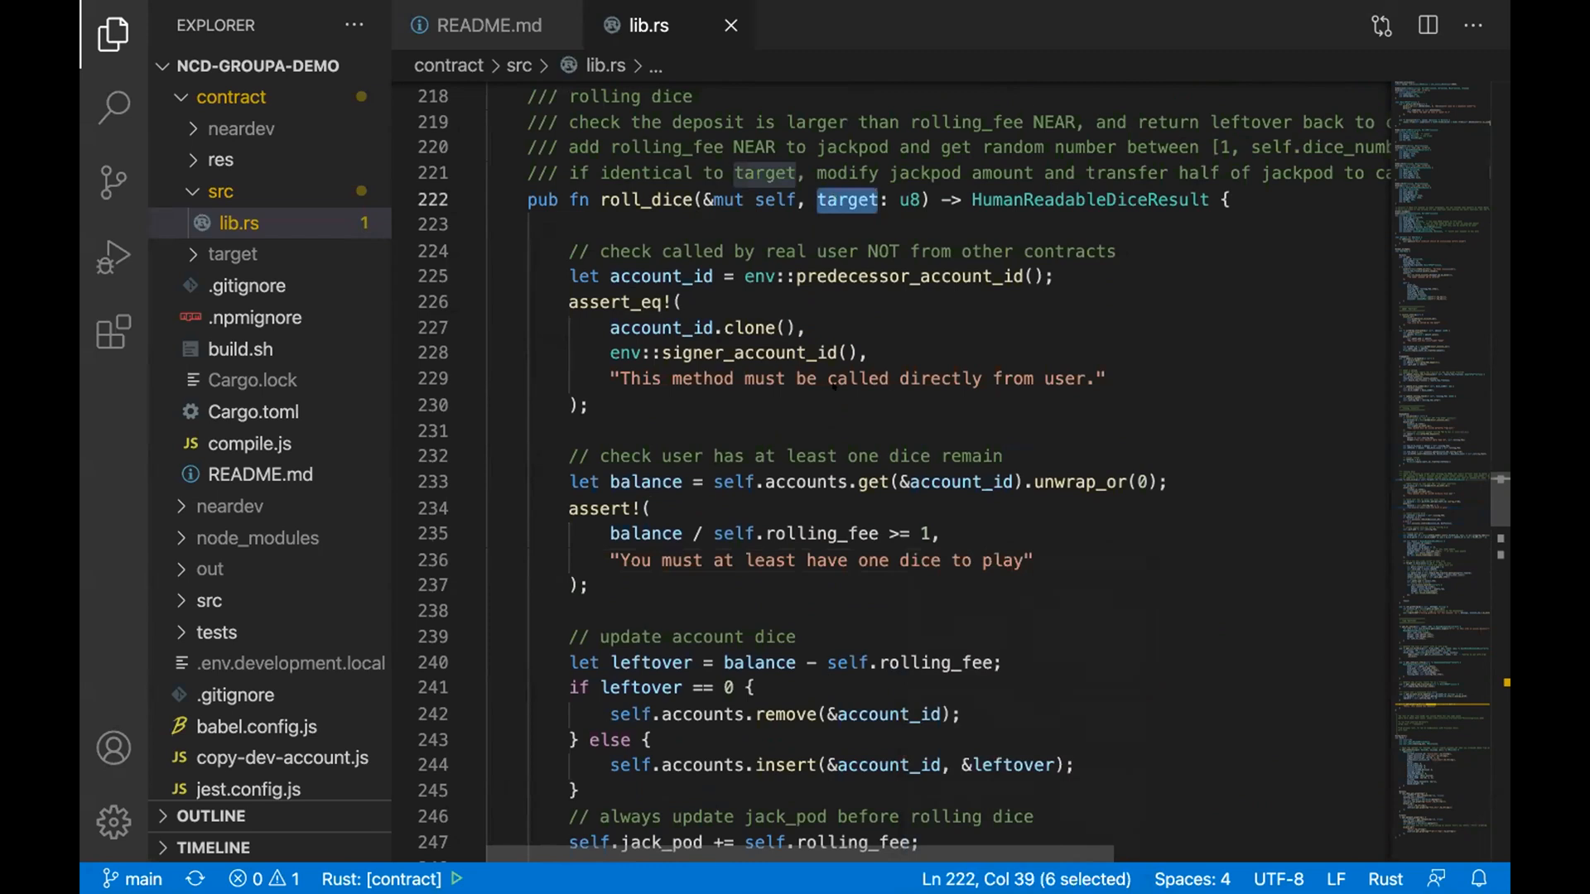
{"action": "scroll", "scroll_direction": "down", "scroll_amount": 3}
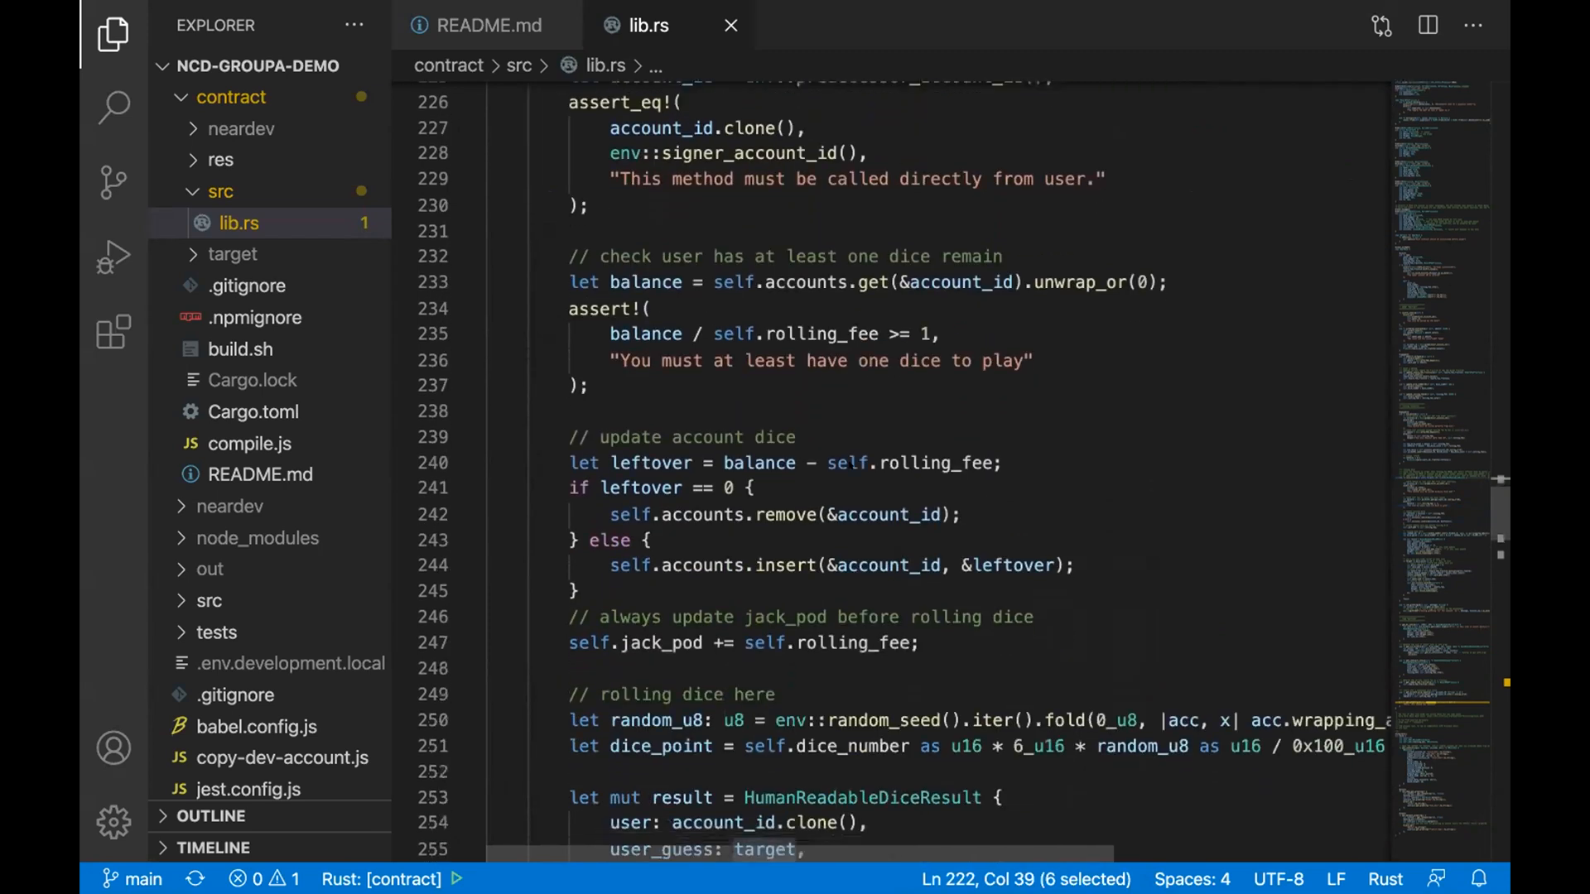
{"action": "double_click", "coordinate": [881, 568]}
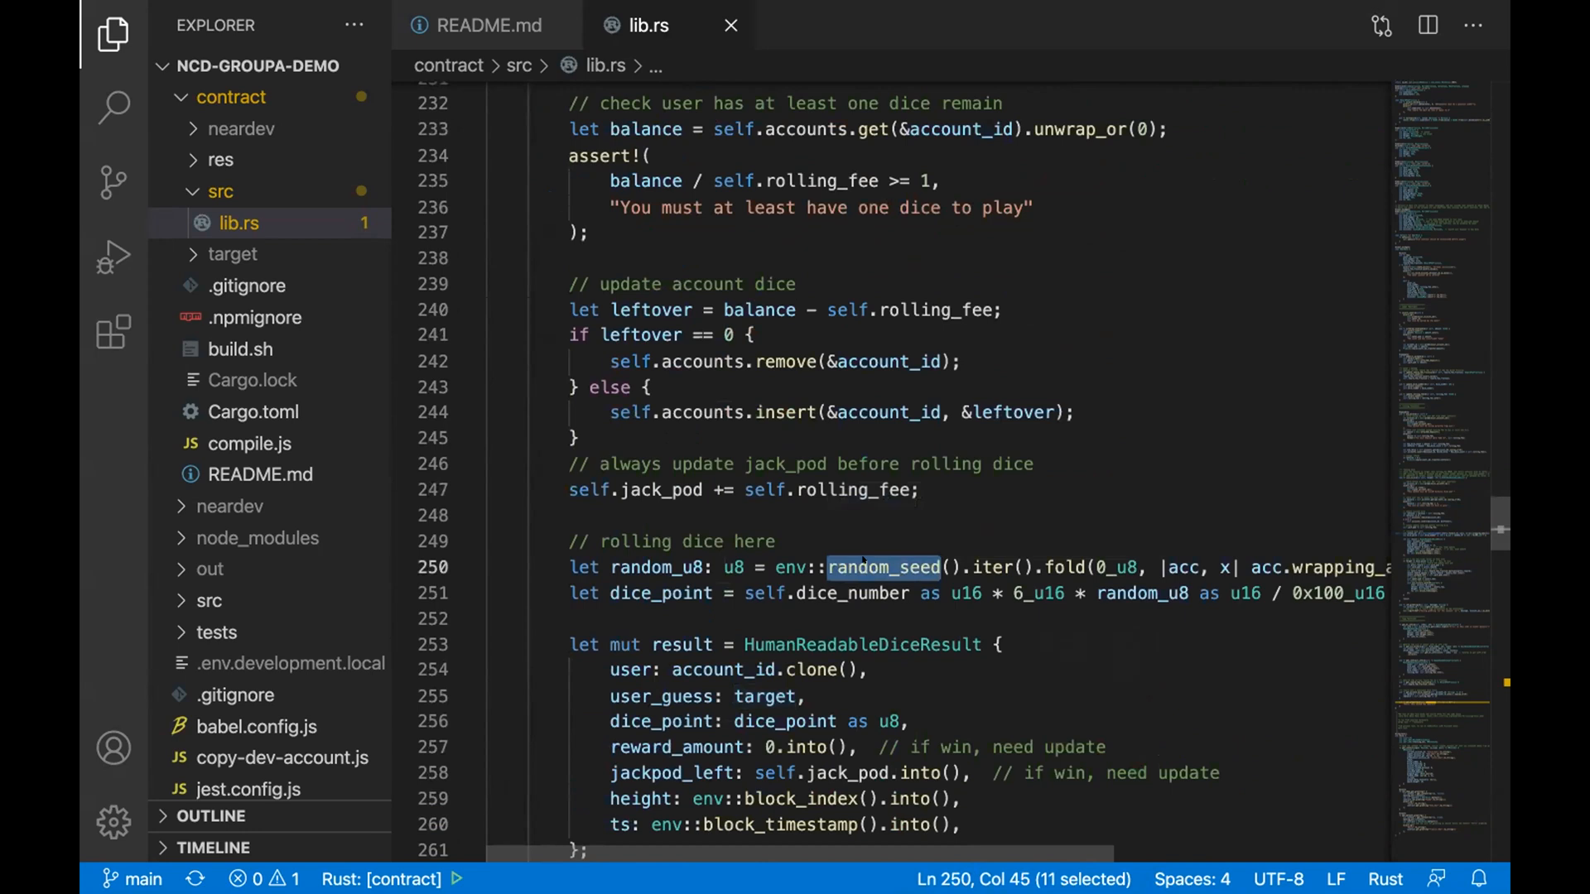
{"action": "scroll", "scroll_direction": "down", "scroll_amount": 3}
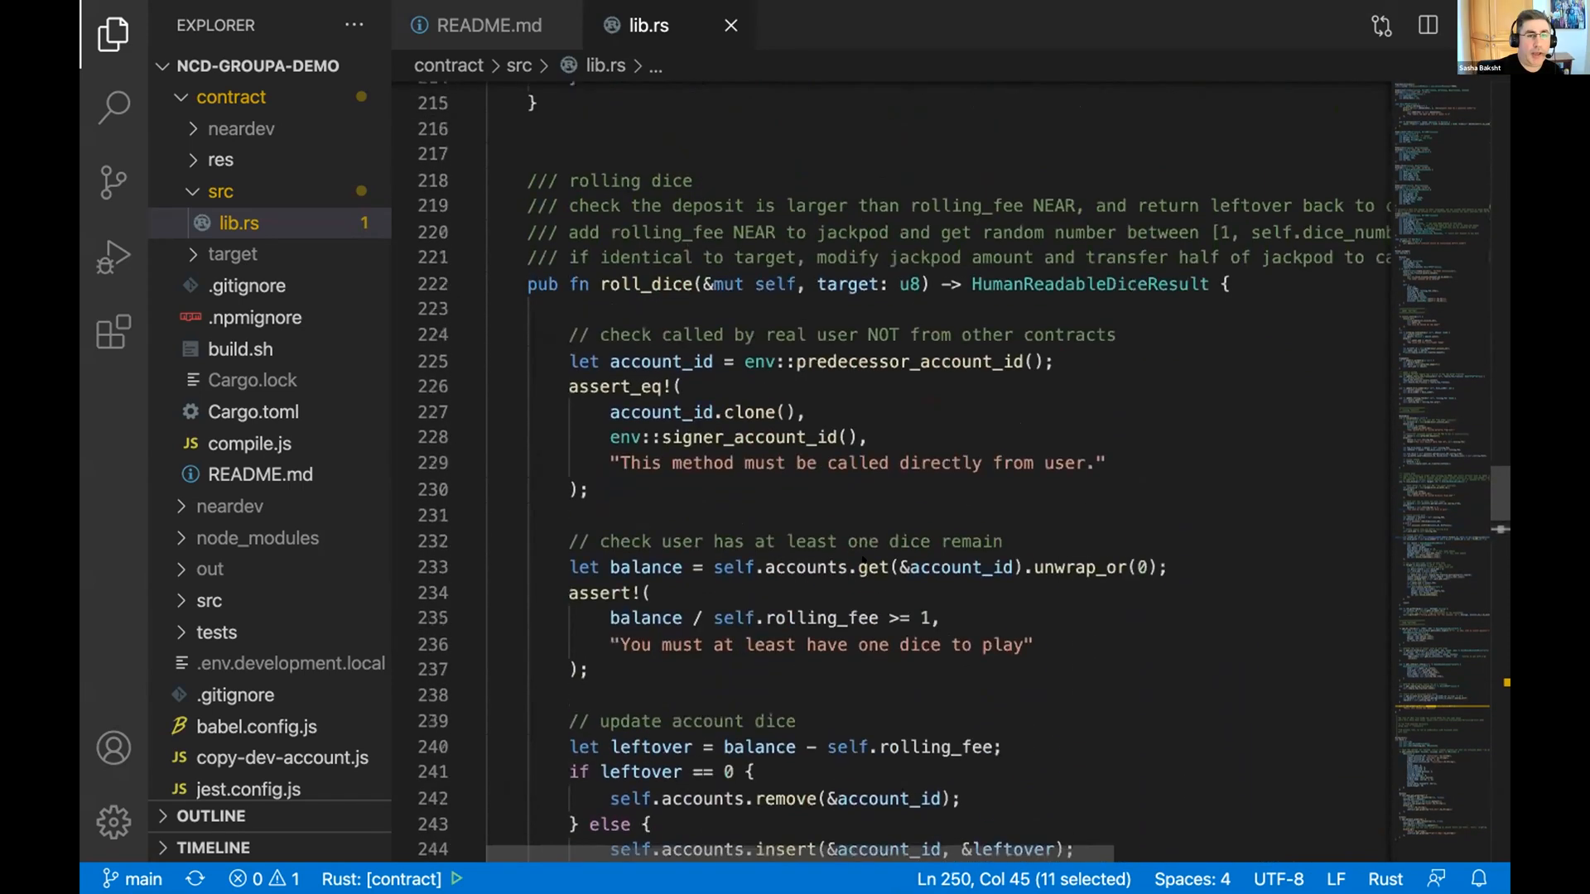
{"action": "scroll", "scroll_direction": "down", "scroll_amount": 3}
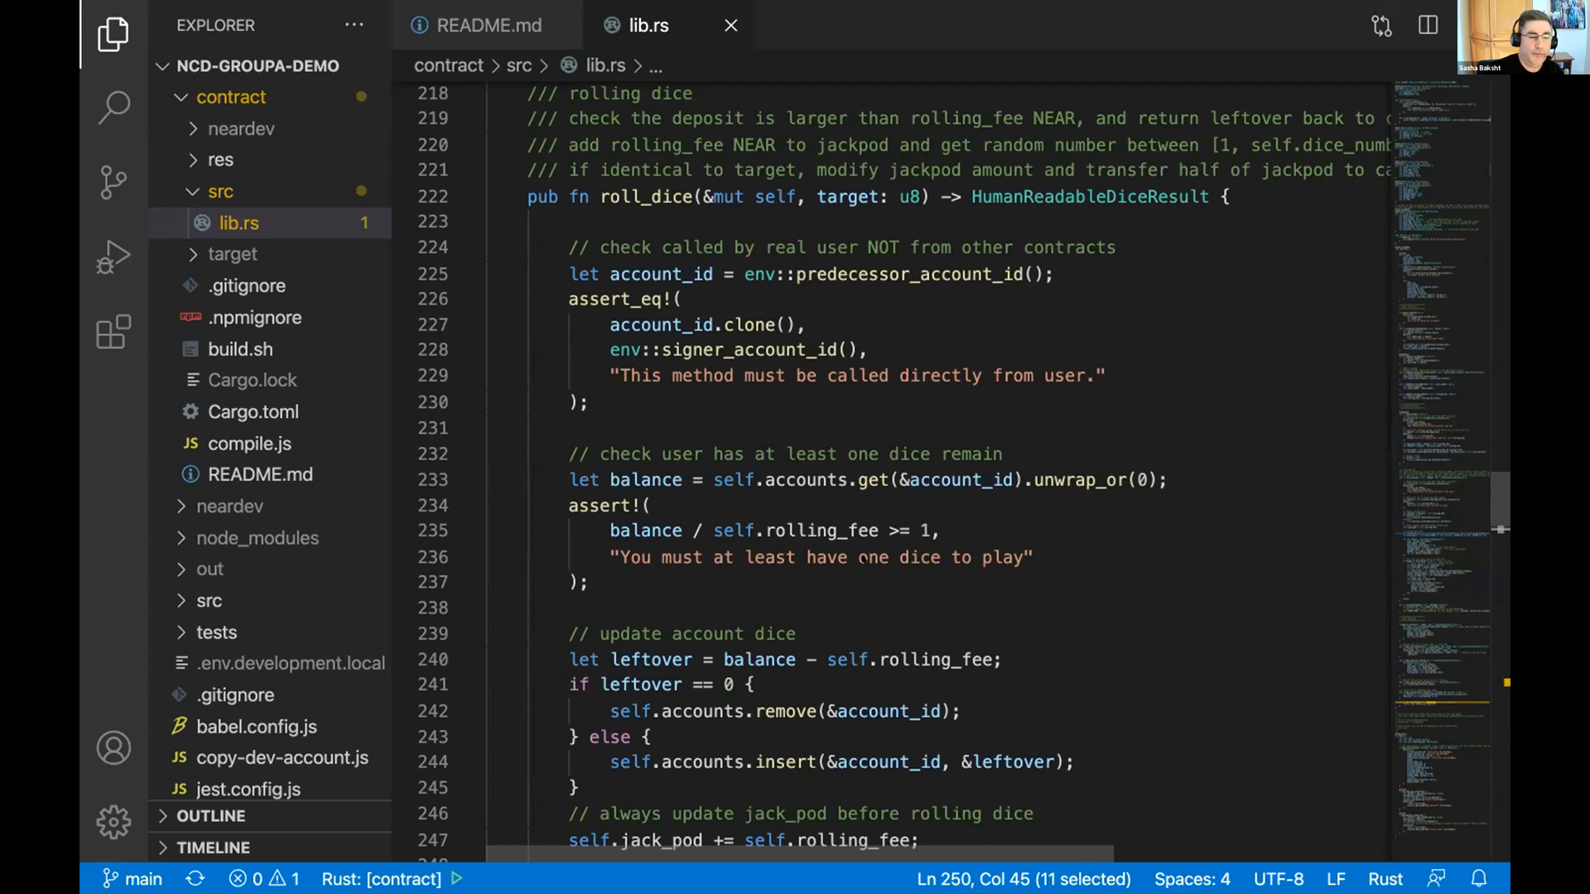
{"action": "mouse_move", "coordinate": [914, 646]}
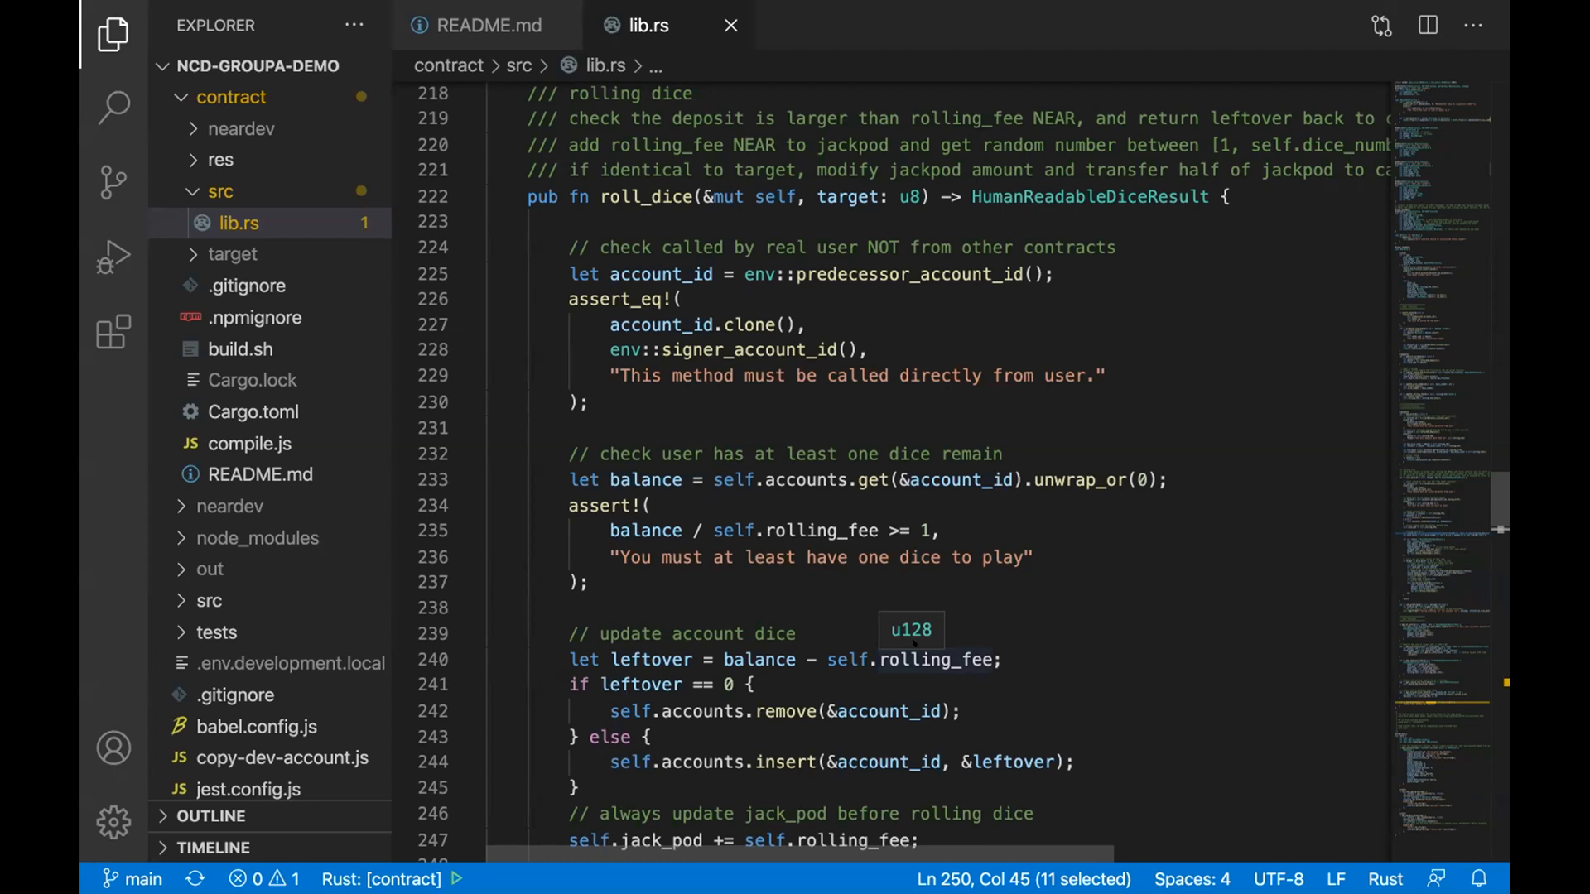
{"action": "mouse_move", "coordinate": [767, 418]}
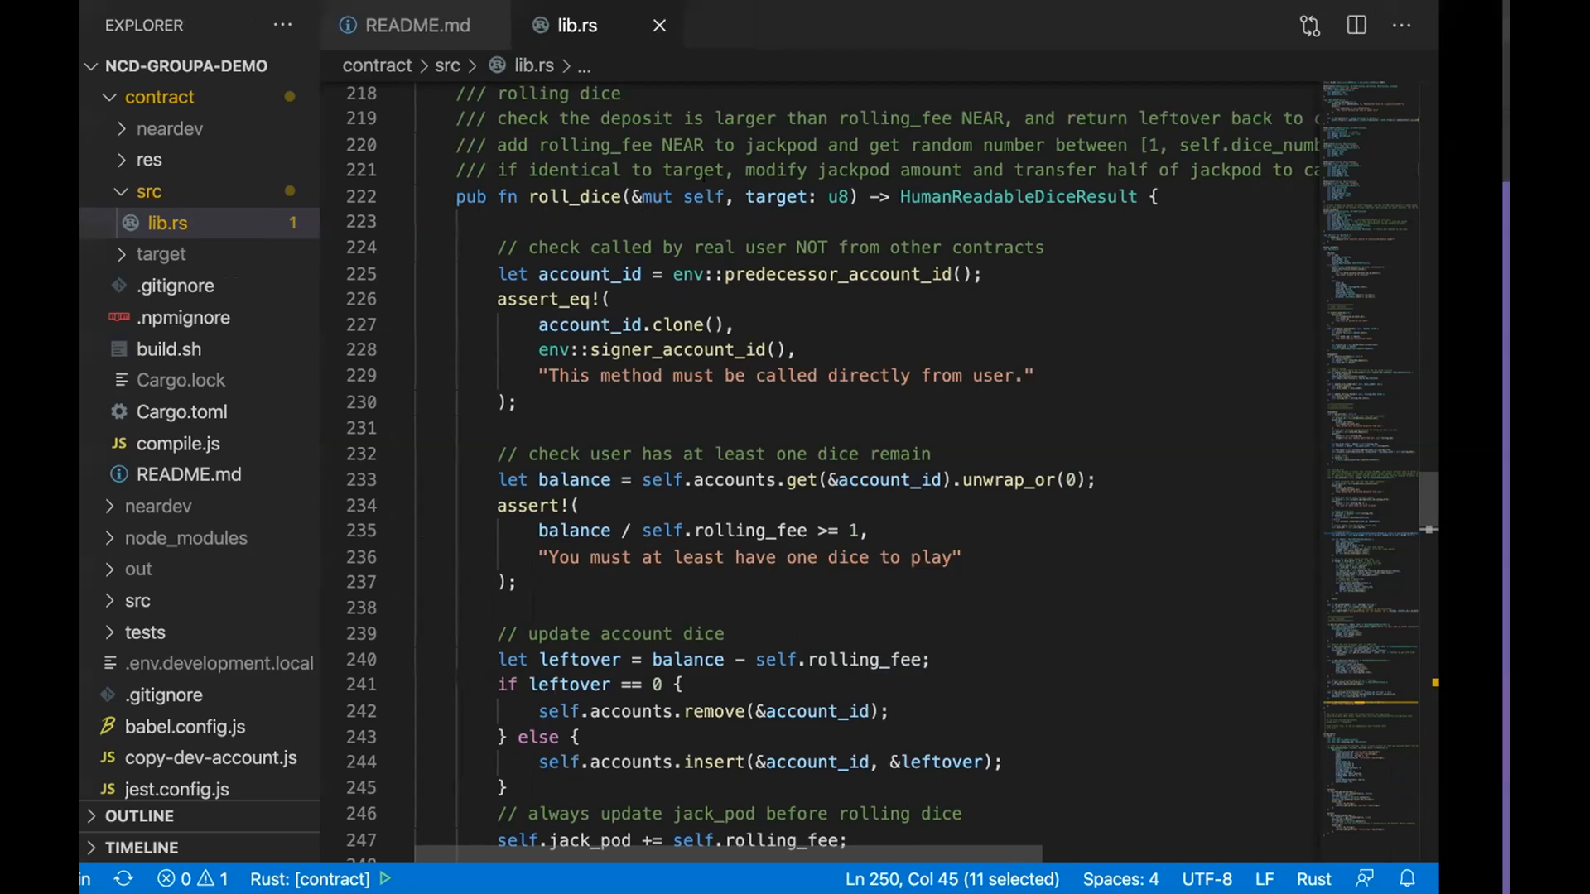
Step: Review the Recent Wins table headed by the 5.58688 Near win, marking the learnnear.testnet entries
{"action": "left_click", "coordinate": [1236, 25]}
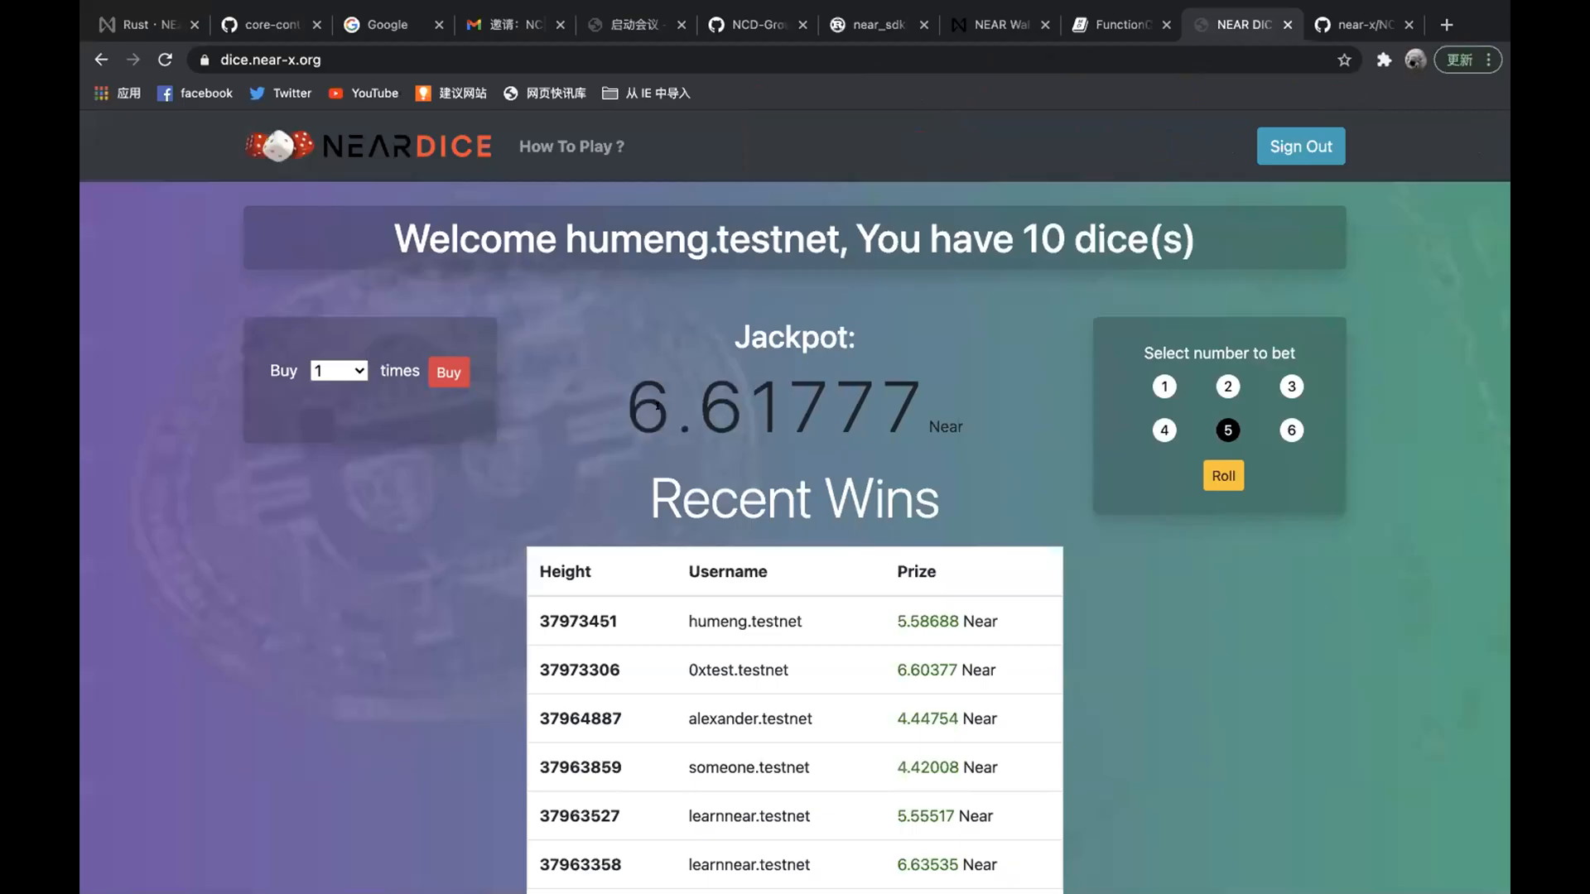
{"action": "mouse_move", "coordinate": [975, 402]}
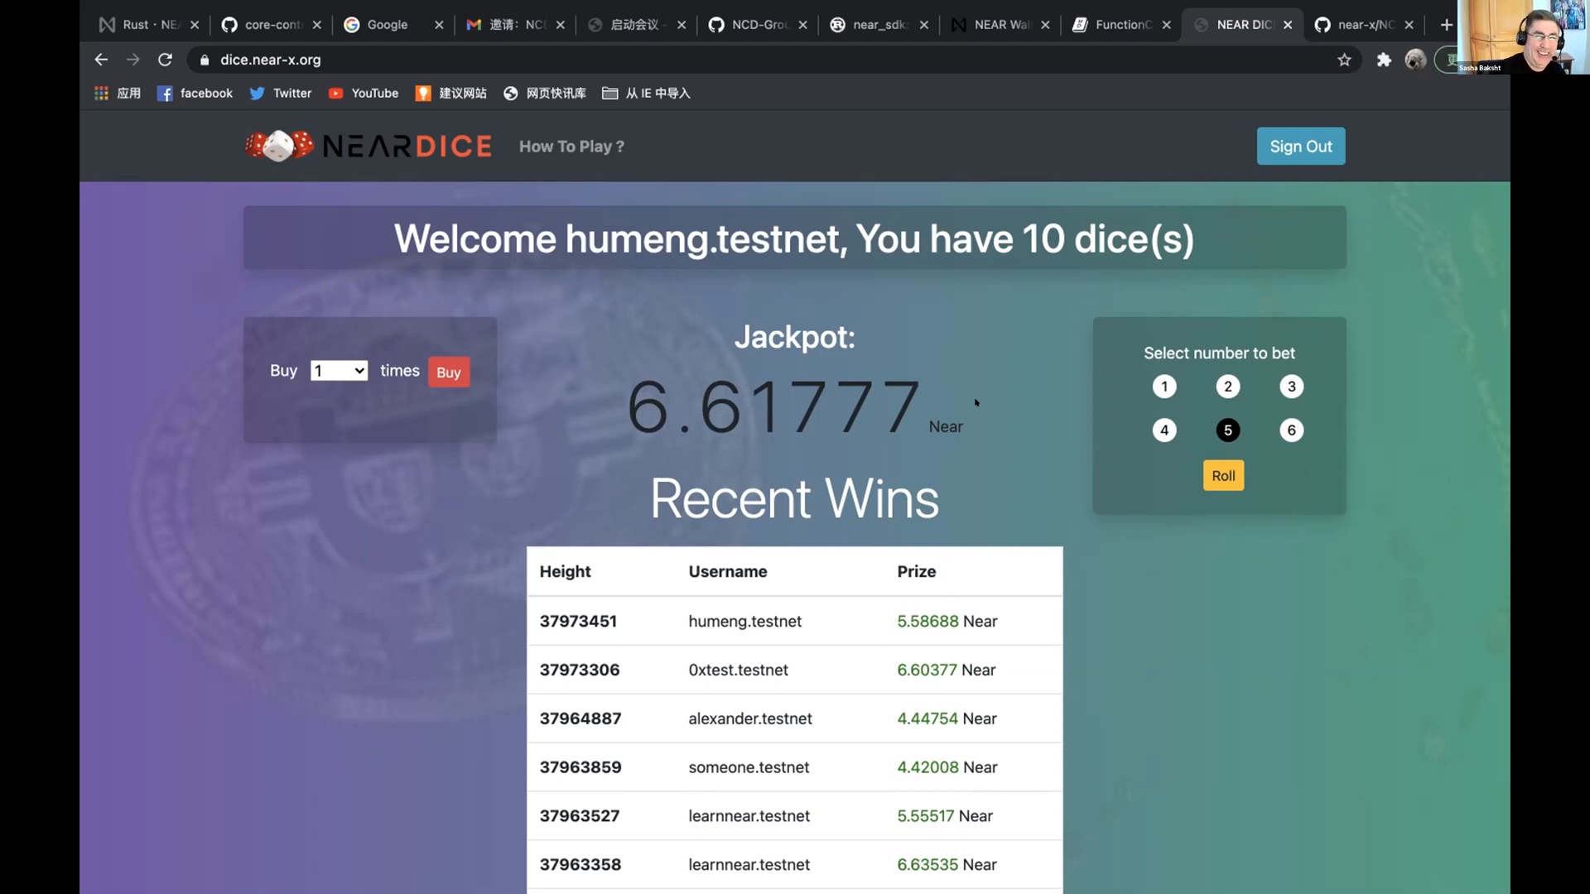
{"action": "scroll", "scroll_direction": "down", "scroll_amount": 3}
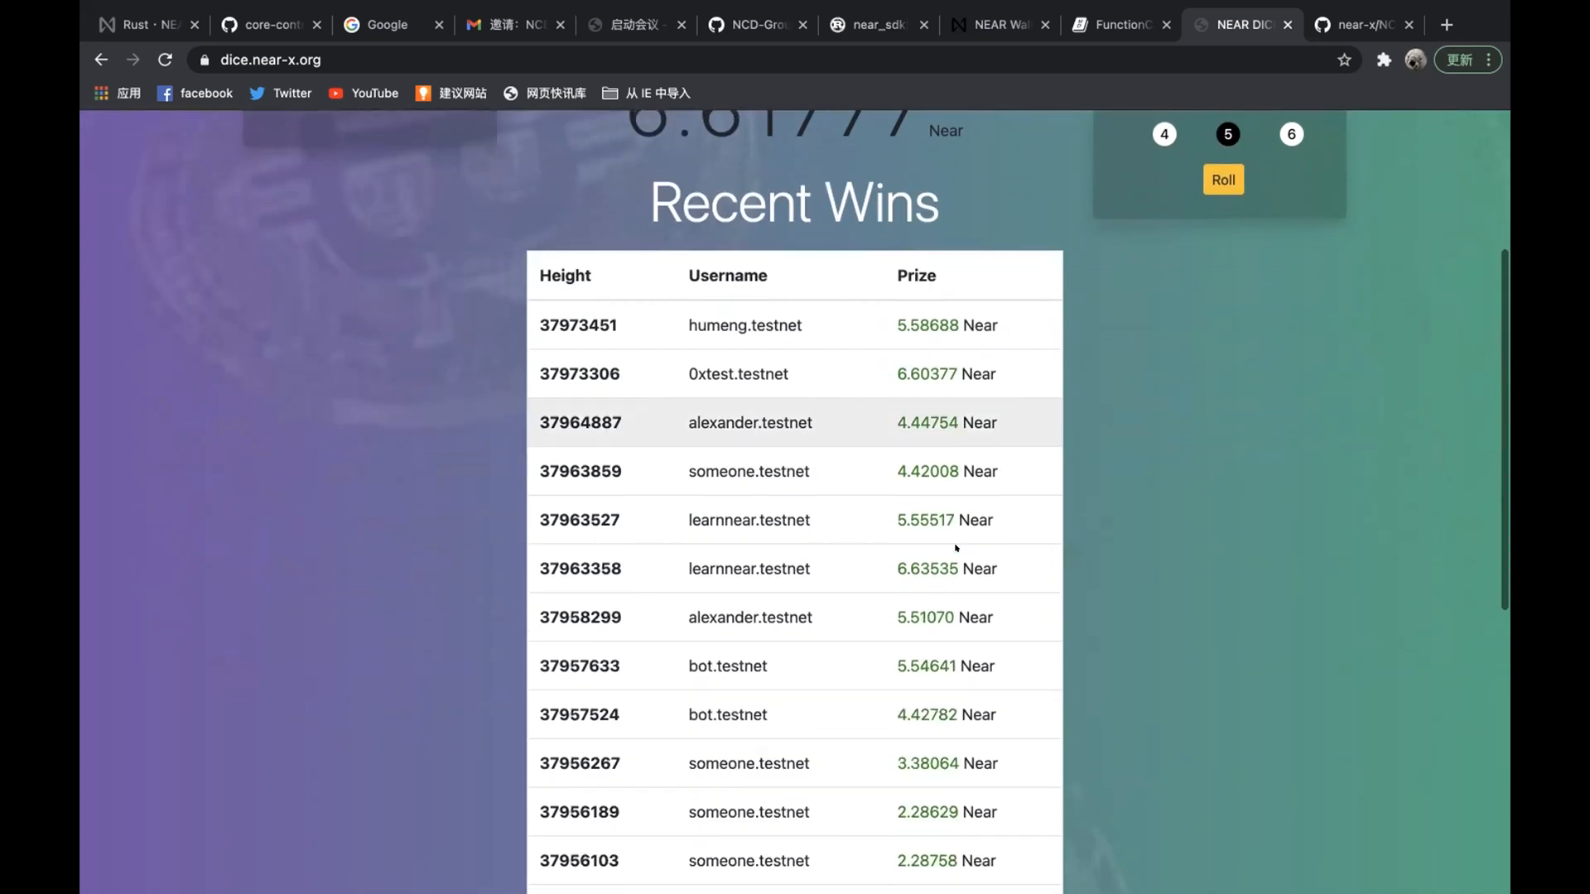
{"action": "scroll", "scroll_direction": "down", "scroll_amount": 3}
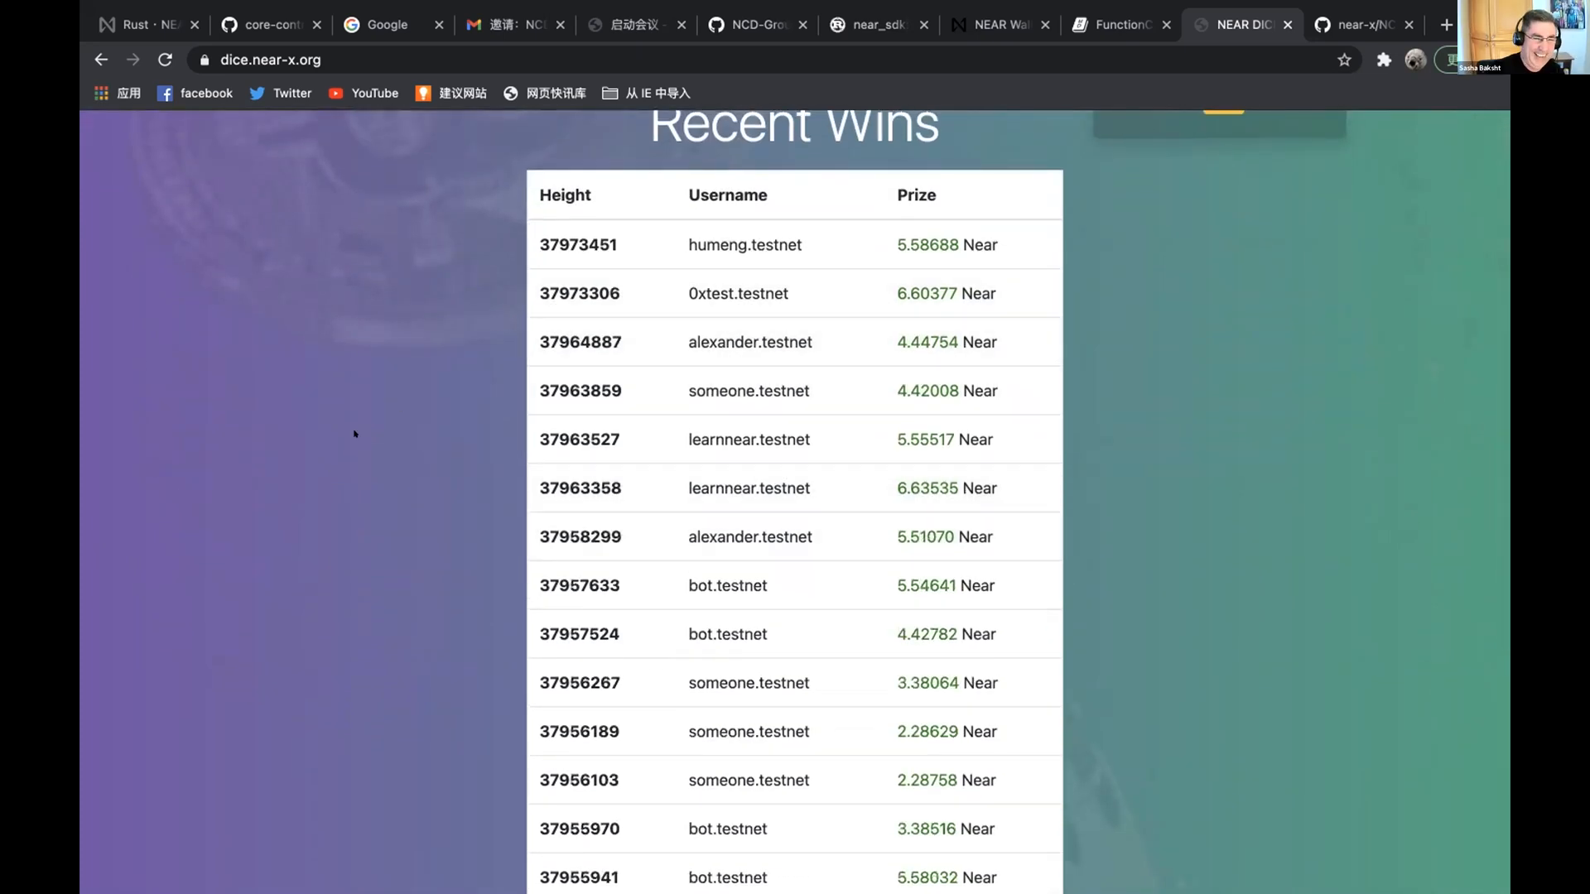
{"action": "scroll", "scroll_direction": "down", "scroll_amount": 3}
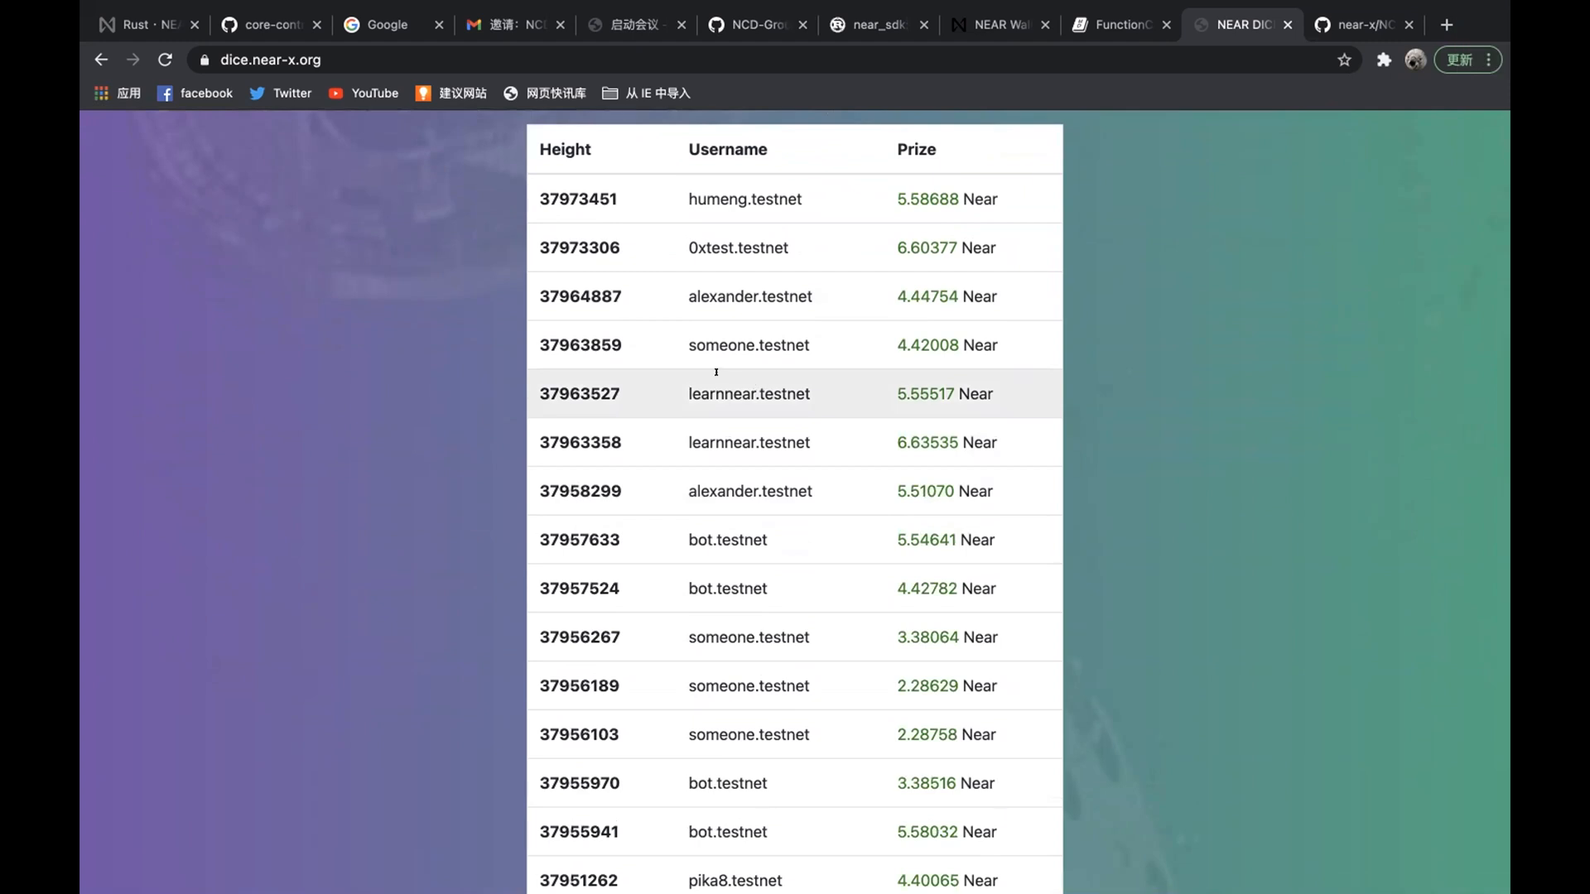
{"action": "double_click", "coordinate": [719, 394]}
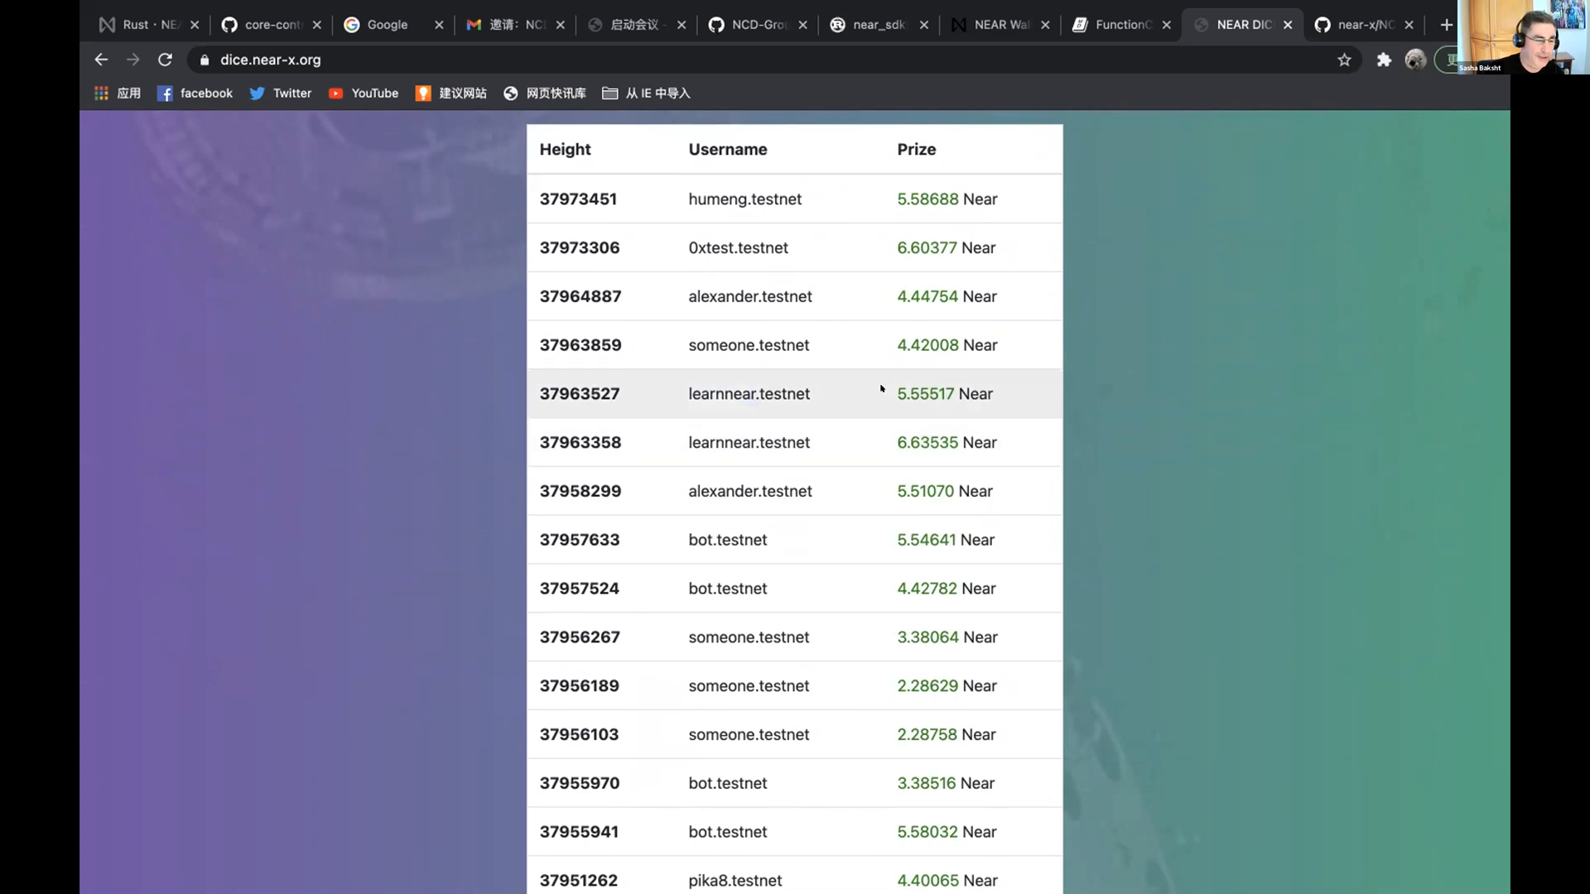
{"action": "left_click_drag", "start_coordinate": [898, 394], "coordinate": [954, 442]}
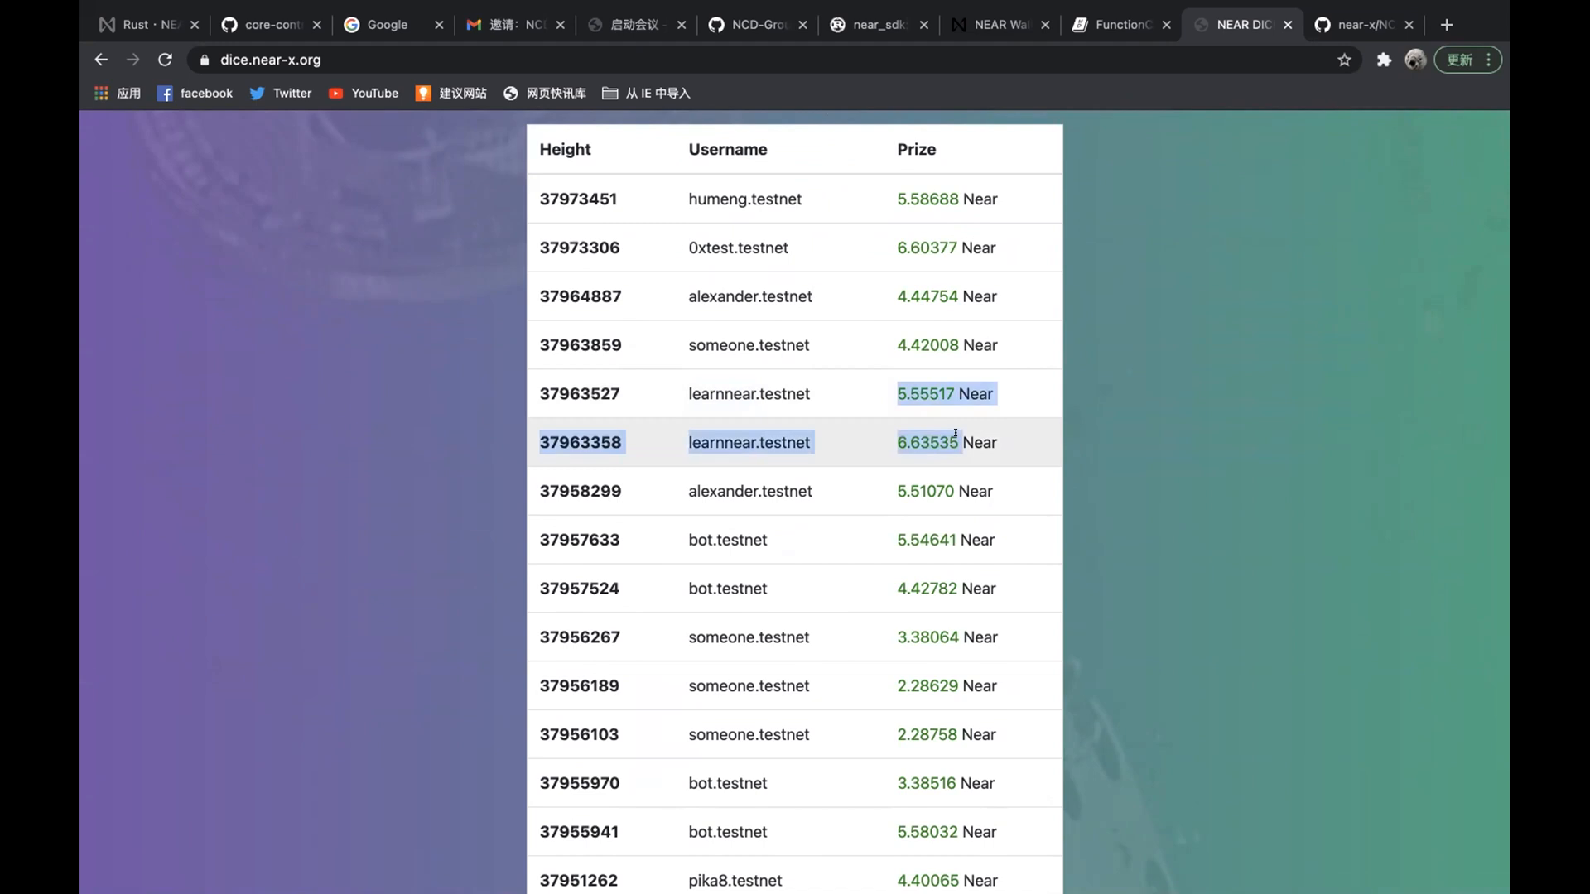
{"action": "scroll", "scroll_direction": "down", "scroll_amount": 3}
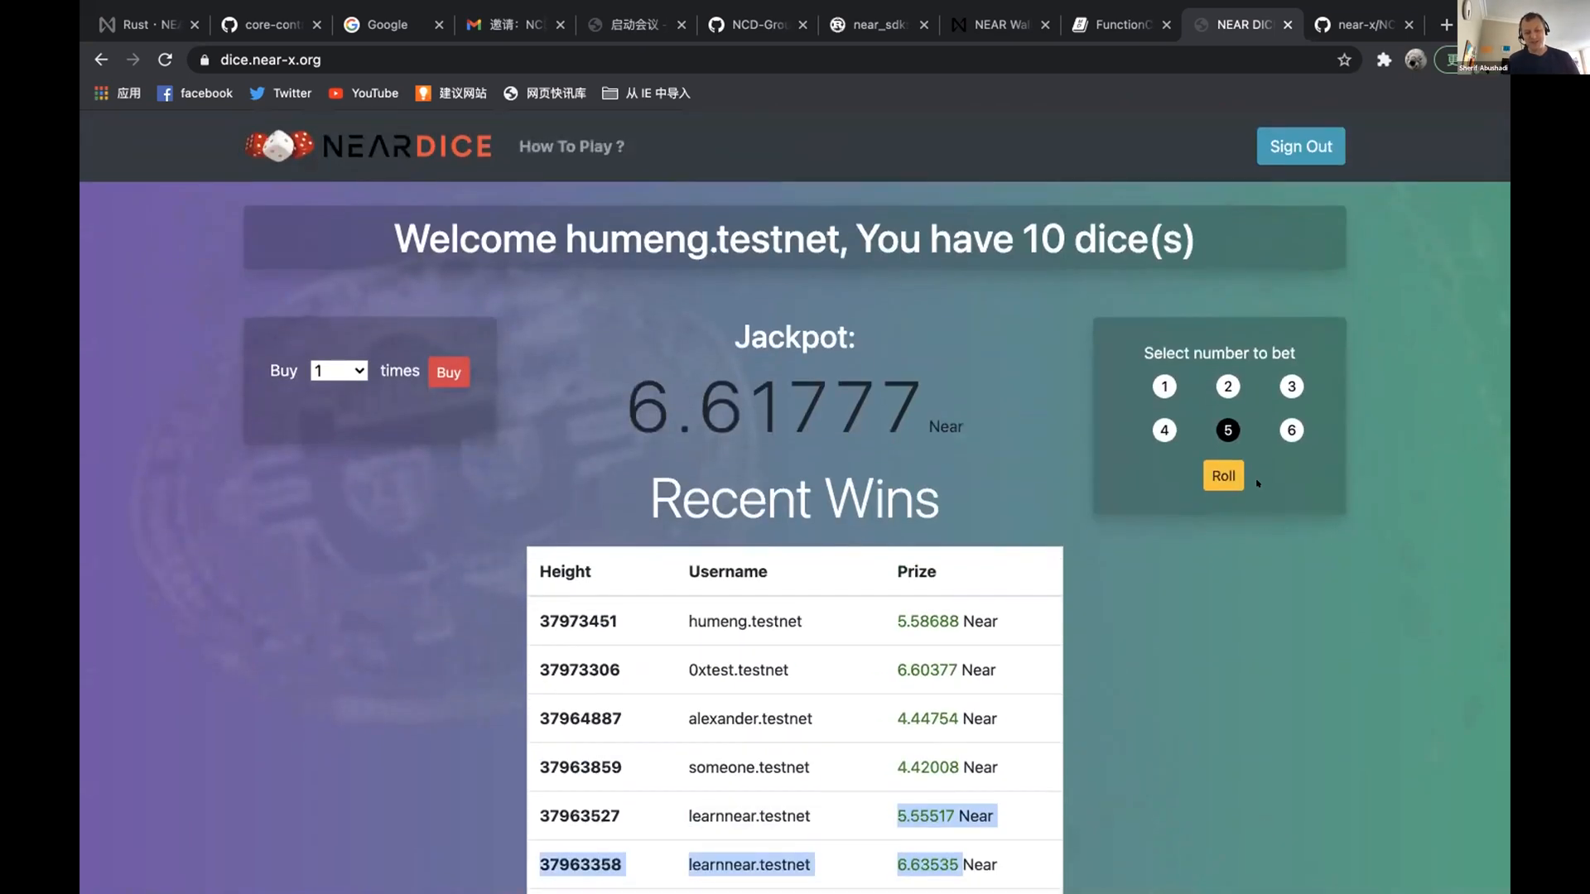
{"action": "mouse_move", "coordinate": [891, 164]}
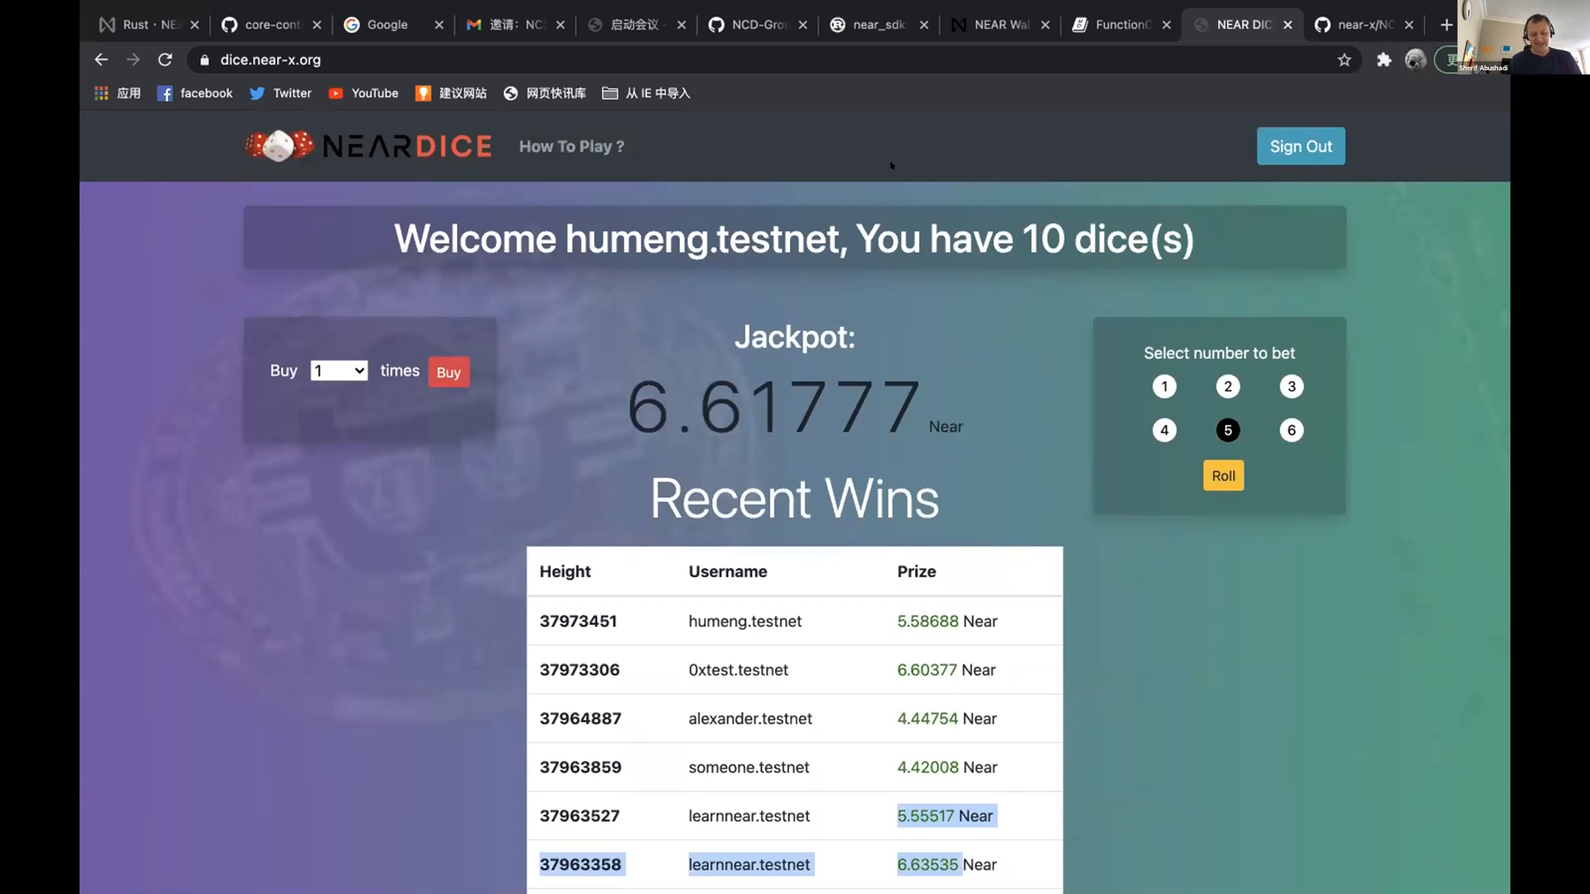